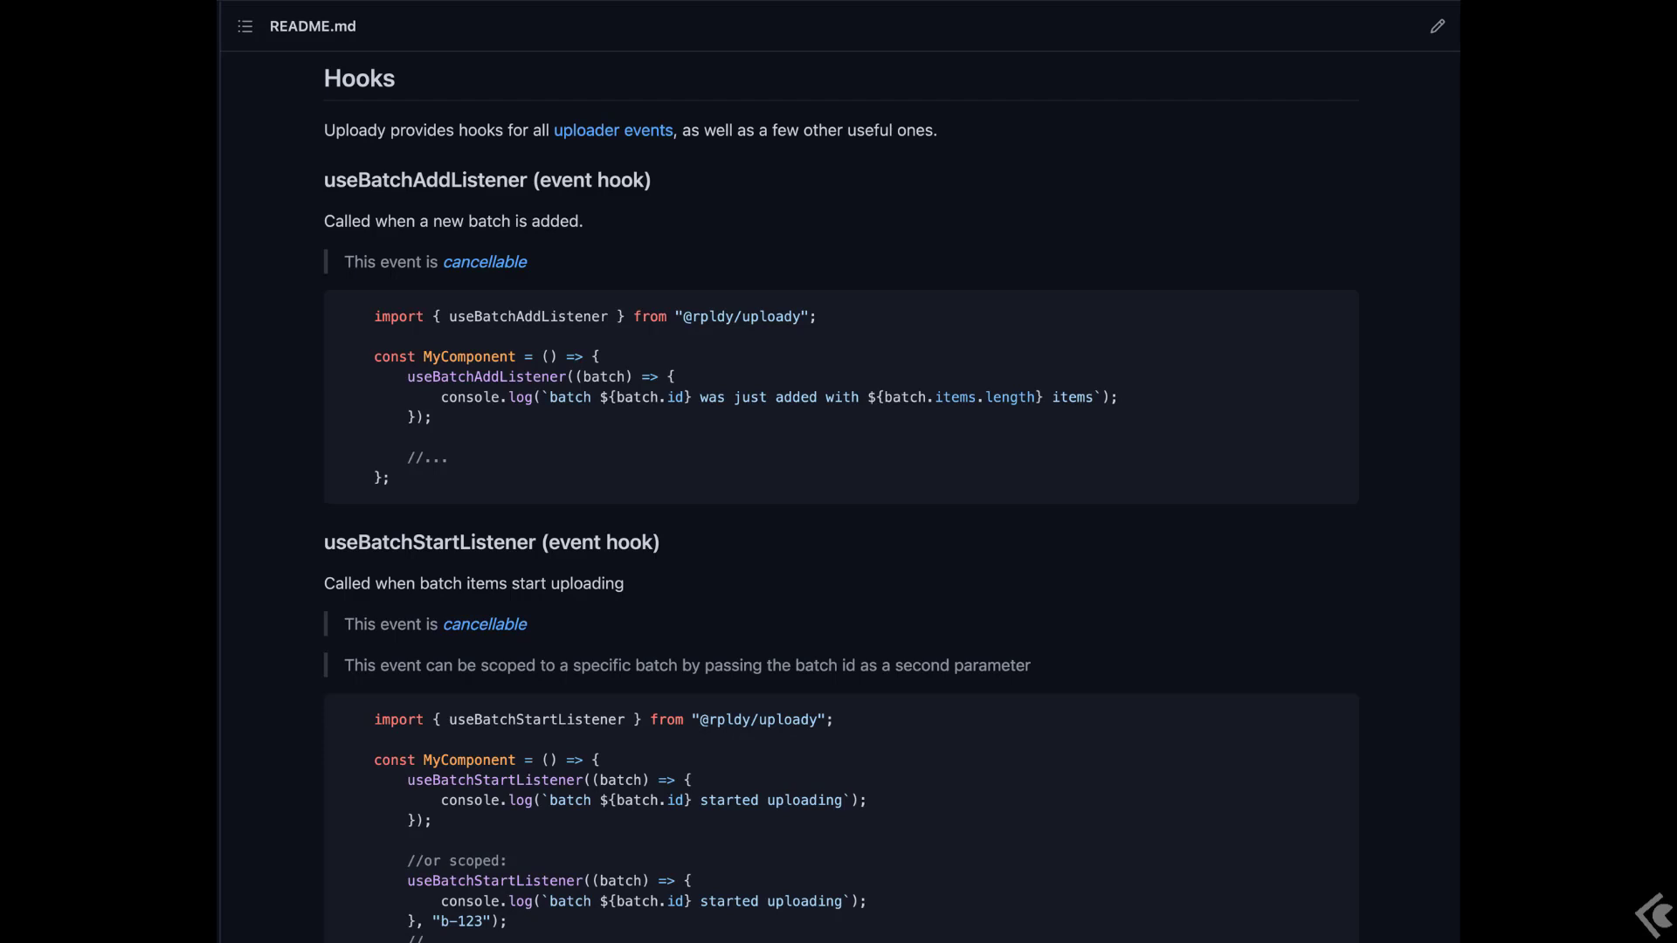
scroll("down", 3)
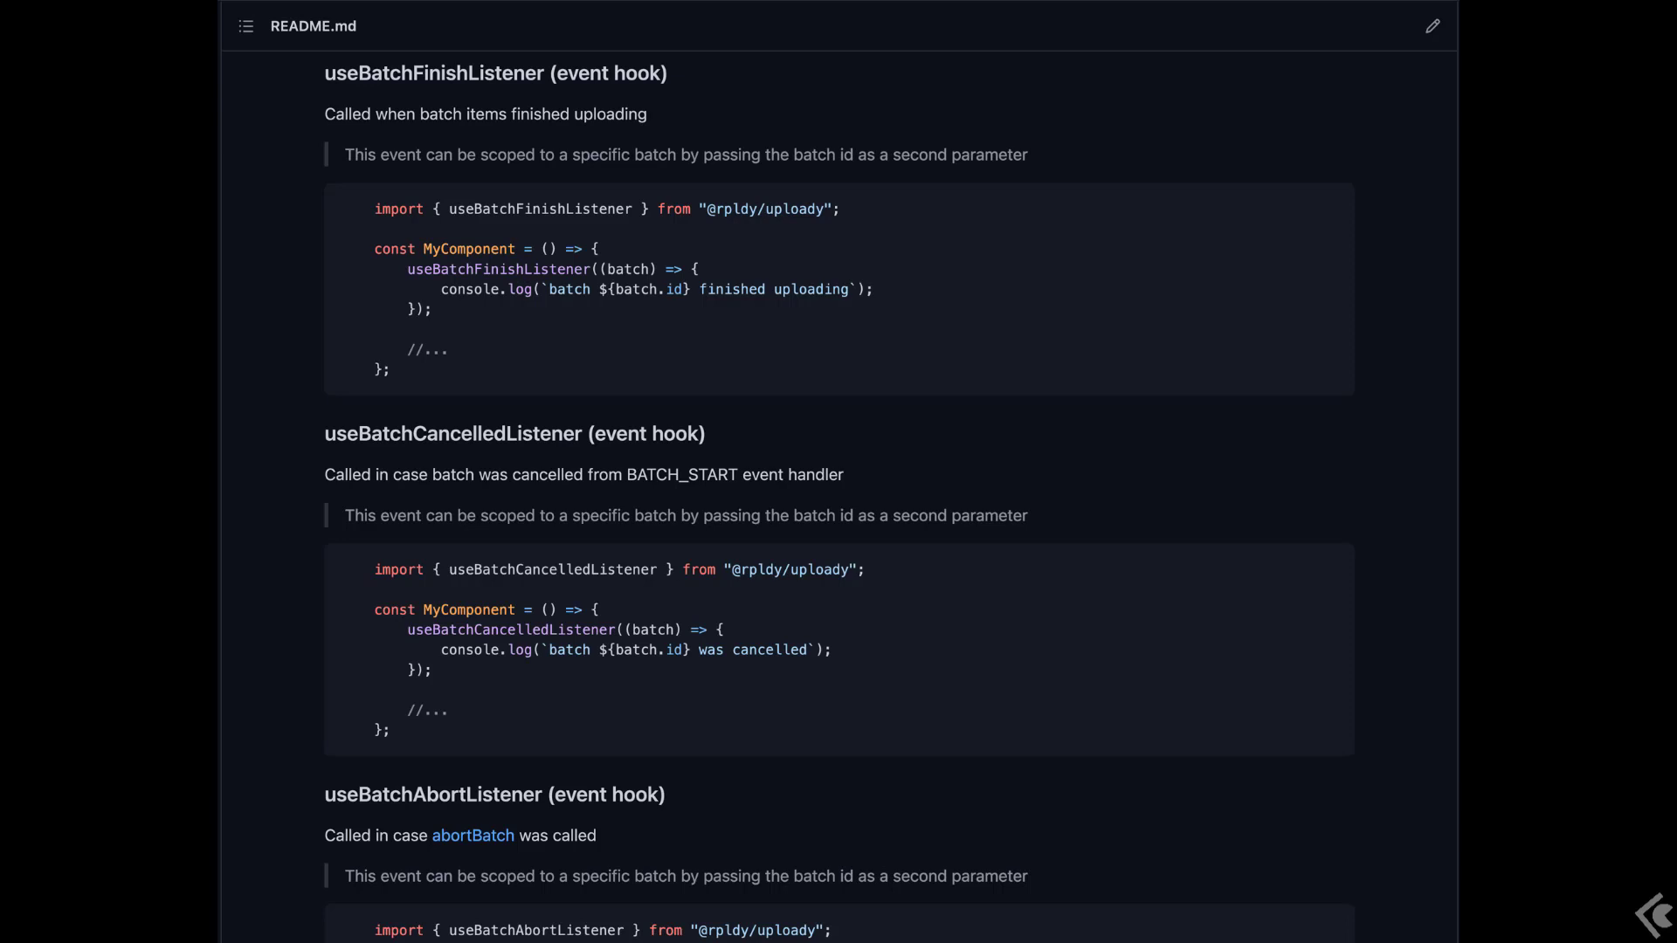
scroll("down", 3)
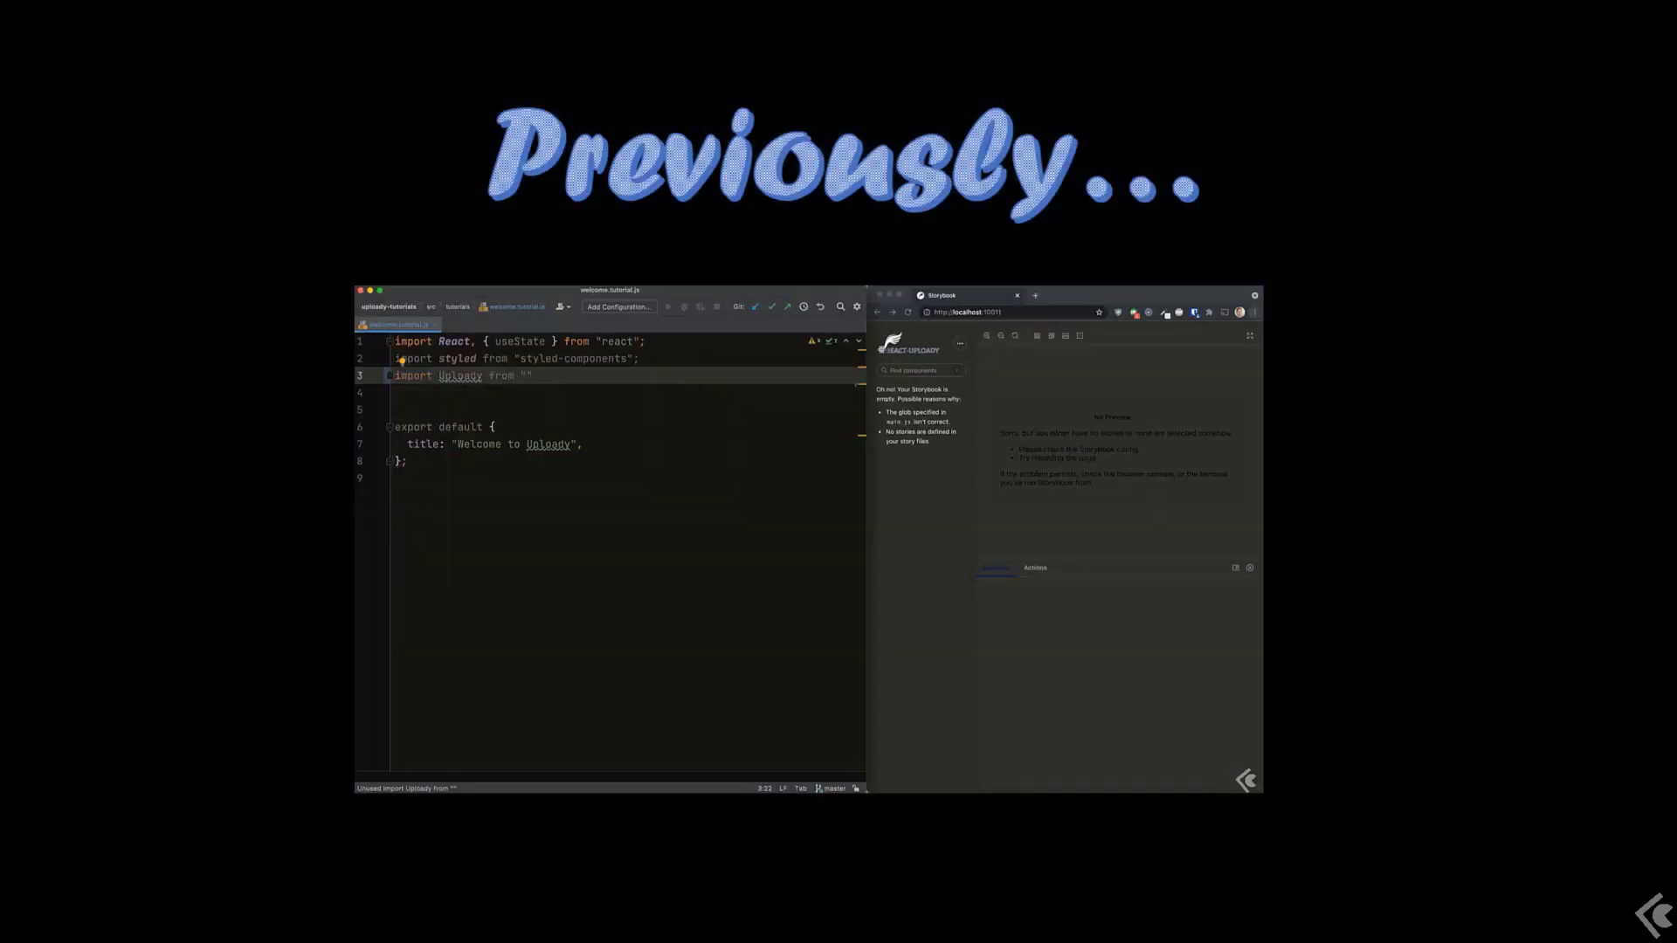
type("@rpldy/up")
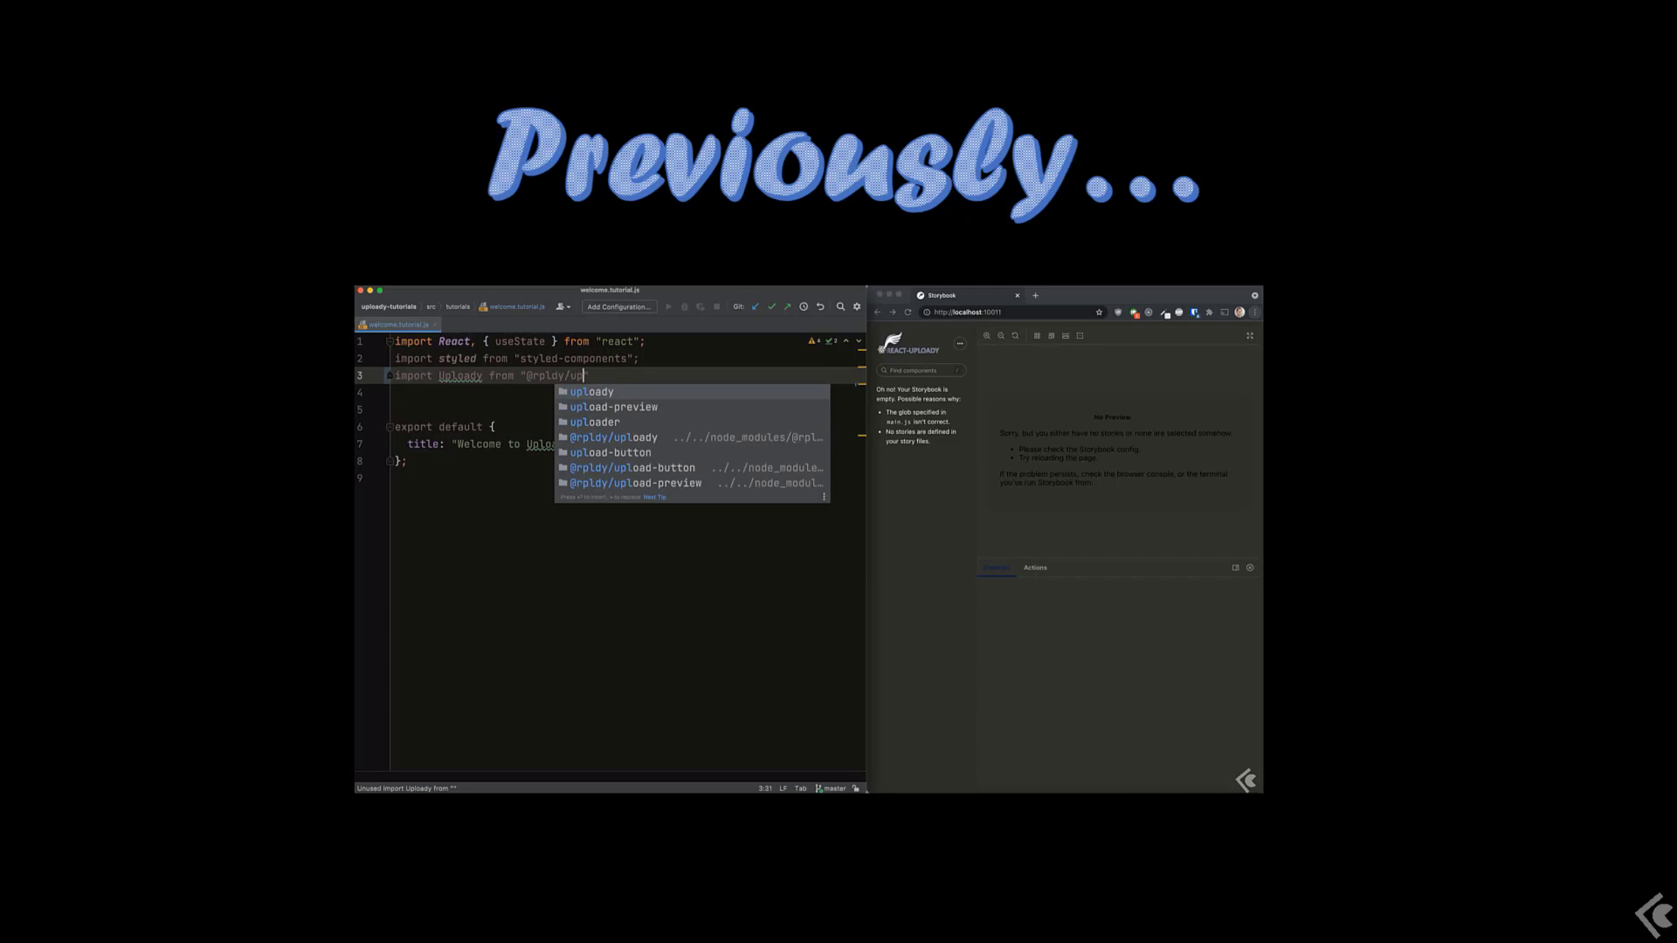
left_click(590, 389)
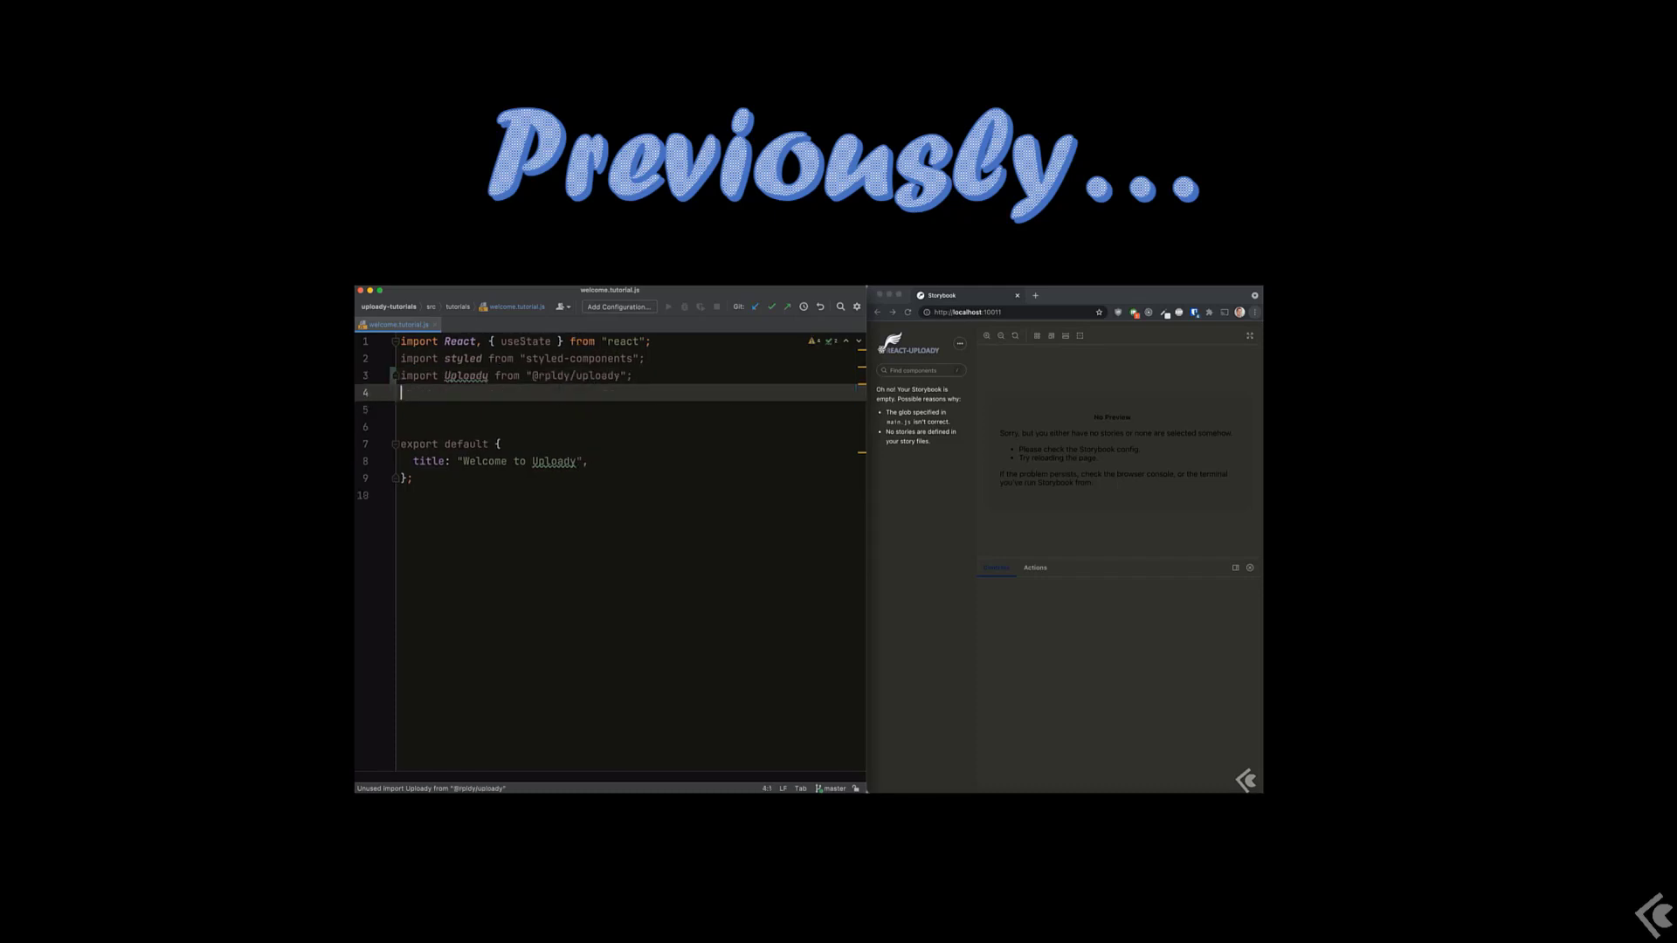
type("import Upl")
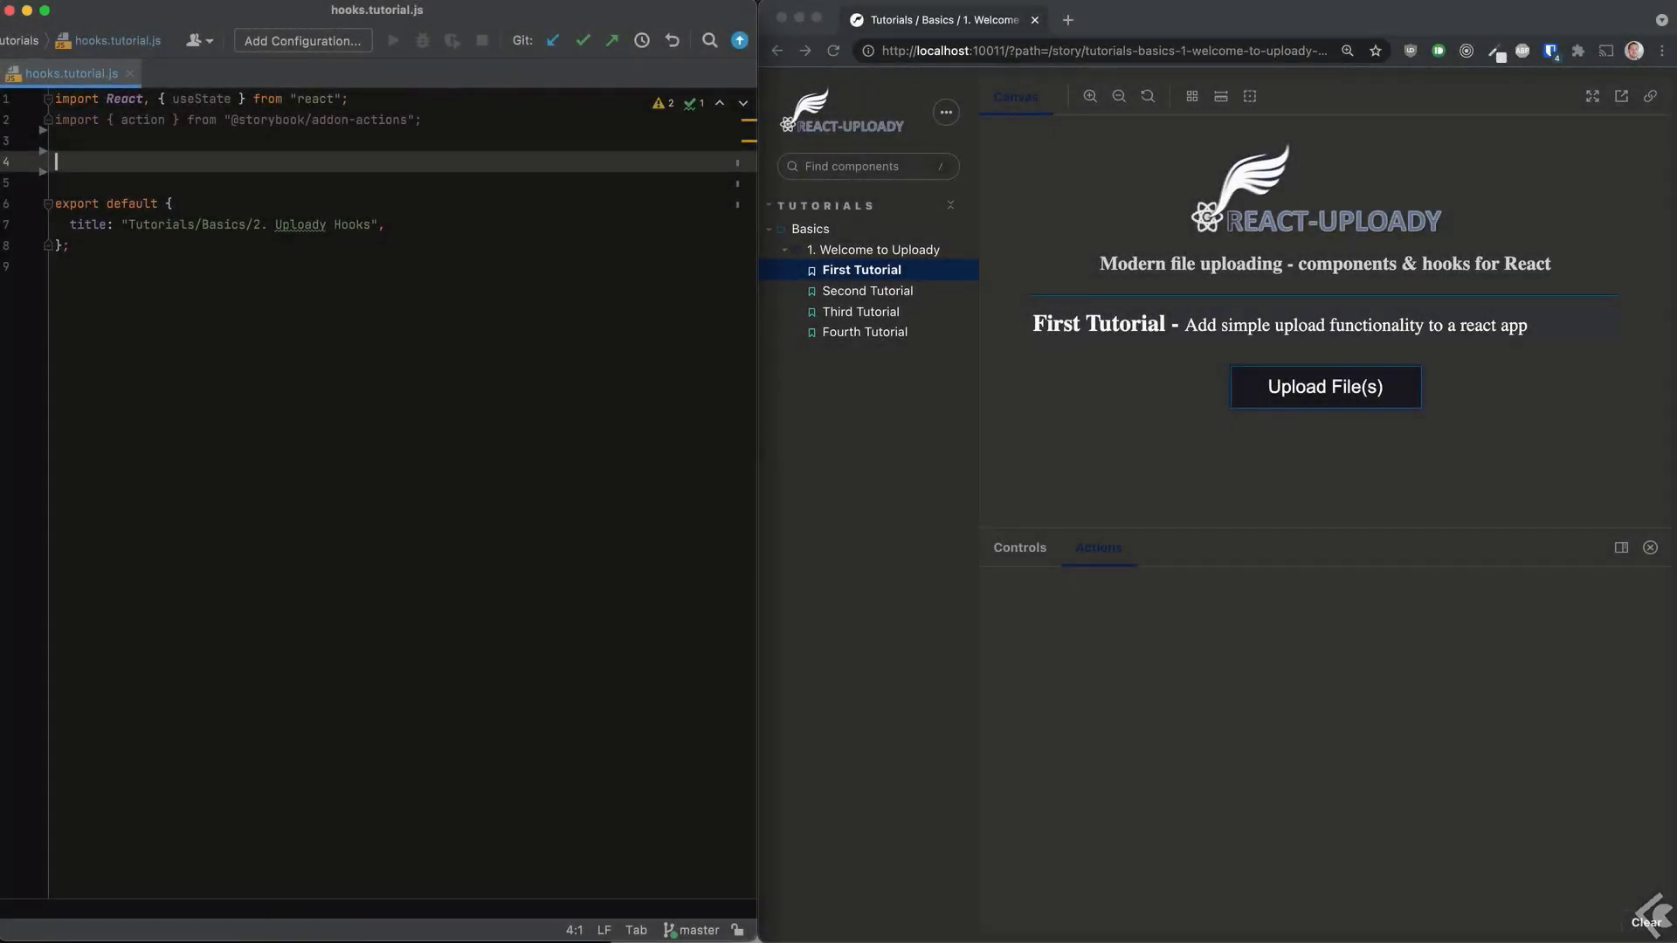
Export FirstTutorial returning <Uploady destination={{url: process.env.UPLOAD_URL}}> wrapping <UploadButtonWithEvents/>.
type("export const")
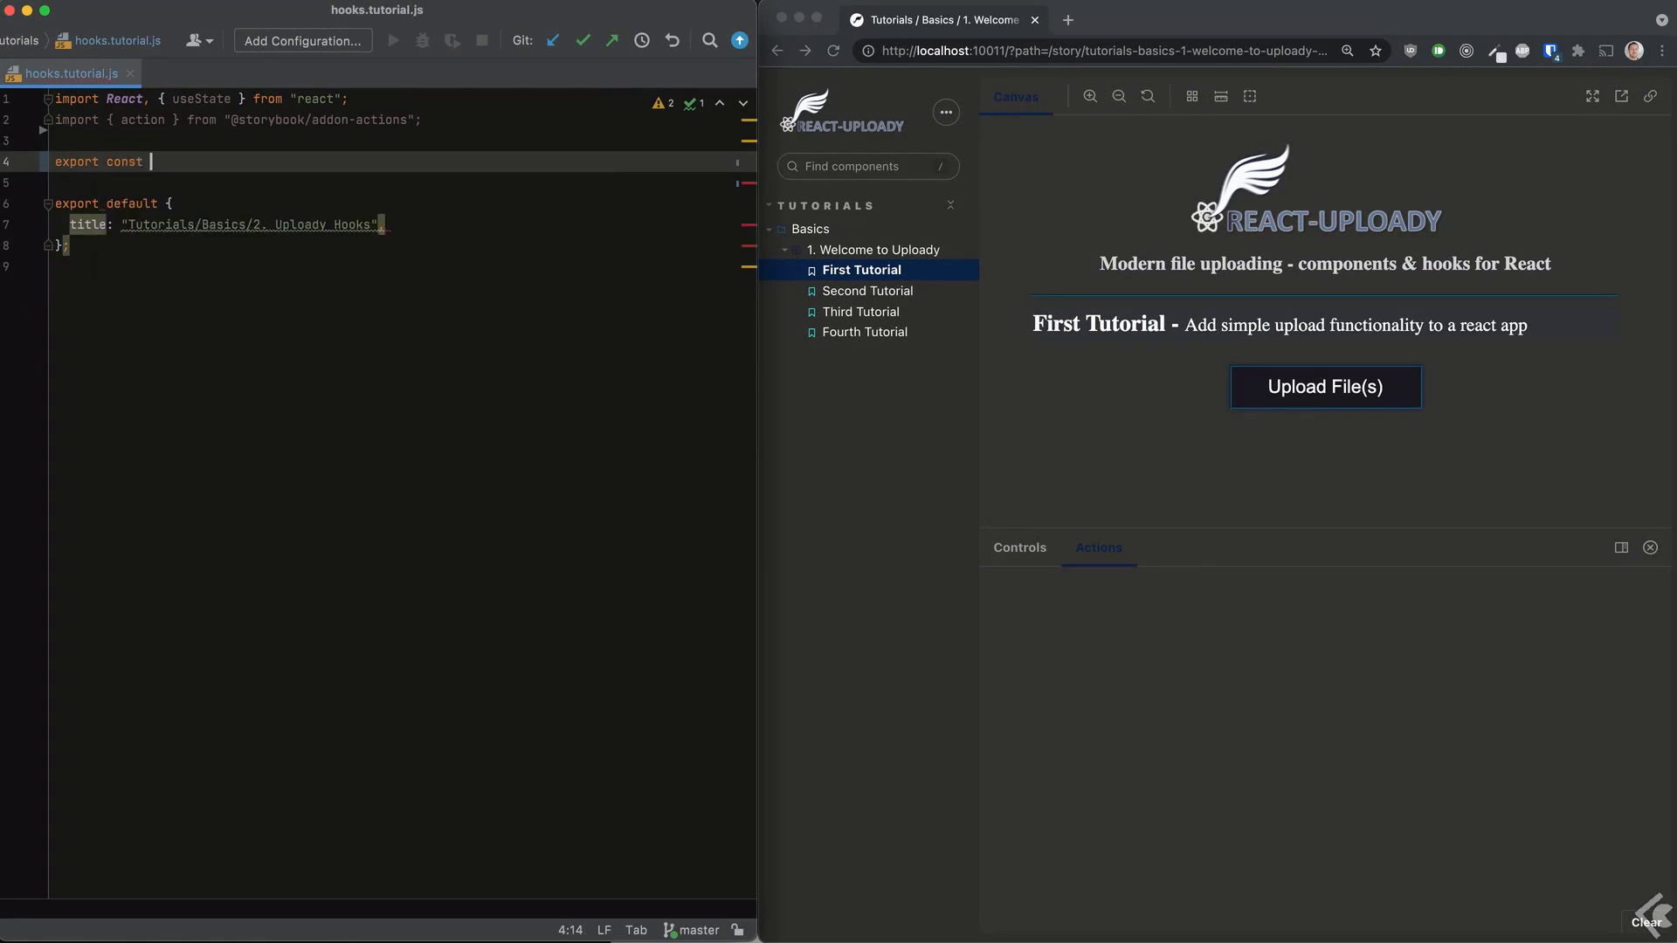
type("FirstTutorial = () =>")
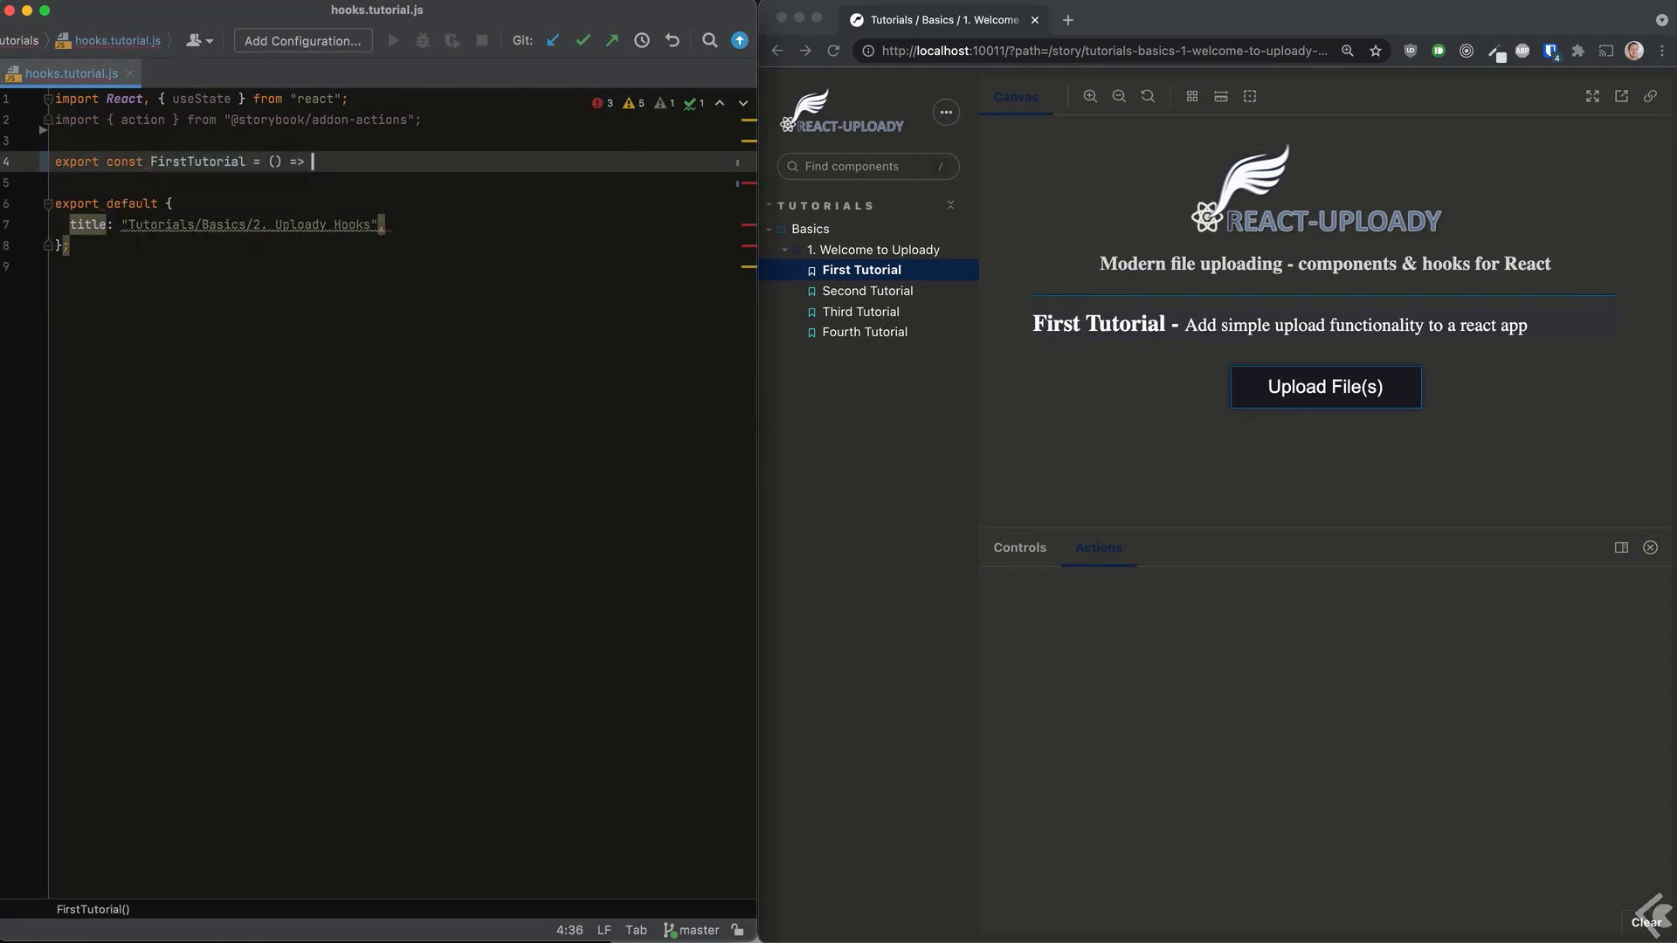
type("return (<Uploady")
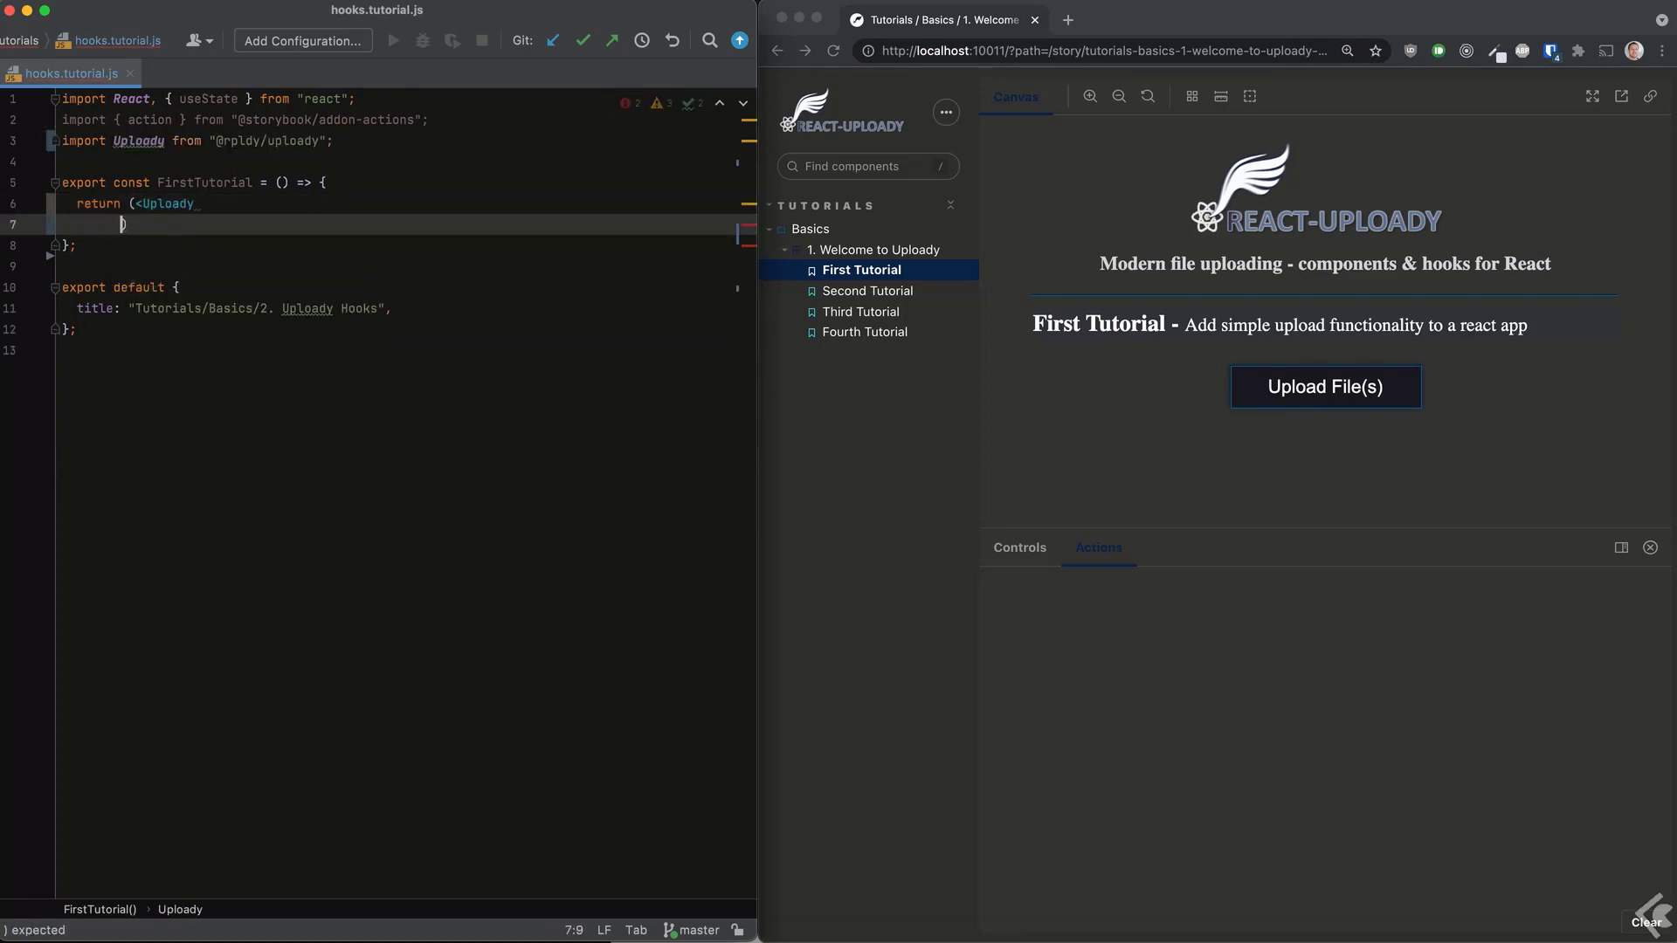
type("destination={{")
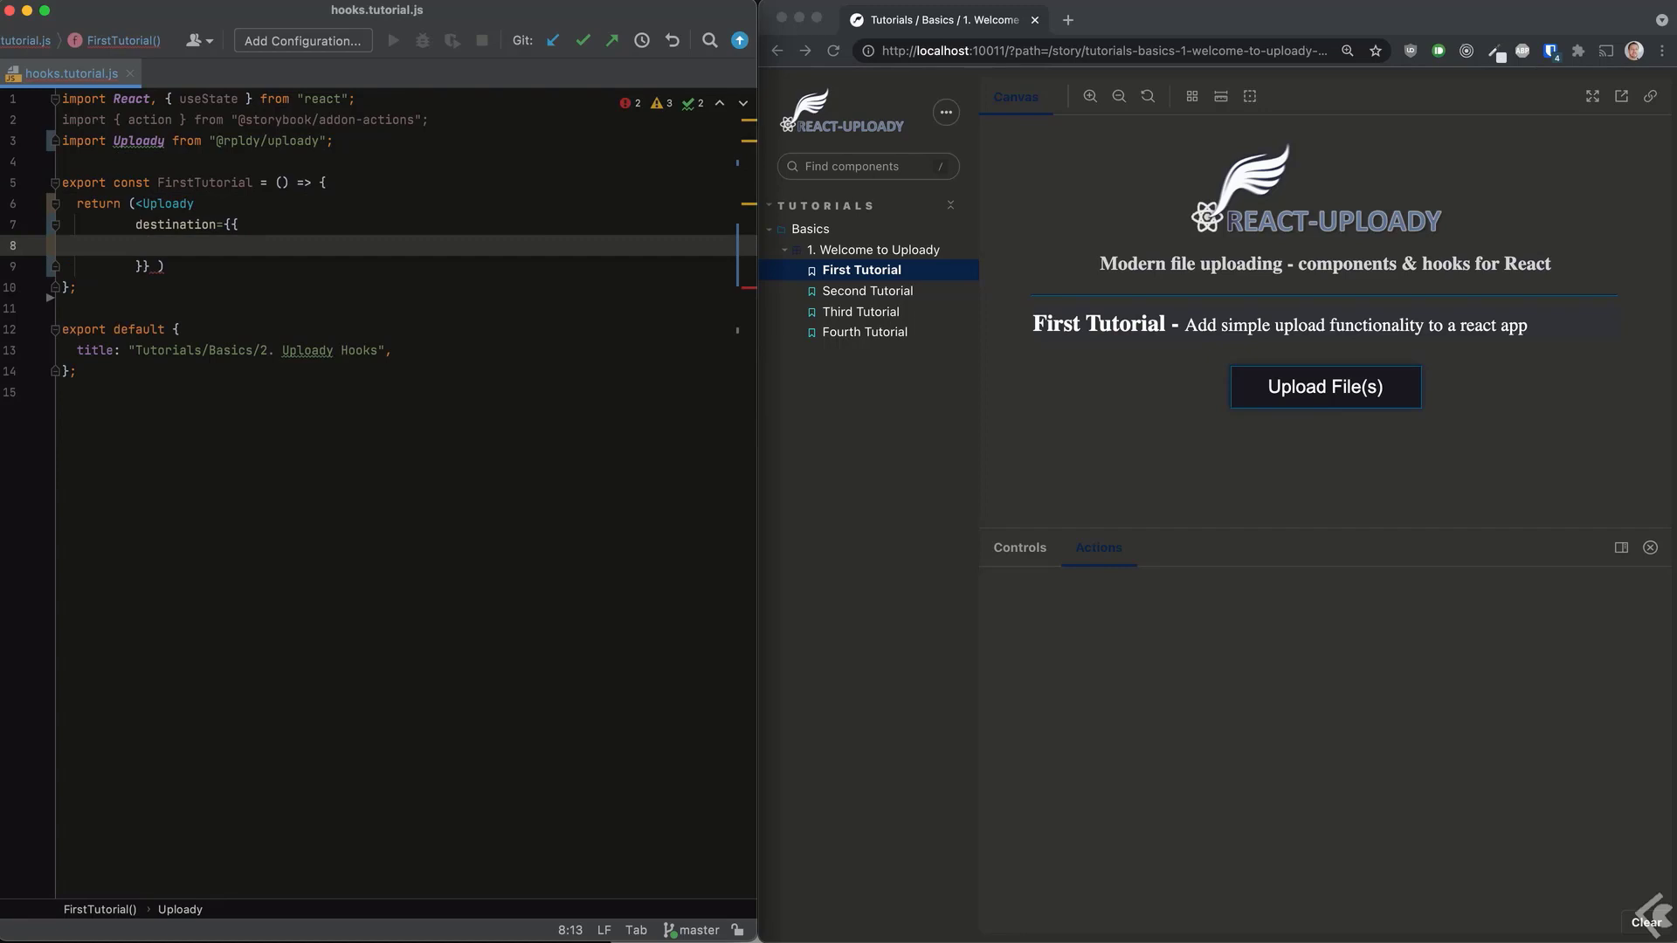
type("url: process.env.UPLOAD_URL")
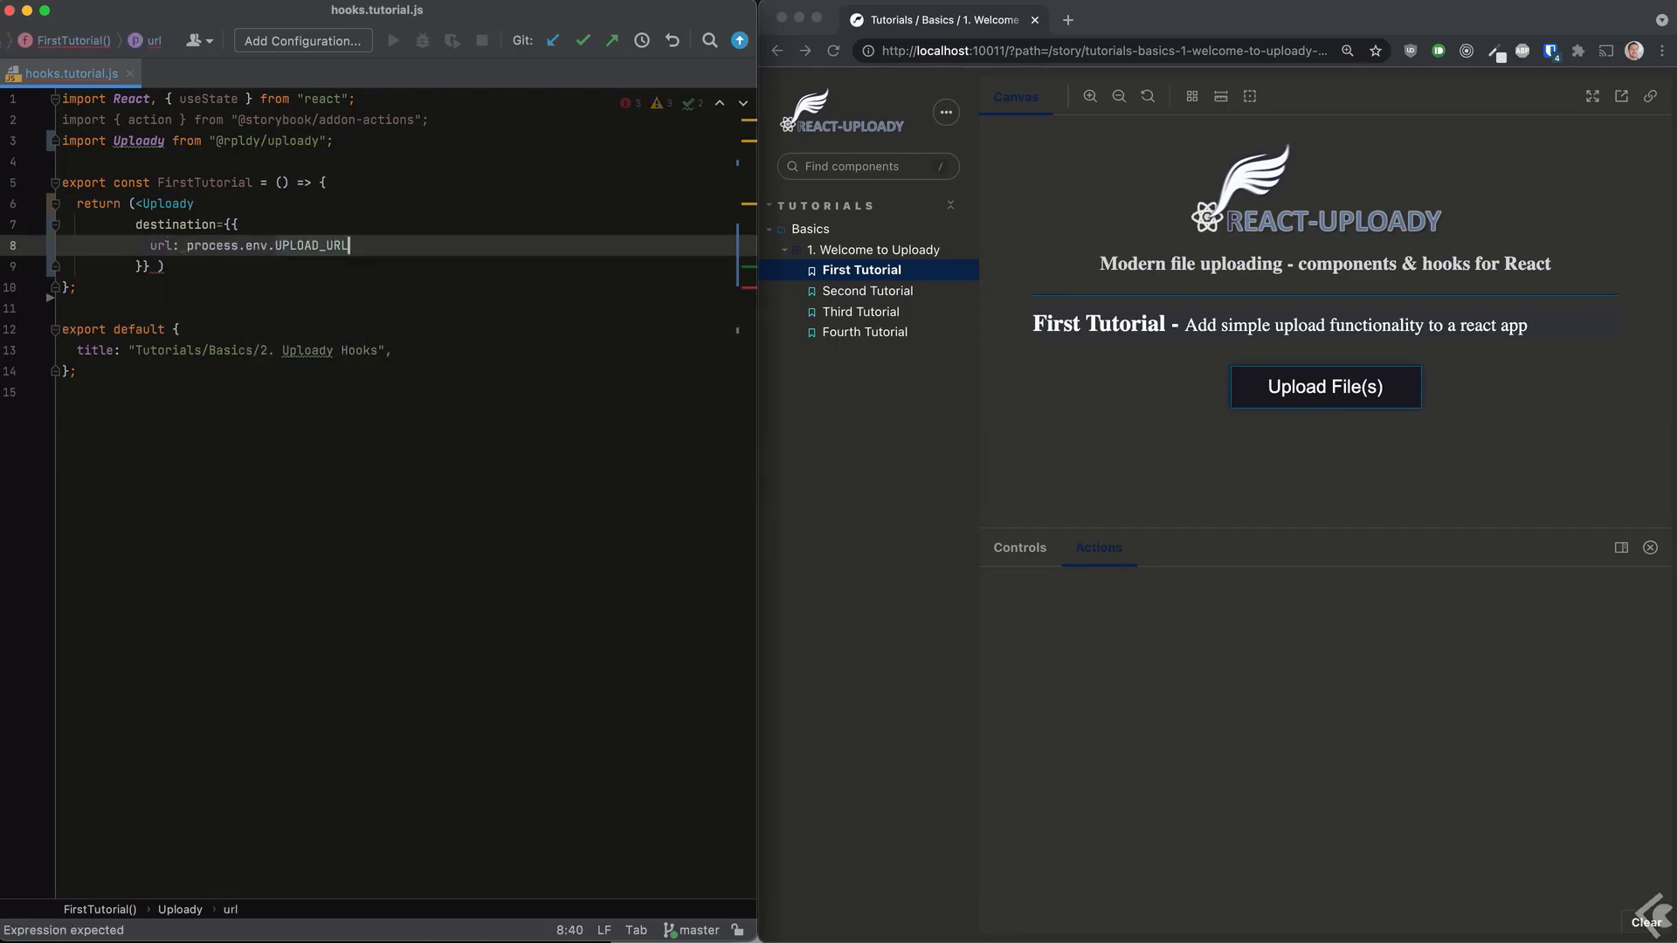
type("<UploadButtonWithEvents/>")
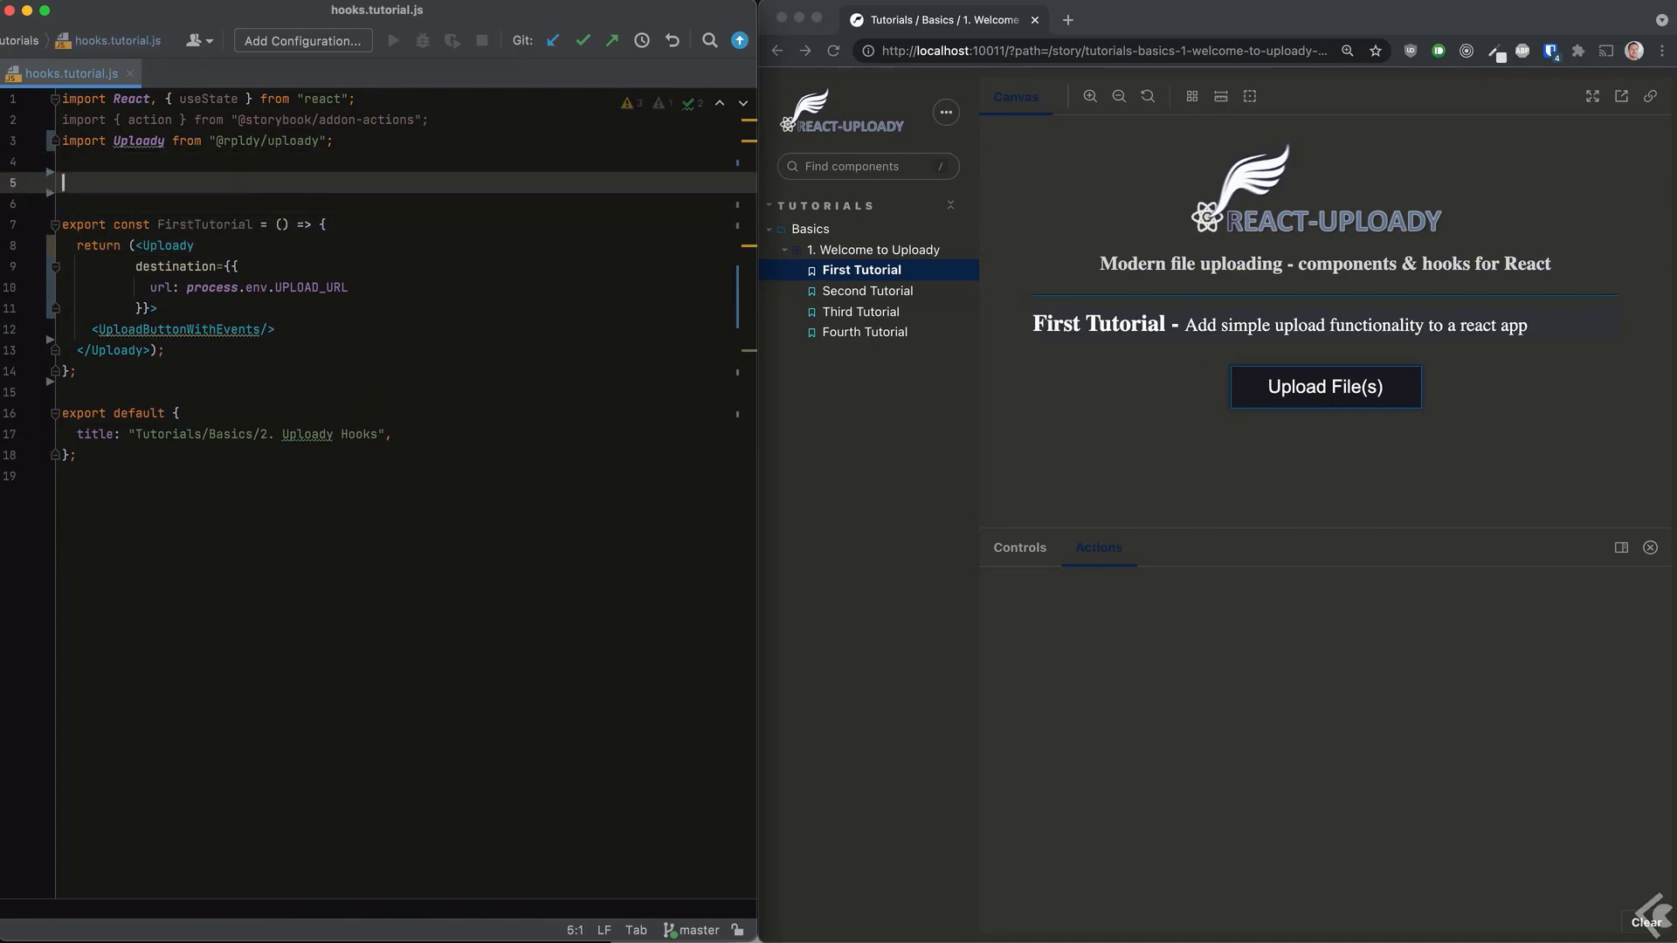
Declare UploadButtonWithEvents and import the batch and item listener hooks, dropping the stray useUploady.
type("const UploadButtonWithEvents = () => {")
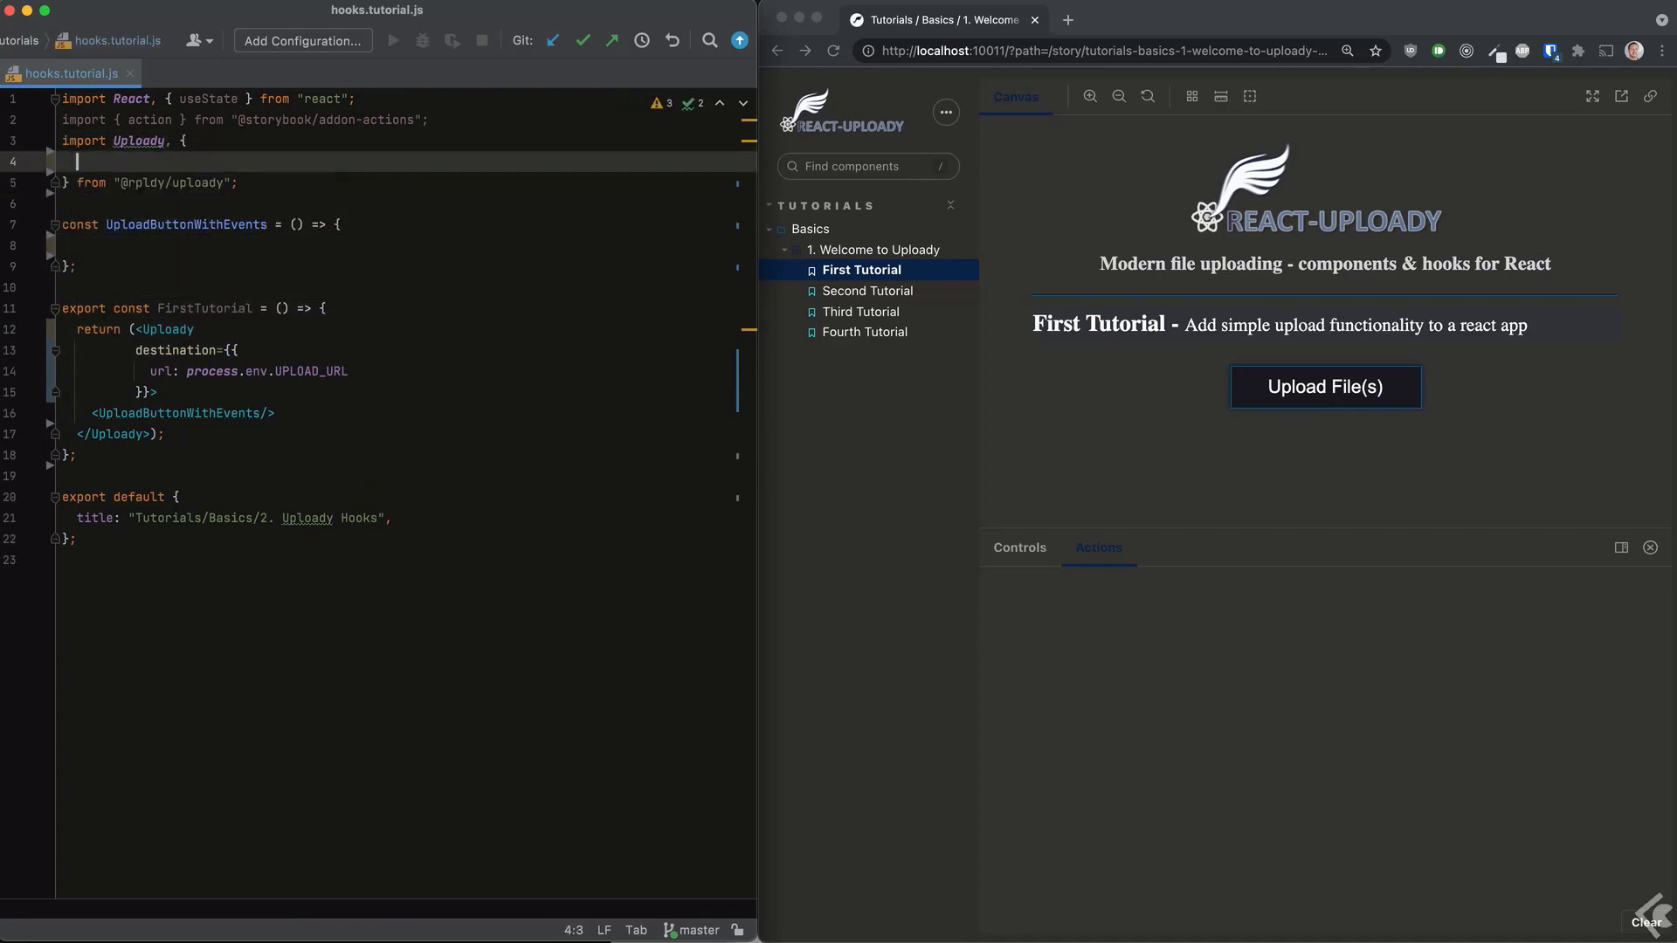
type("useBatchAddListener")
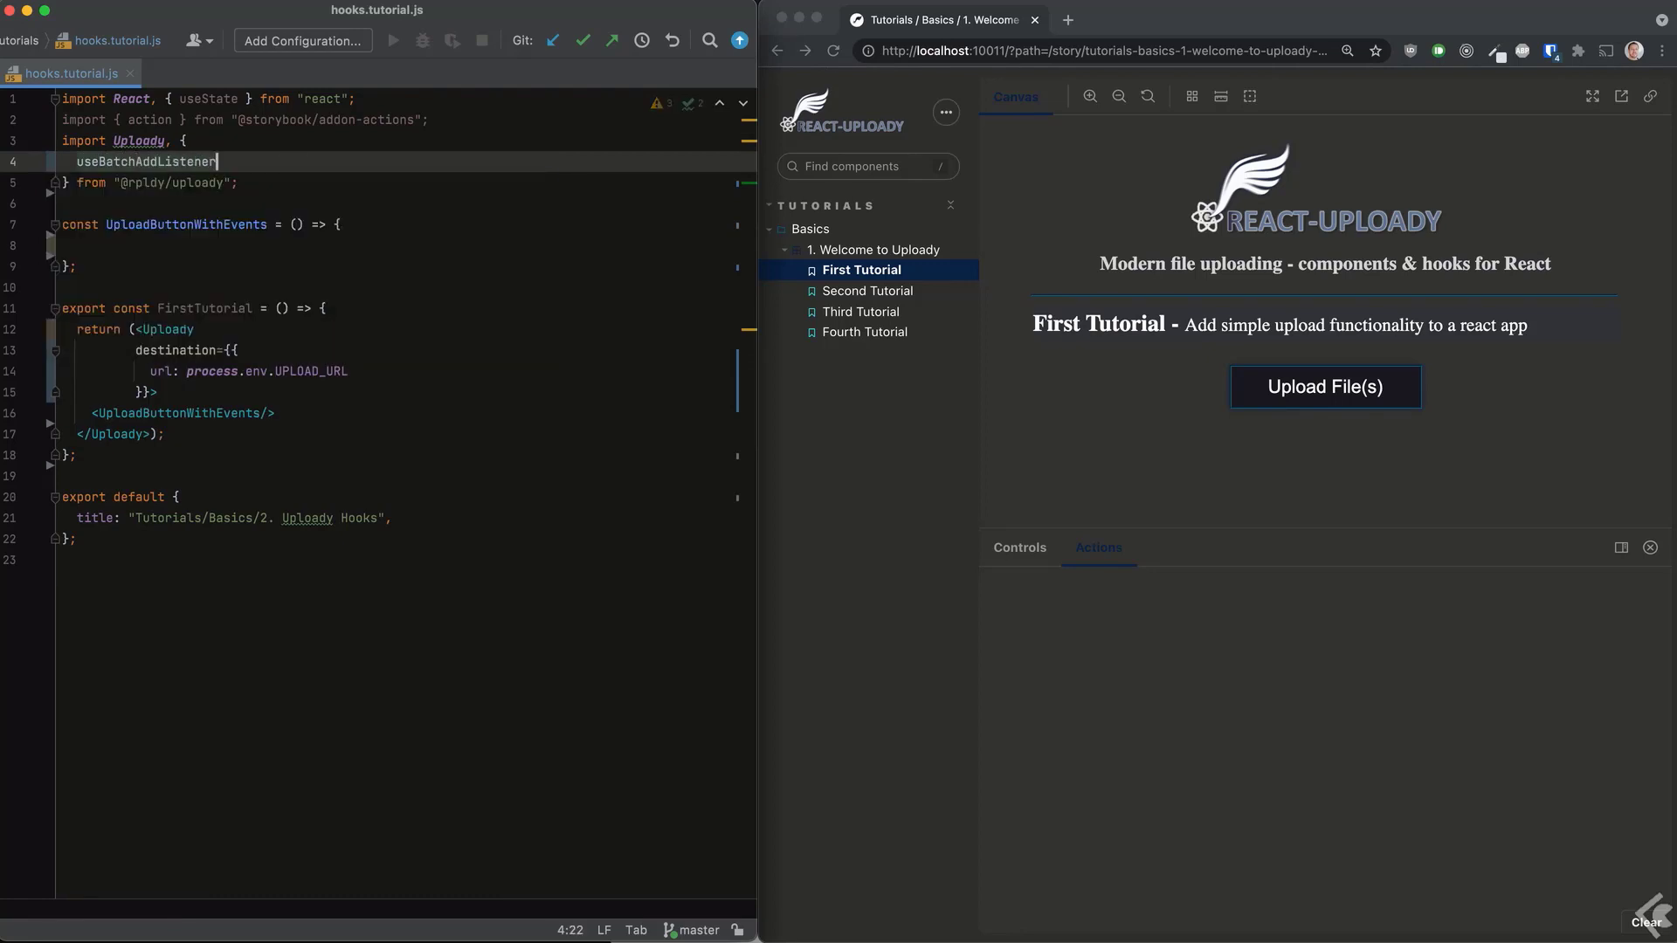
type("useBatchStartListener,")
type("useBatchProgressListener,")
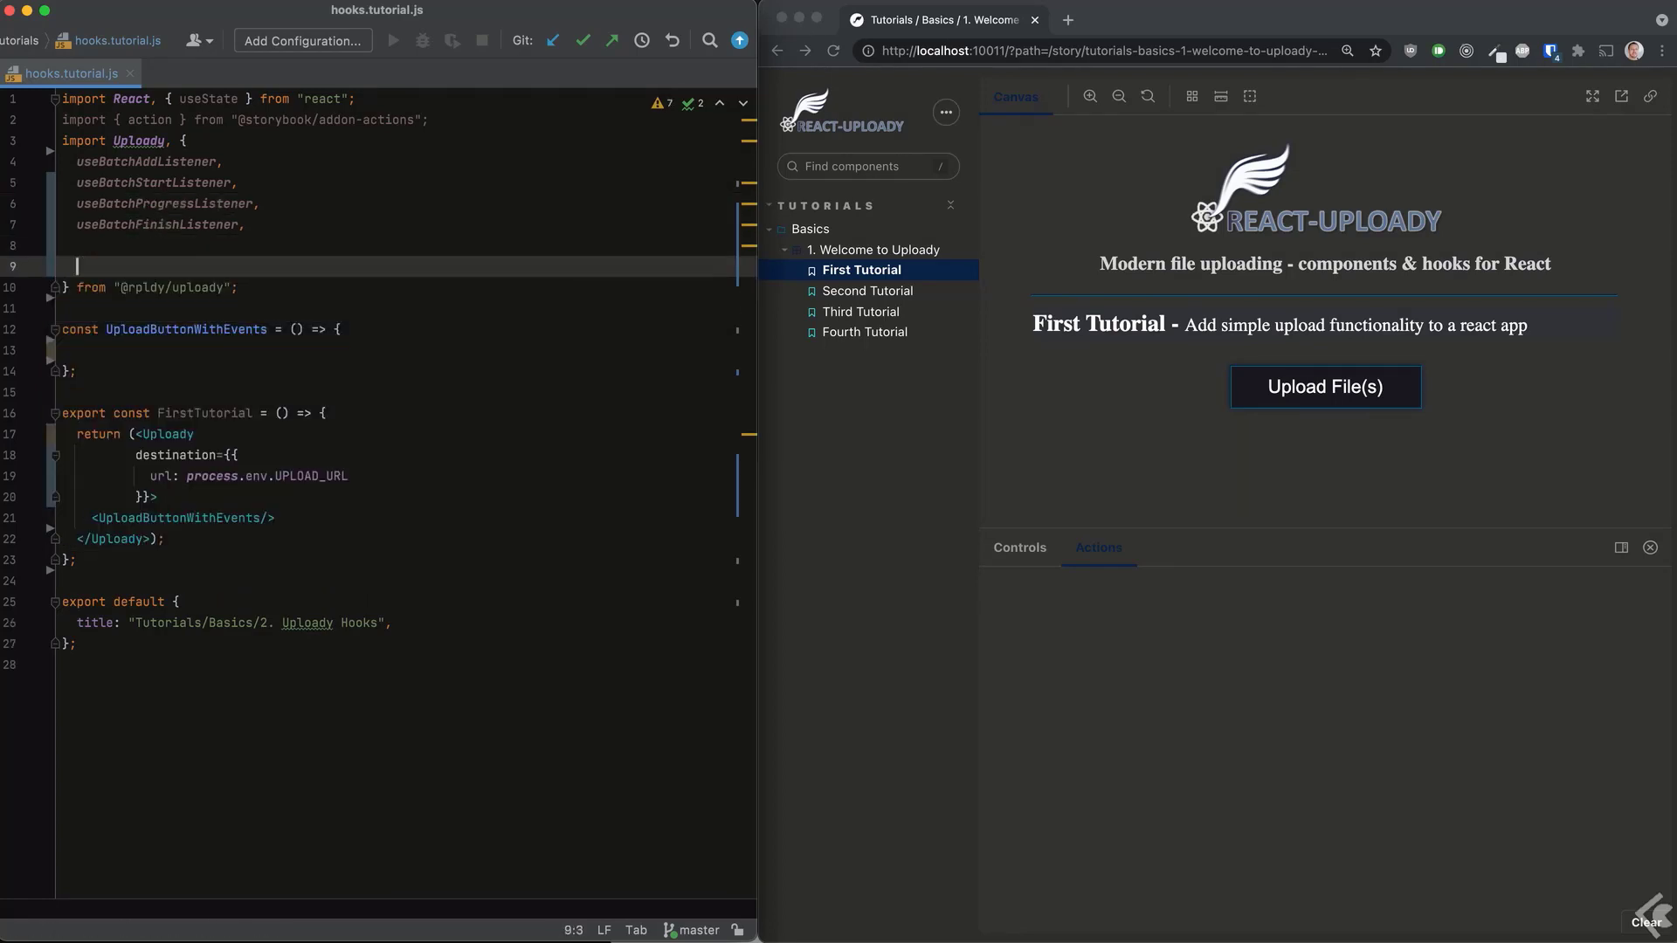
type("useItemStartListener,")
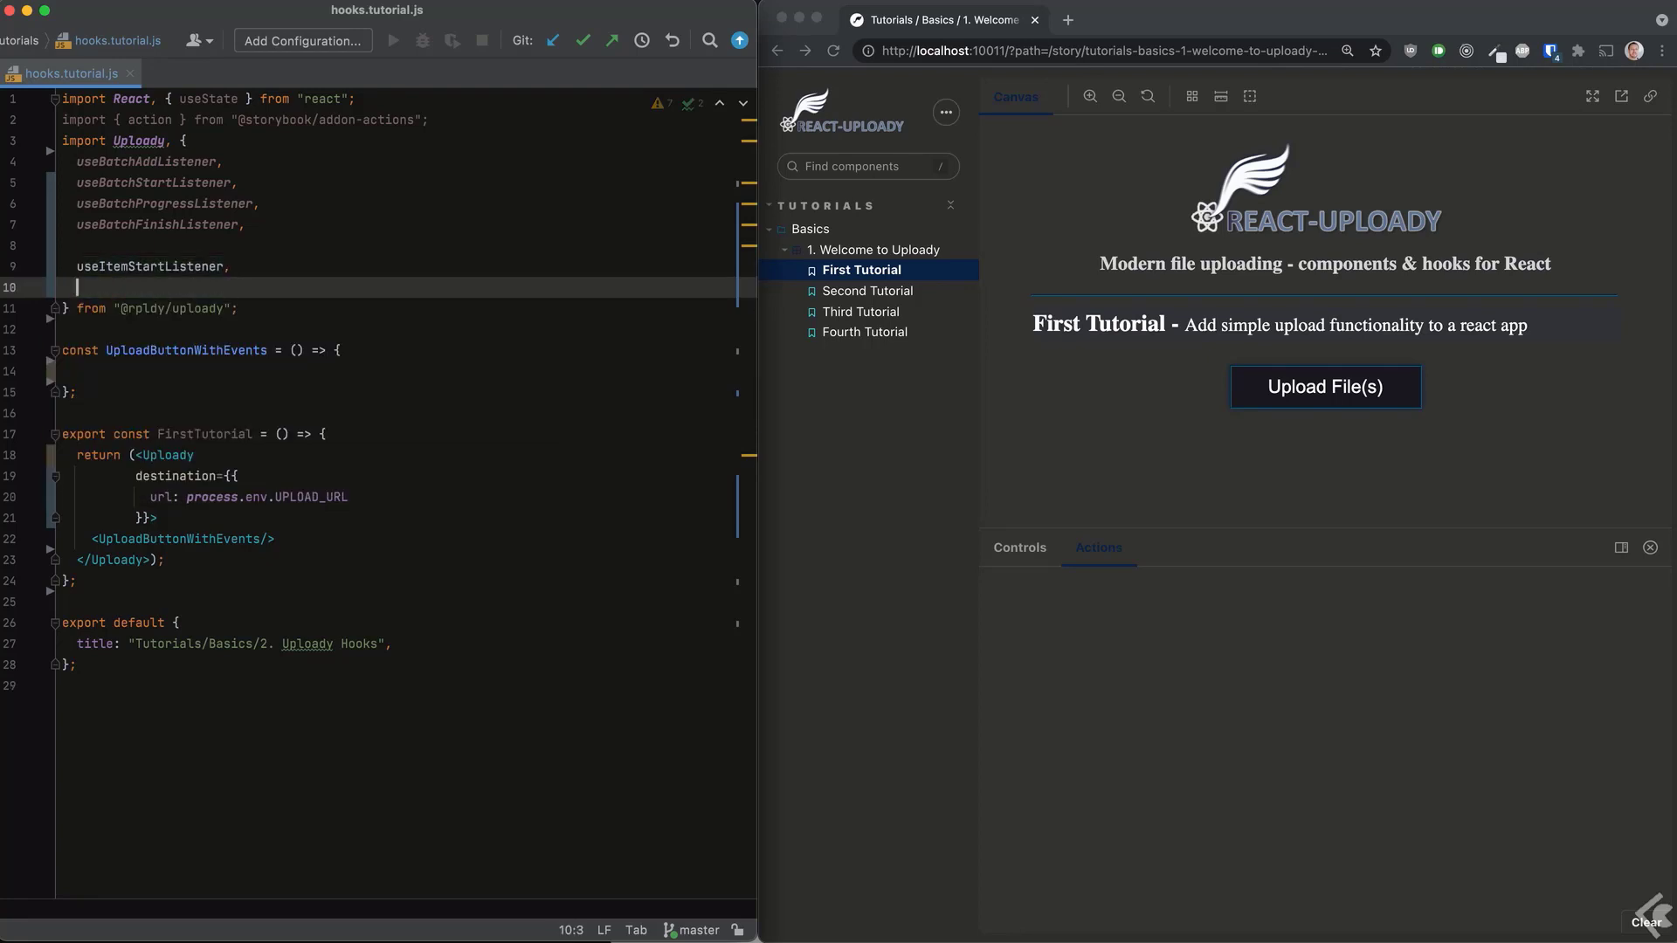
type("useItemProgressListener, useUploady")
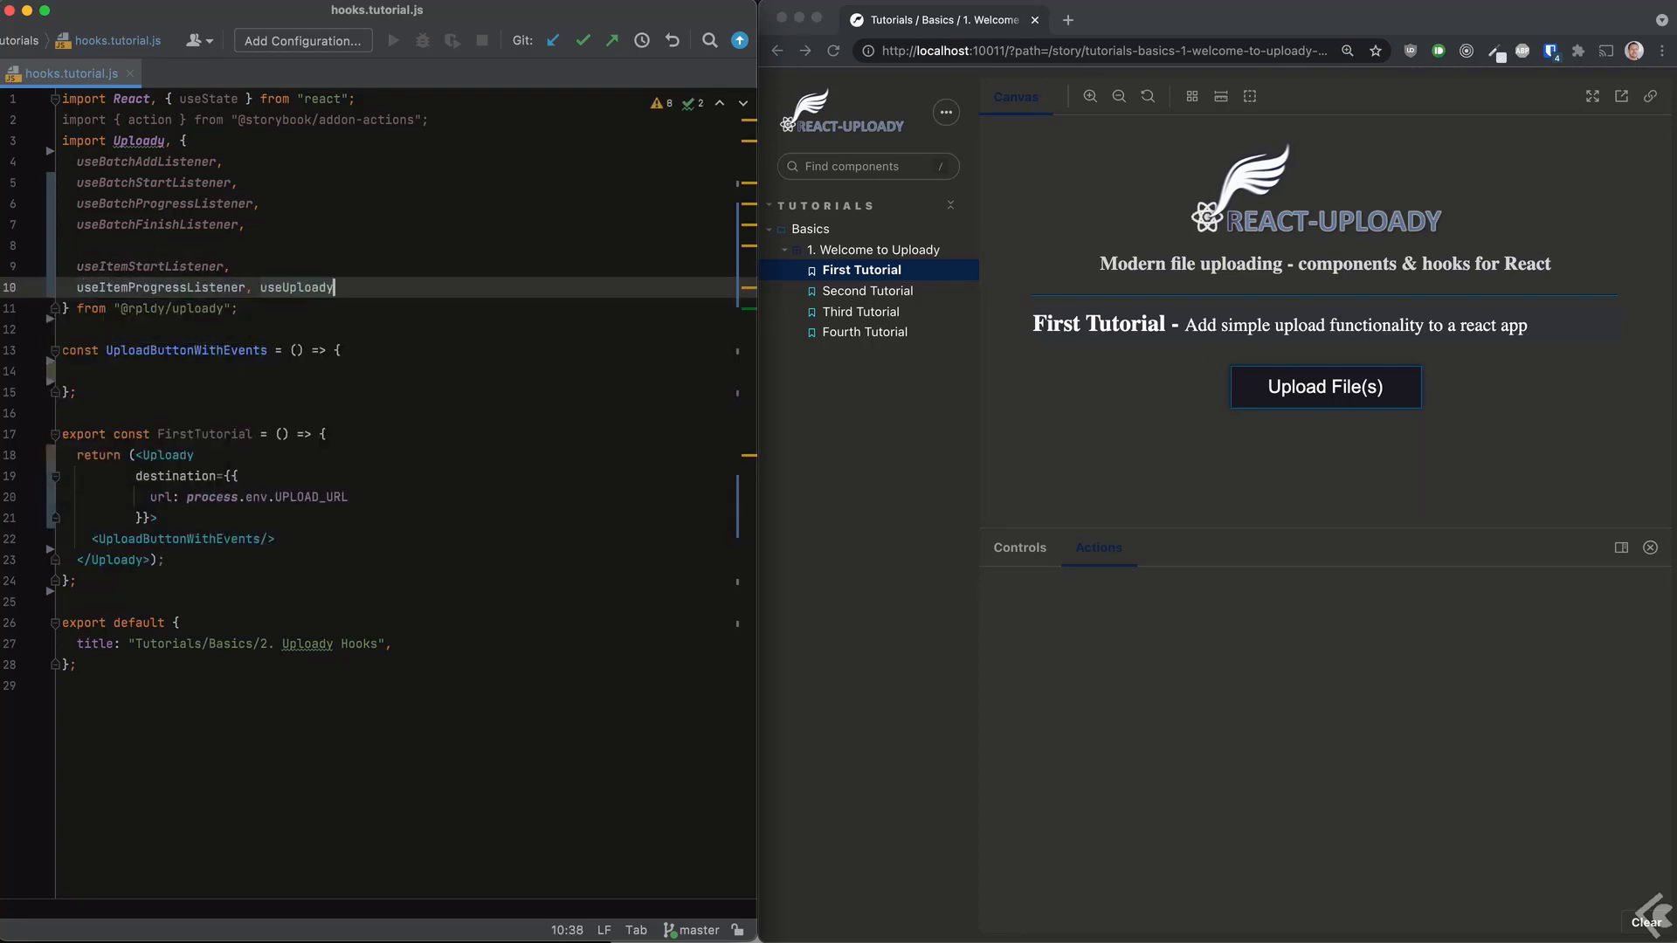
key("Backspace")
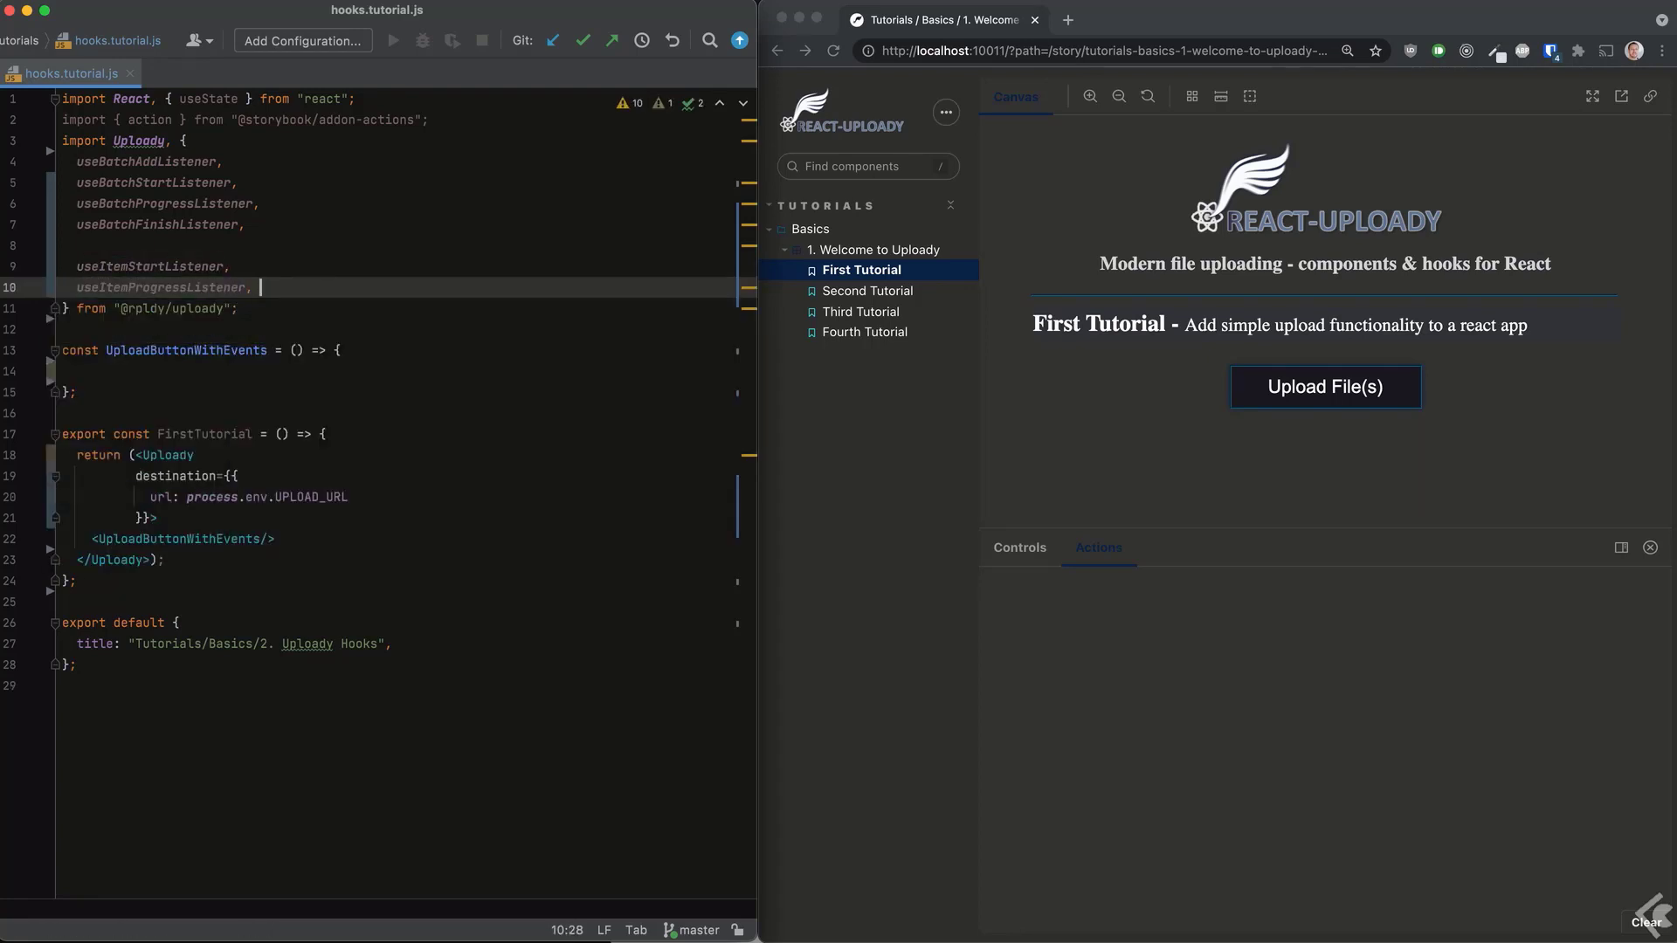
type("useItemFinishListener")
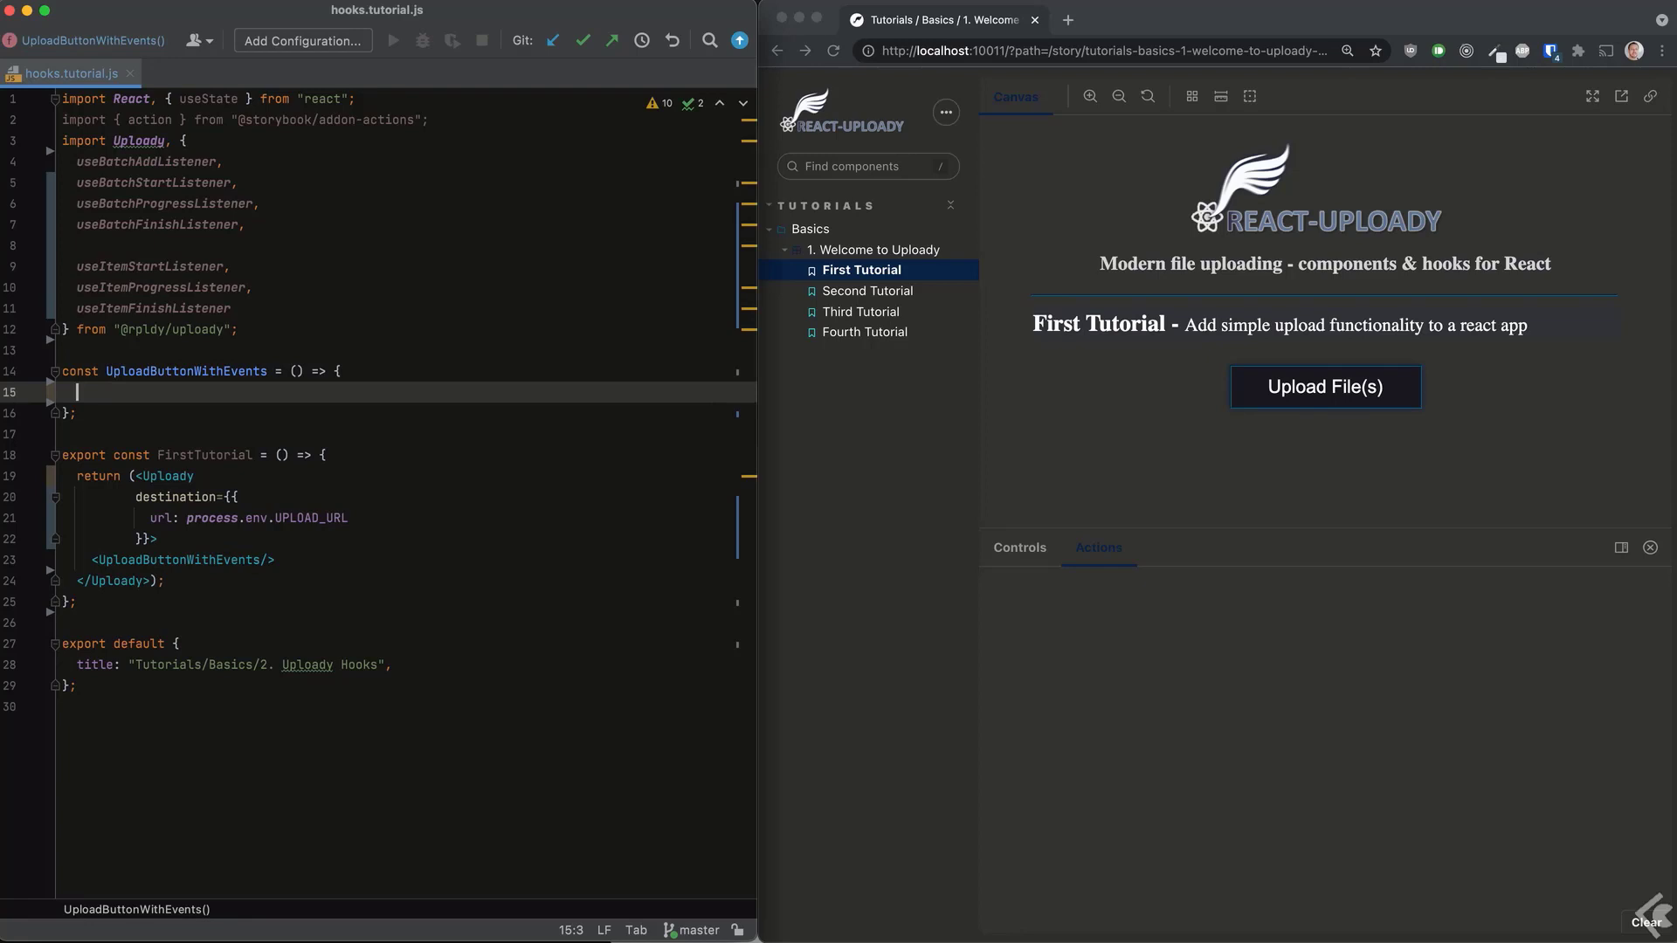
Register each batch and item listener hook with a Storybook action such as "BATCH FINISH".
type("use")
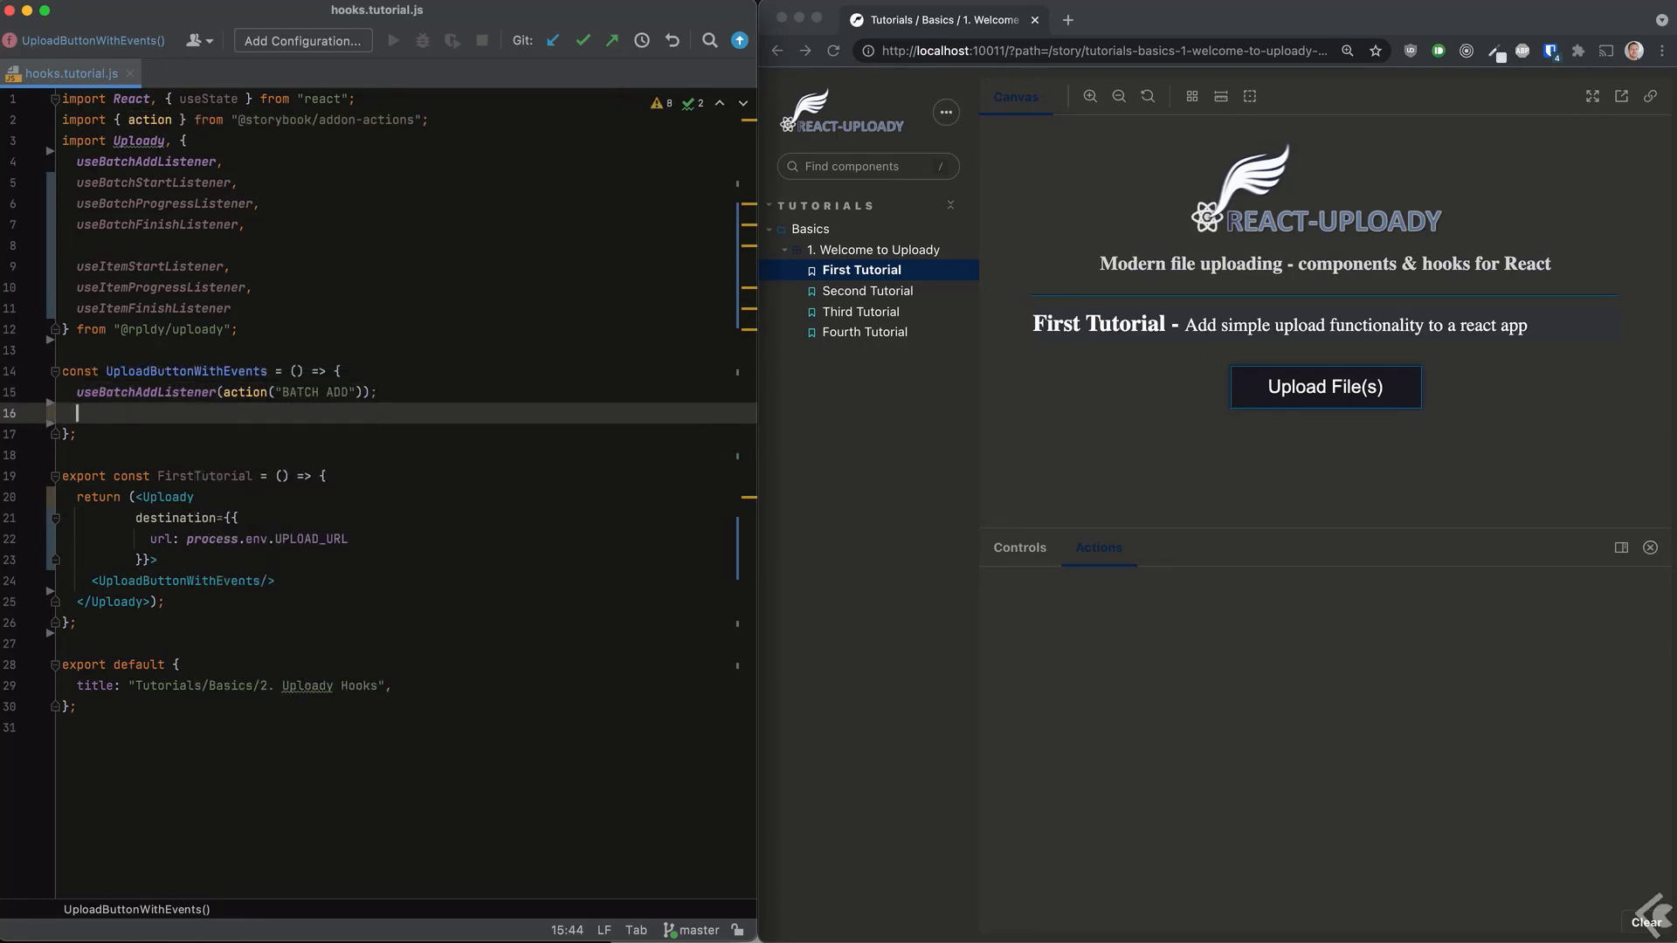
type("useBatchStartListener(action(\"BATCH START\"));")
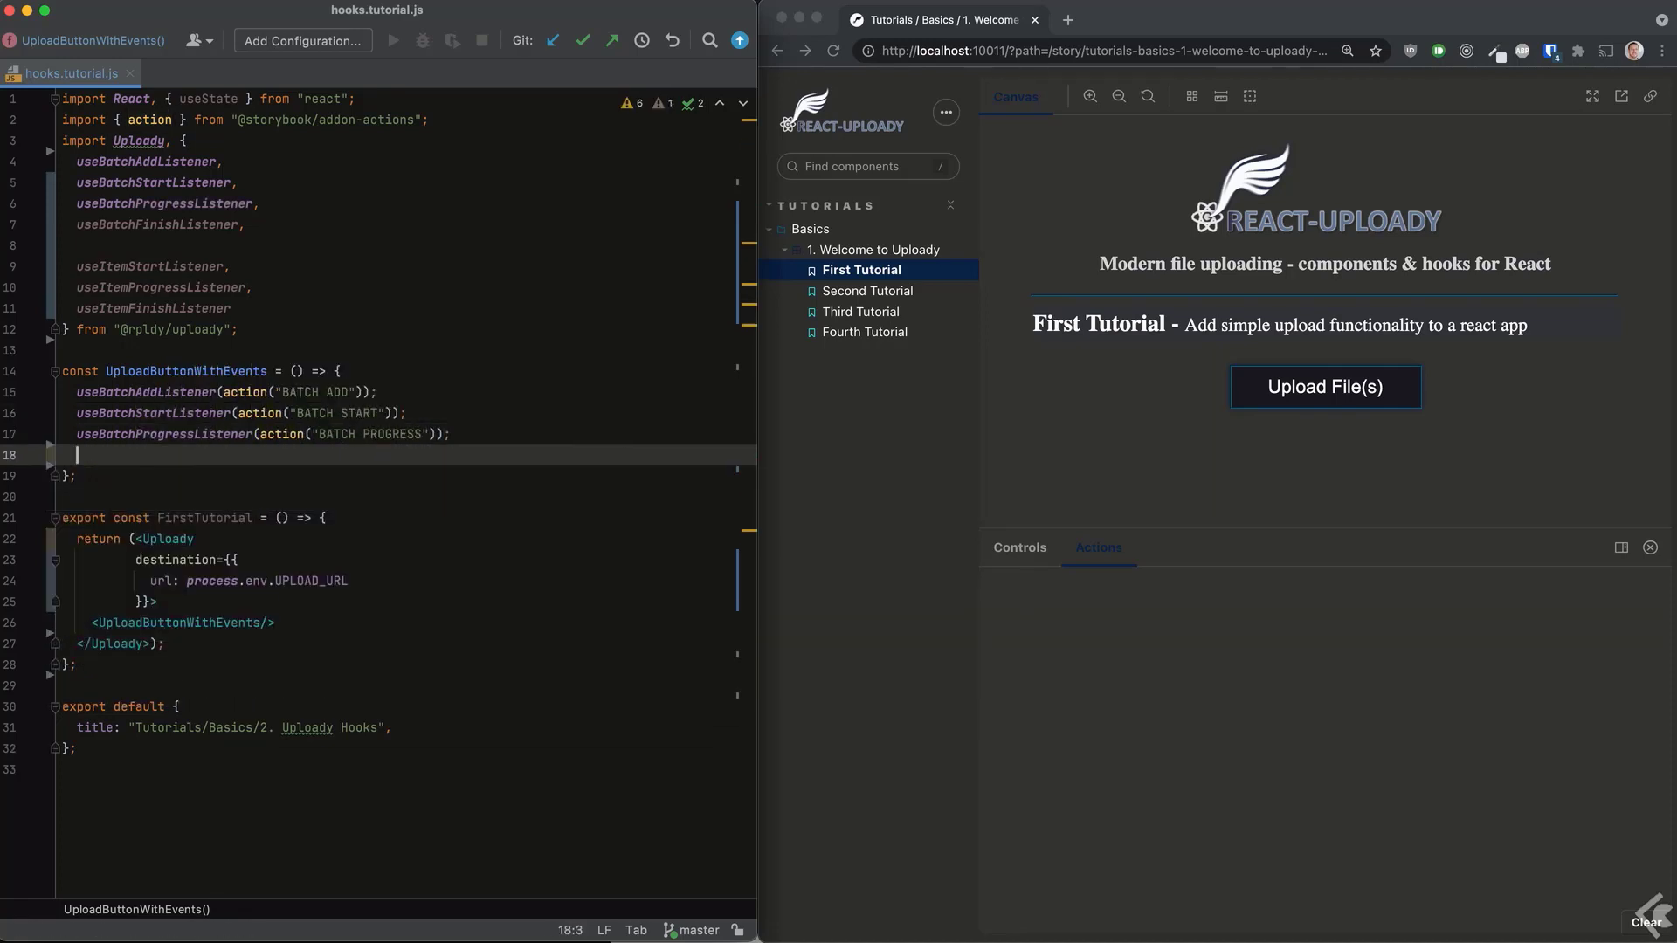
type("useBatchFinishListener(action(\"BATCH FINISH\"));")
type("useItemStartListener(action(\"ITEM START")
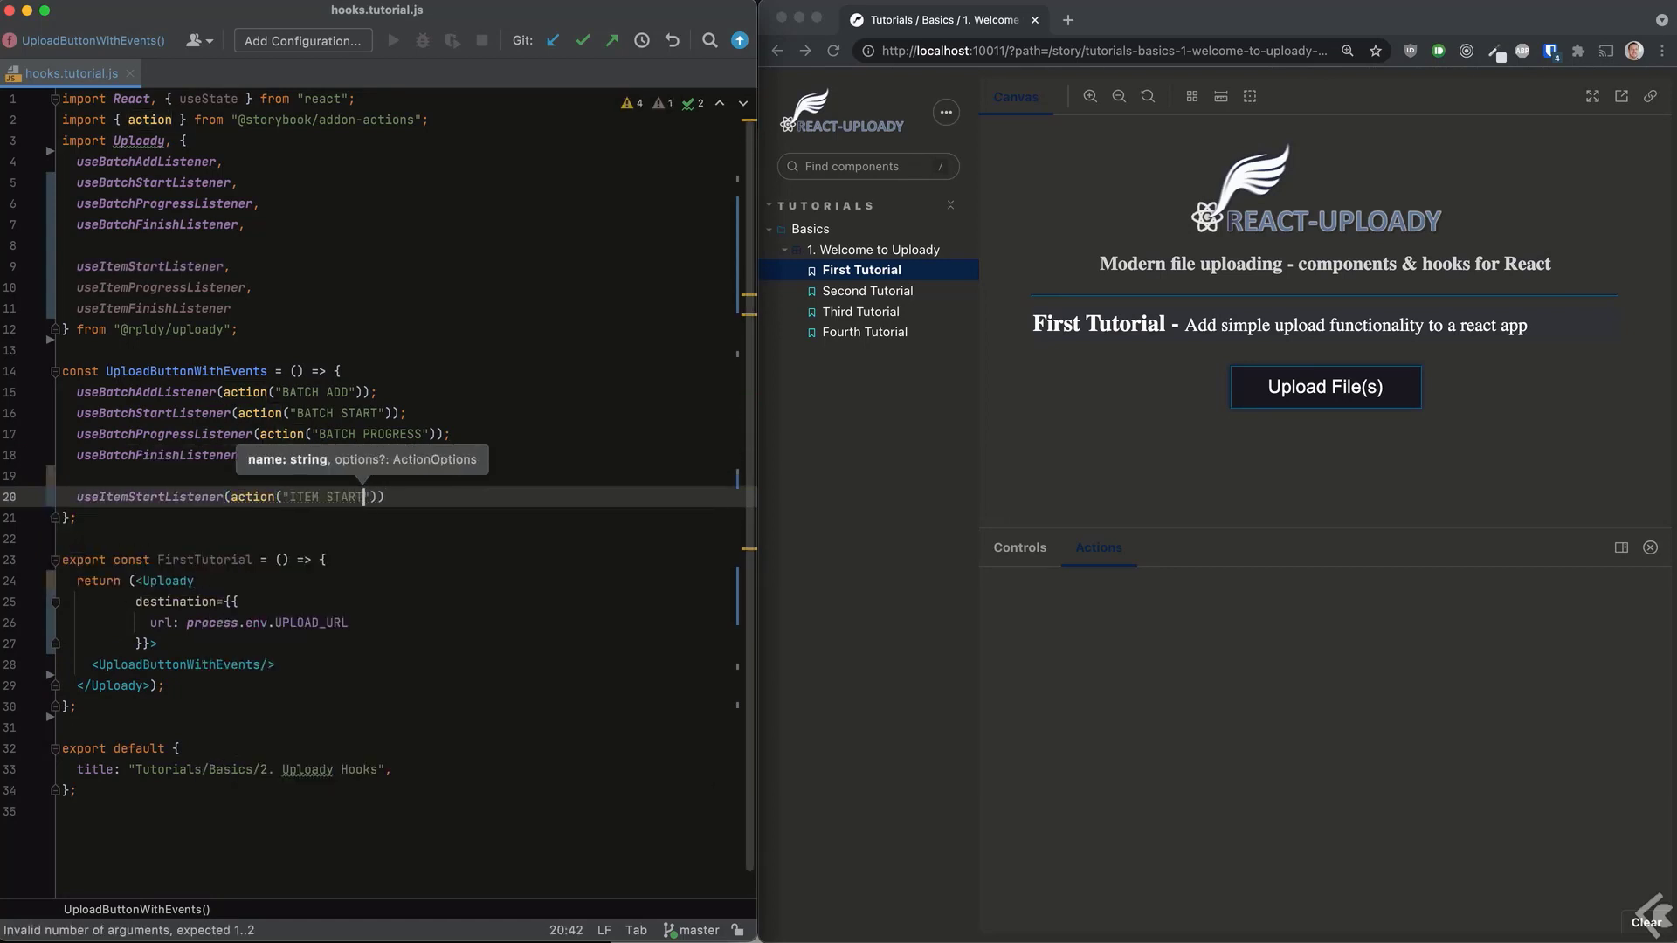
type("useItemProgressListener(action()")
type("useItemFinishListener(action(\"ITEM FINISH\"));")
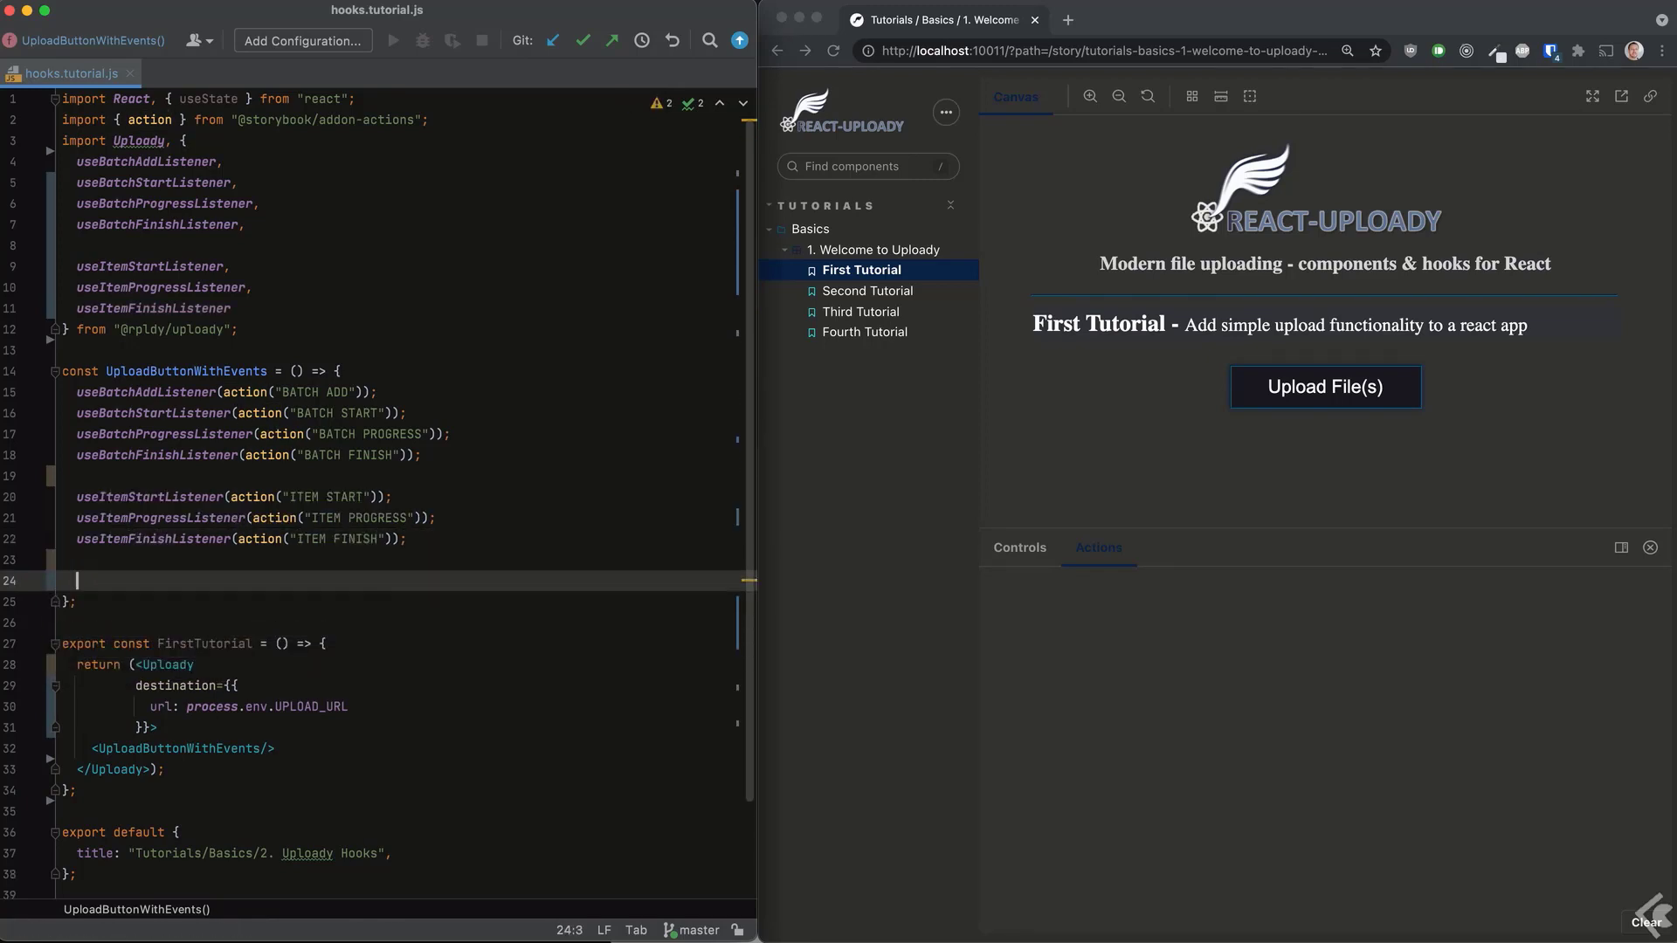
Return <UploadButton>Upload File(s)</UploadButton> and start FirstTutorial.description.
type("return <UploadButton")
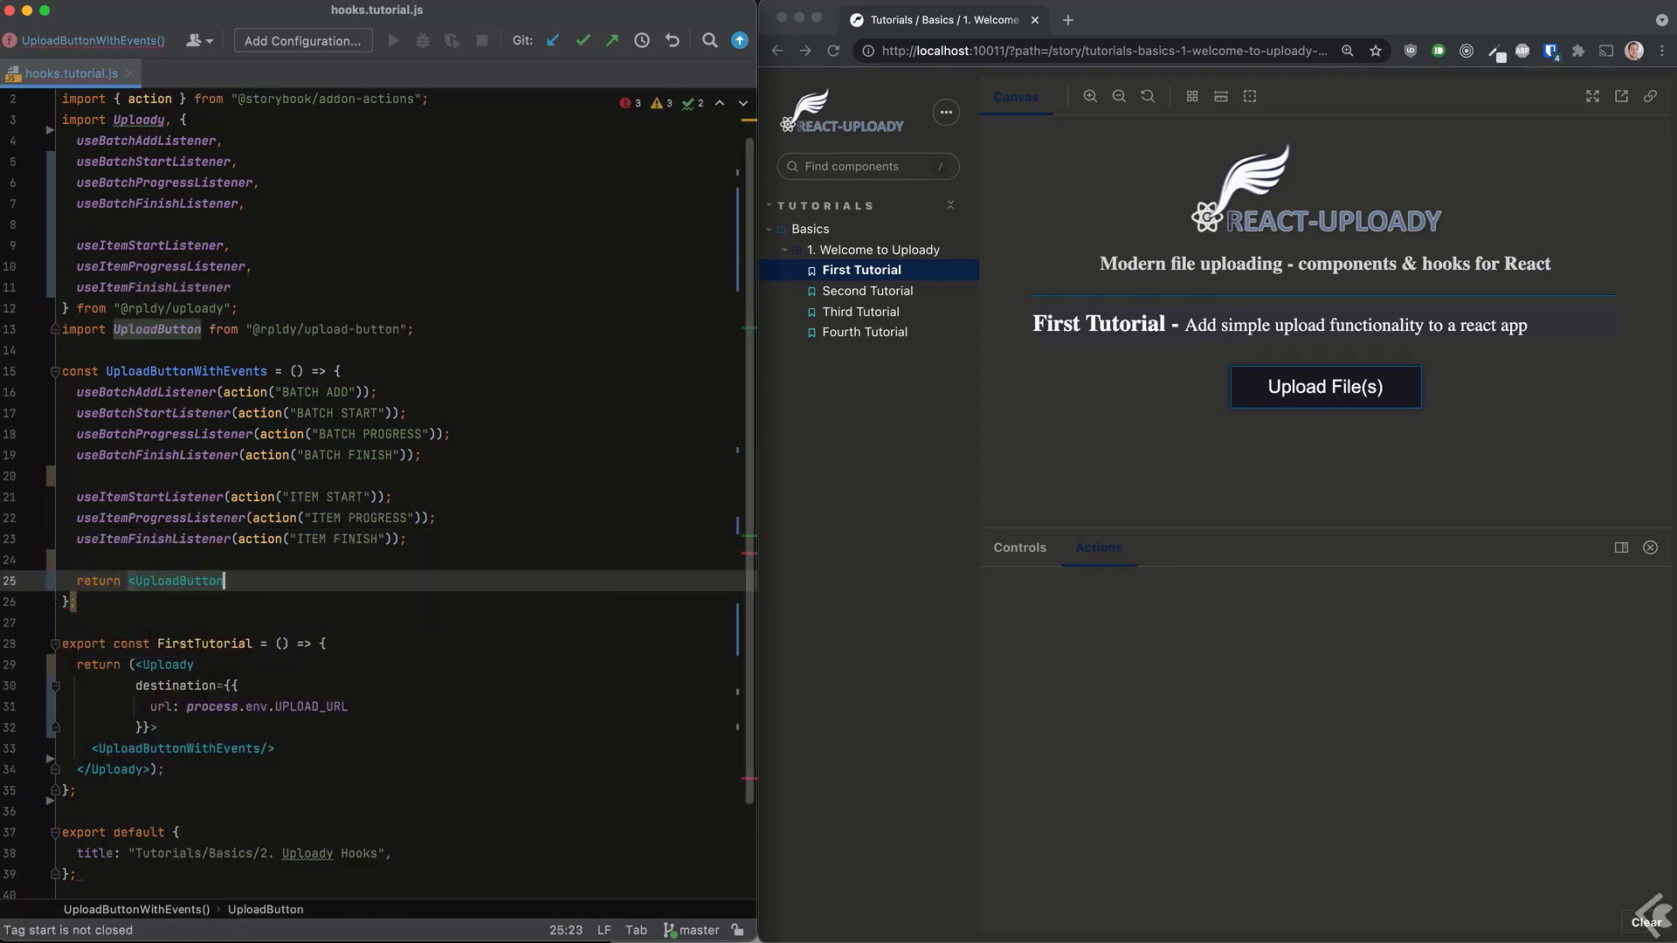
type(">Upload File(s)</UploadButton>")
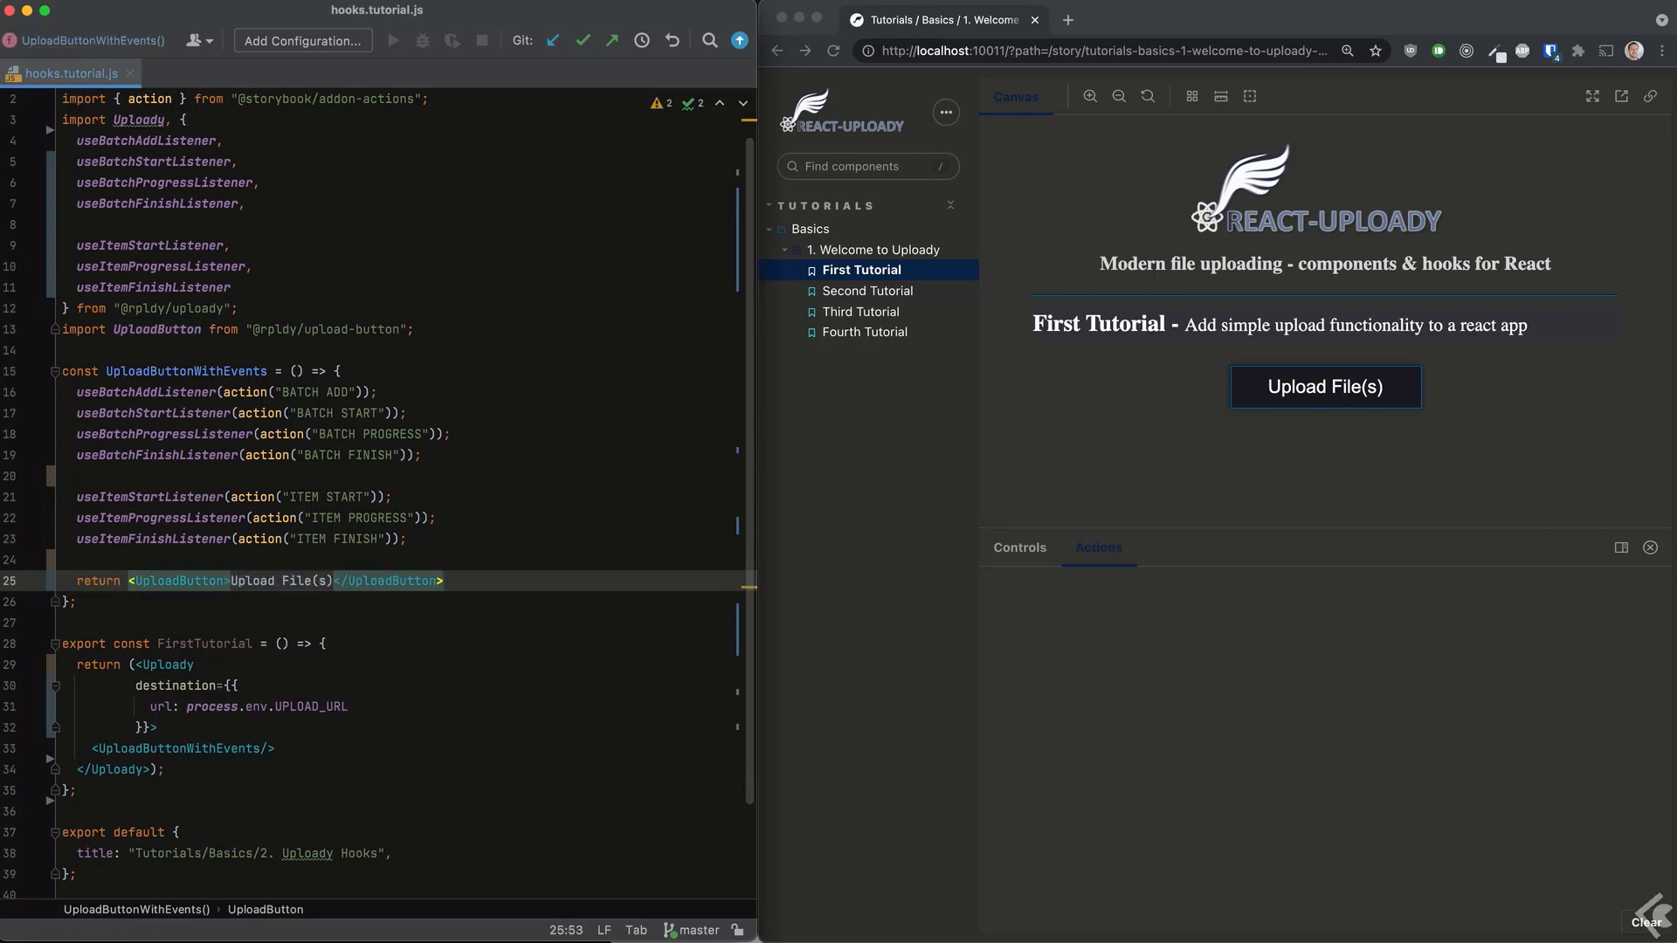
type("FirstTutorial.description =")
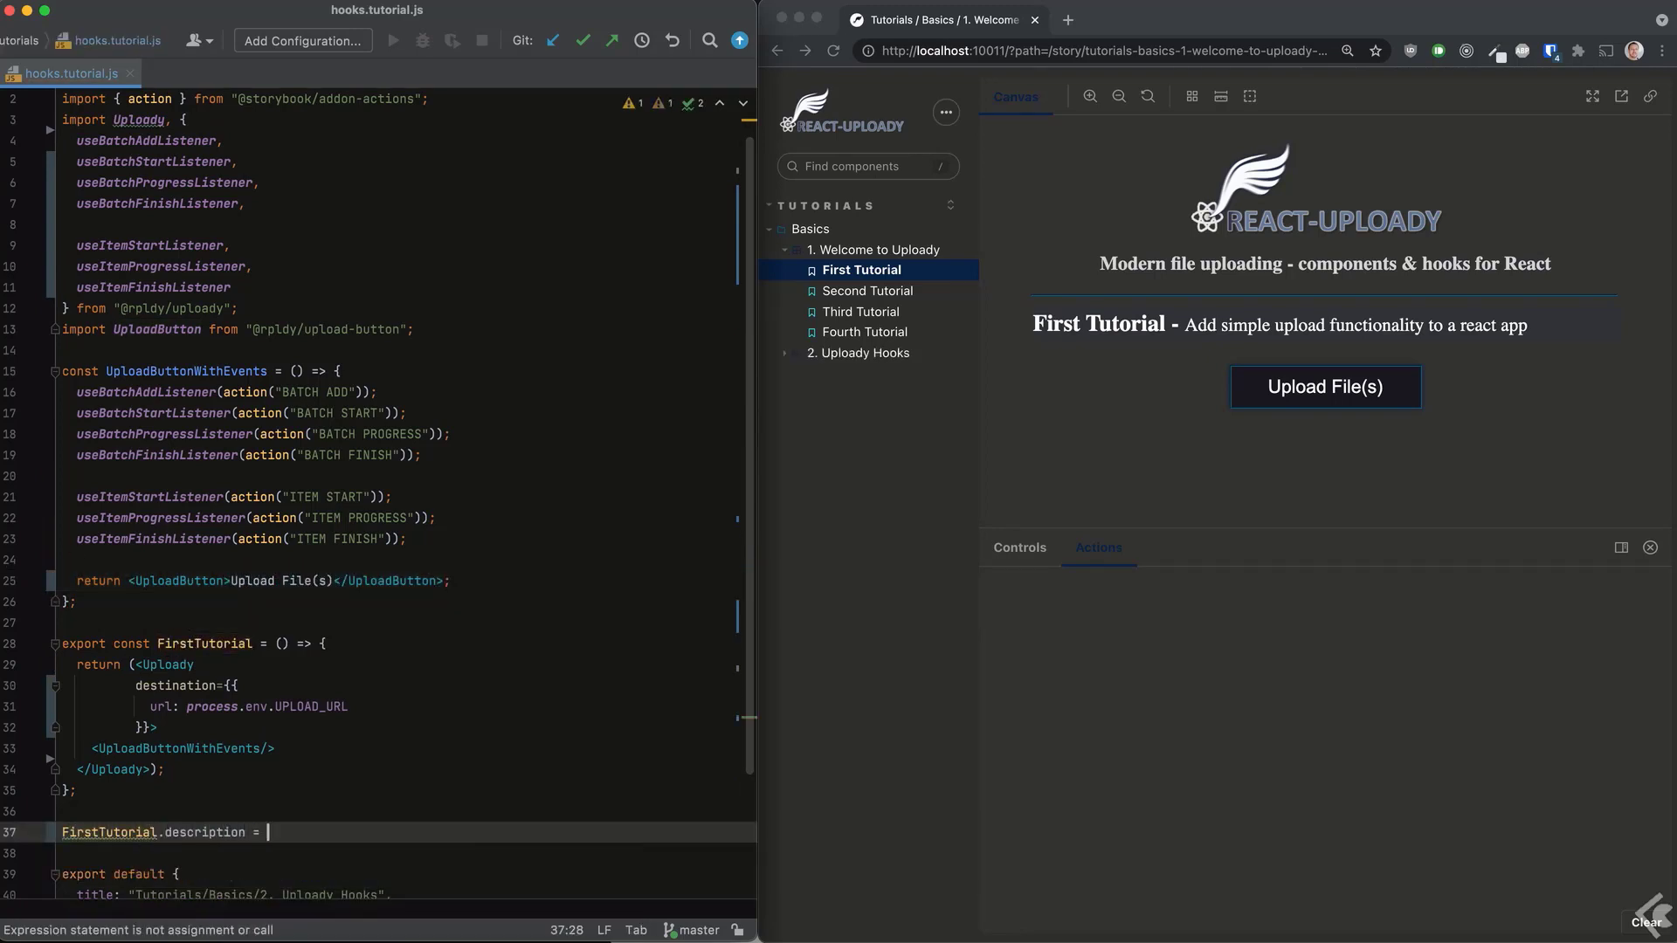
Upload a file in the First Tutorial story and expand the logged batch and ITEM PROGRESS action details.
left_click(861, 372)
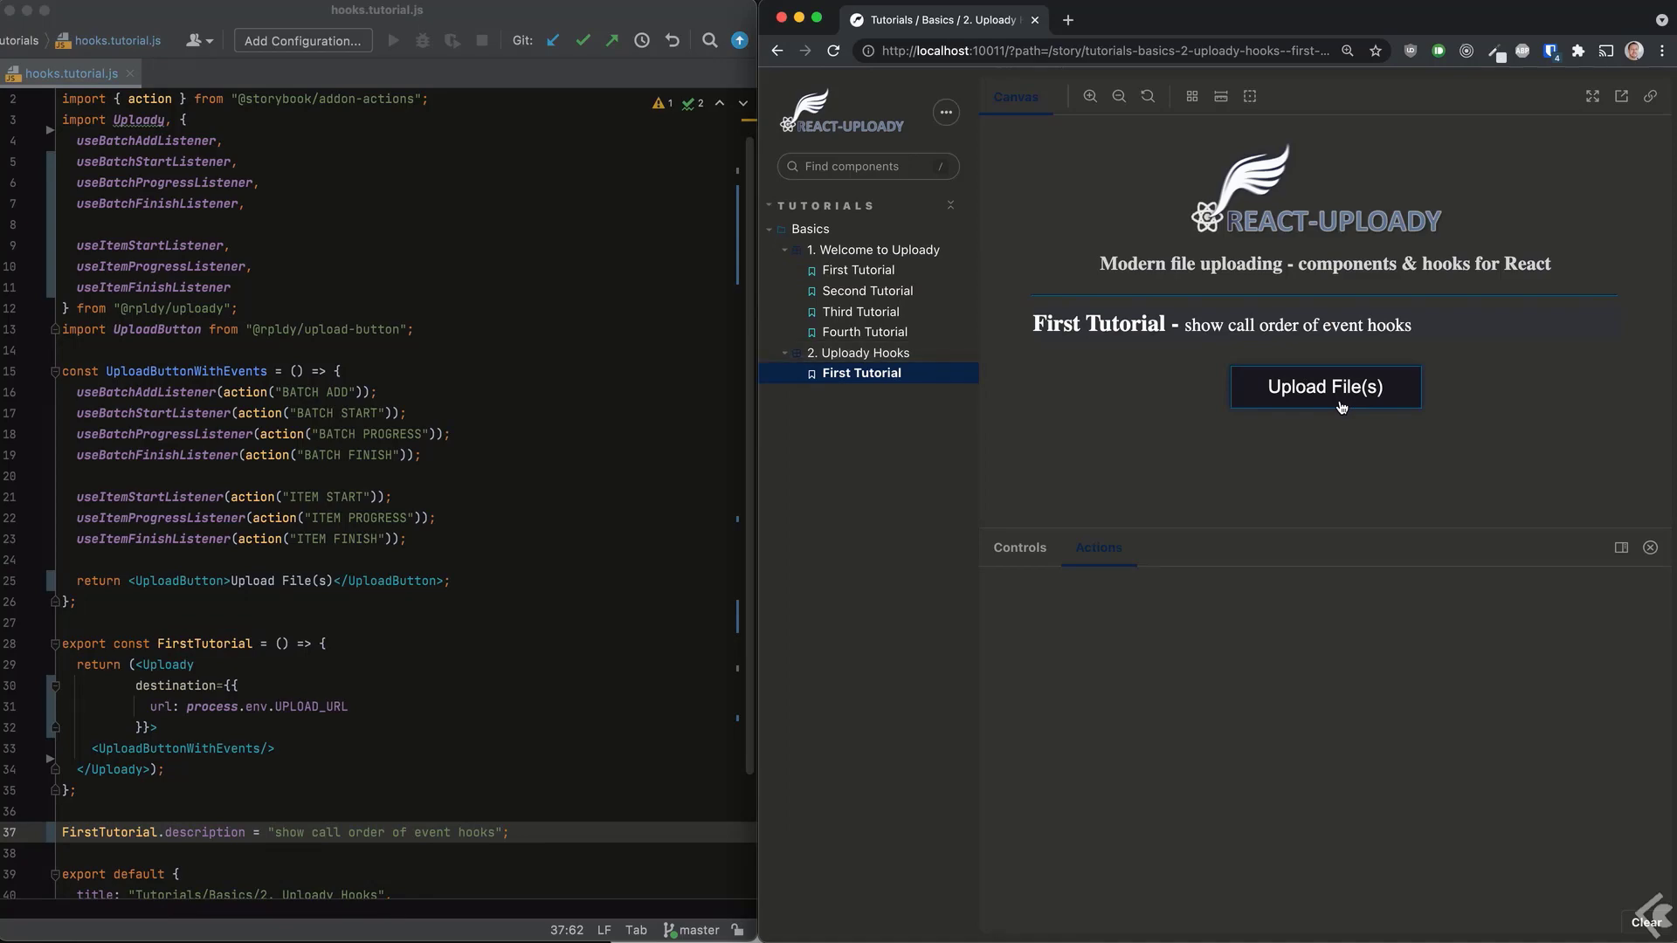
left_click(1326, 386)
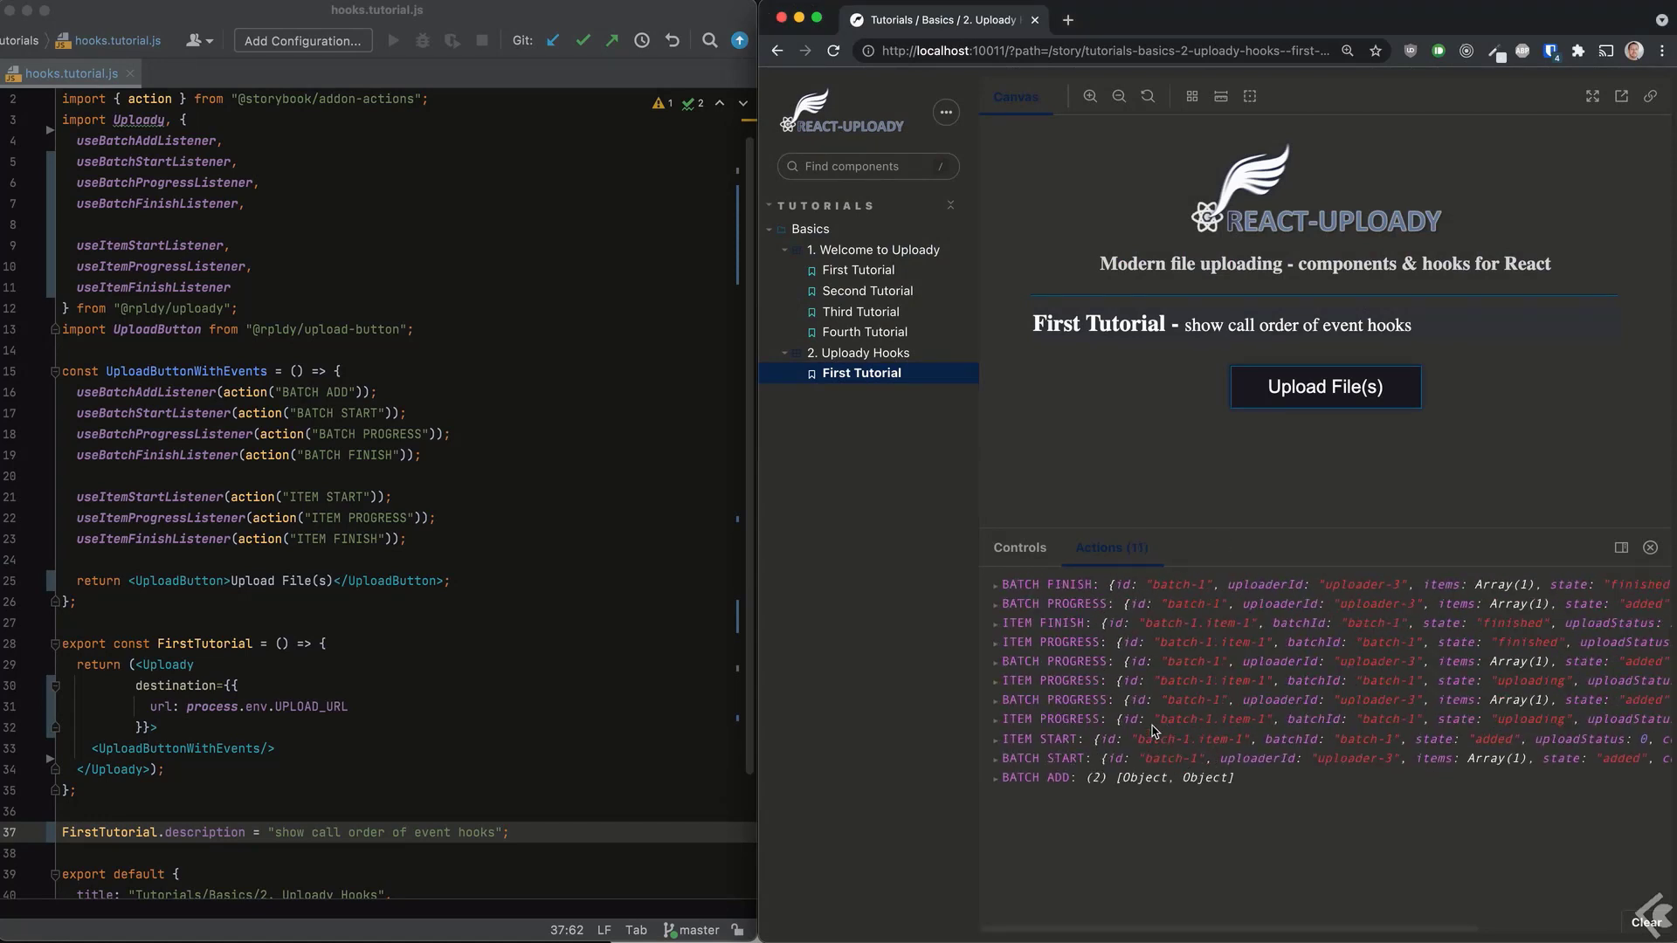
left_click(994, 778)
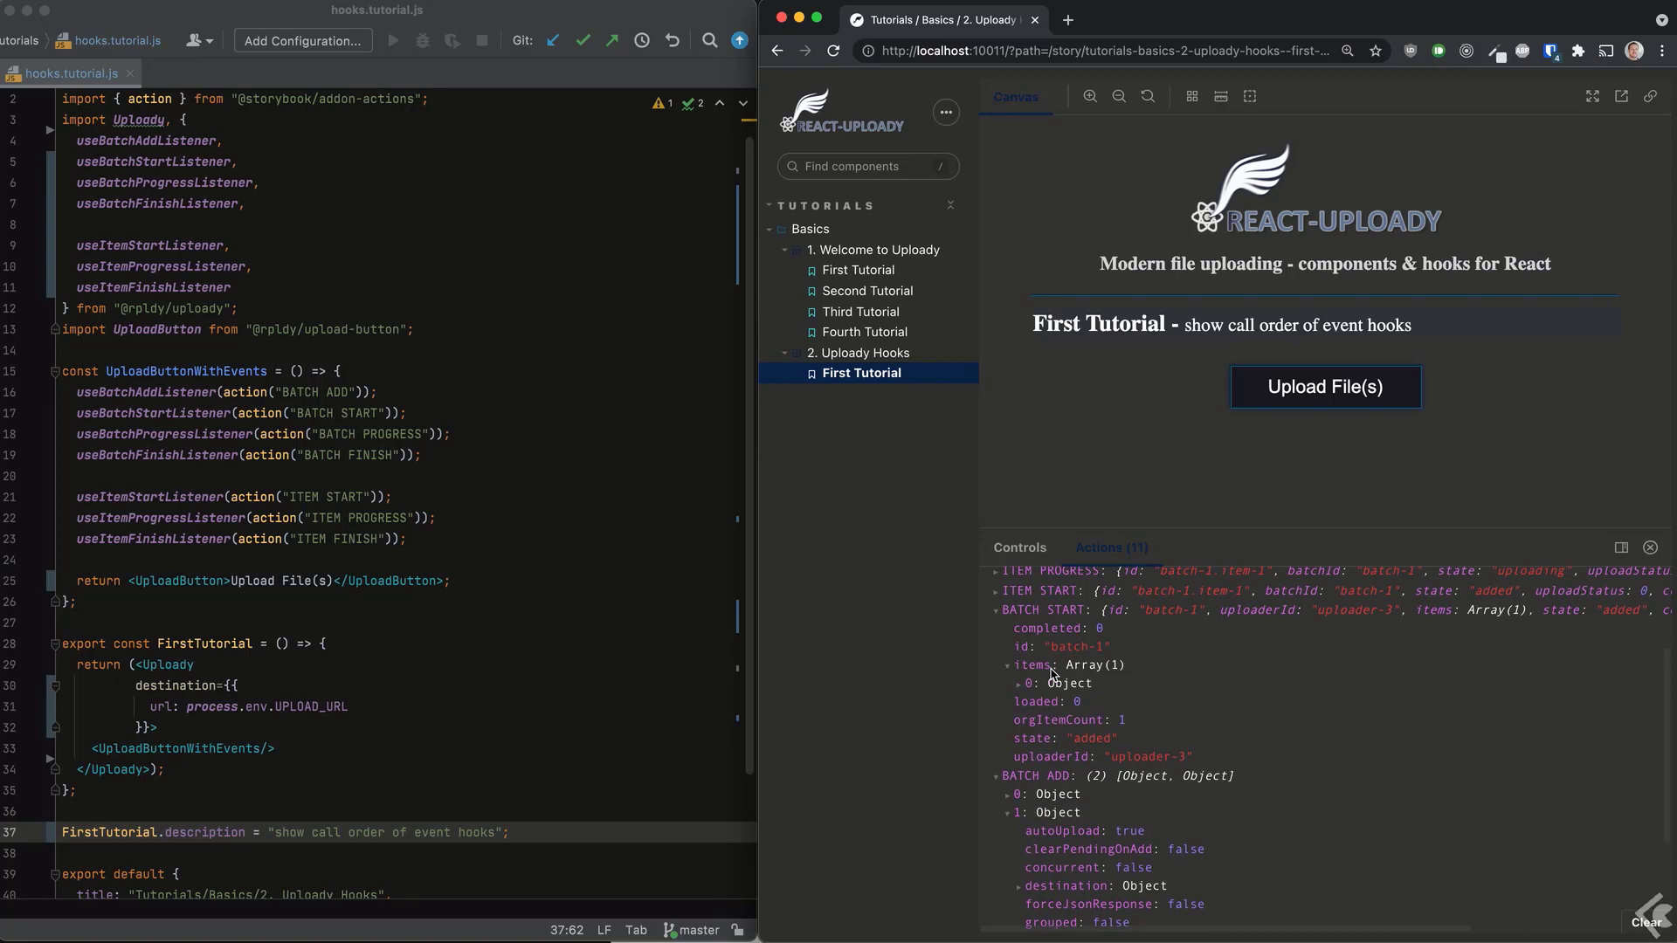
left_click(1013, 683)
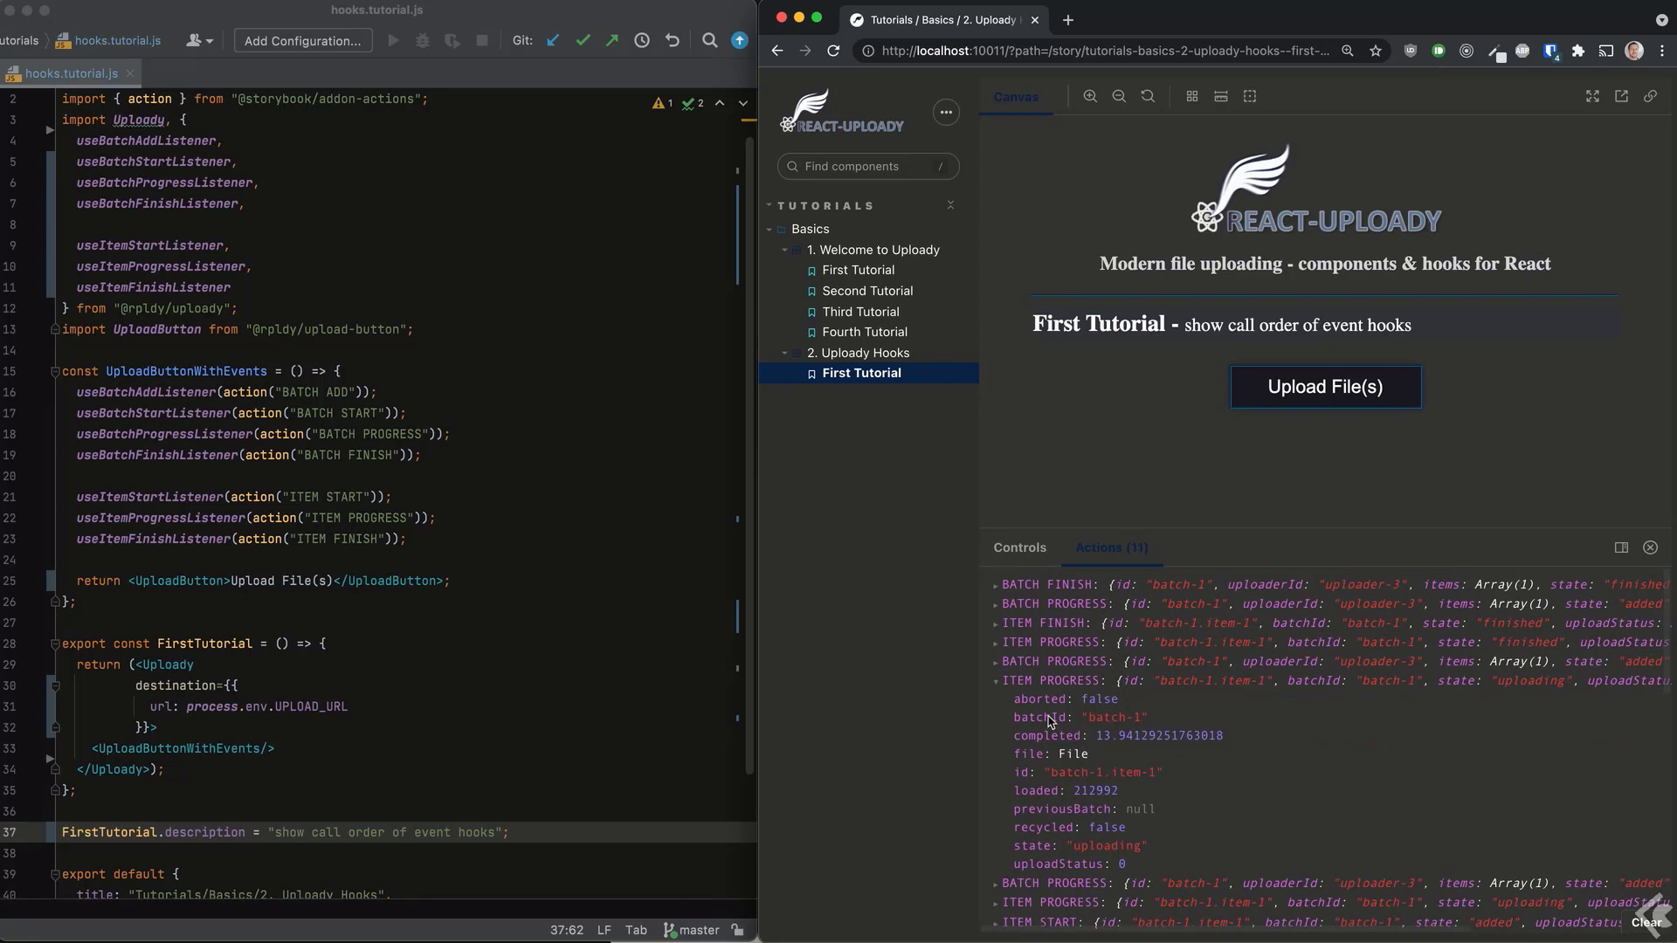
mouse_move(1132, 790)
type("export const SecondTutorial = () => {")
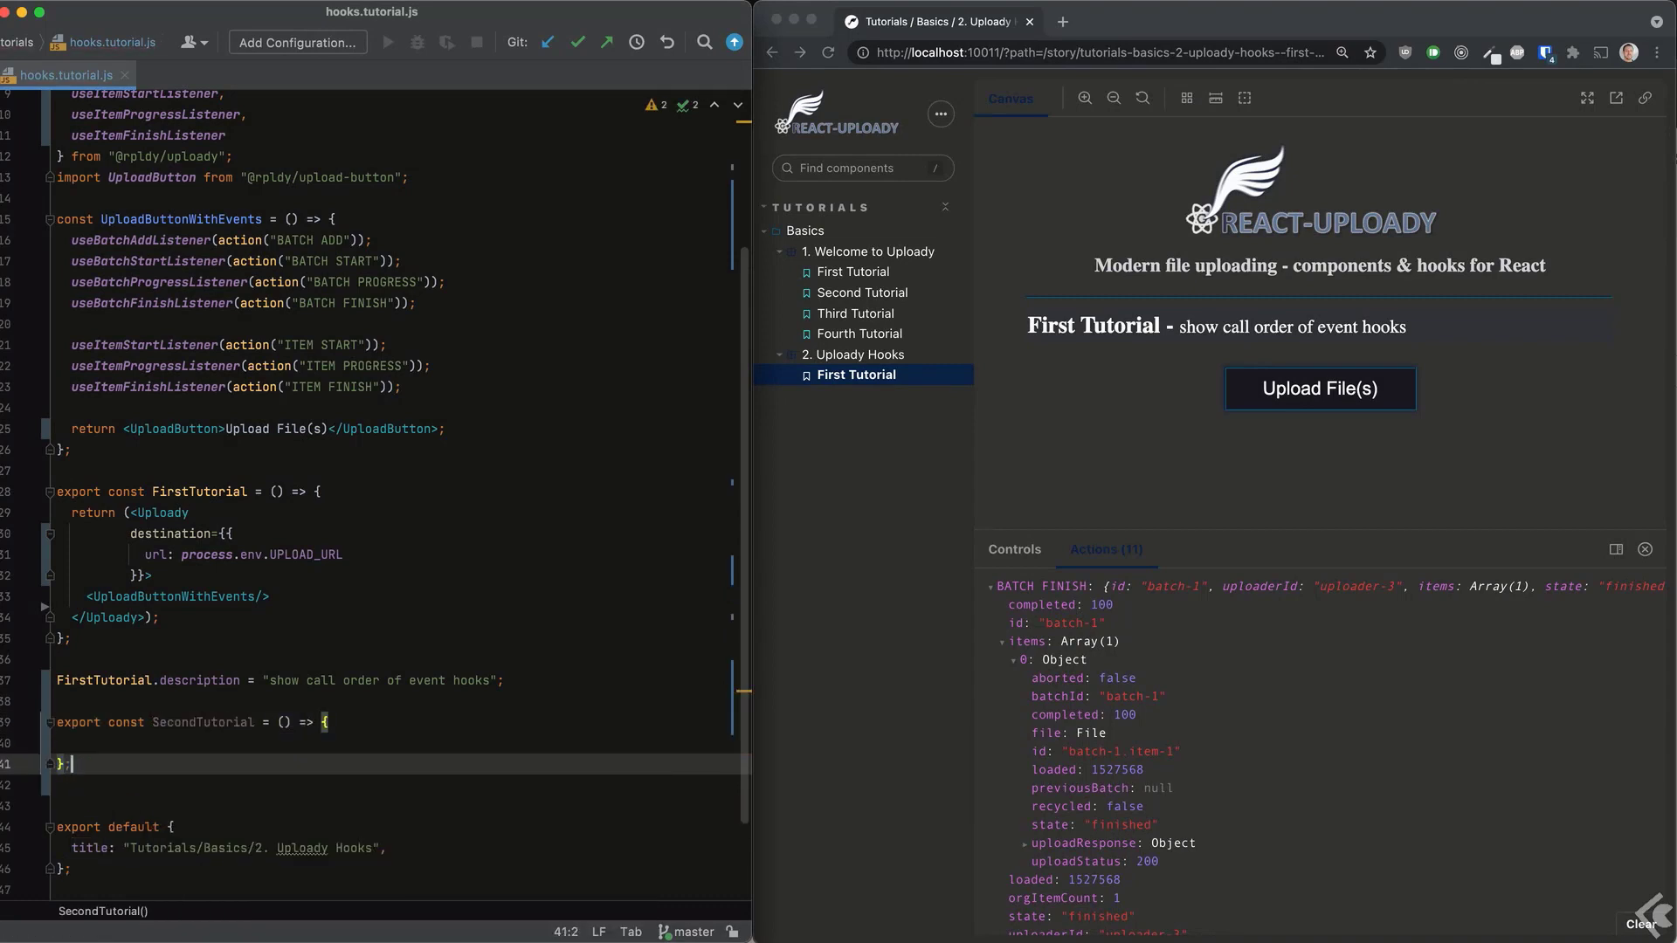
Render DisabledButtonDuringUpload in SecondTutorial and give it an uploading useState toggled by batch start and finish listeners.
type("<DisabledButtonDuringUpload = () => {")
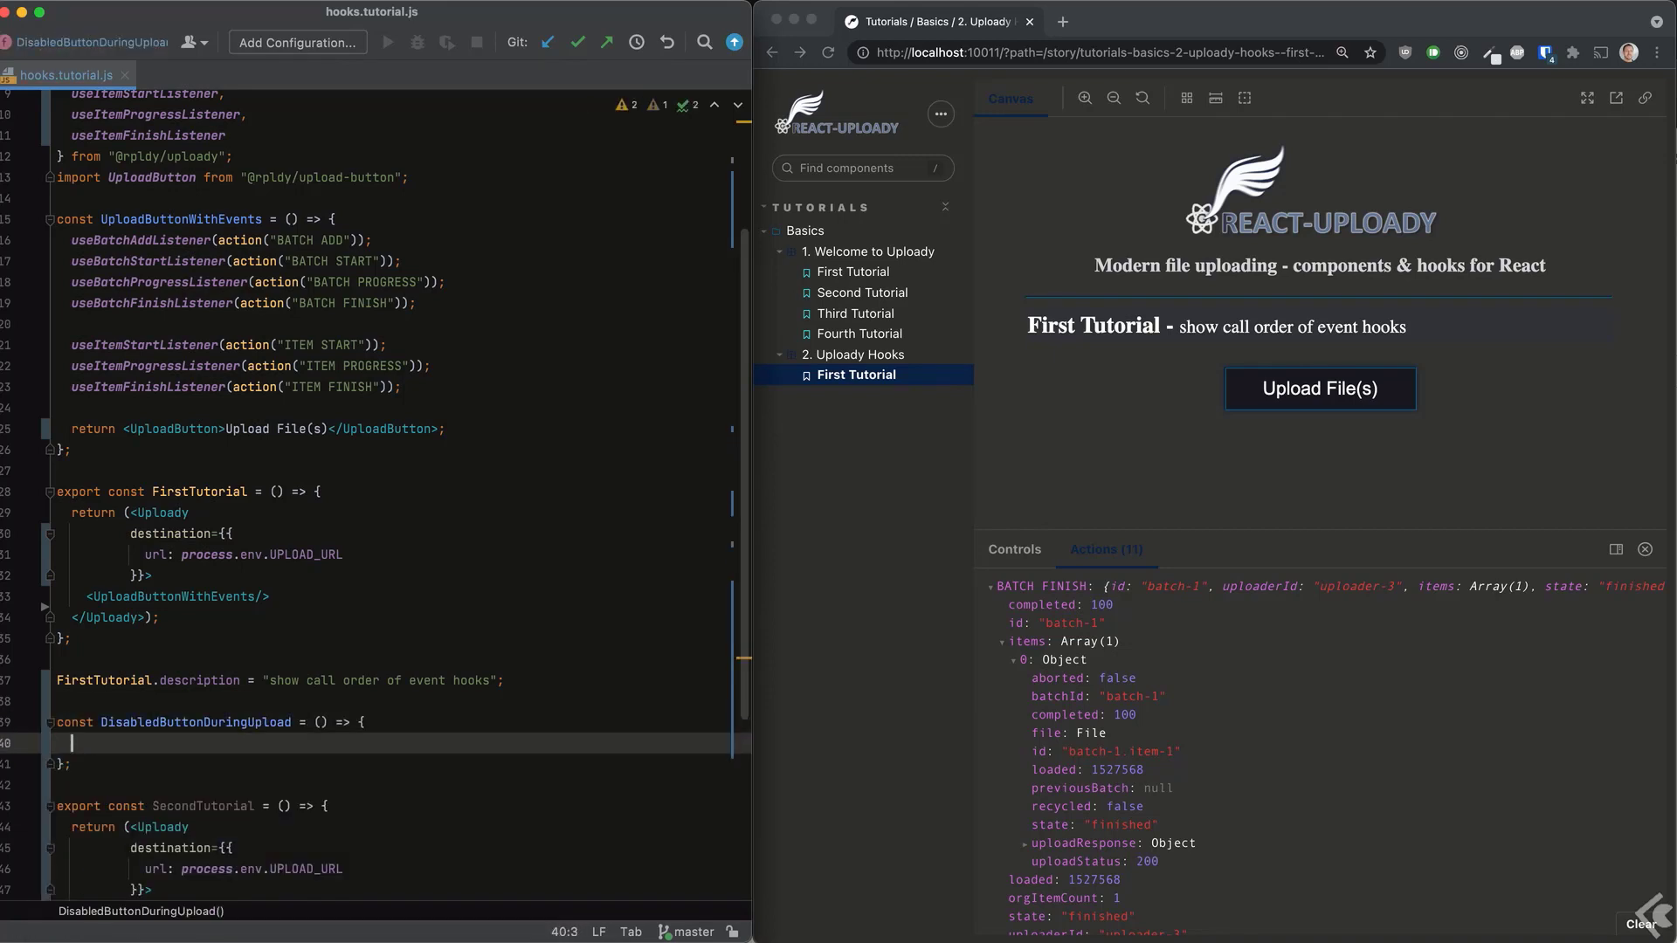
type("const [uploading, setUploading")
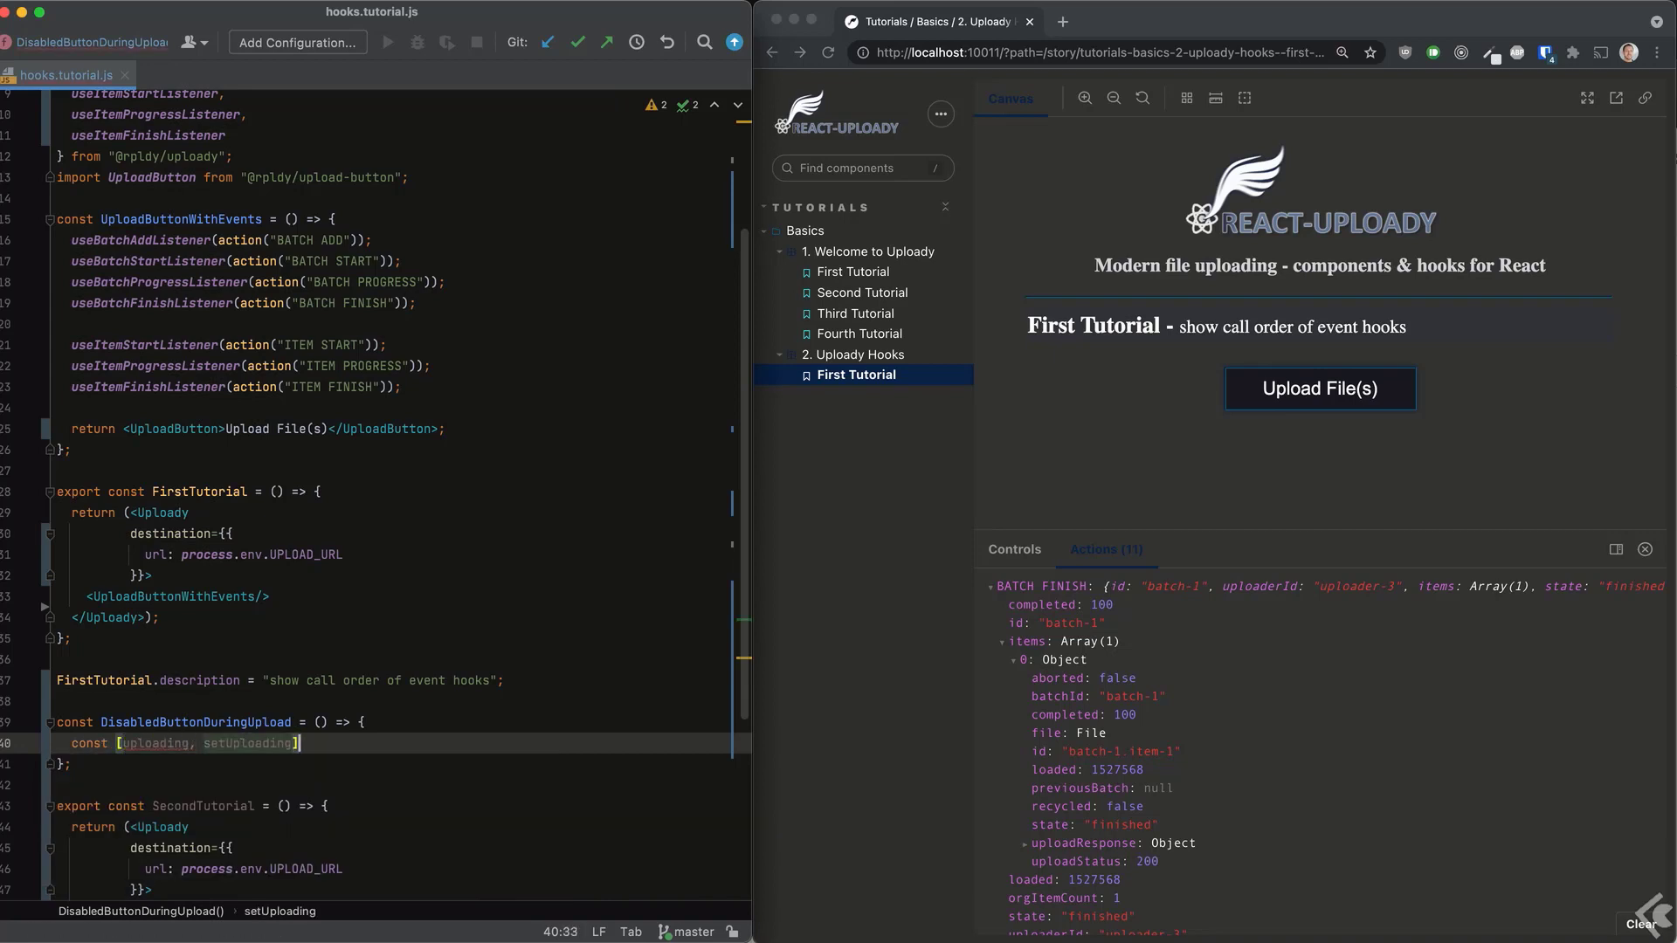
type("= useState()")
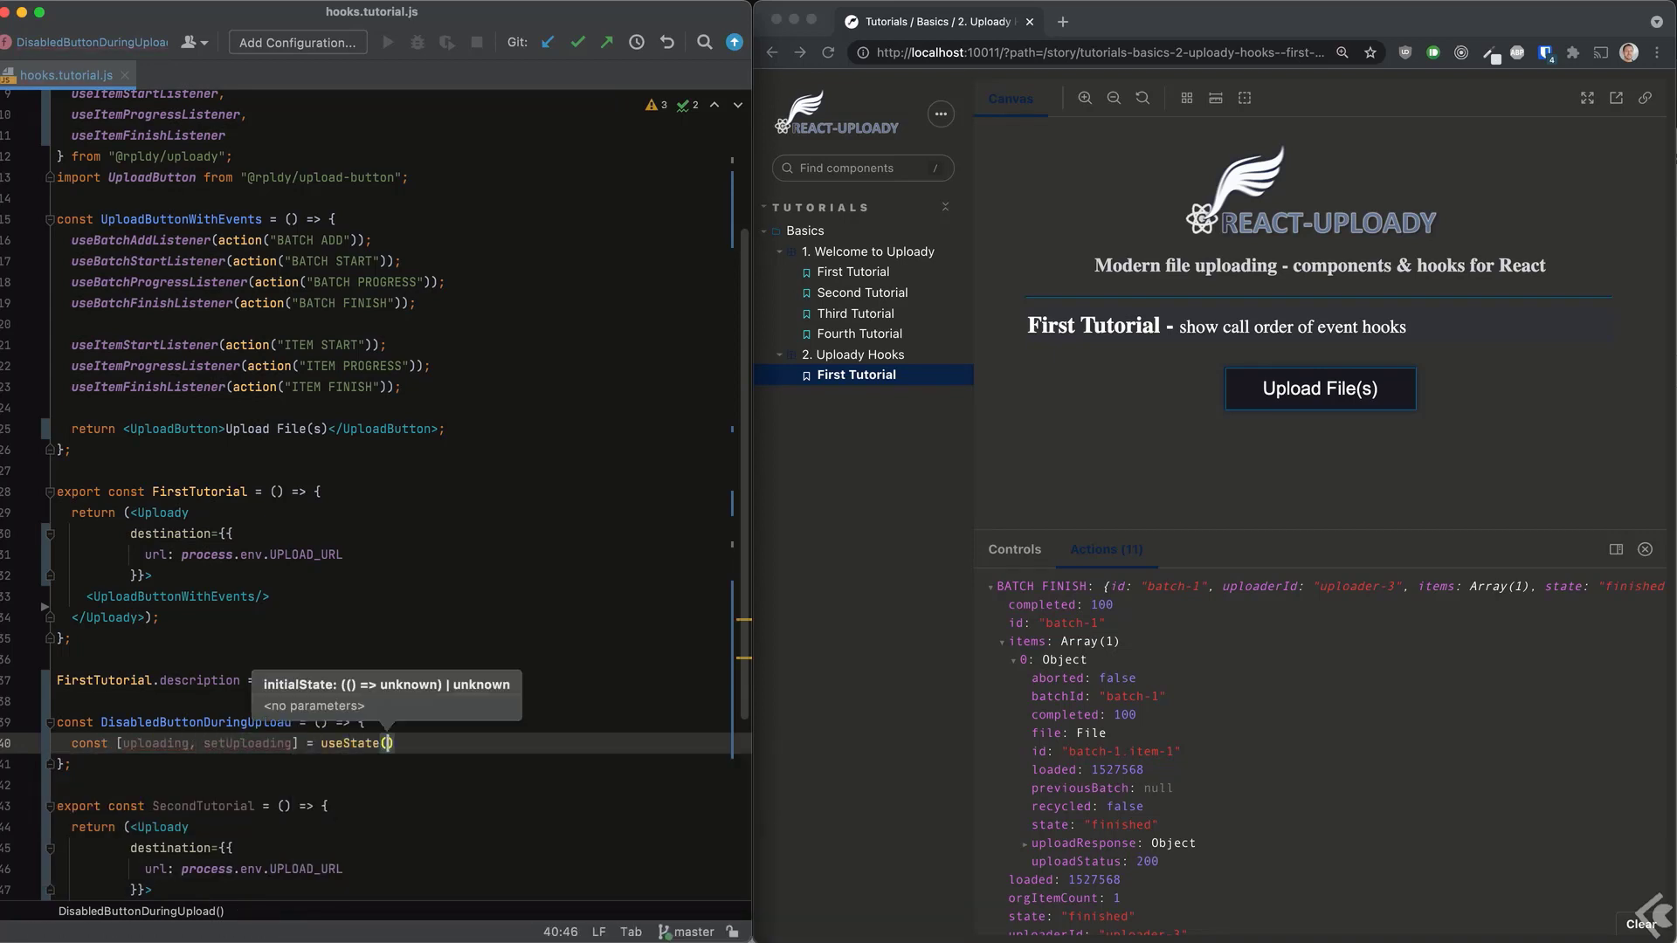
type("useBatchStartListener(() => {")
type("setUploading(tr")
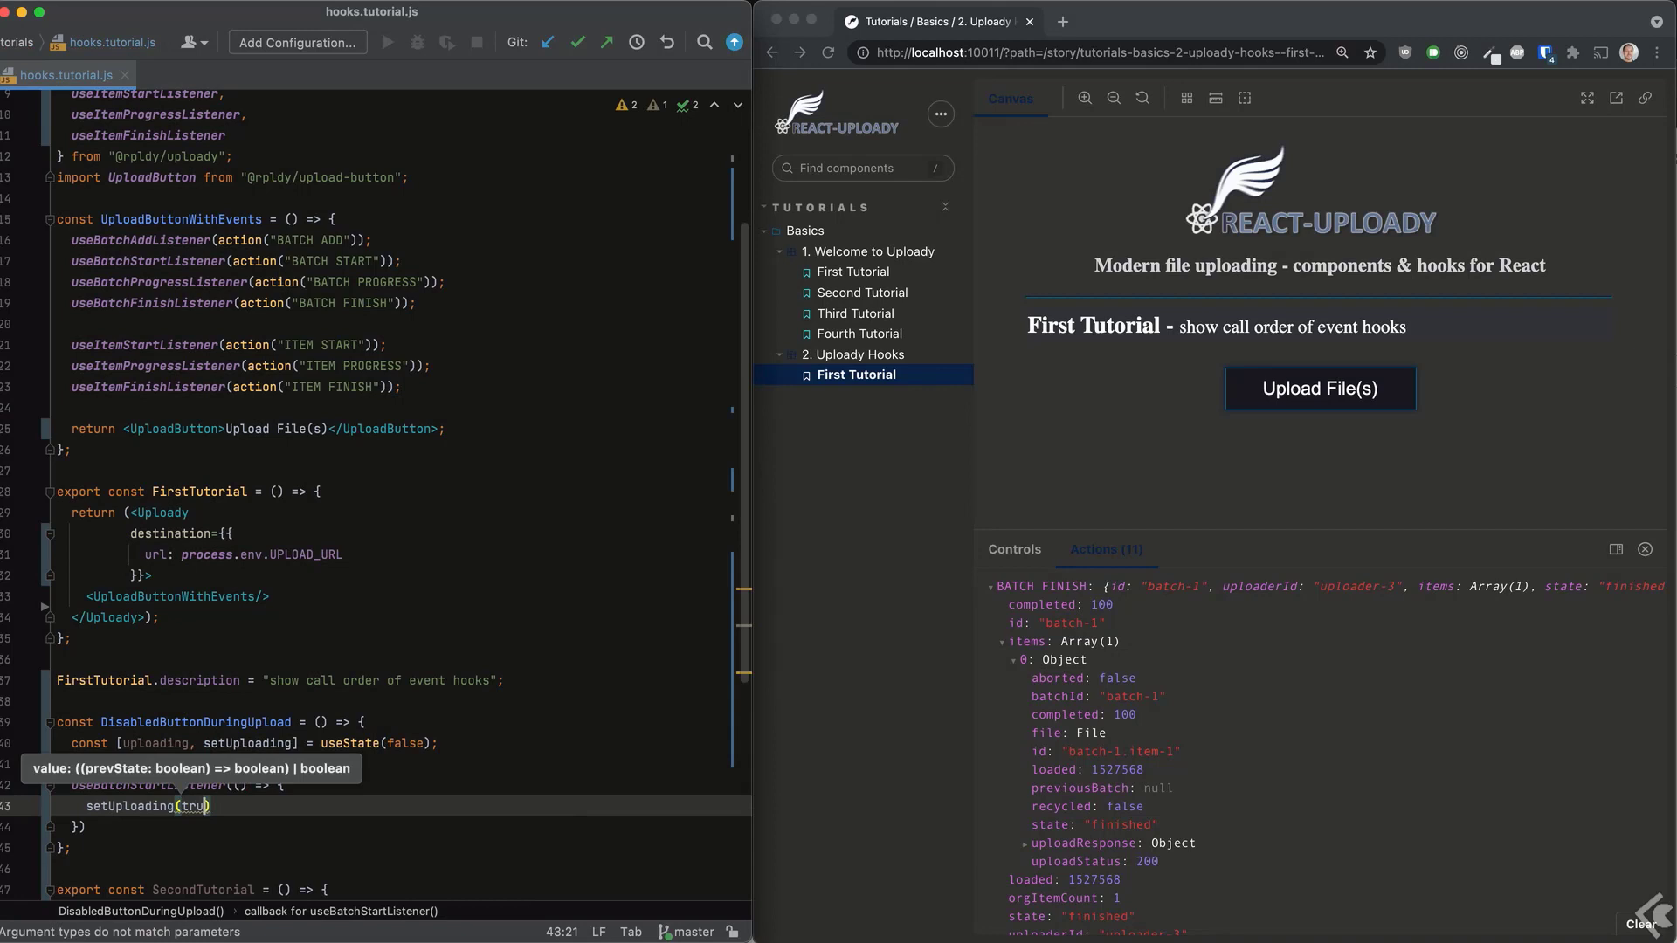
type("useBatchFinishListener(() =")
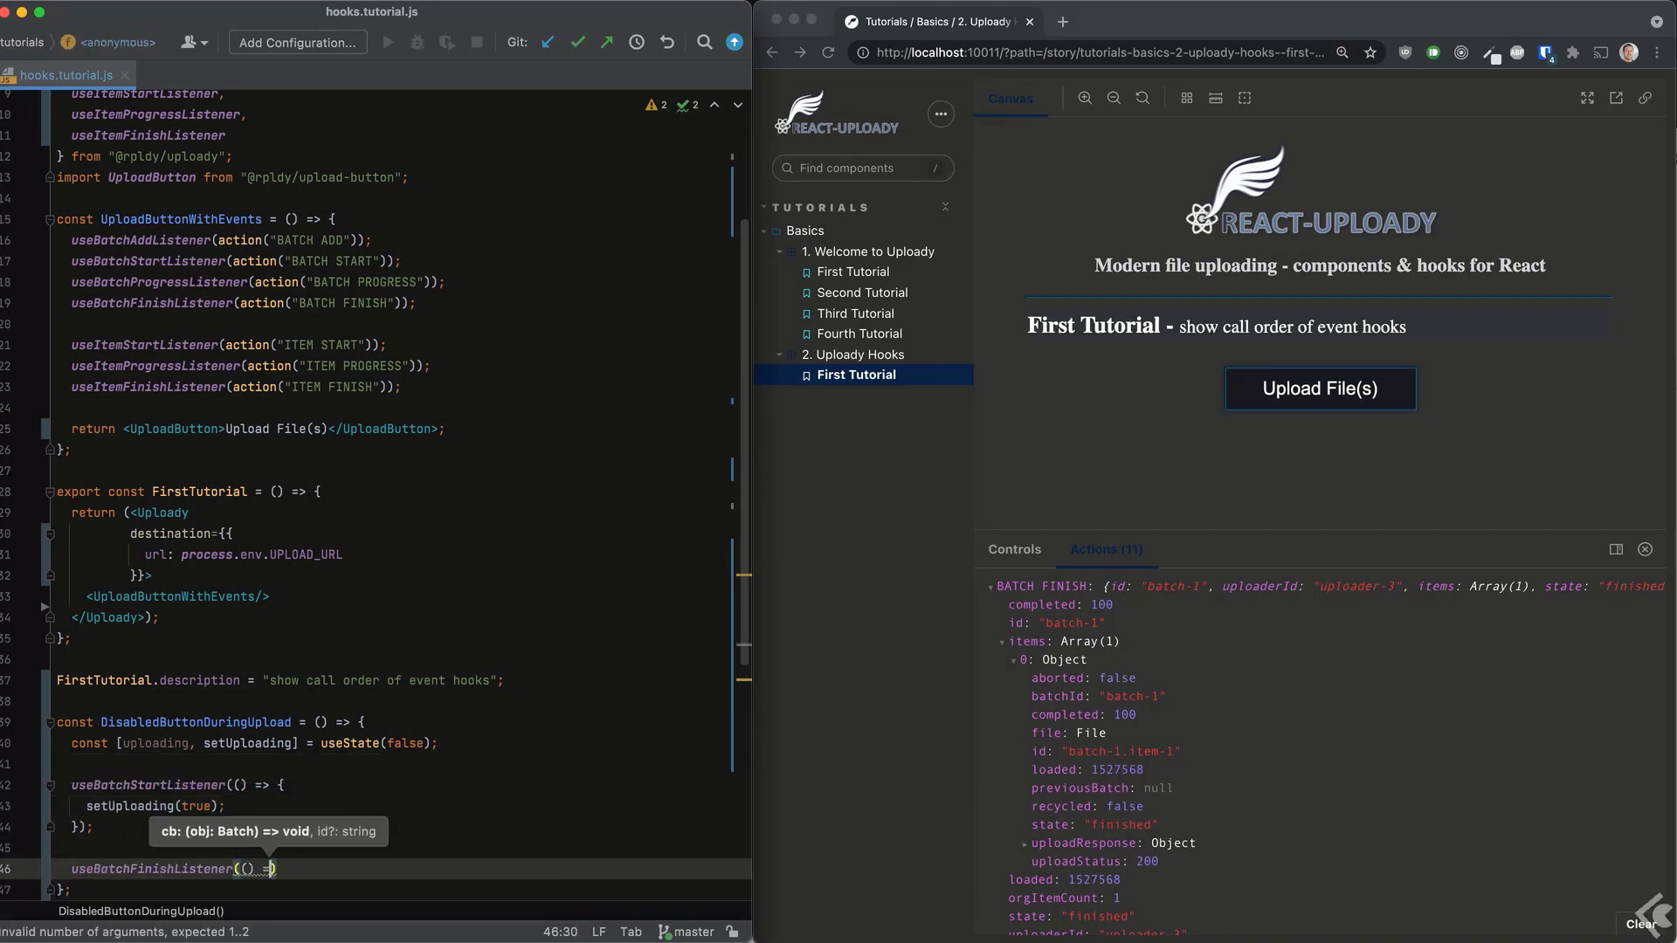
type("setU")
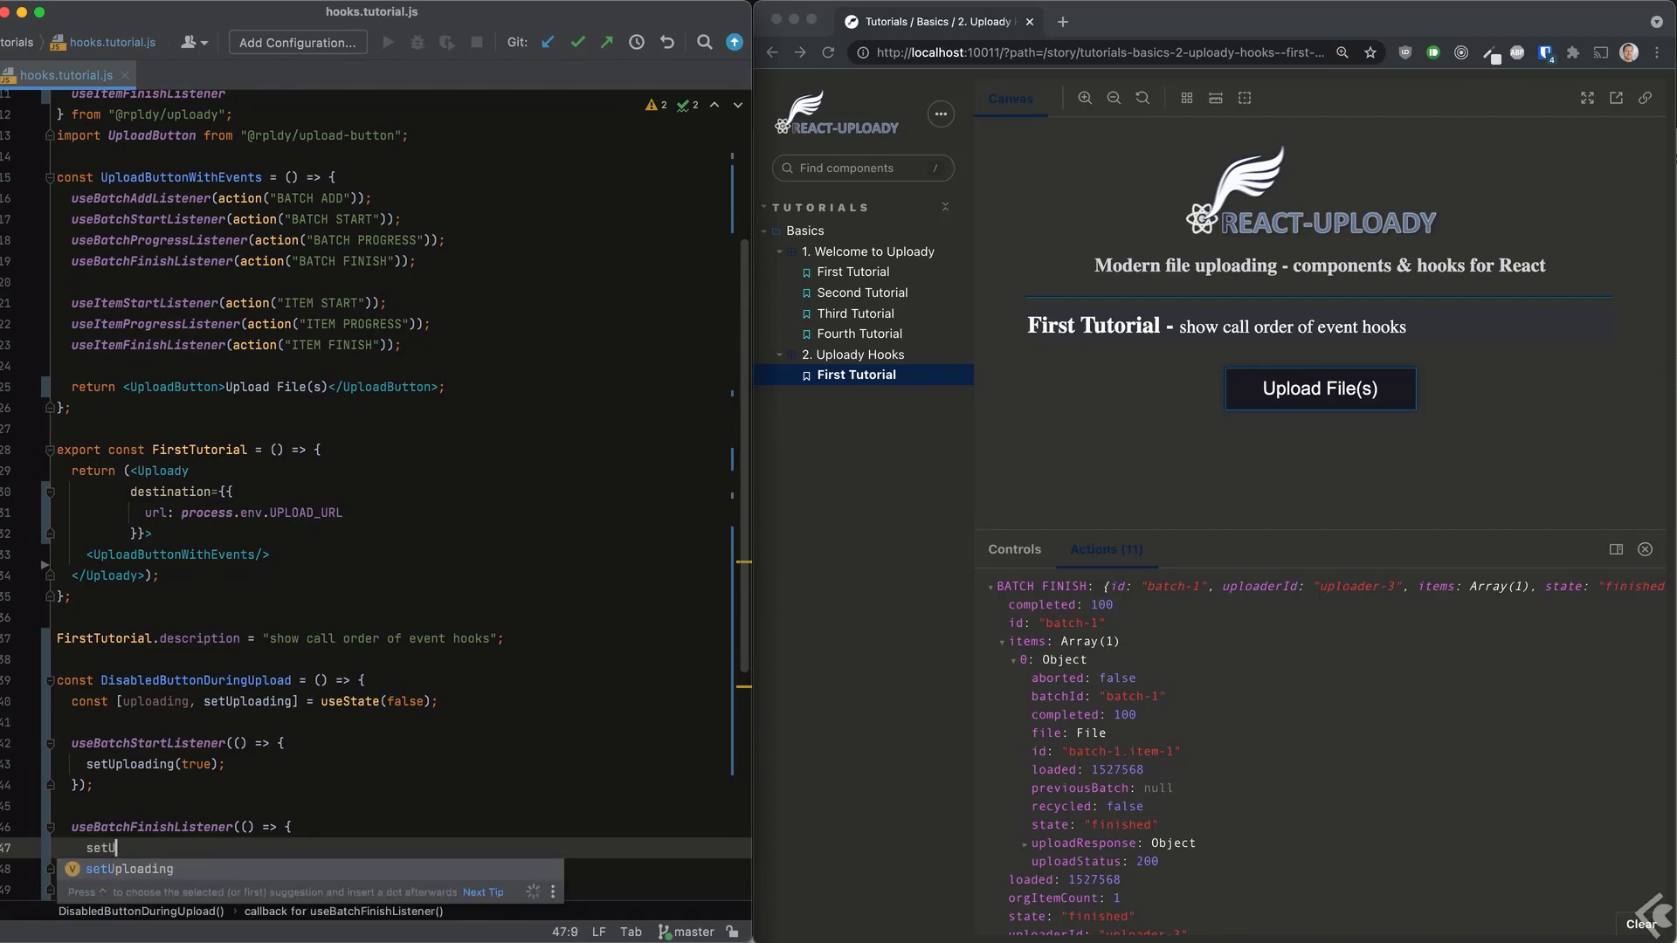
type("ploading(false);")
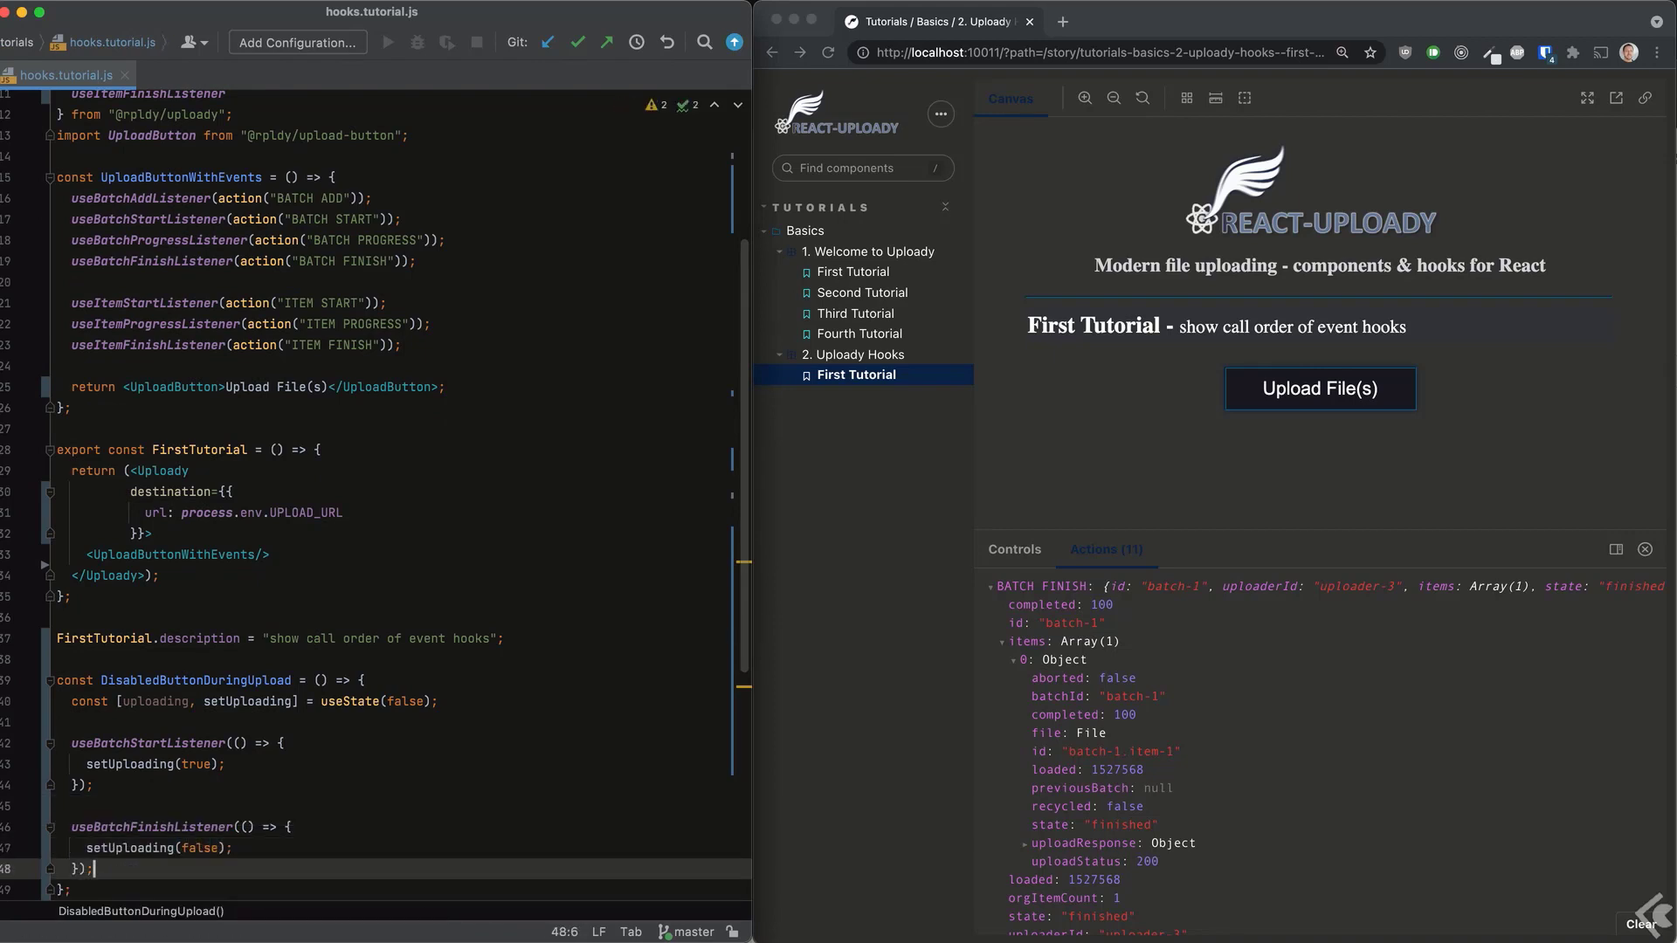
Return <UploadButton extraProps={{ disabled: uploading }}>Upload</UploadButton> from the component.
type("return <U")
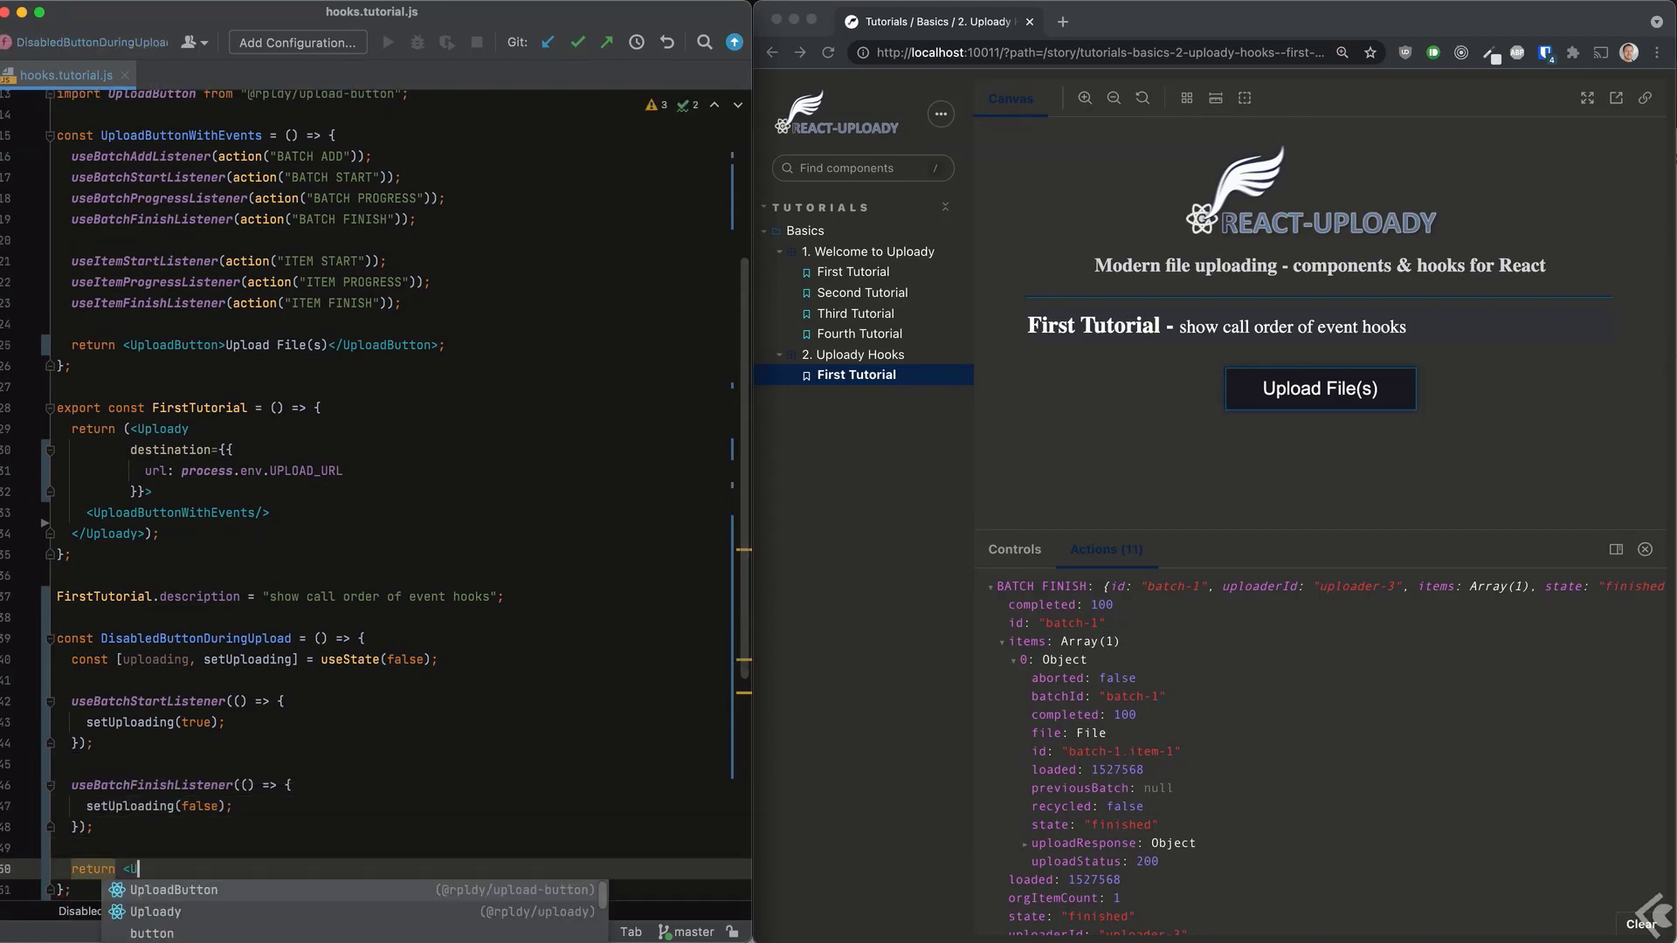
type("UploadButton ext")
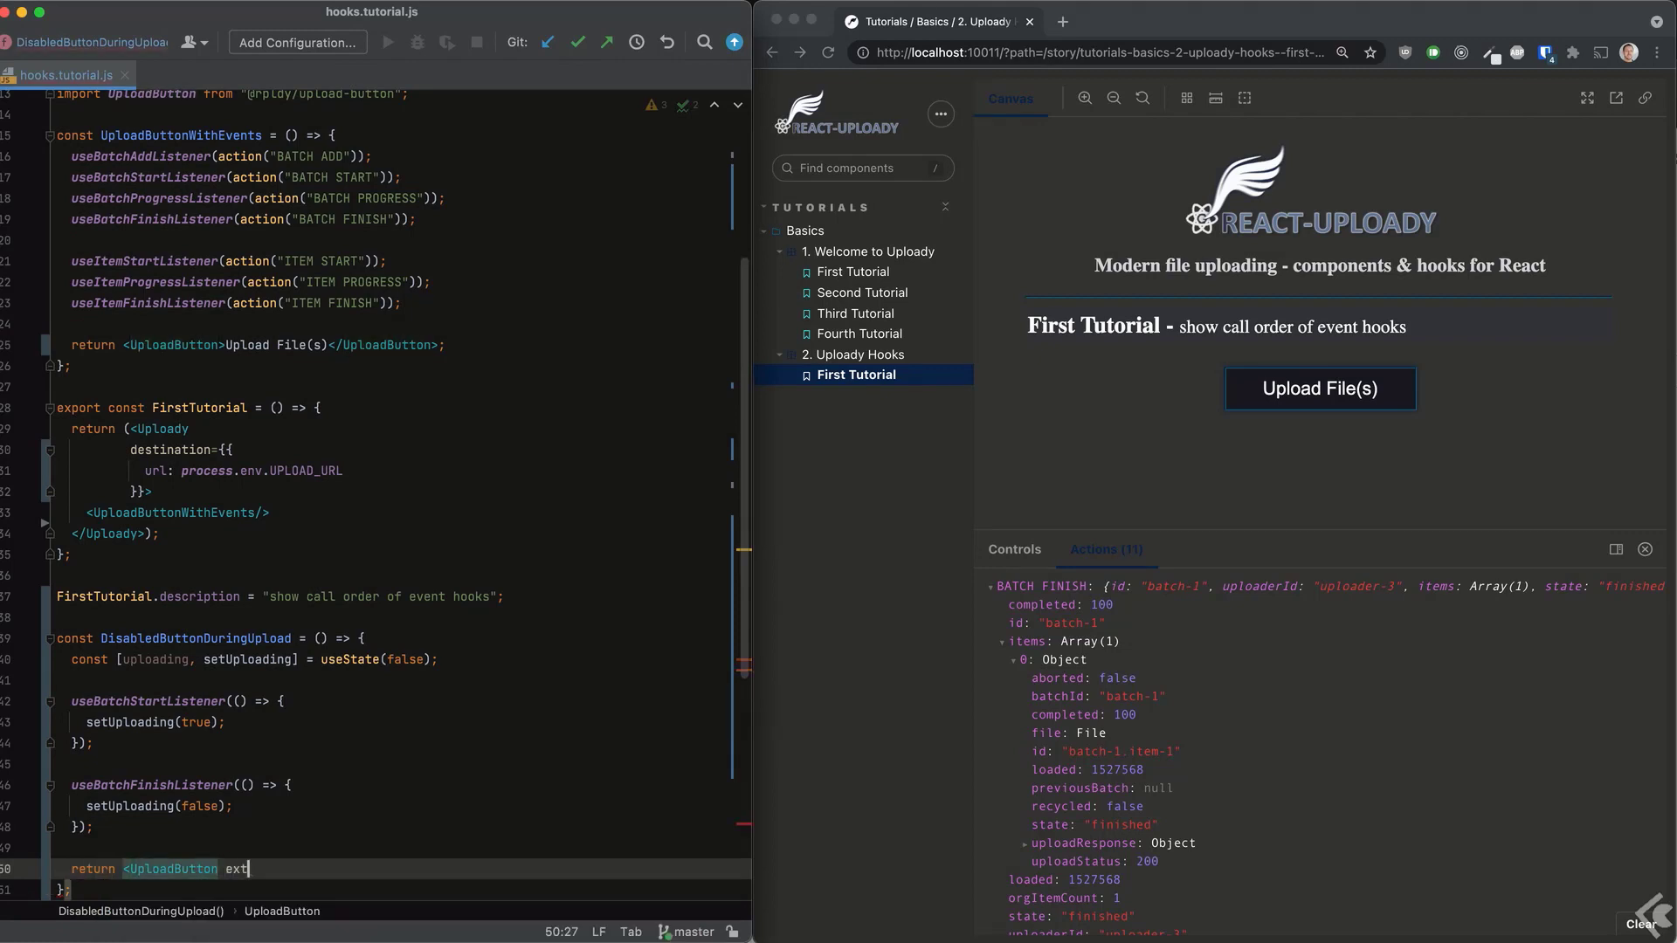
type("extraProps={{ disabled: uploading")
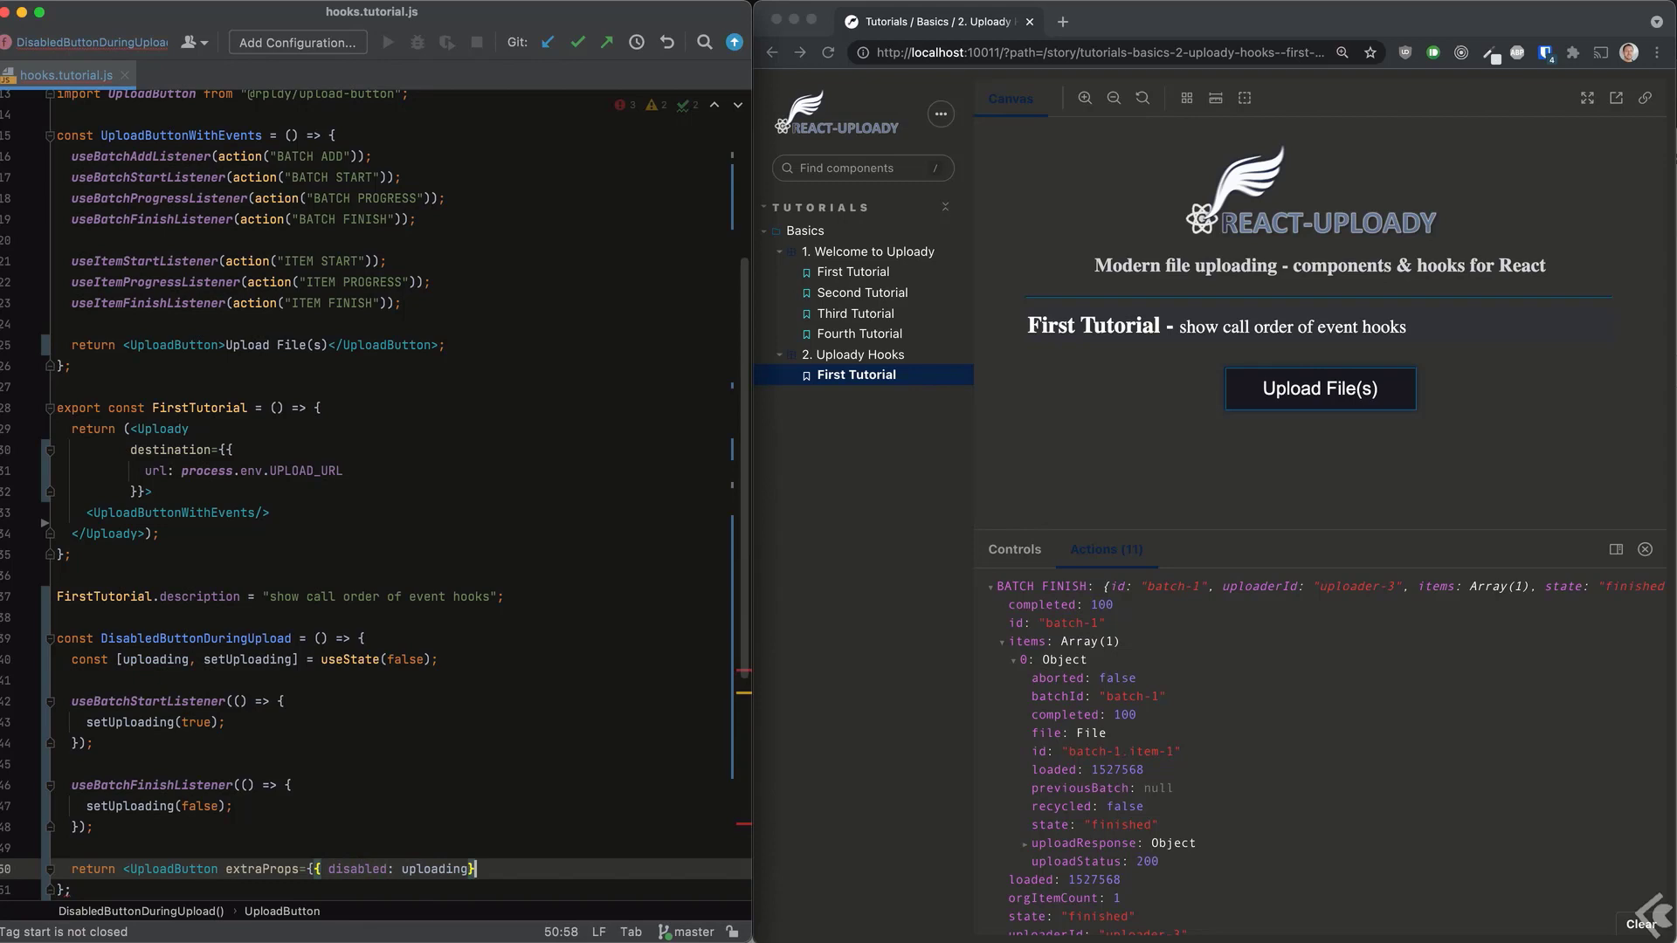
type("}}>Upload</UploadButton>")
type("SecondTutorial.")
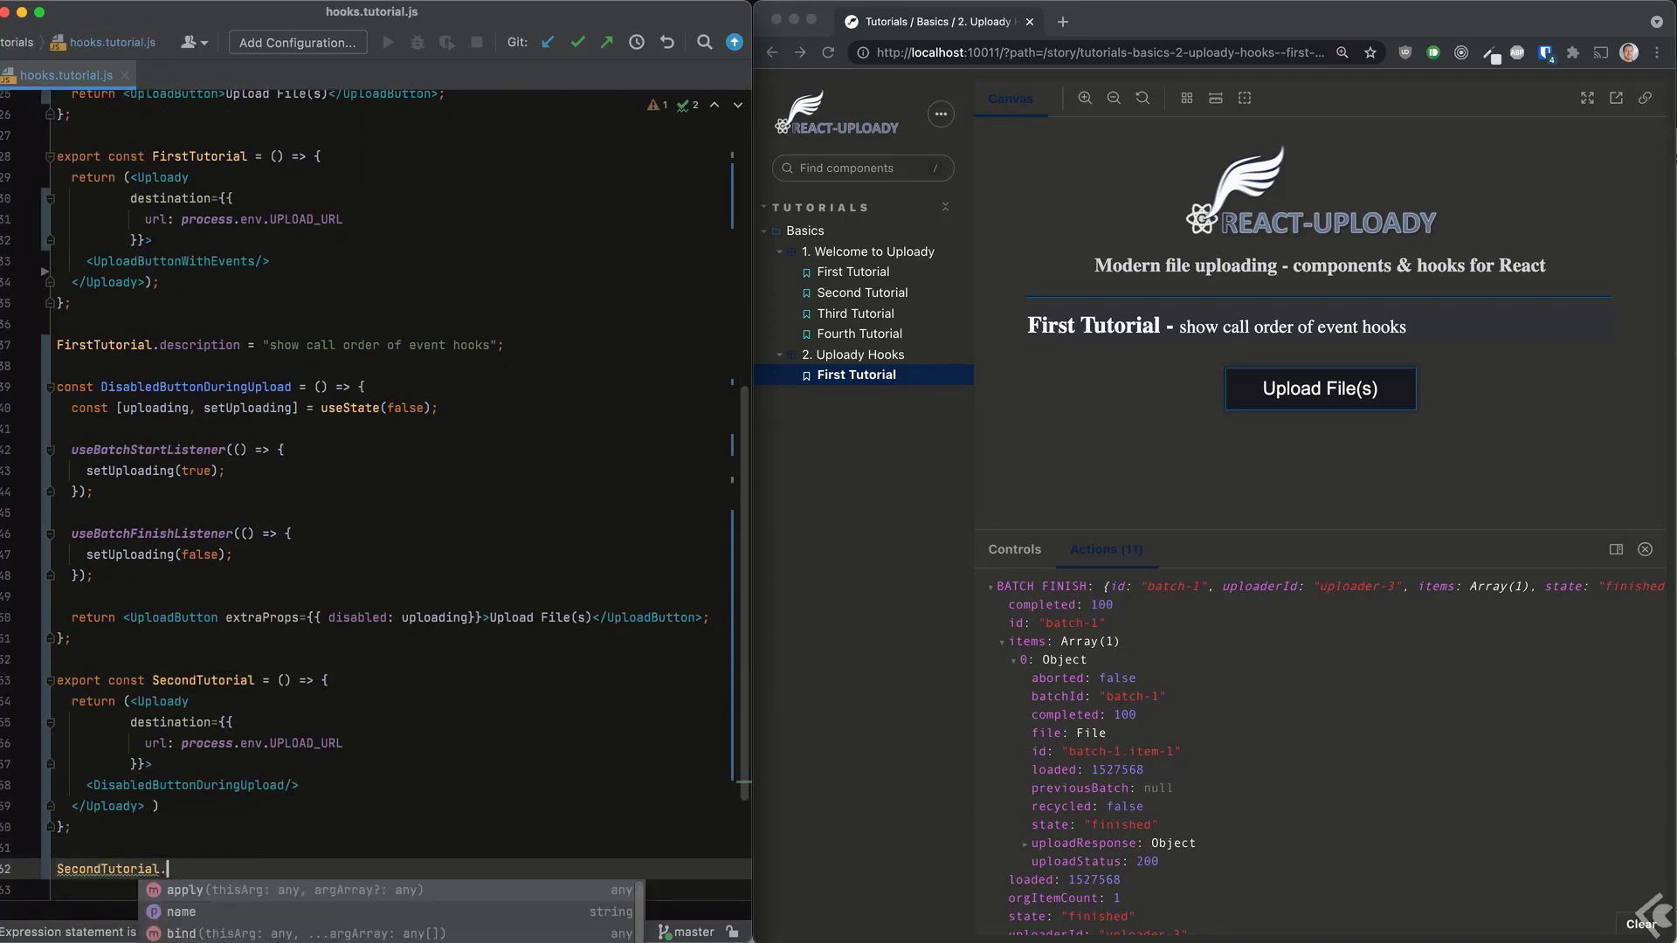
Describe SecondTutorial as "Disable upload button during upload" and try its upload button in Storybook.
type("description = \"Disable upload button during upload\";")
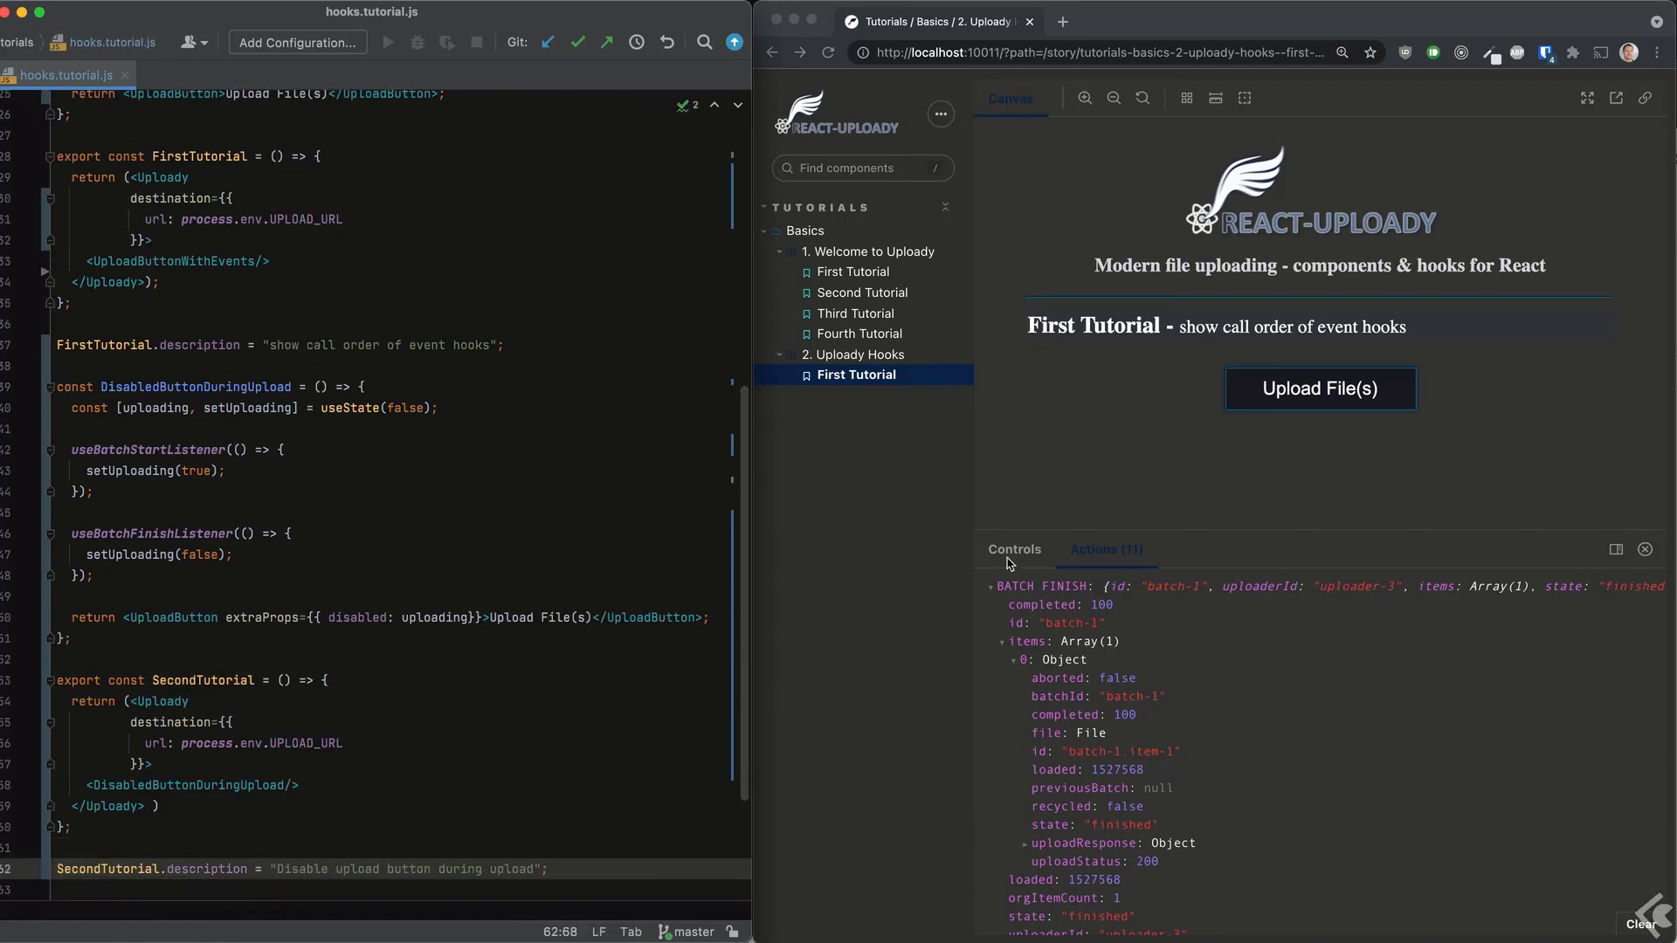
left_click(1319, 388)
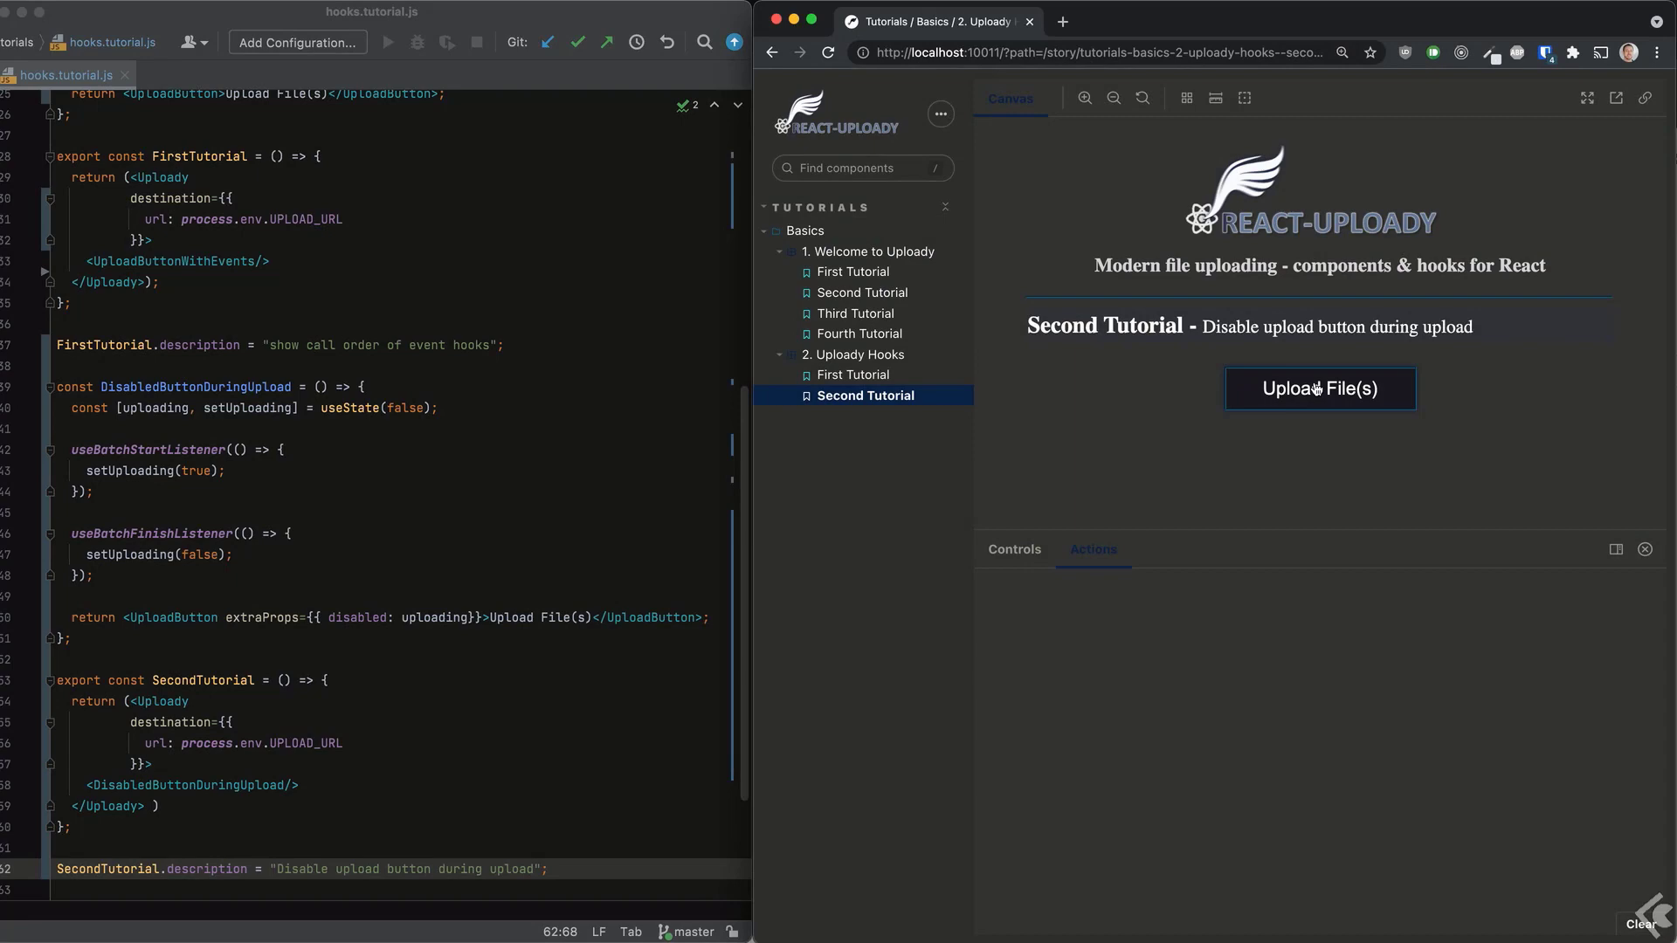
left_click(1319, 388)
type("export const ThirdTuto")
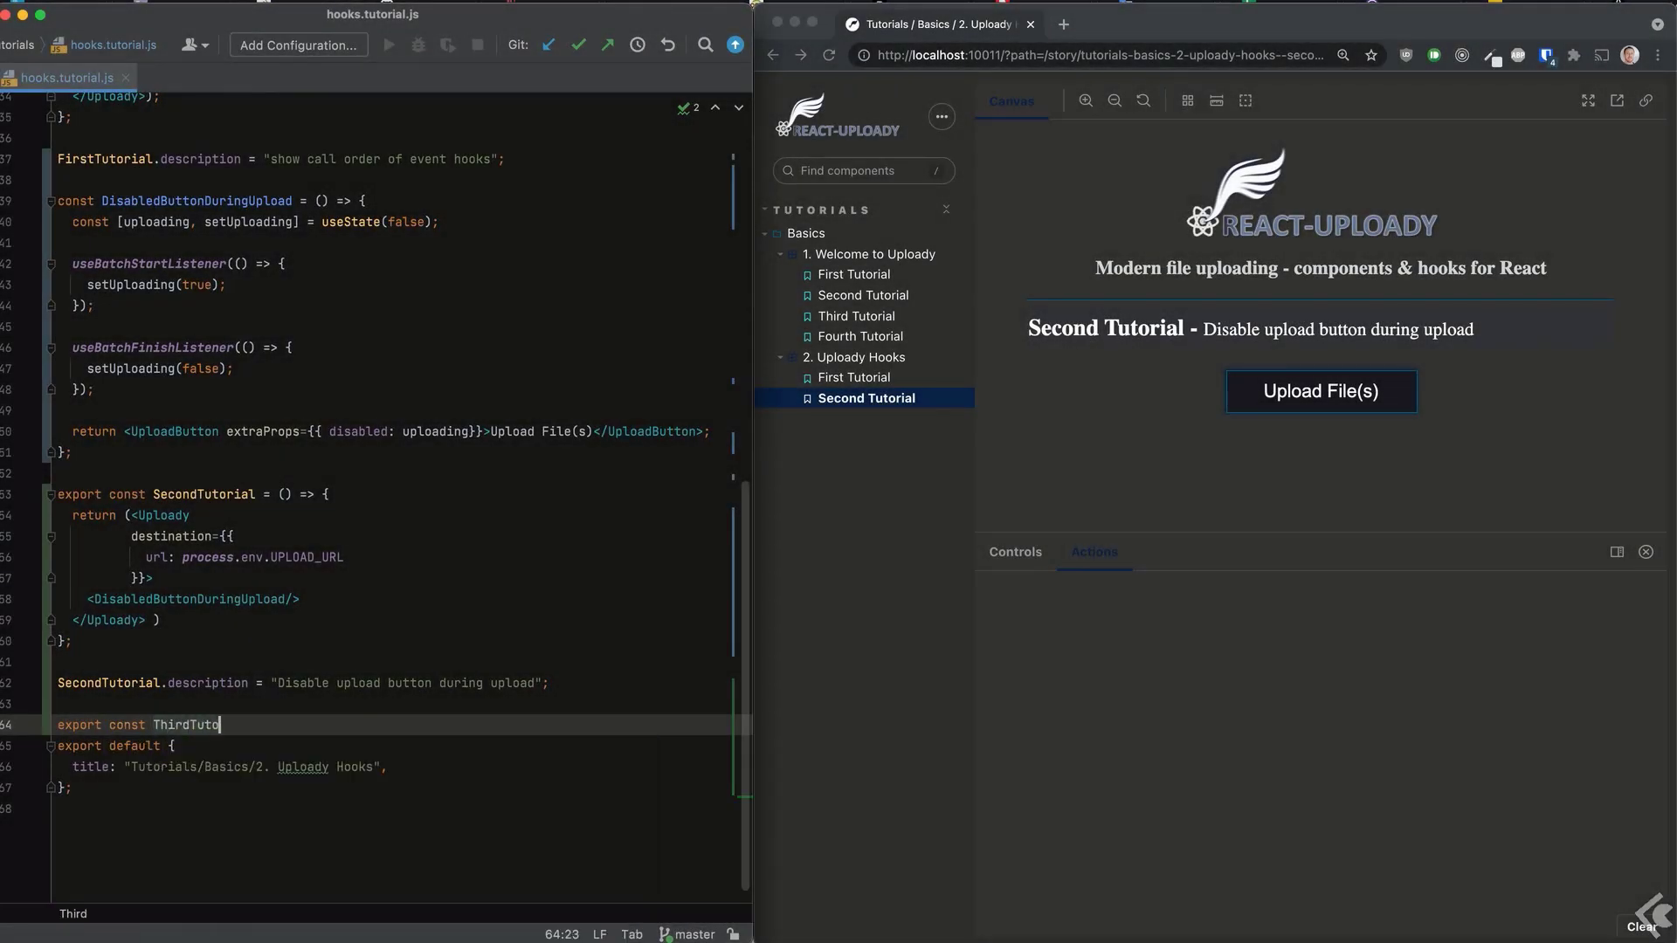
Export ThirdTutorial rendering Uploady around a new UploadButtonWithCancel component.
type("rial = () => {")
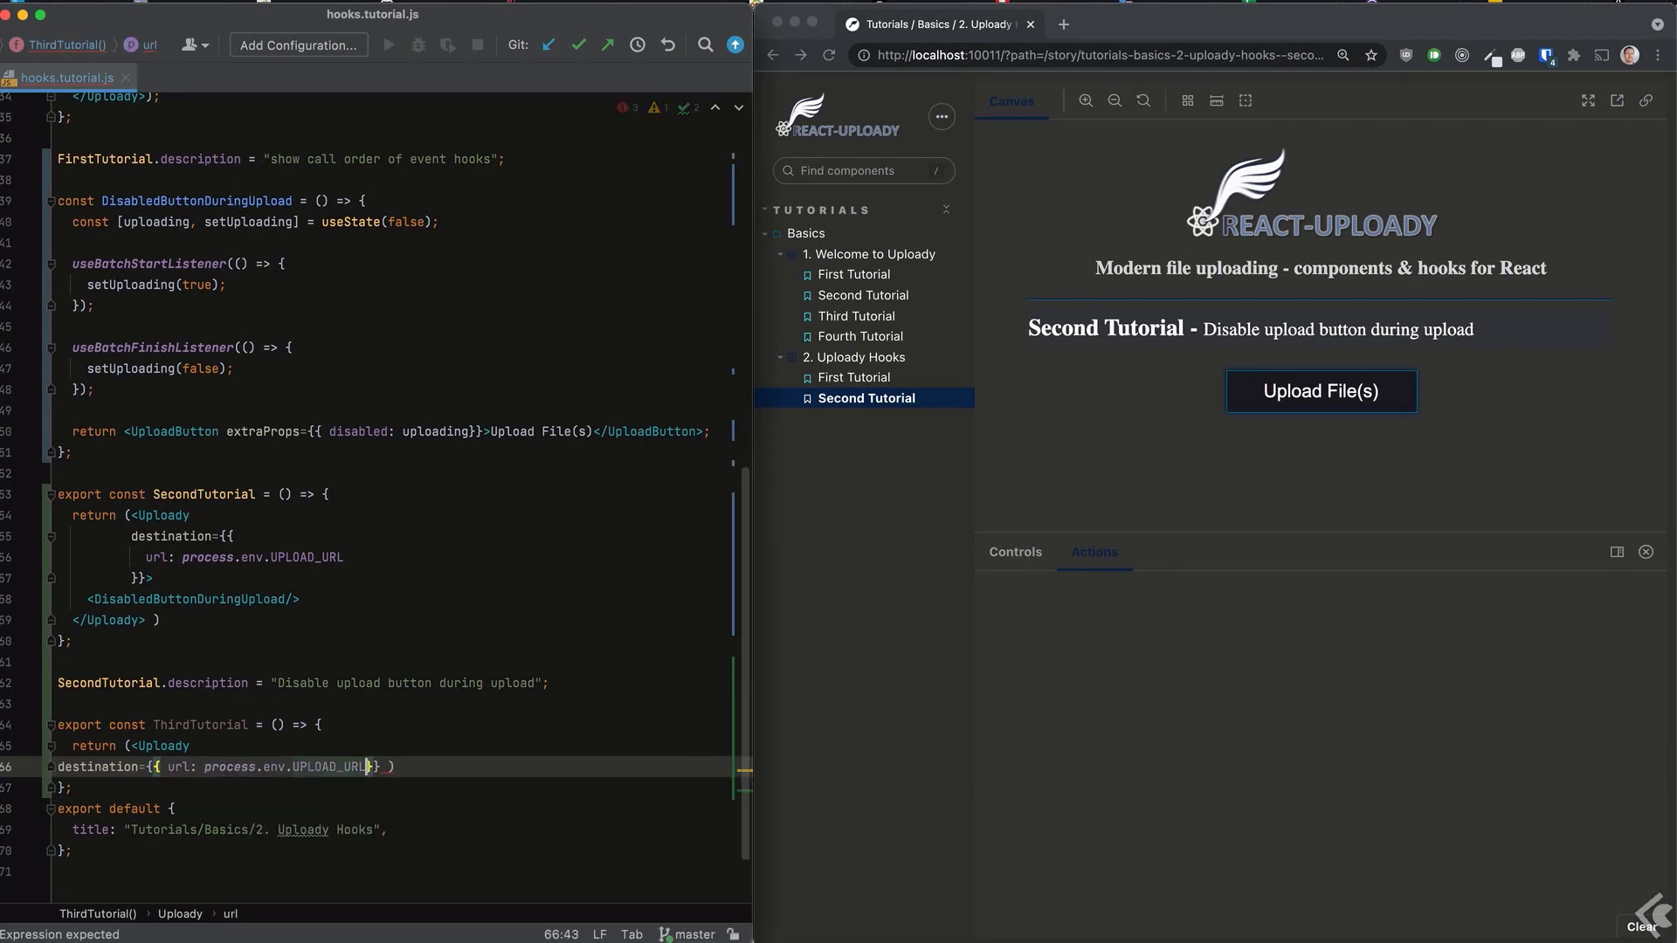
type("<UploadButtonWithCancel/>")
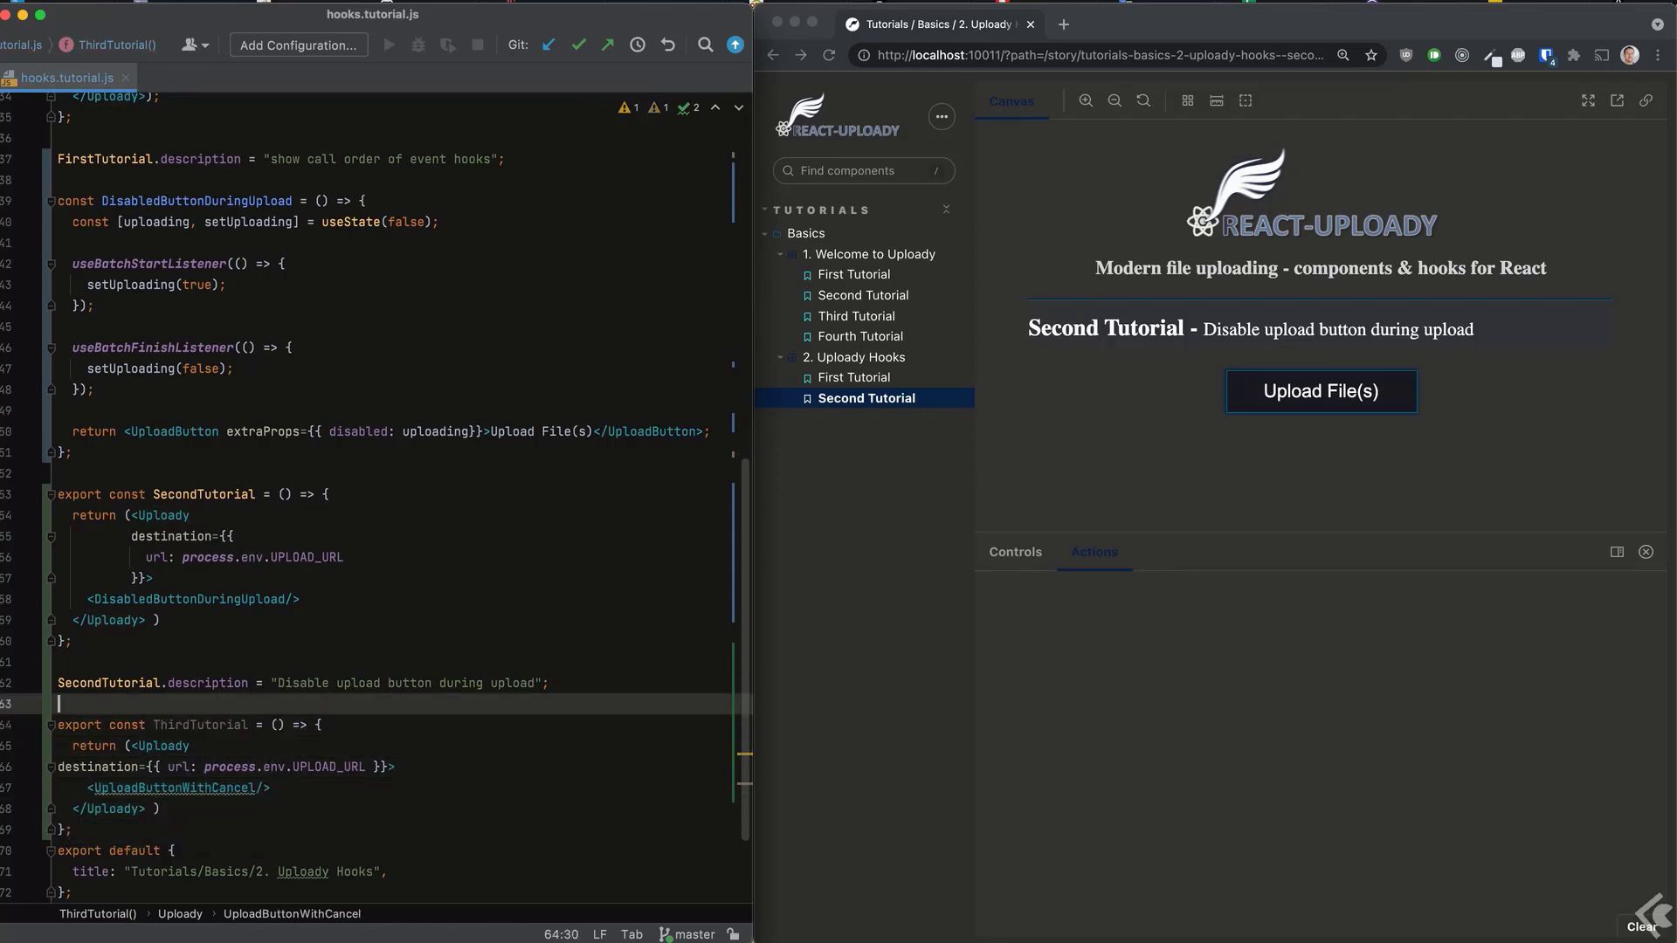
type("const")
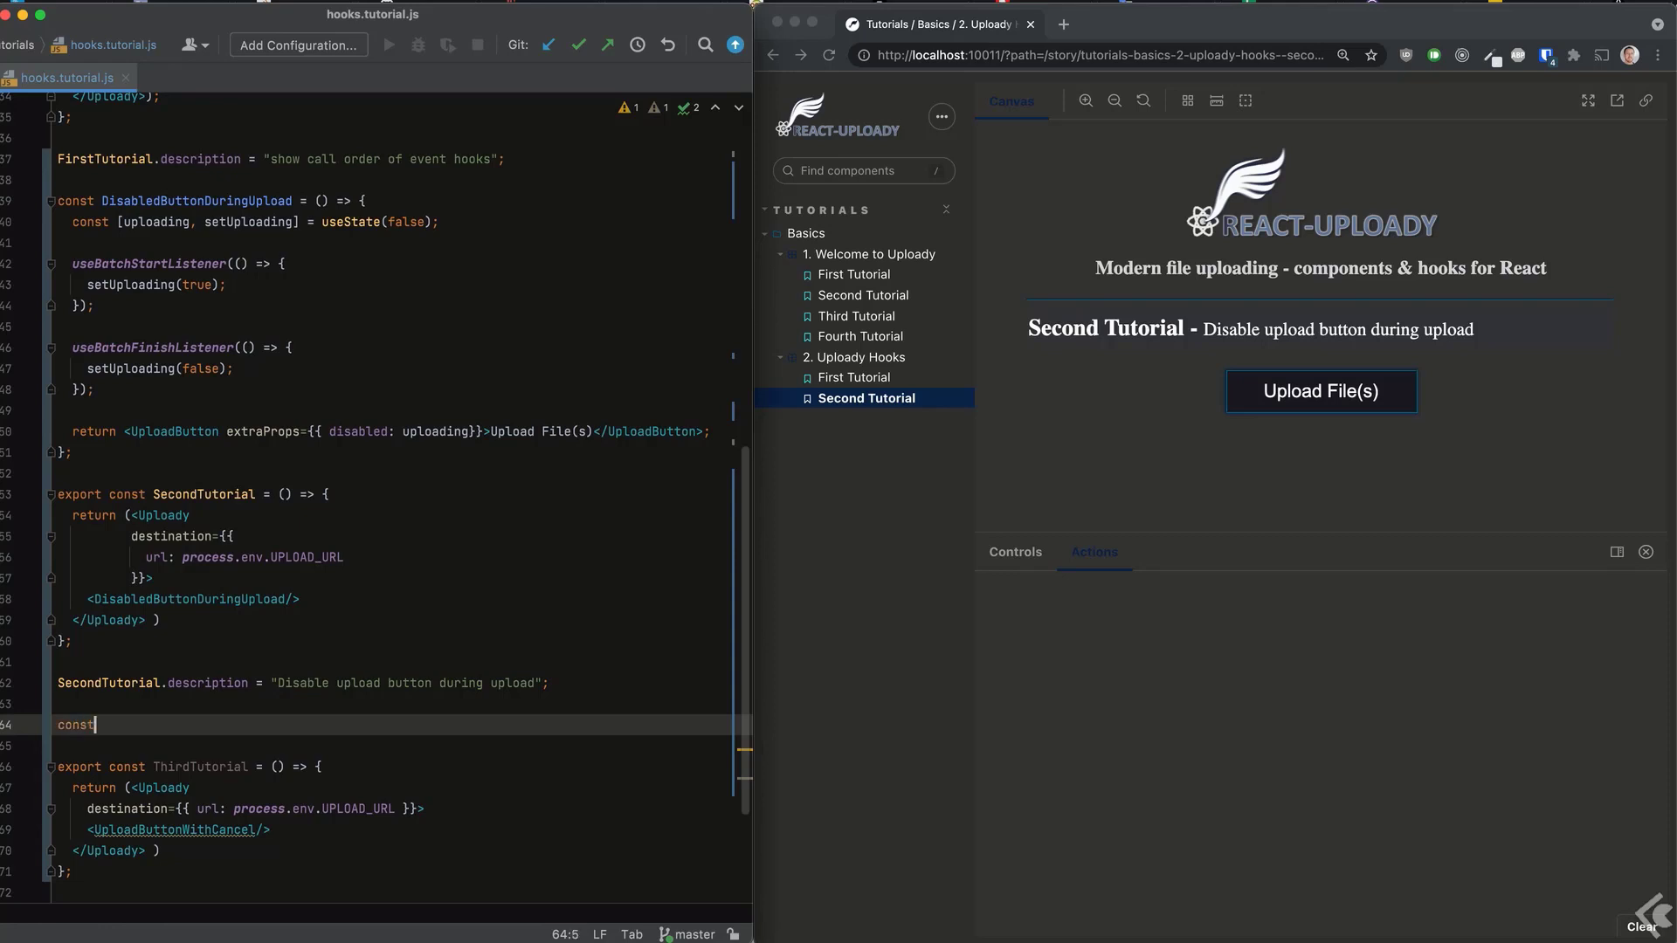
type("UploadButtonWithCance")
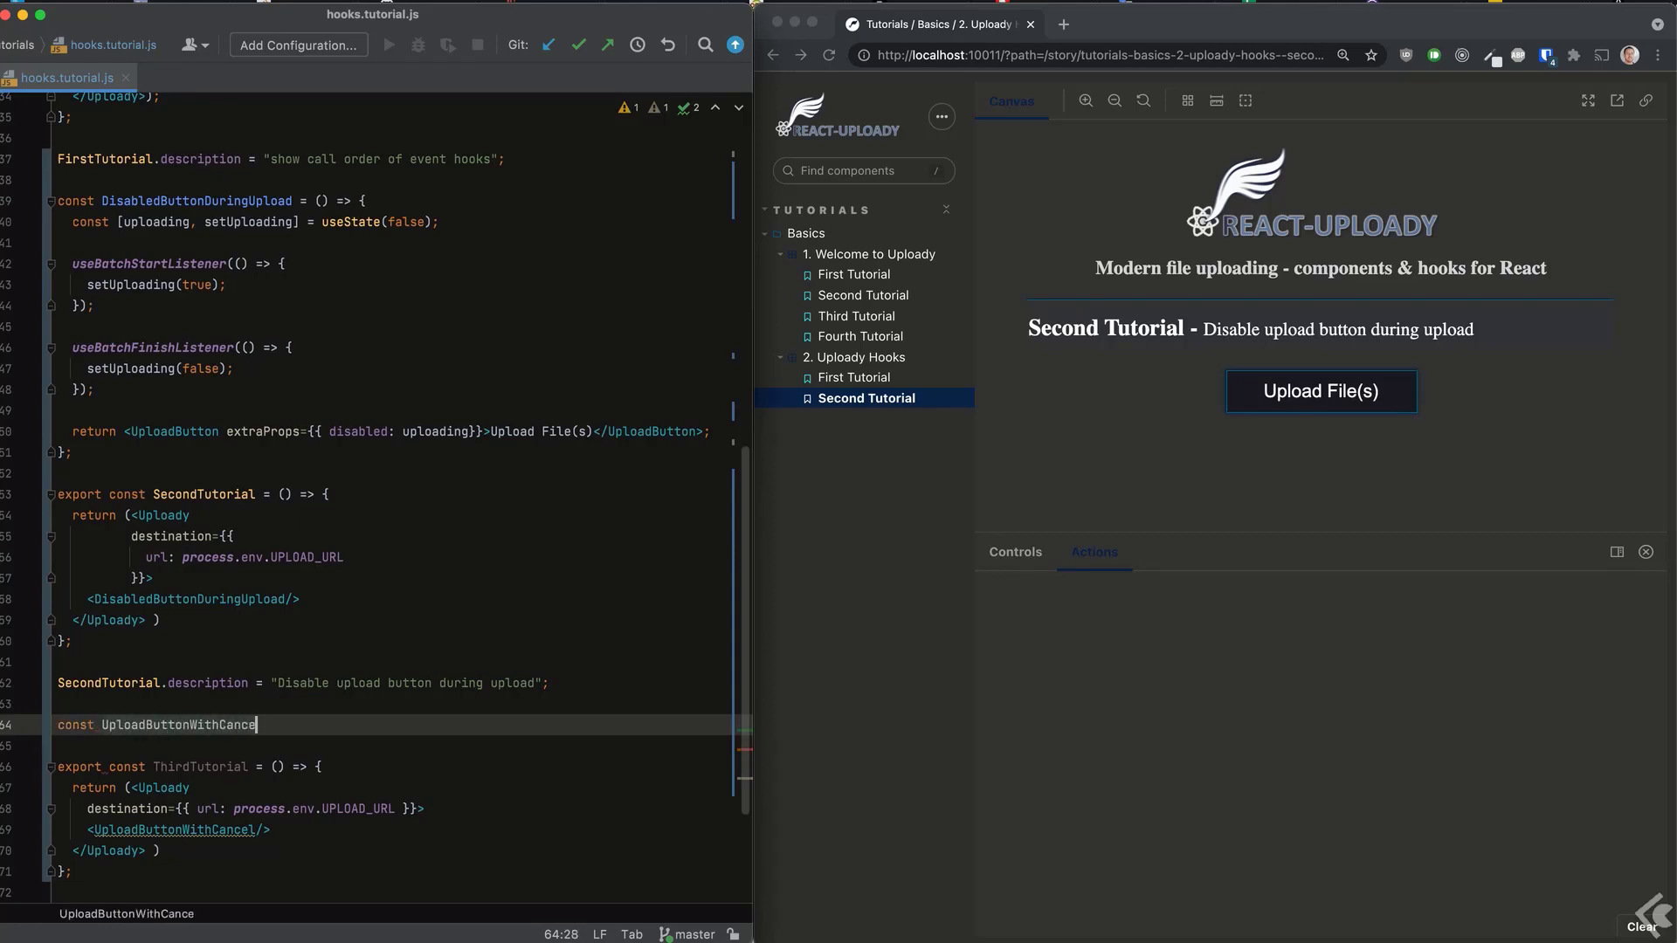
type("l = () => {")
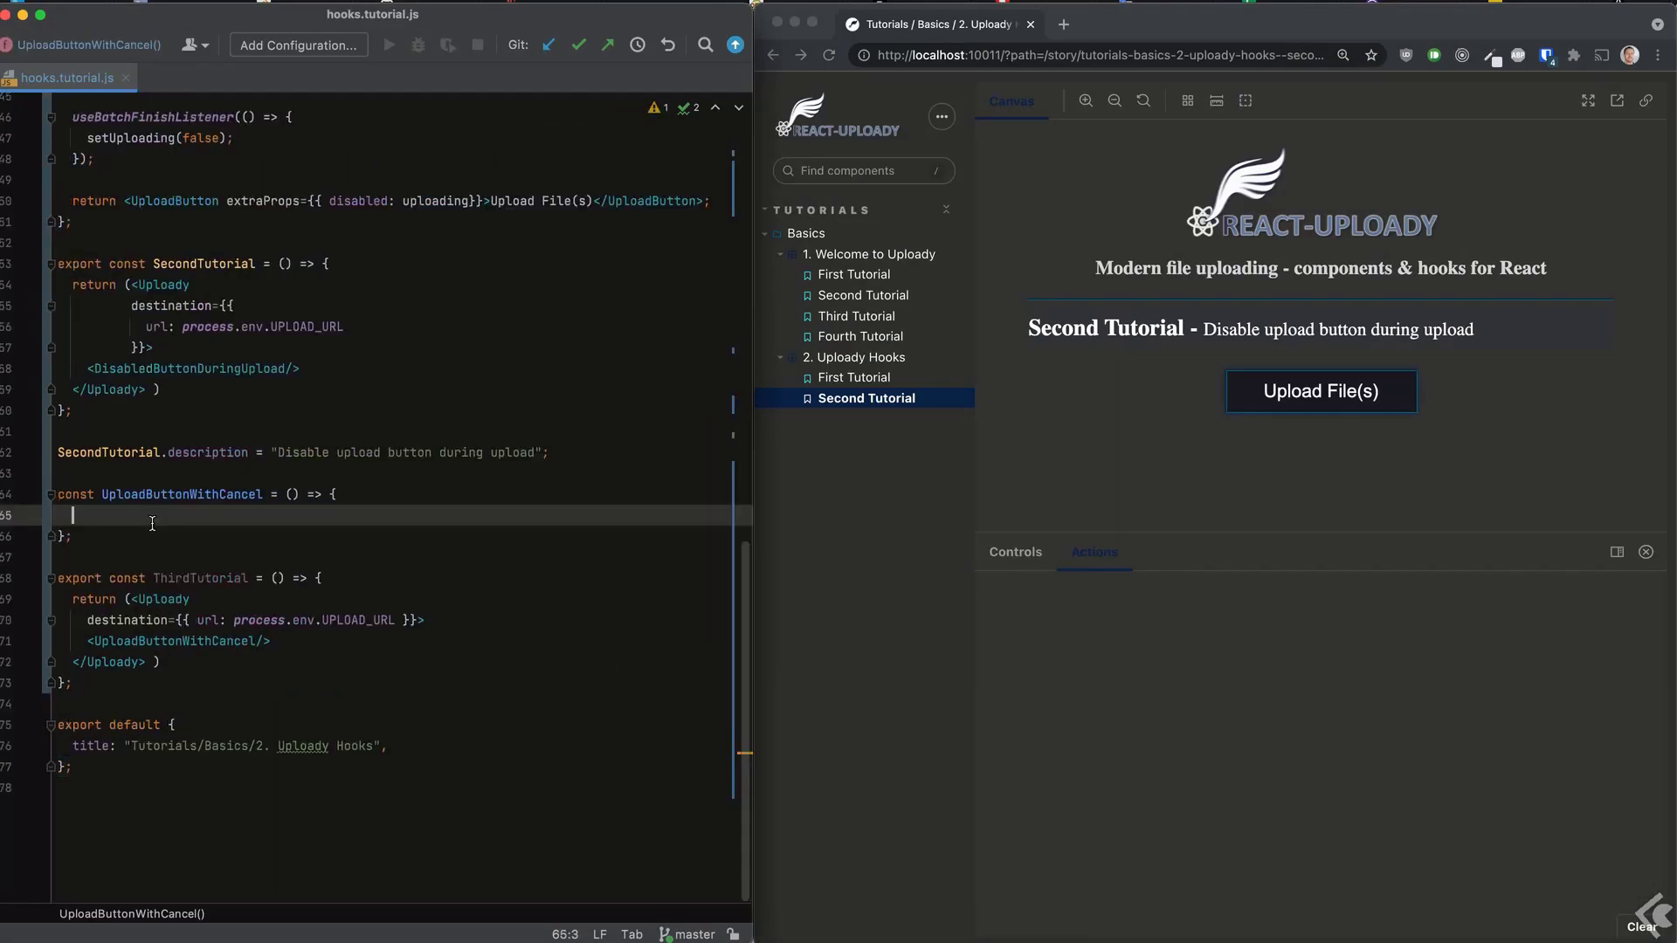
Add a batch add listener returning batch.items.length < 10 and a batch start listener logging "BATCH START".
type("useBatchAddListener(")
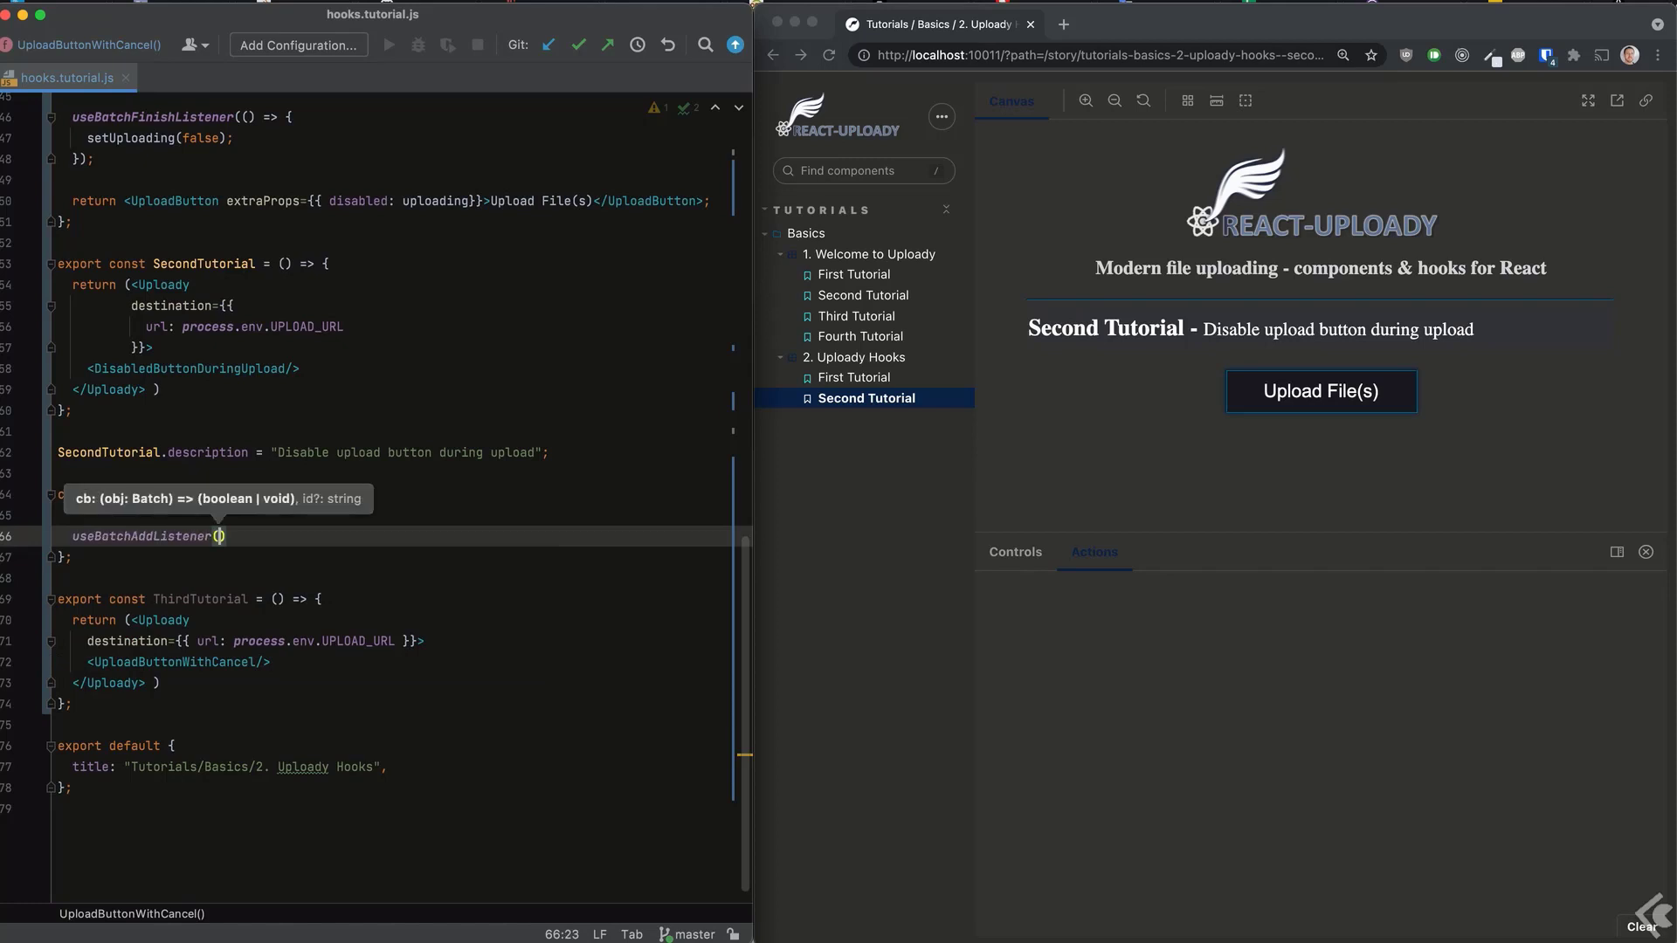
type("batch")
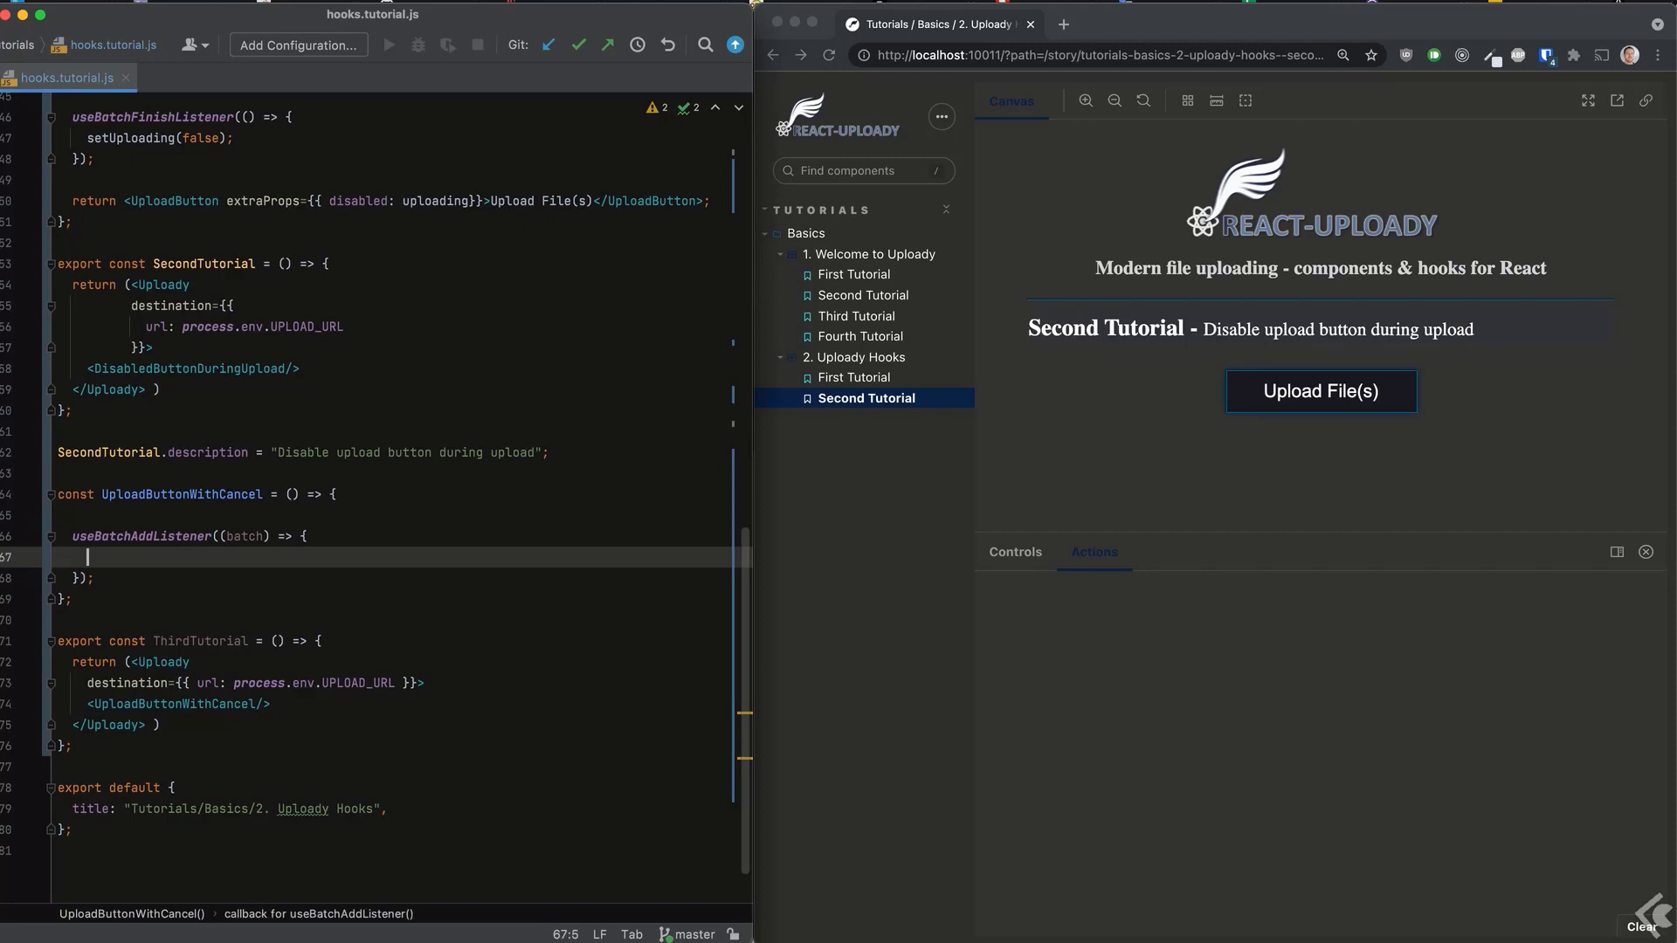
type("return batch.item")
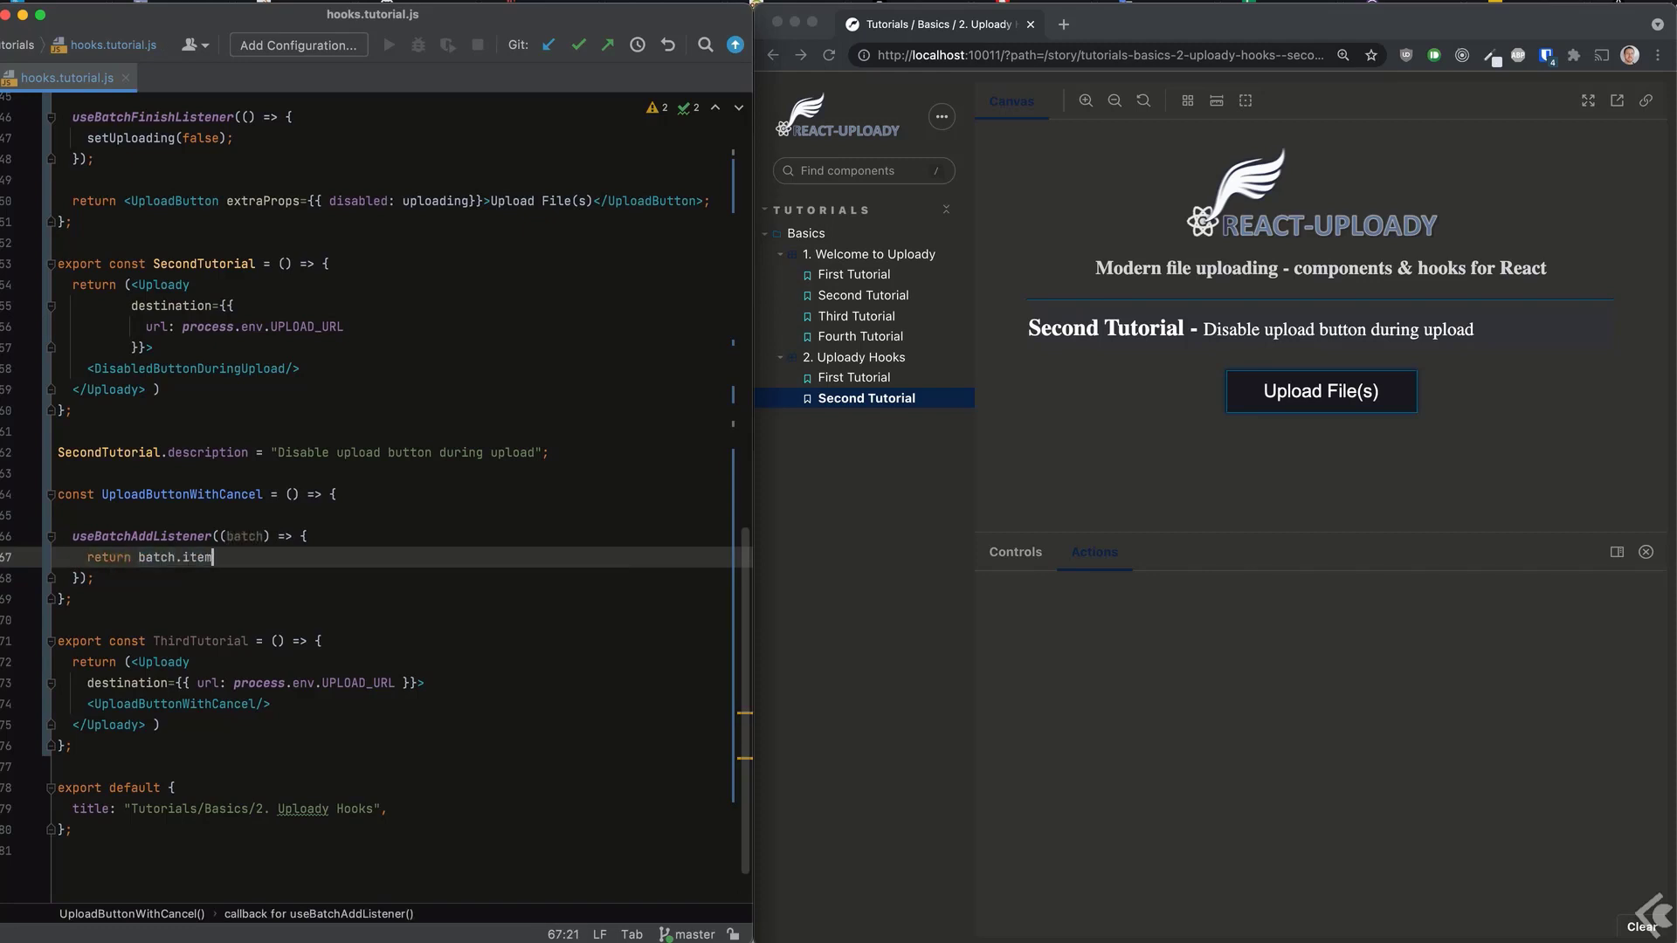
type("s.length")
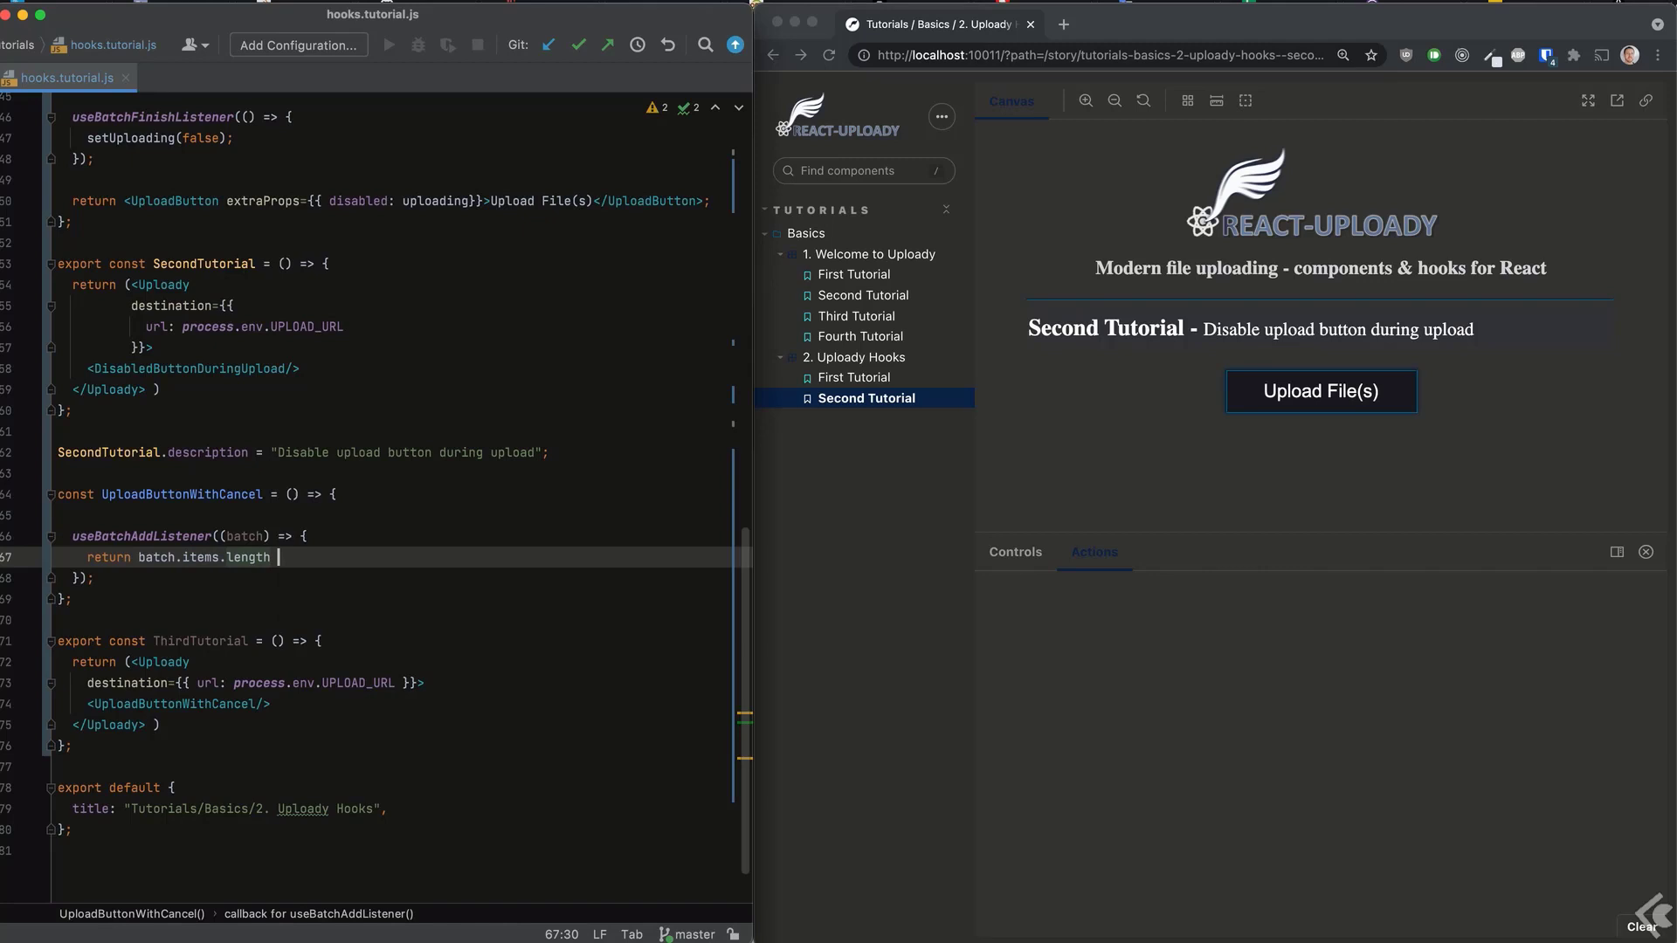
type("< 10;")
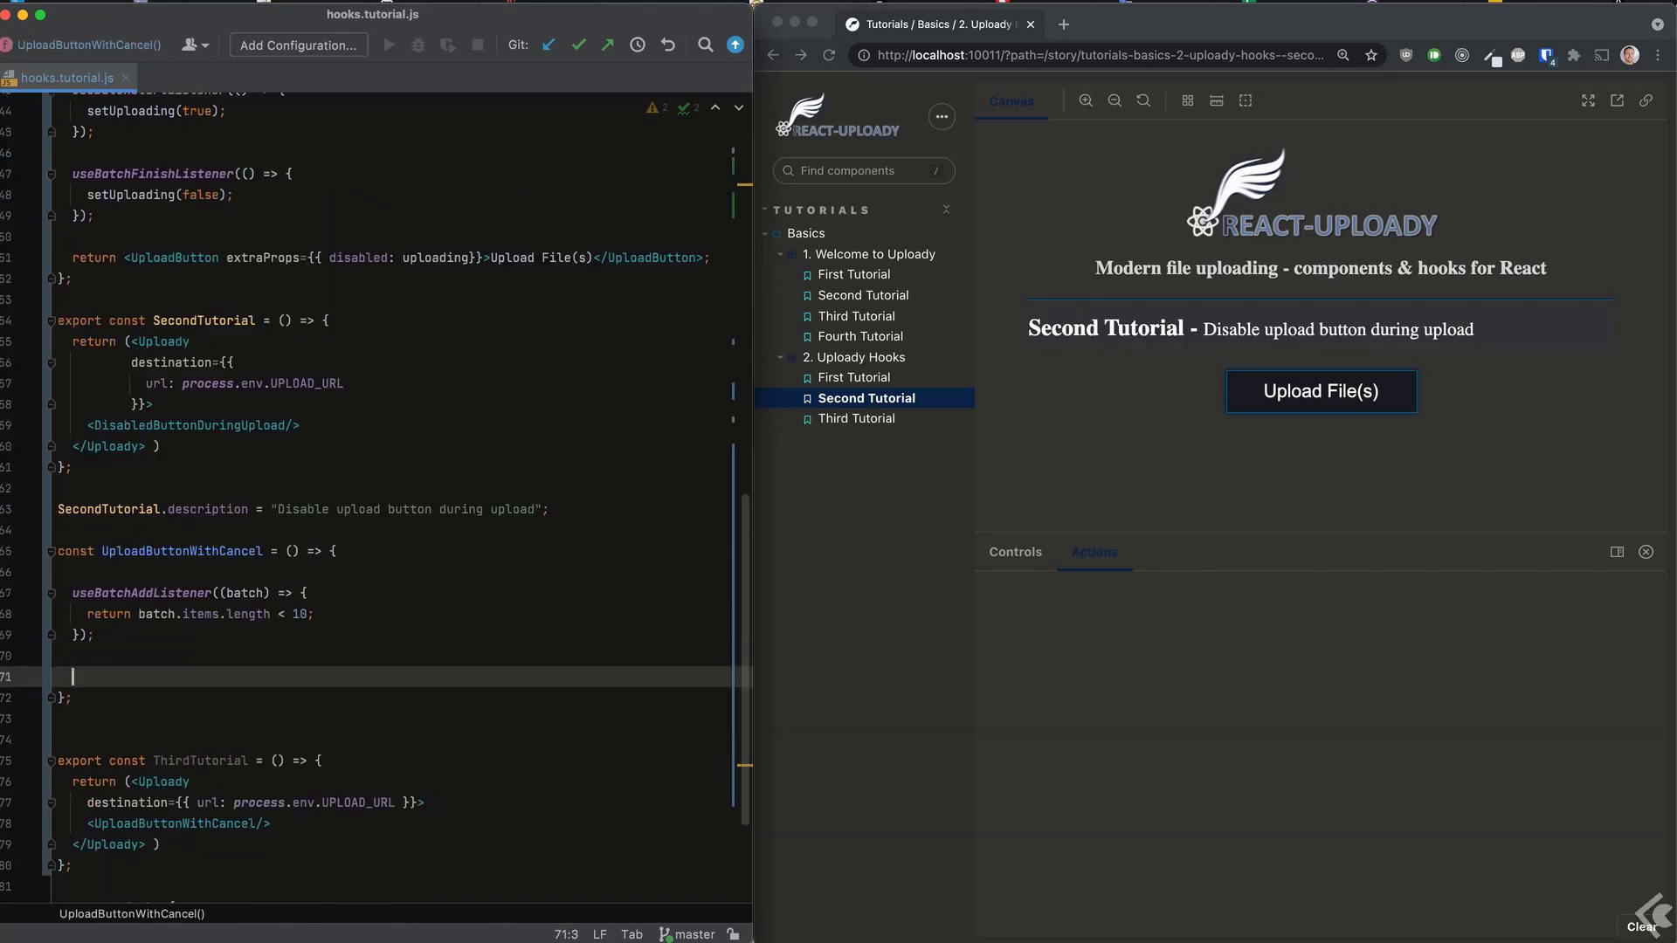
type("useBatchStartListener()")
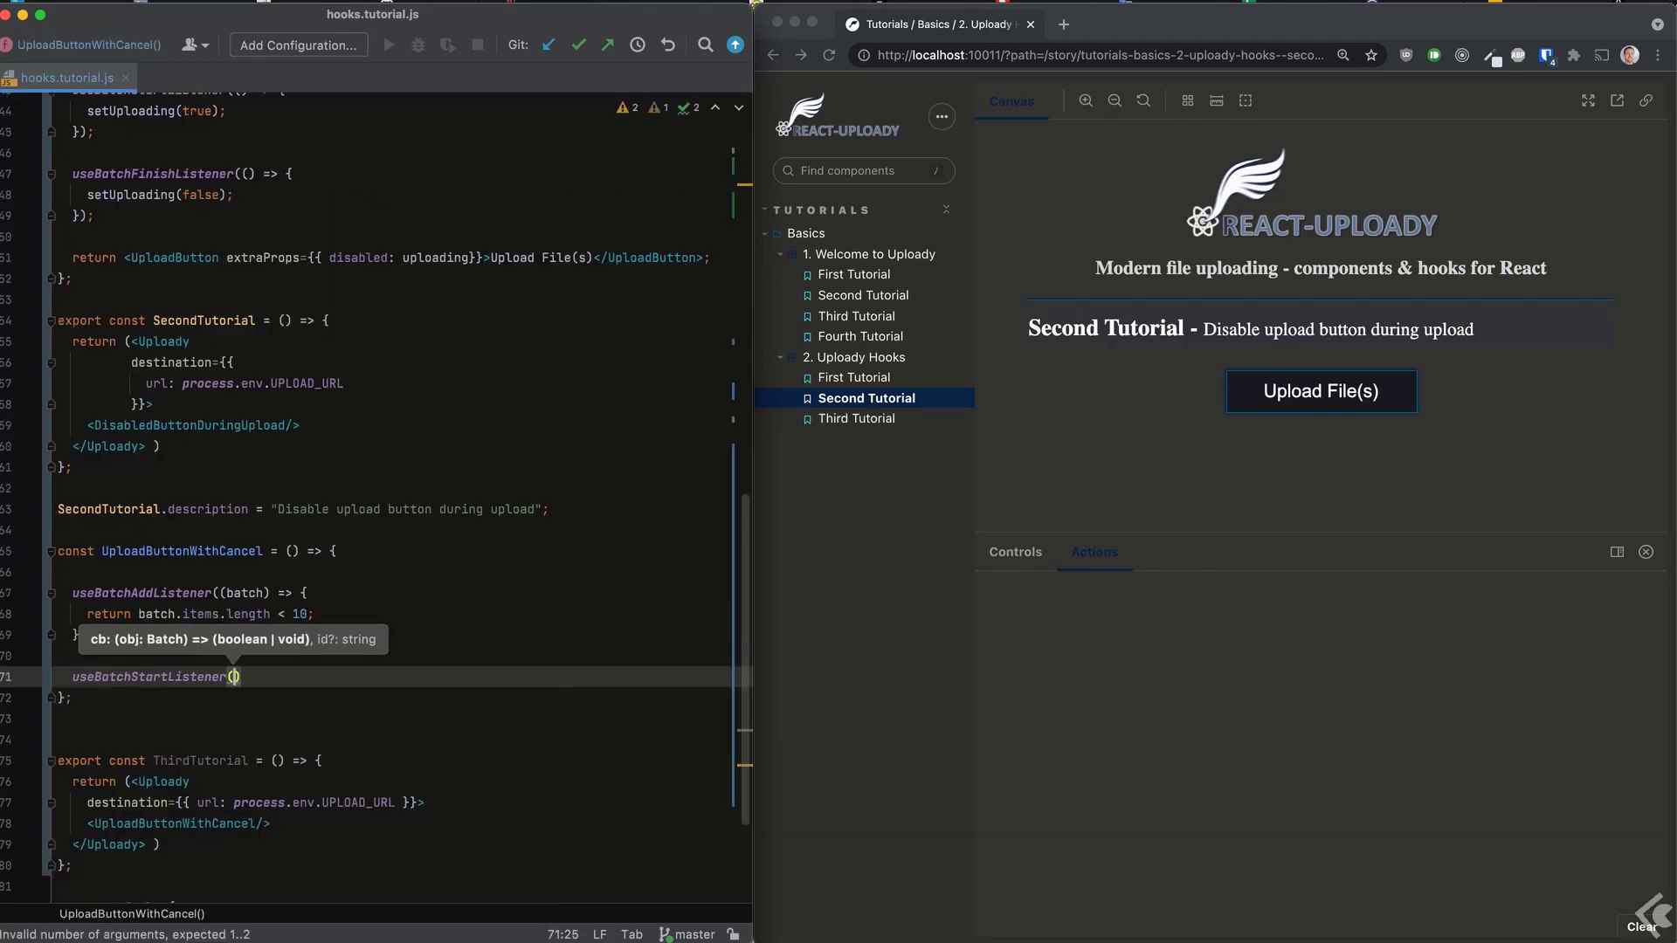
type("action(\"BATCH S")
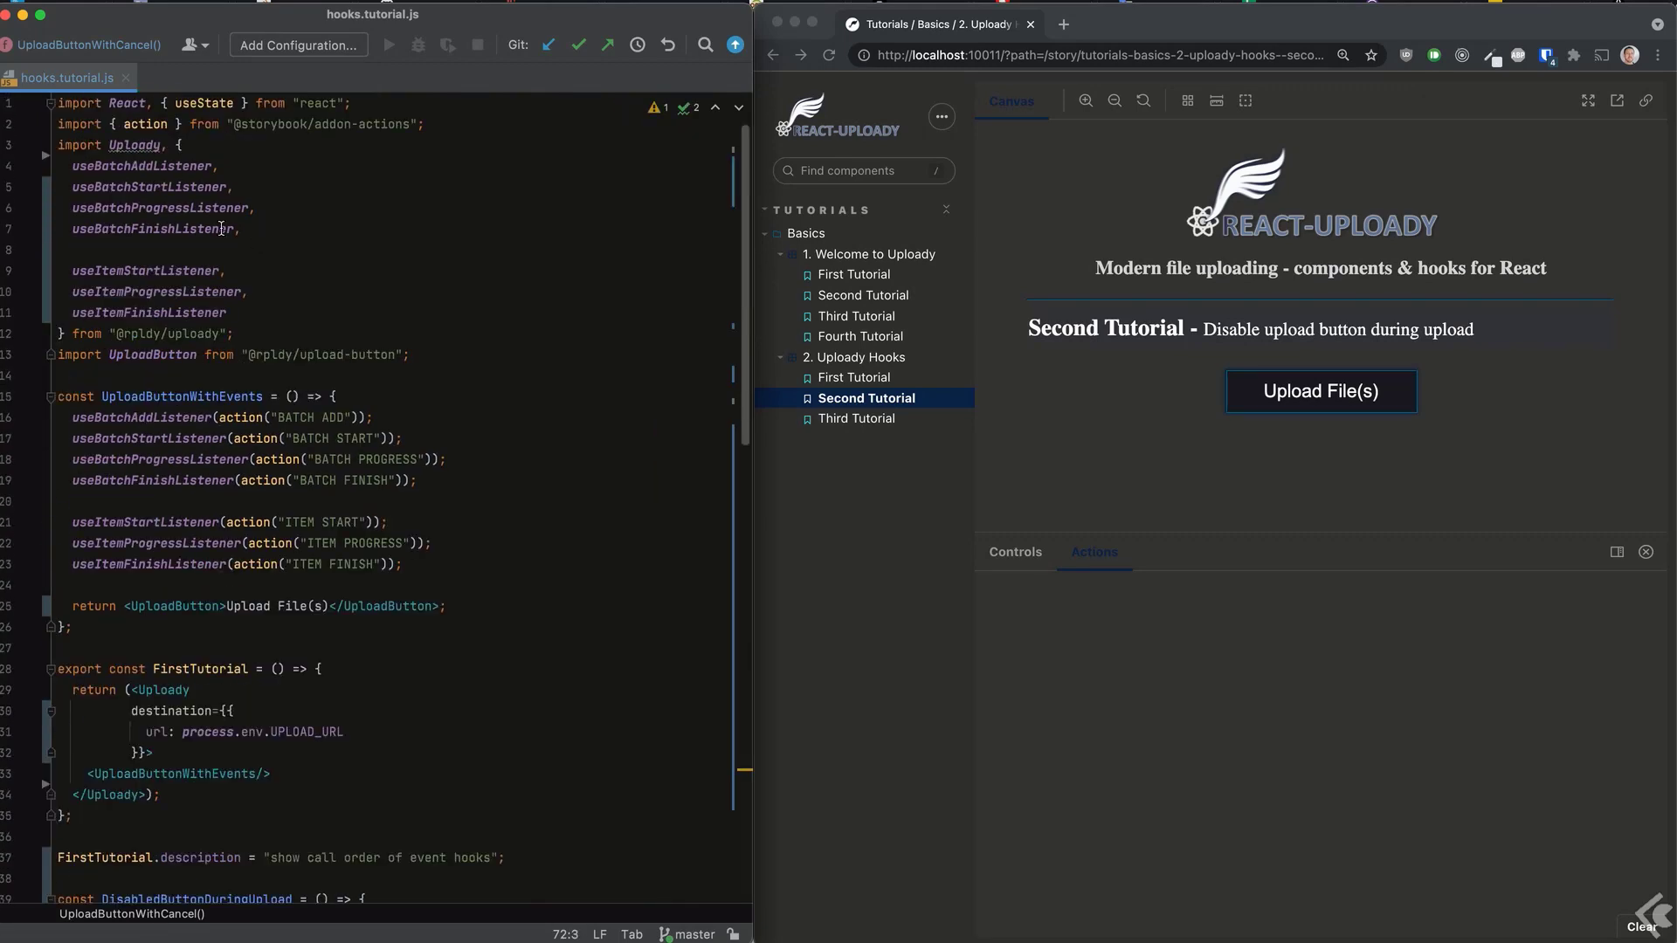
Import useBatchCancelledListener and register it with a "BATCH CANCEL" action.
left_click(213, 250)
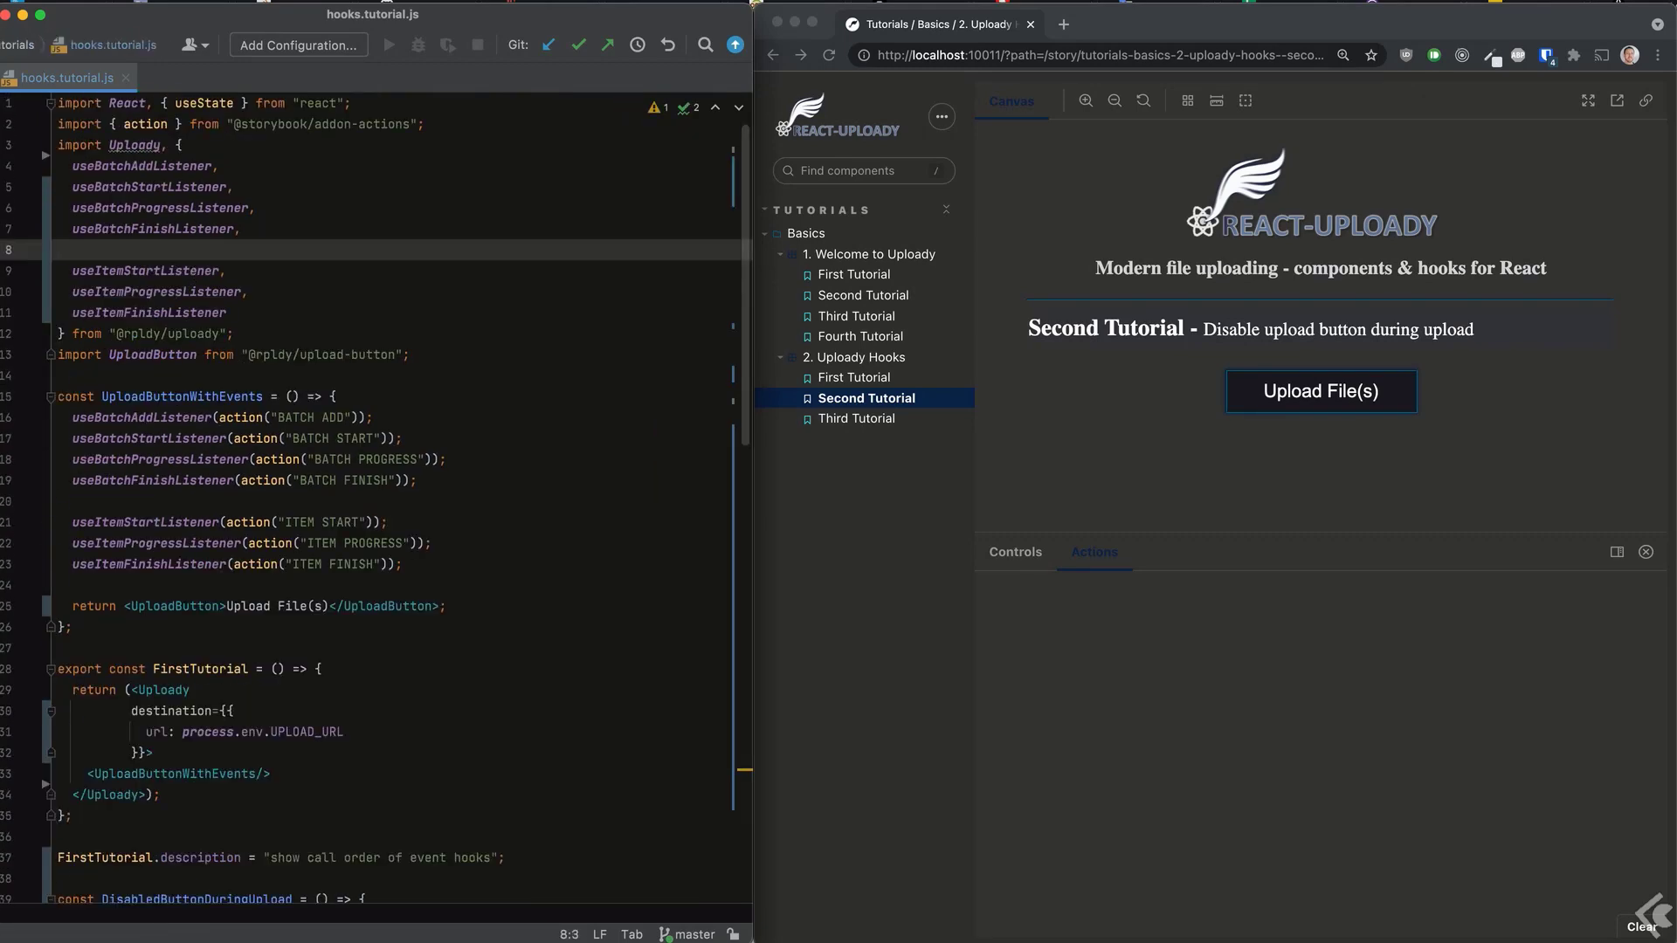
type("useBatchCancelledListener")
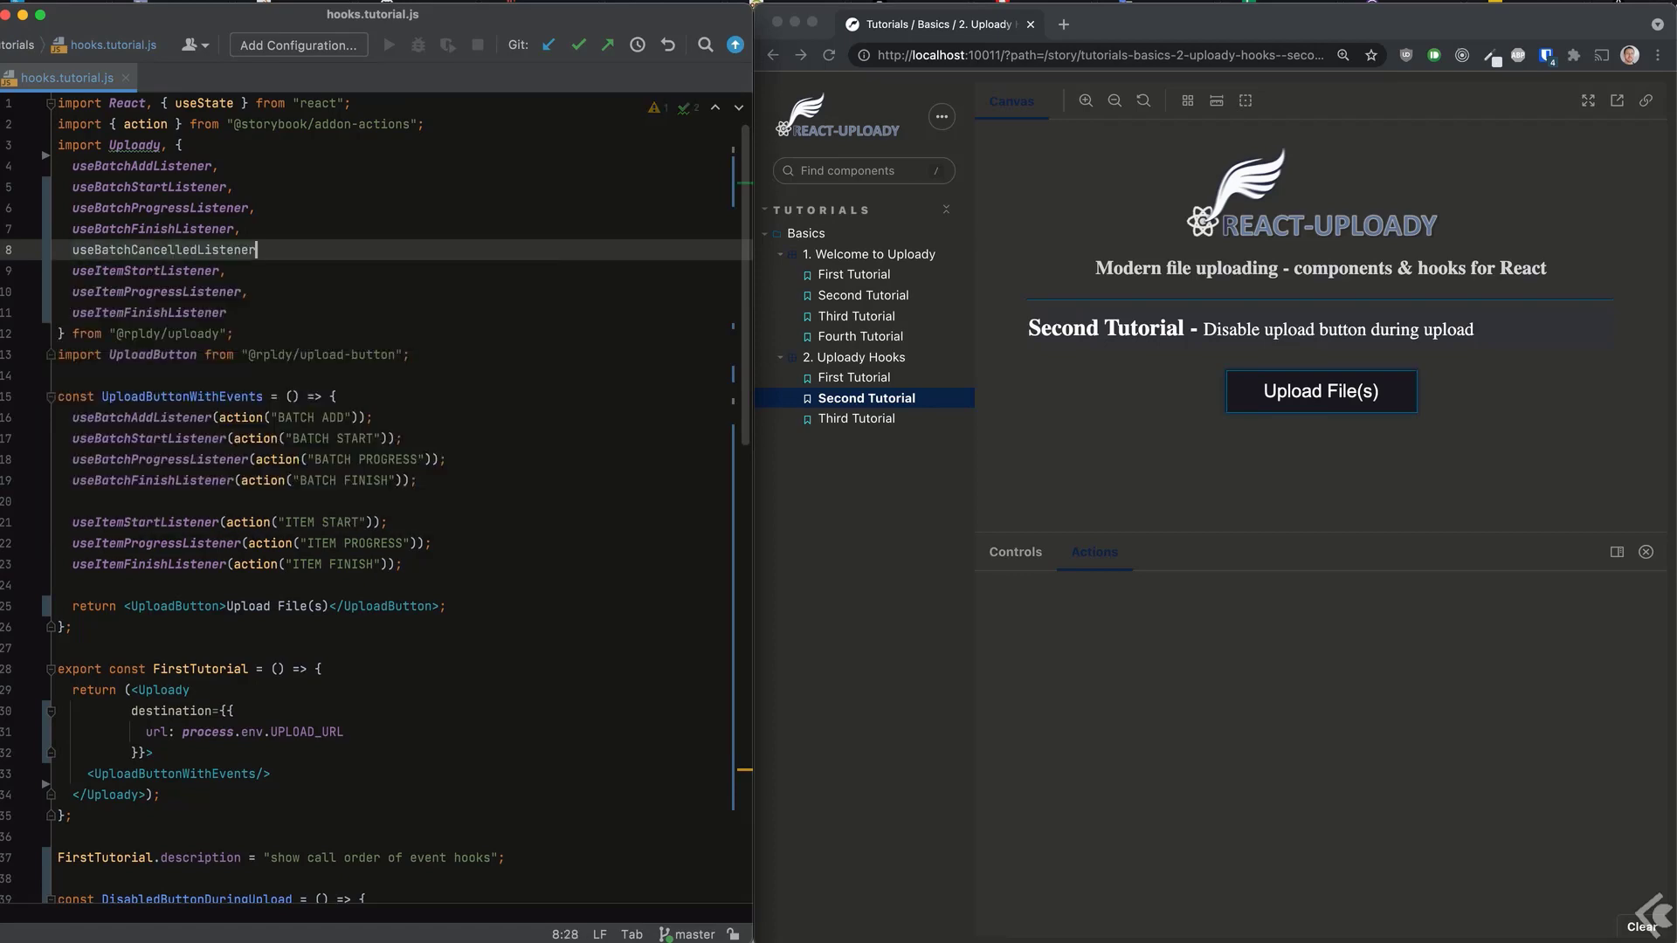
scroll("down", 3)
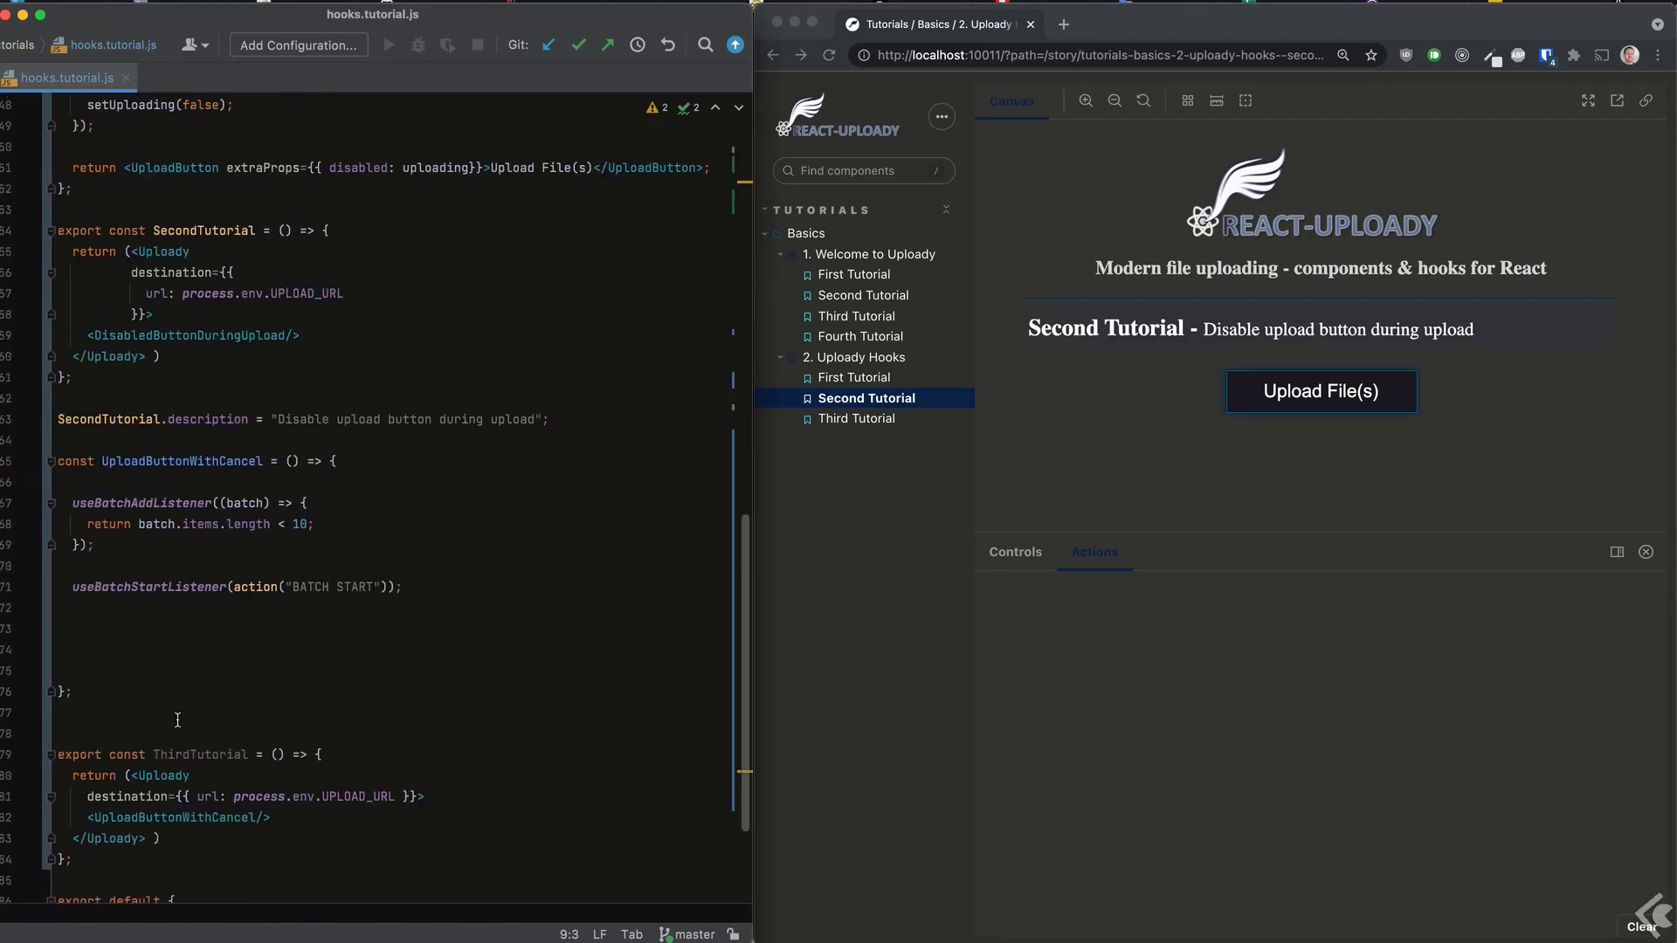
type("useBatchCancelledListener(")
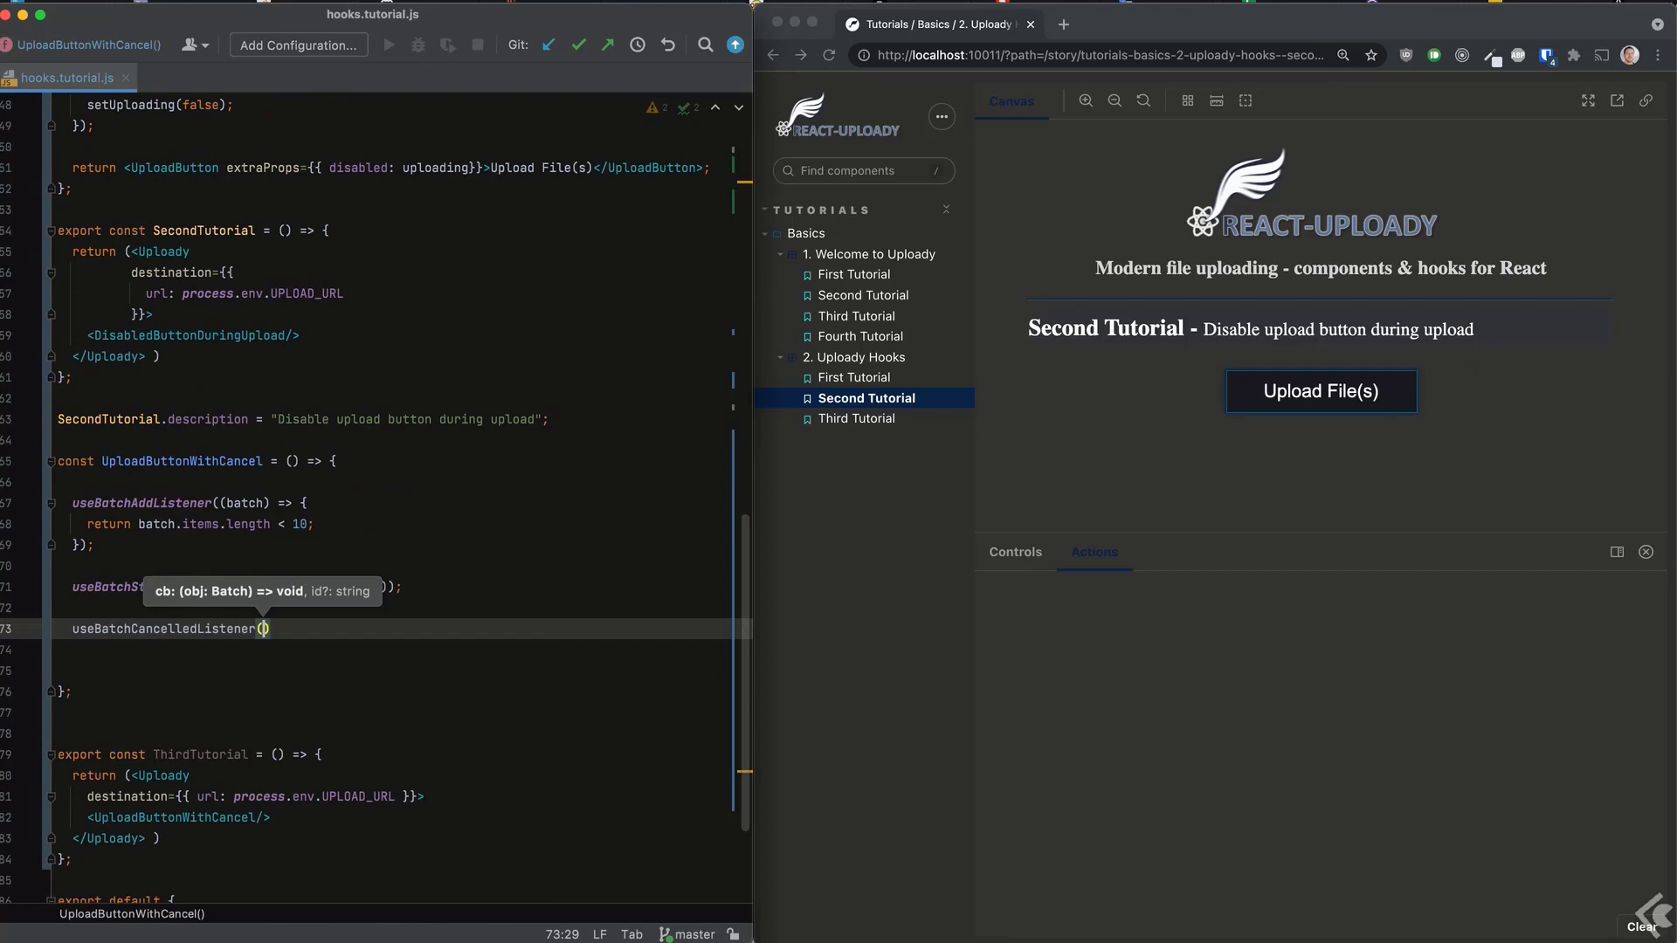
type("action(\"BATCH CANCEL")
type("ThirdTutorial.description = \"Cancel upload using useBatchAddListener\";")
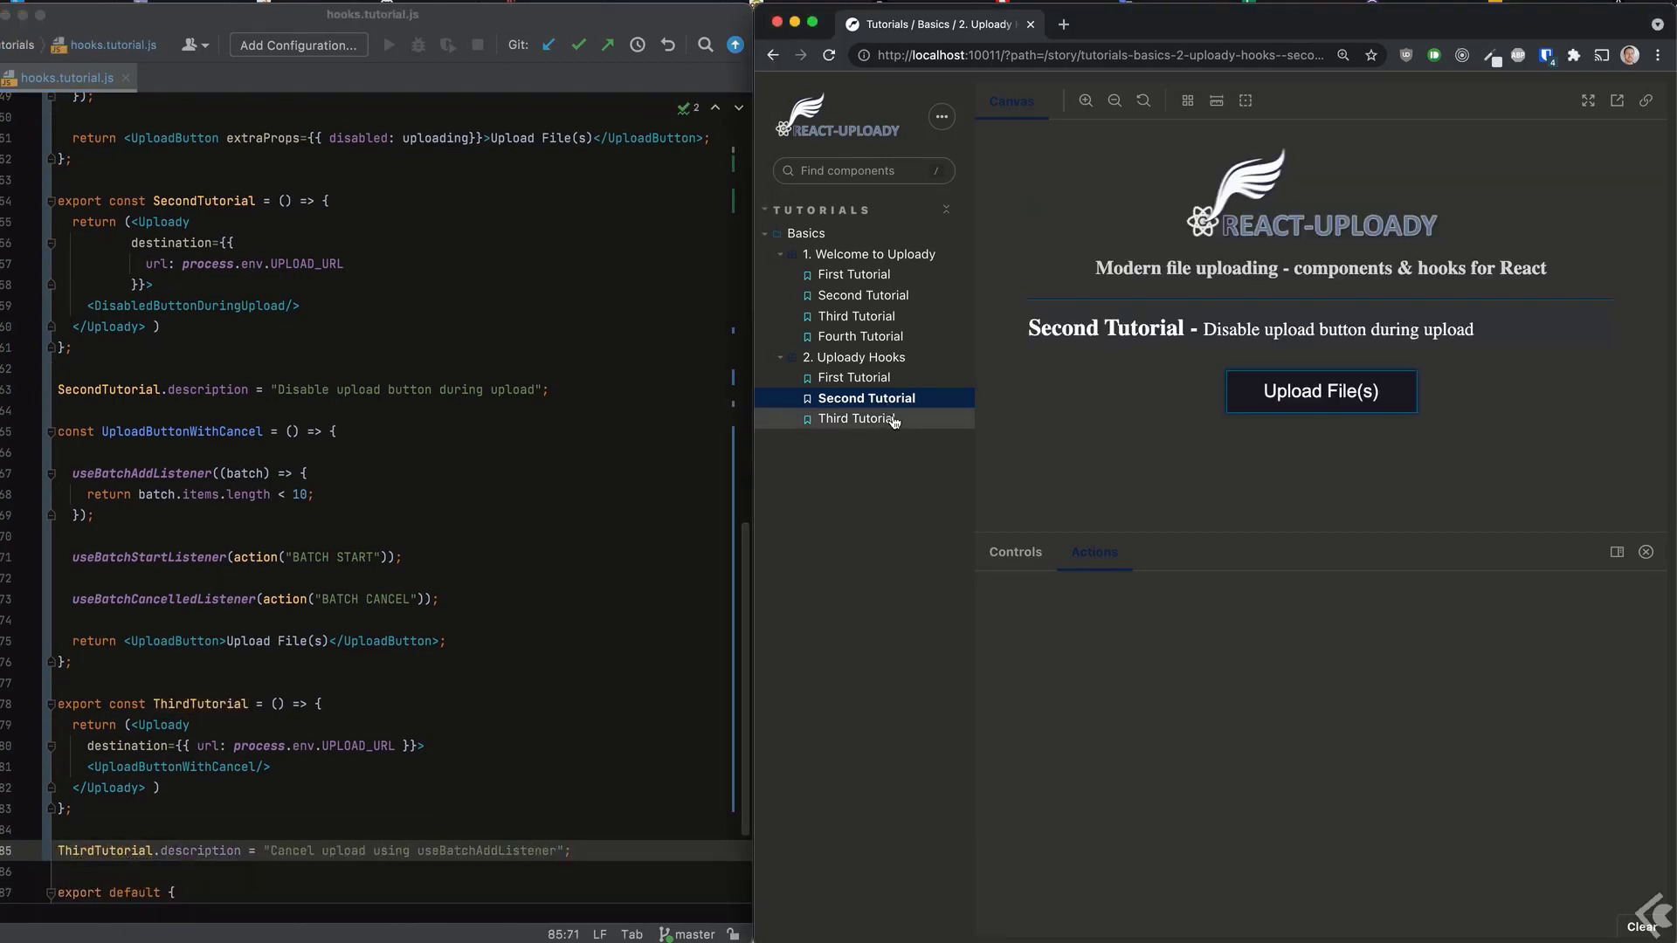
Upload a few files in the Third Tutorial story and expand the logged BATCH START entries.
left_click(858, 417)
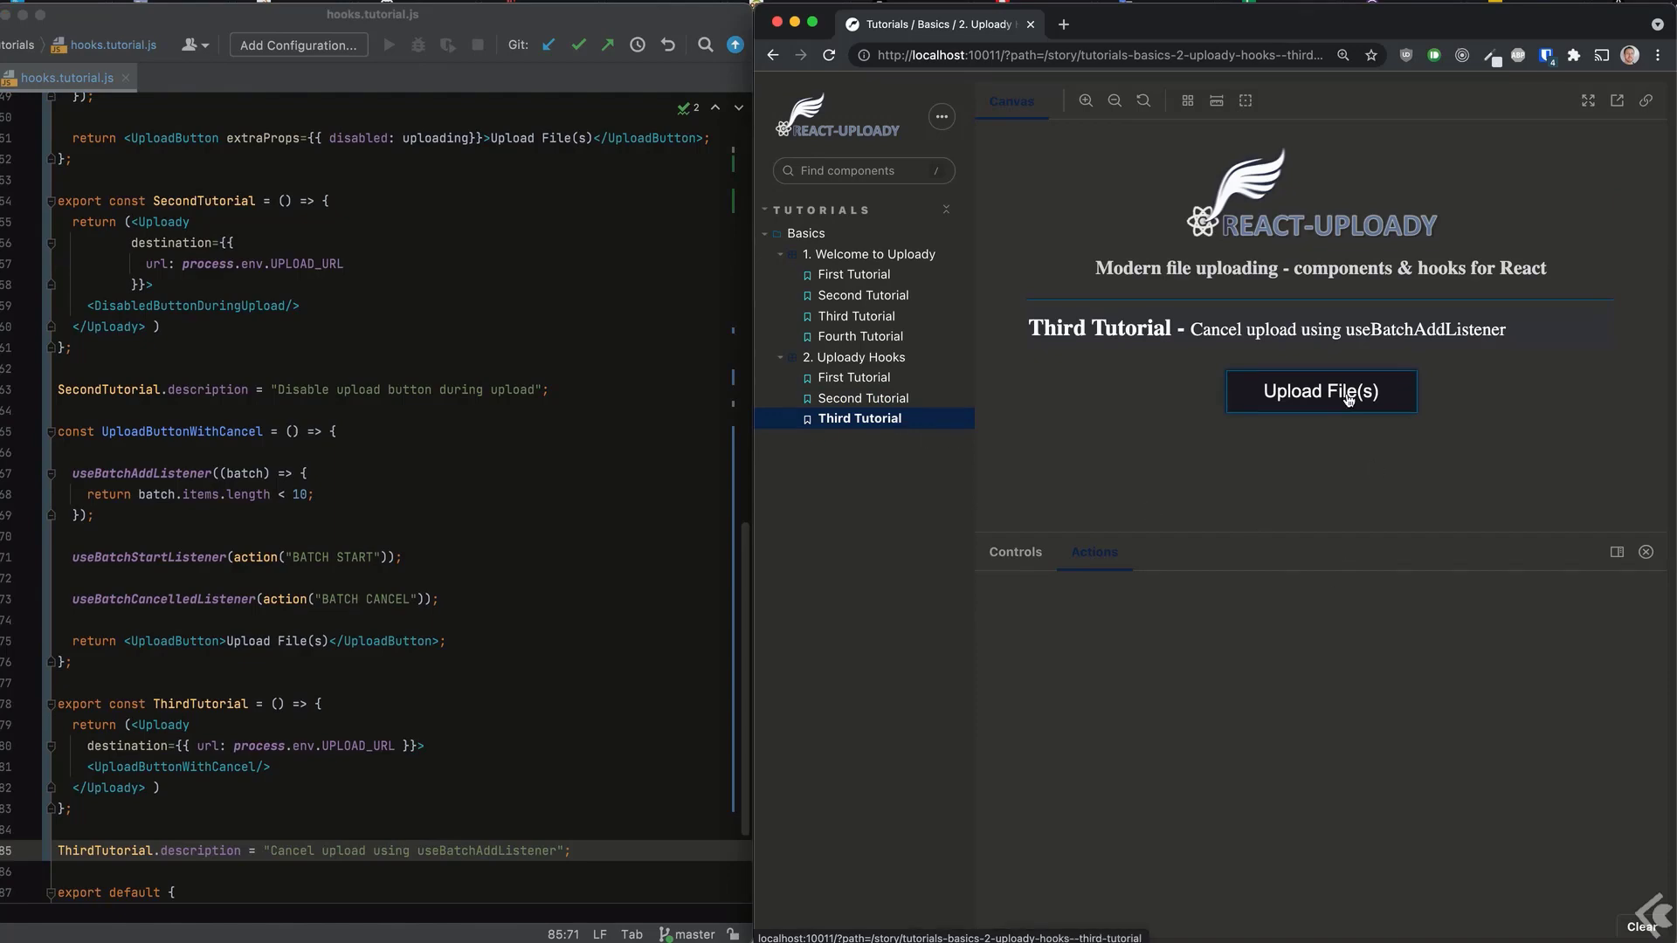
left_click(1321, 390)
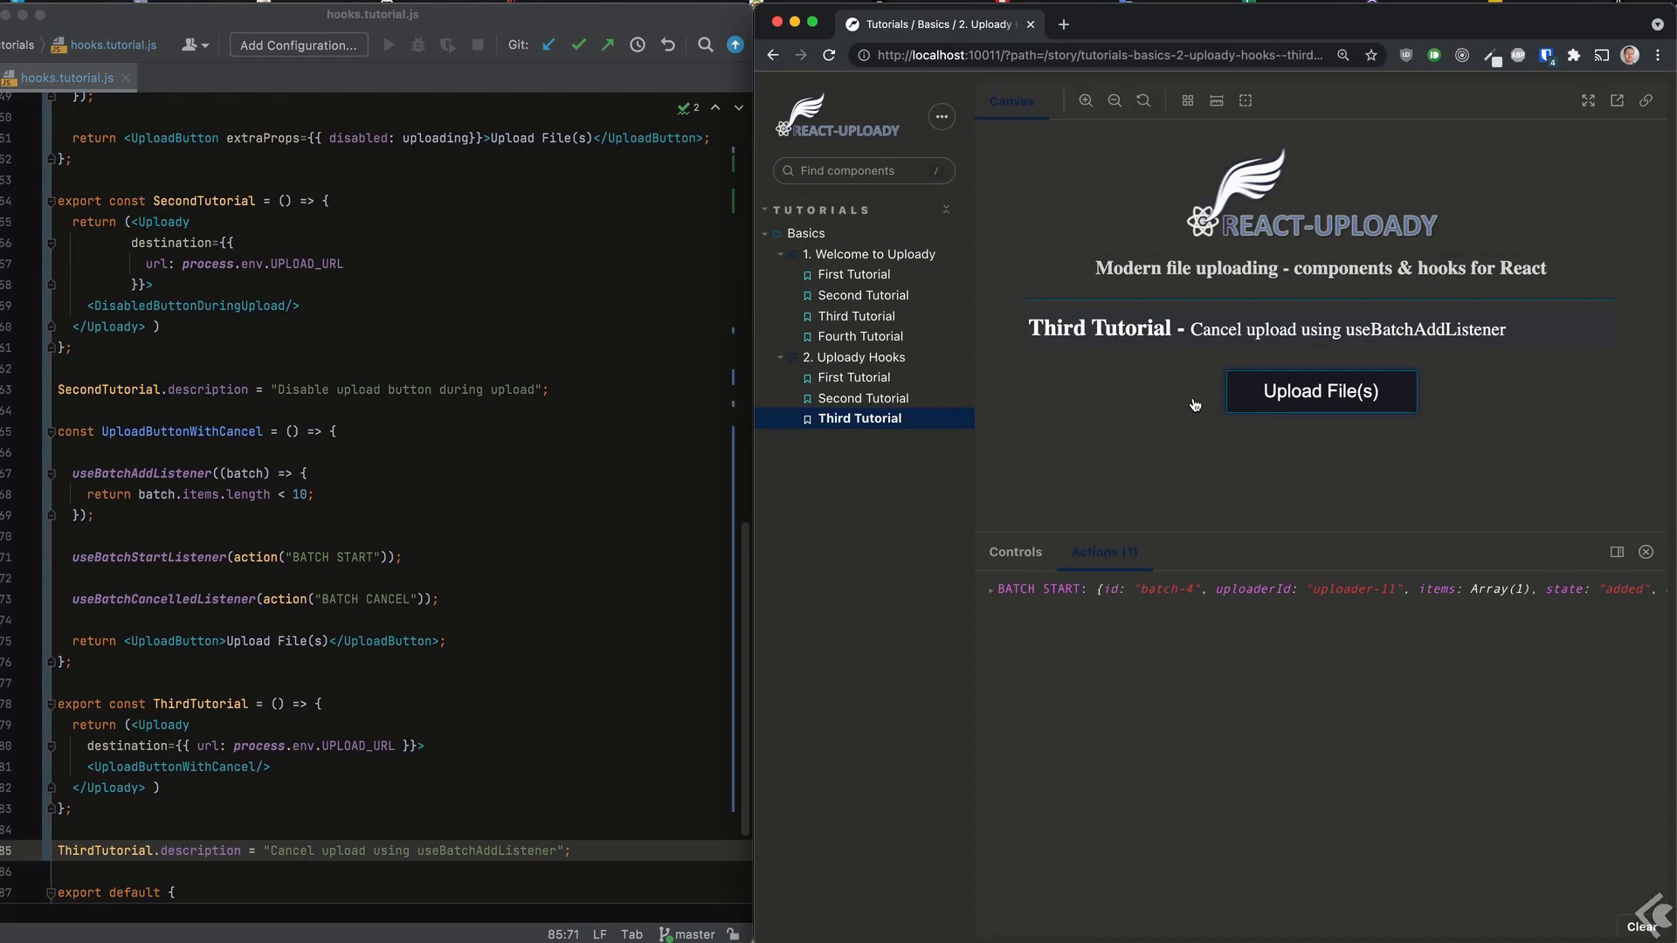
left_click(1321, 390)
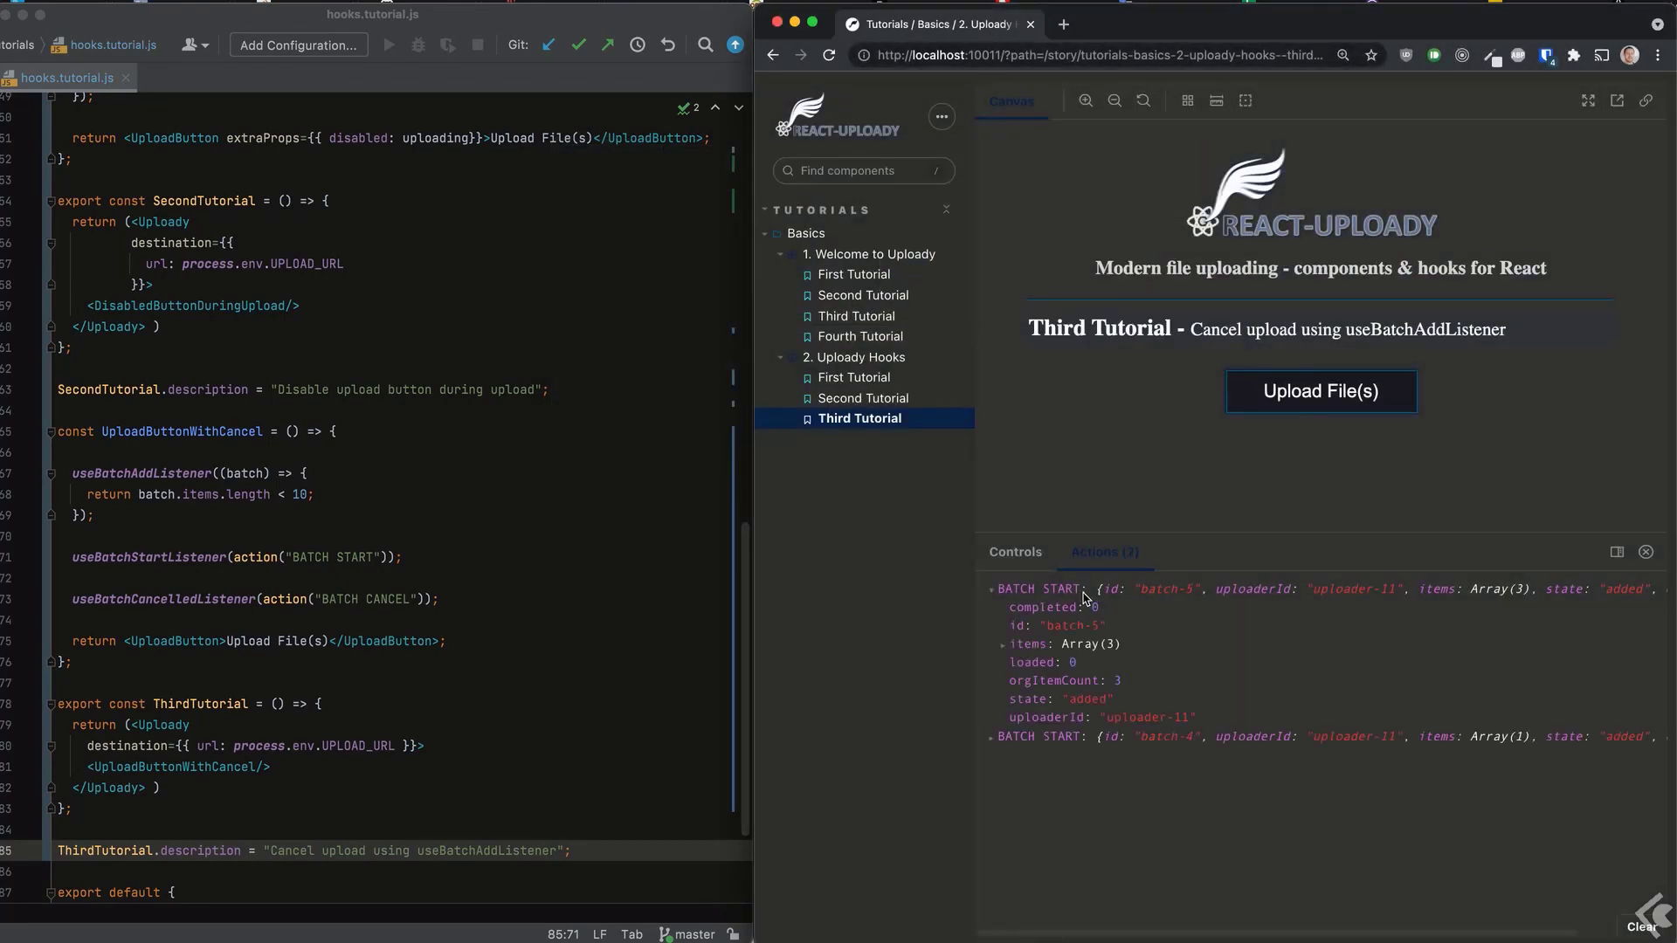
left_click(989, 735)
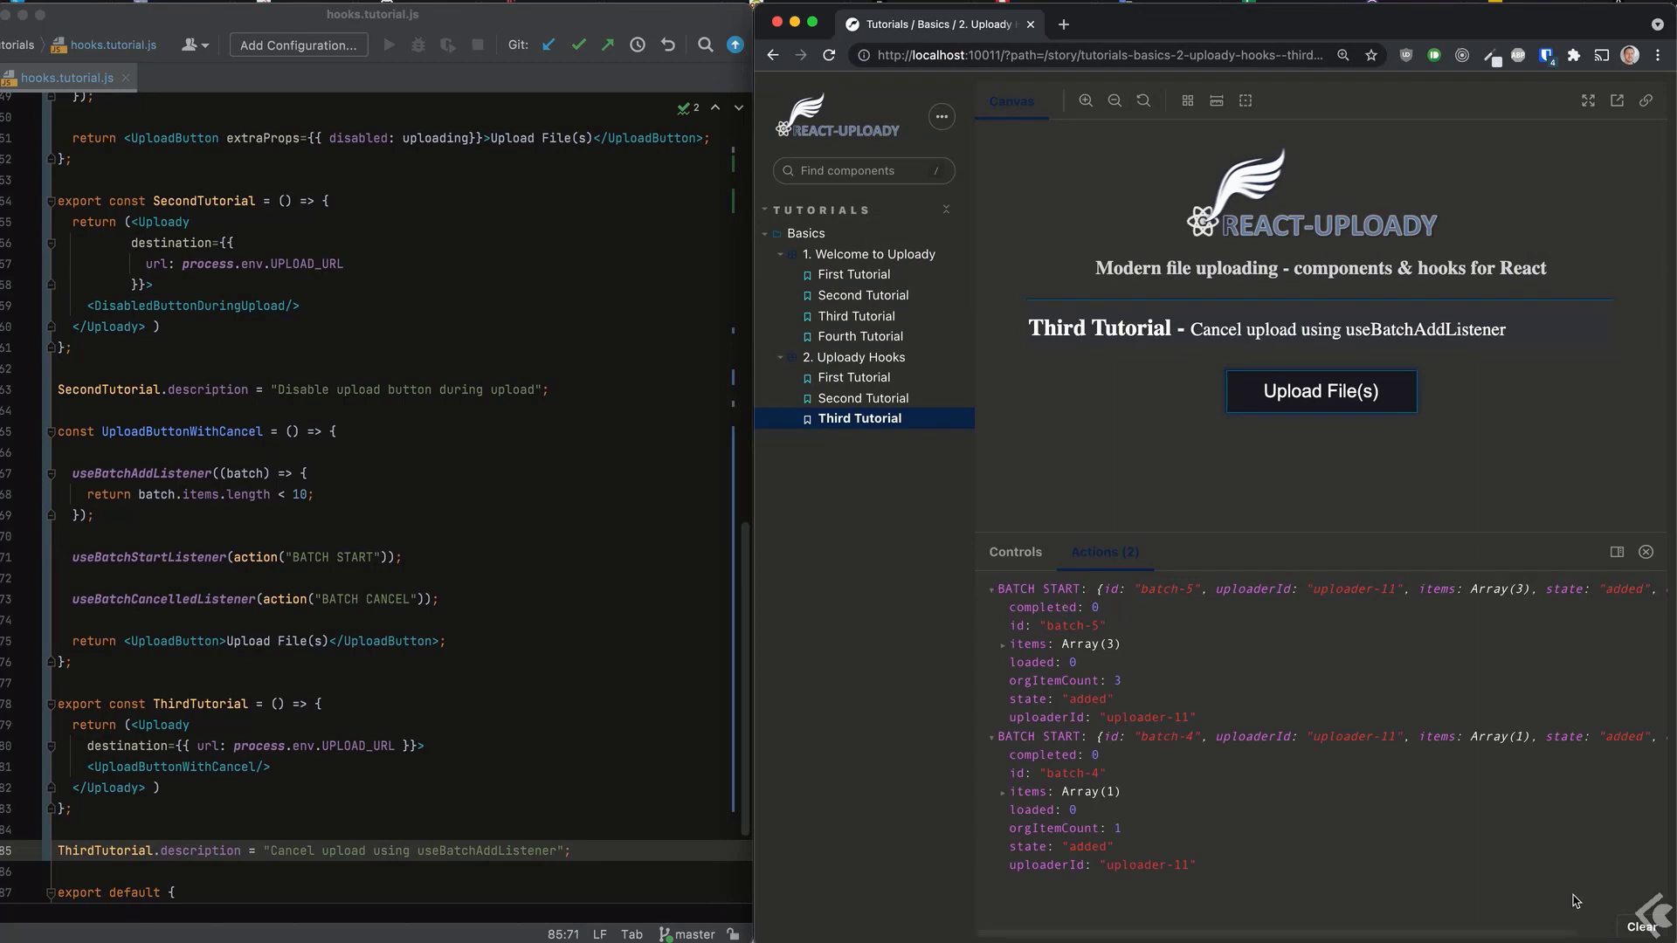
Clear the actions log, upload 12 files and expand the BATCH CANCEL entry.
left_click(1320, 389)
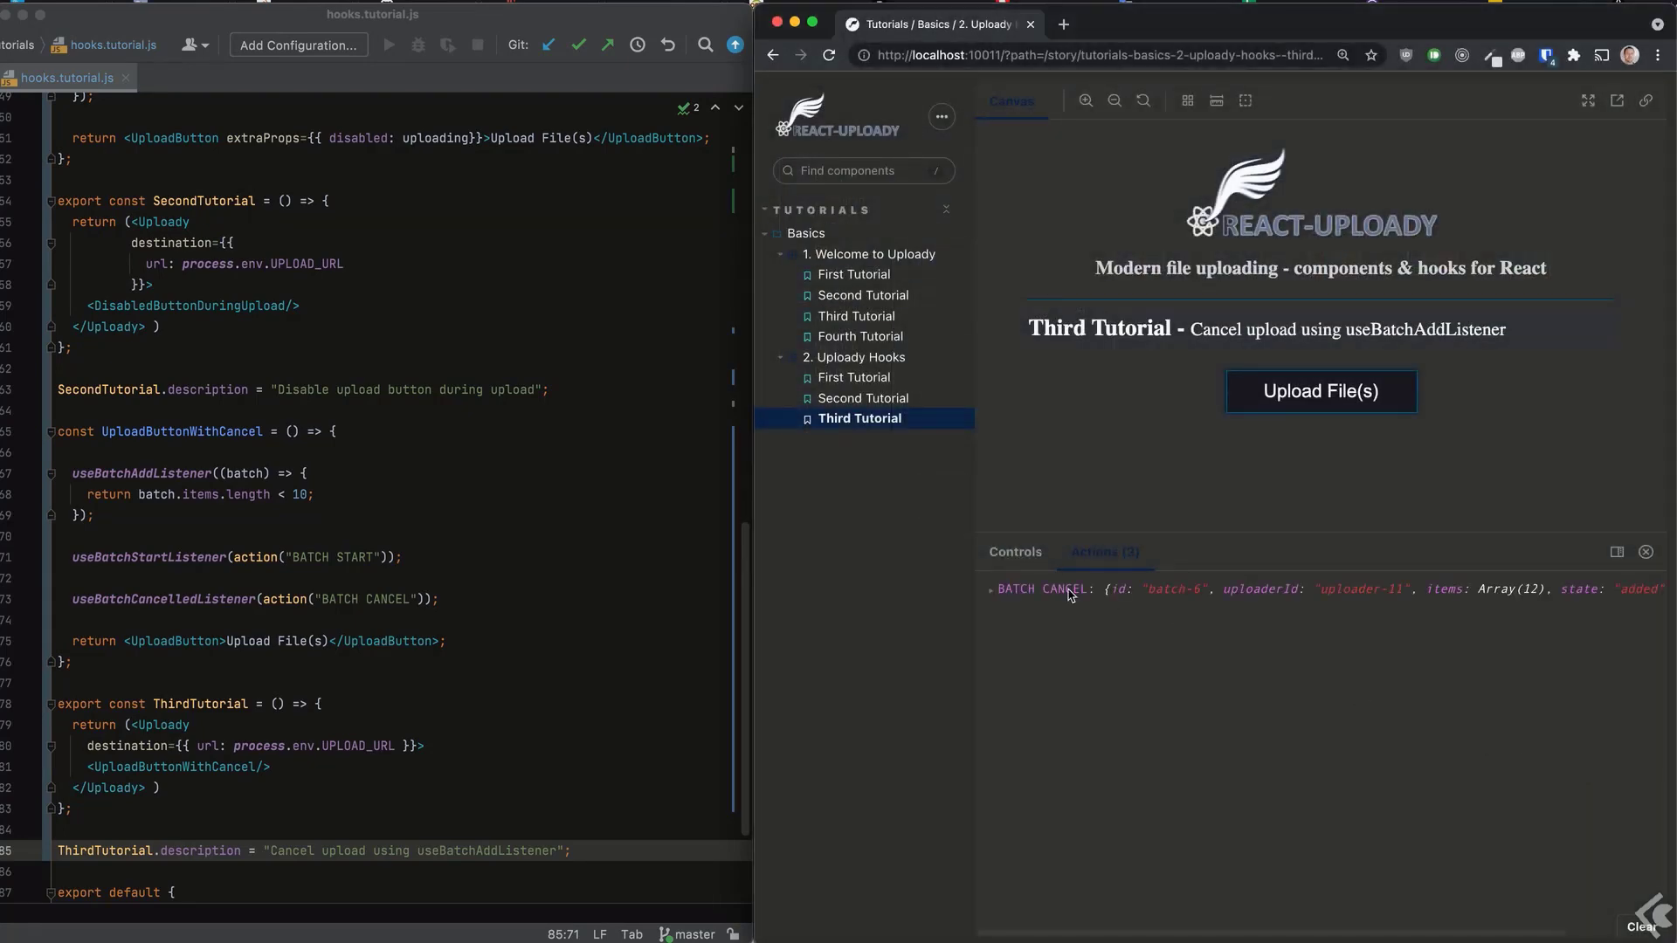
left_click(991, 589)
type("return new Promise((resolve")
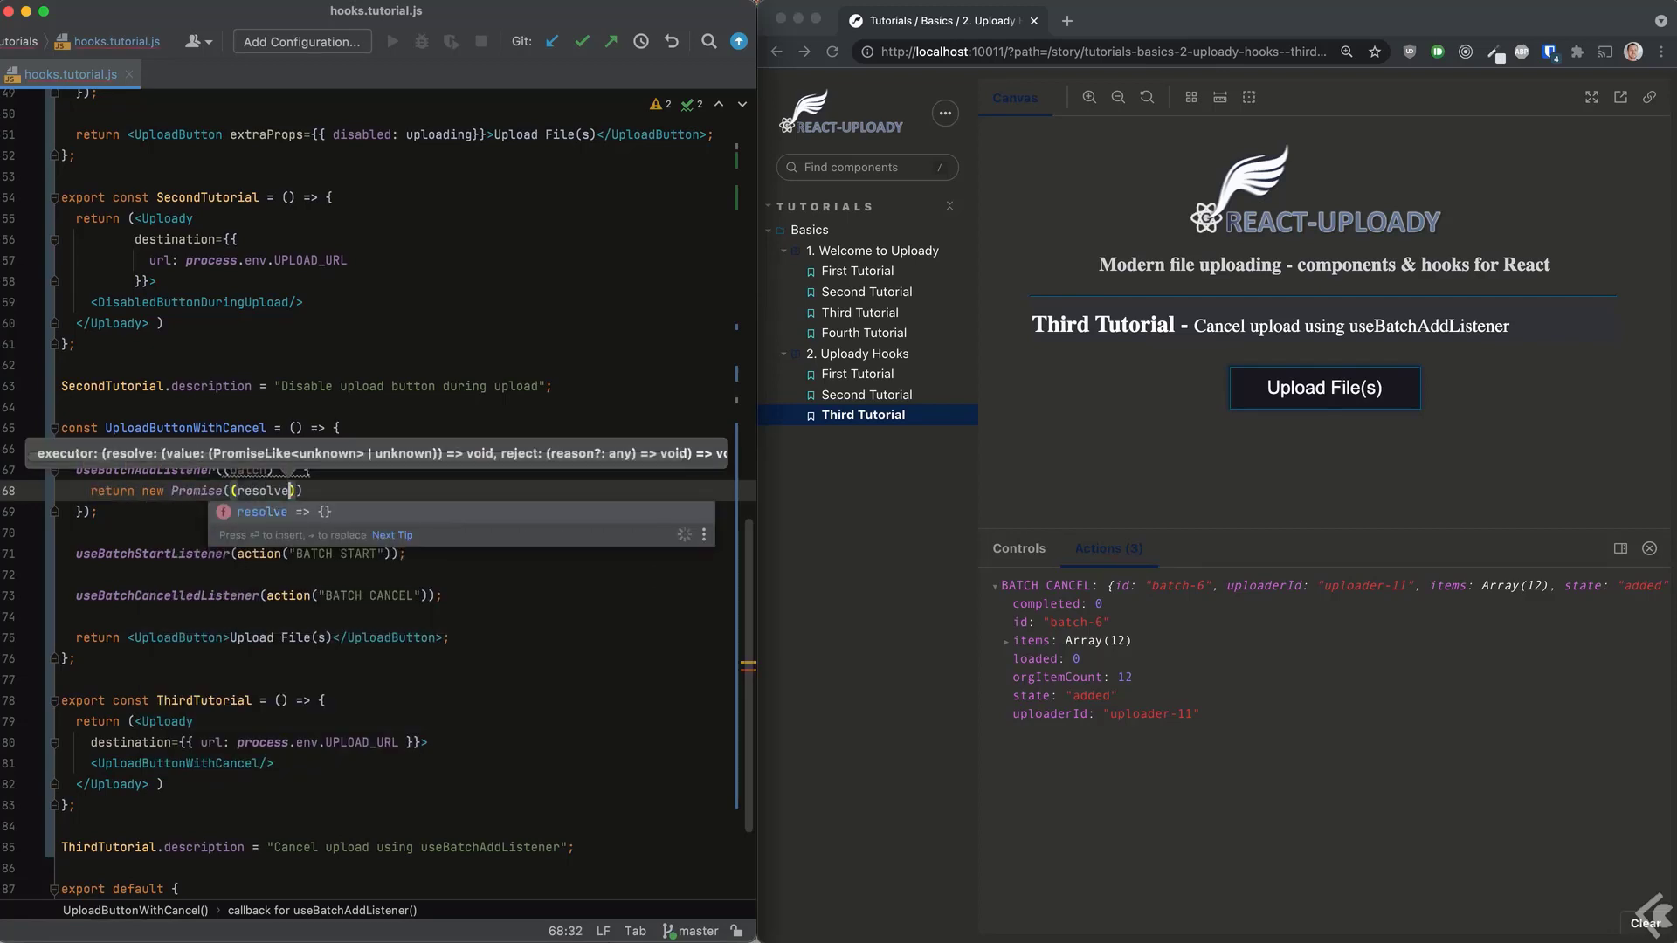
Wrap the add listener result in a Promise resolving batch.items.length < 10 via setTimeout after 1000 ms.
type("setTimeout(() =>")
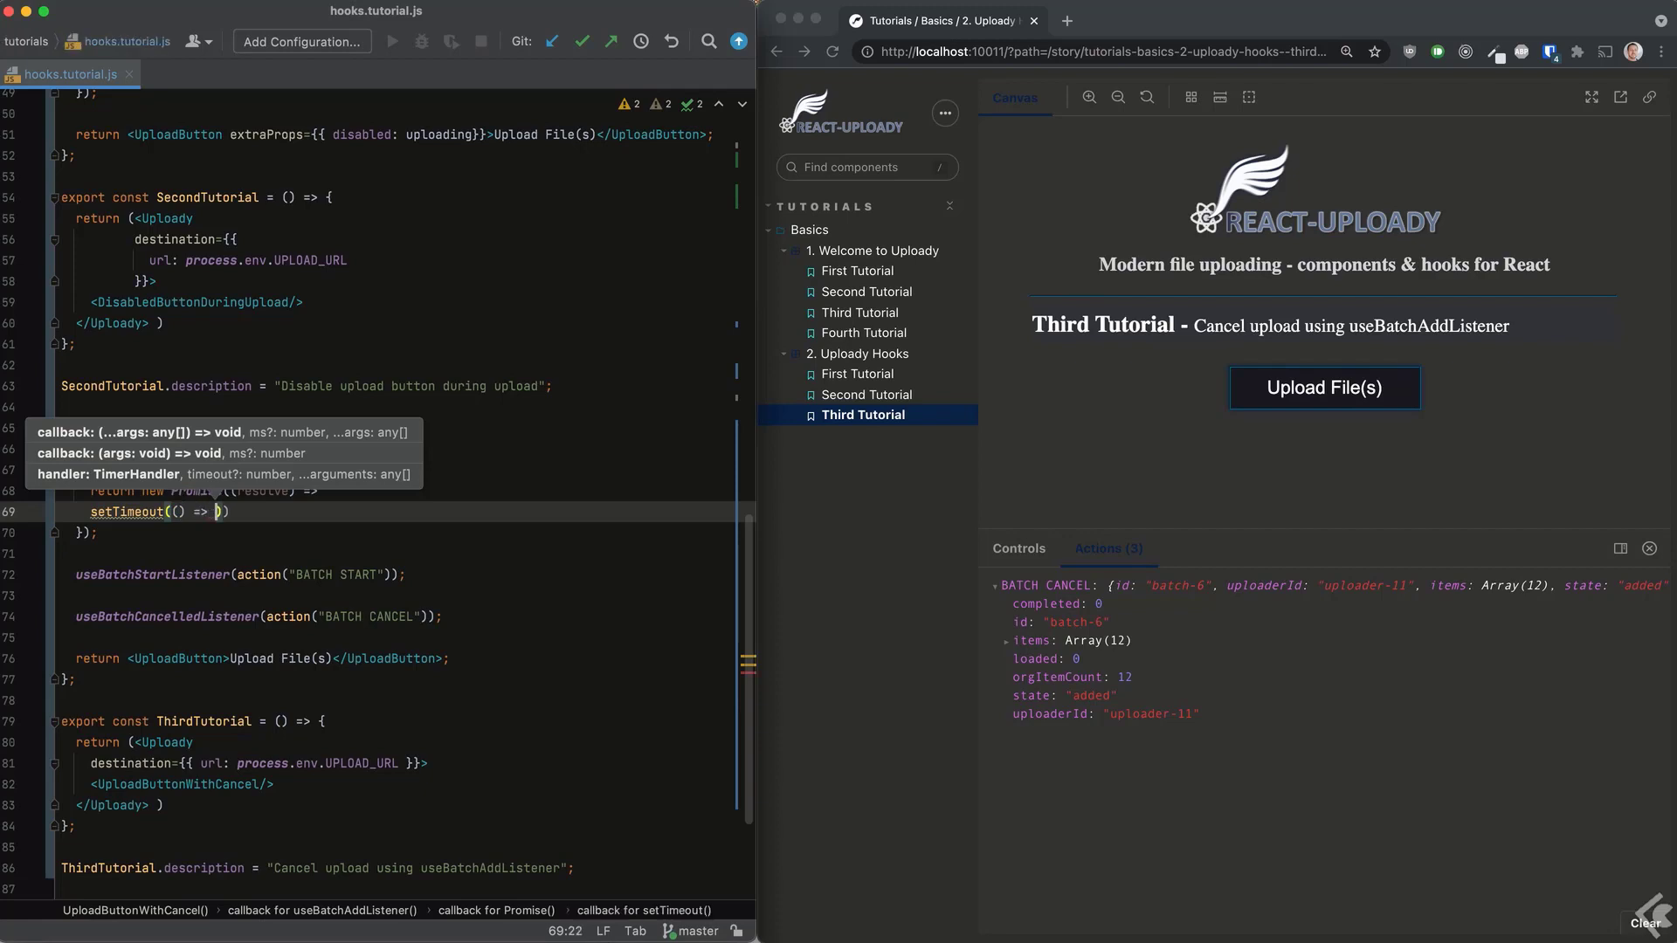
type("batch.")
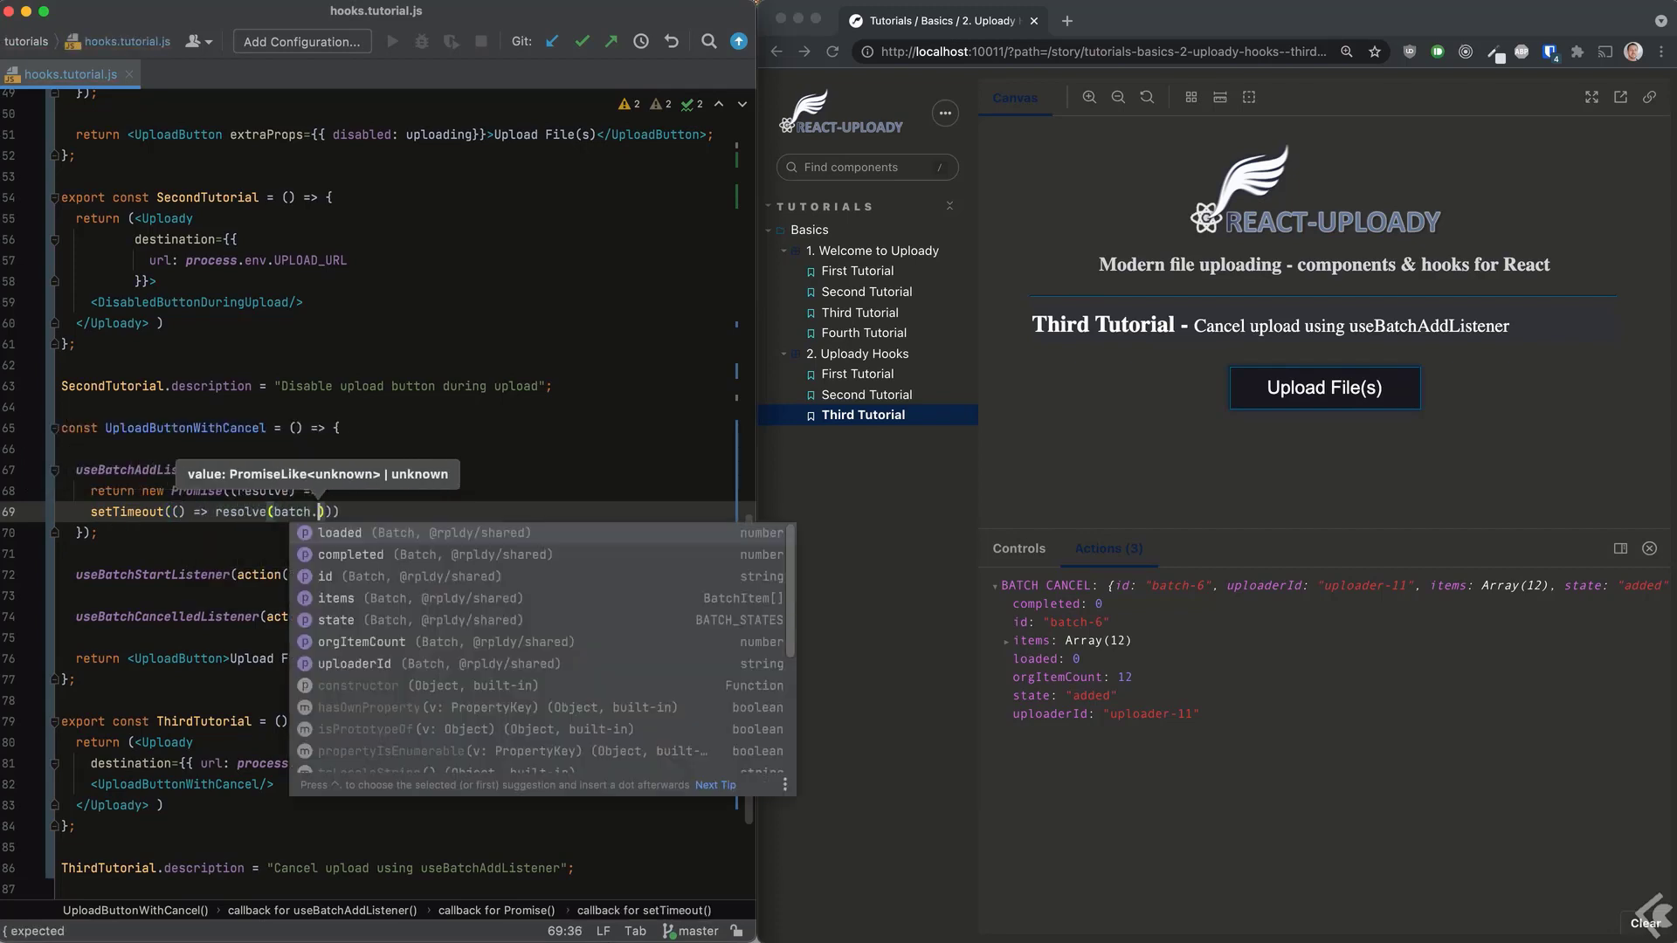
type("items.length <")
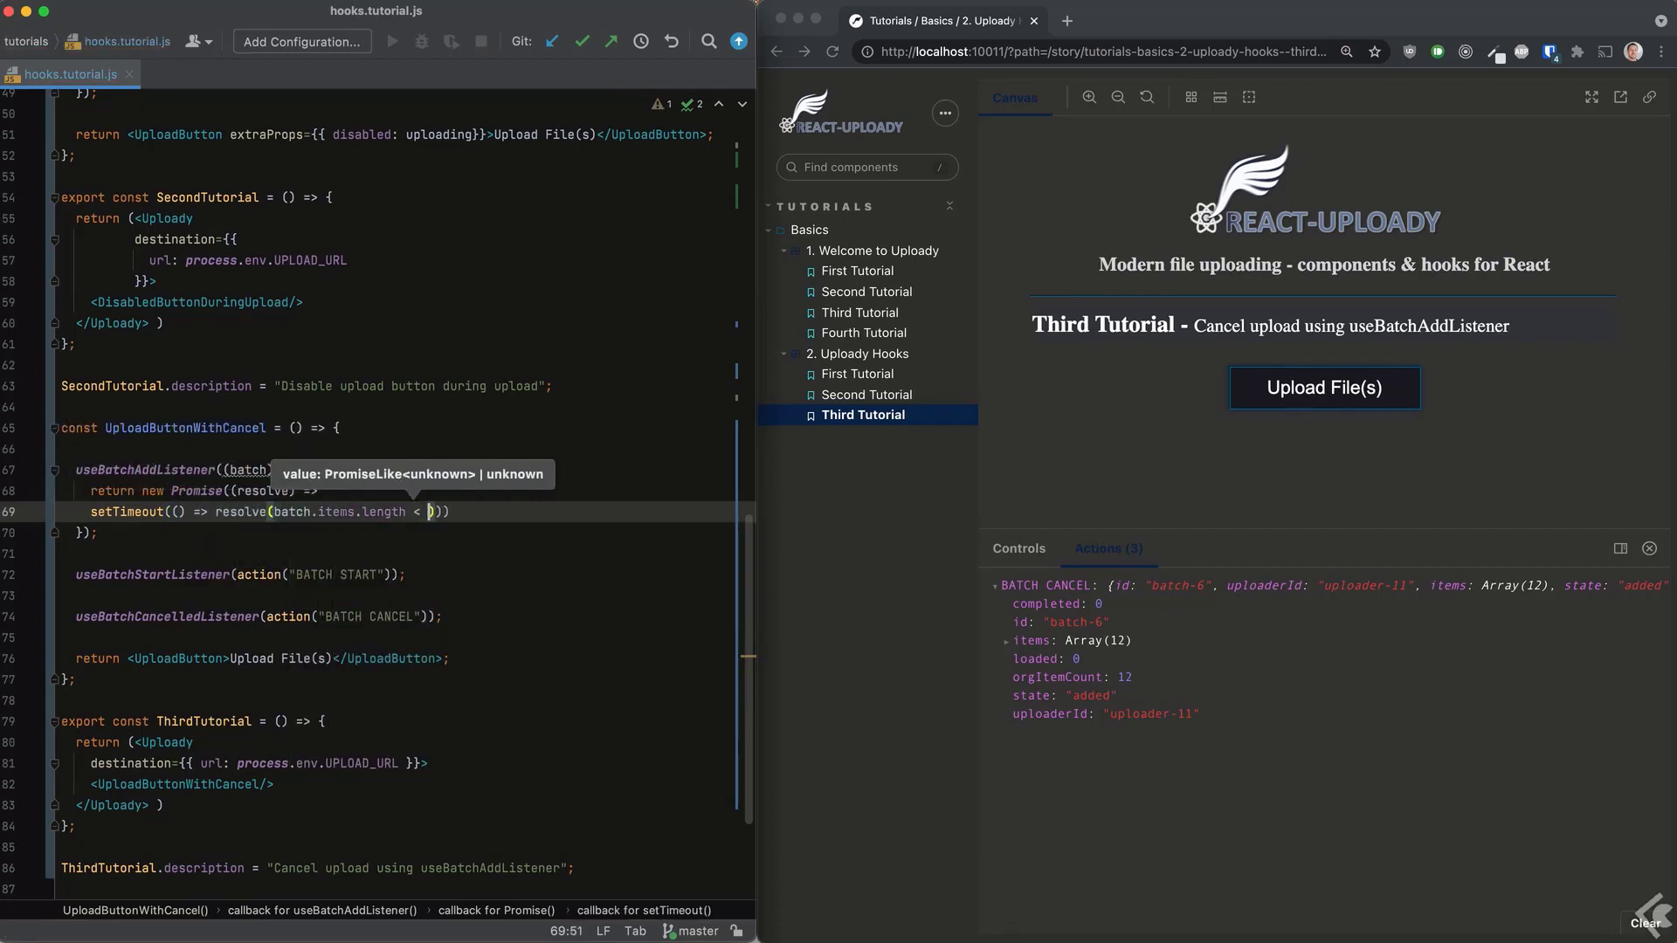
type(", 1000")
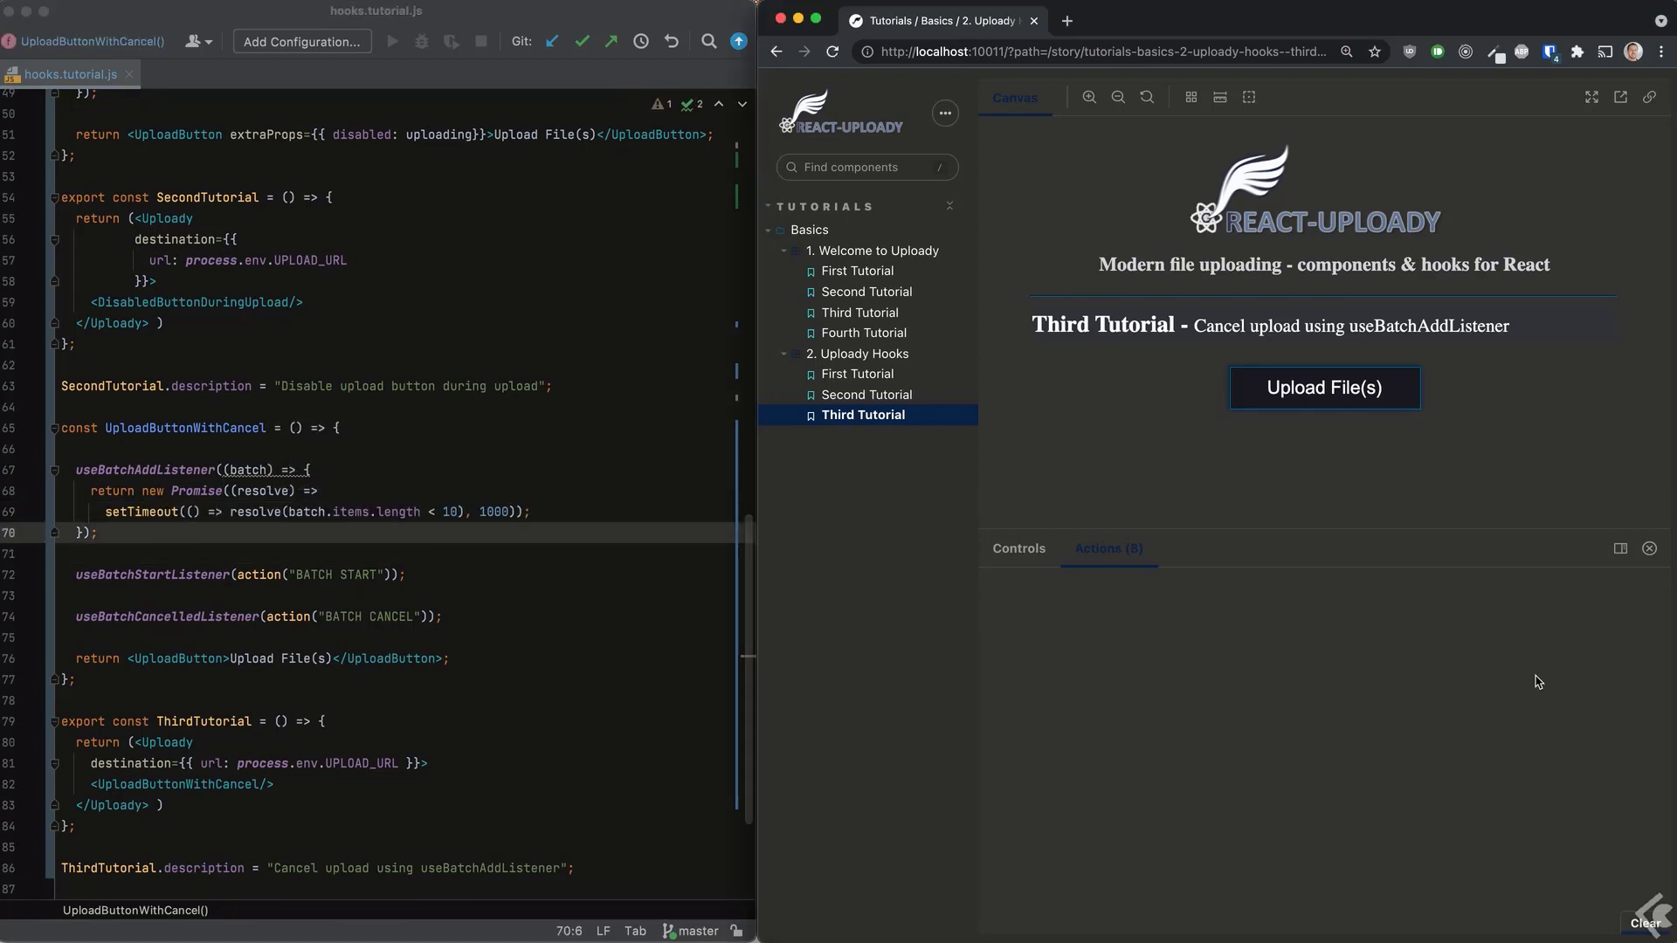
Upload files from the Third Tutorial story through the macOS open dialog.
left_click(1324, 388)
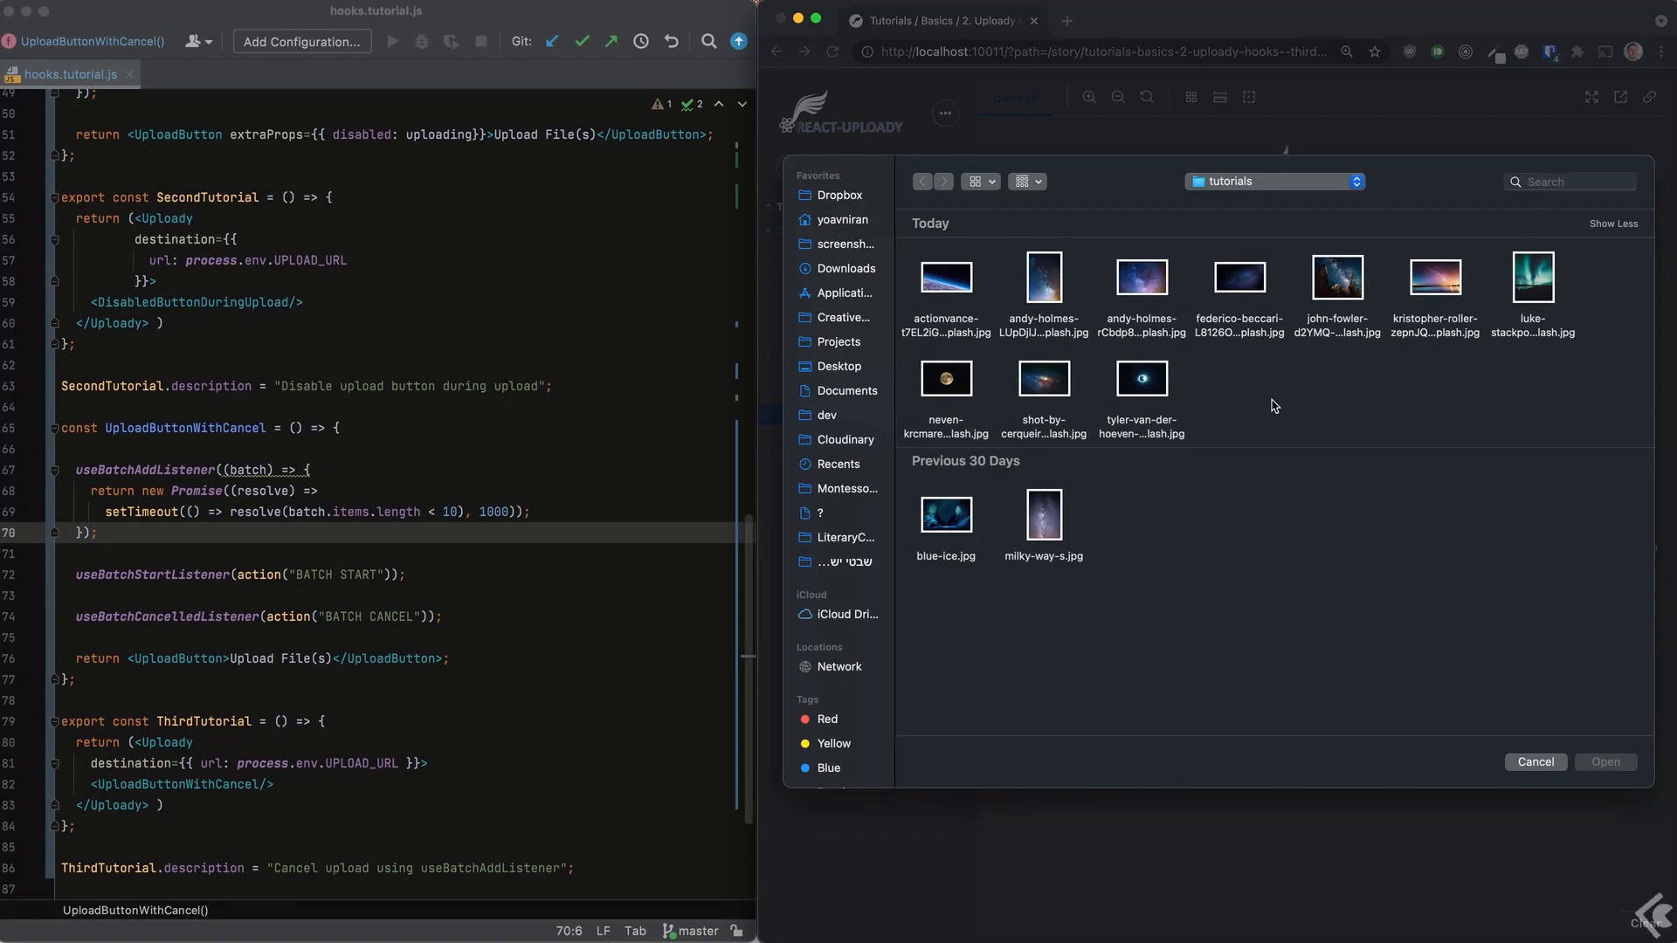
left_click(1534, 762)
type("<")
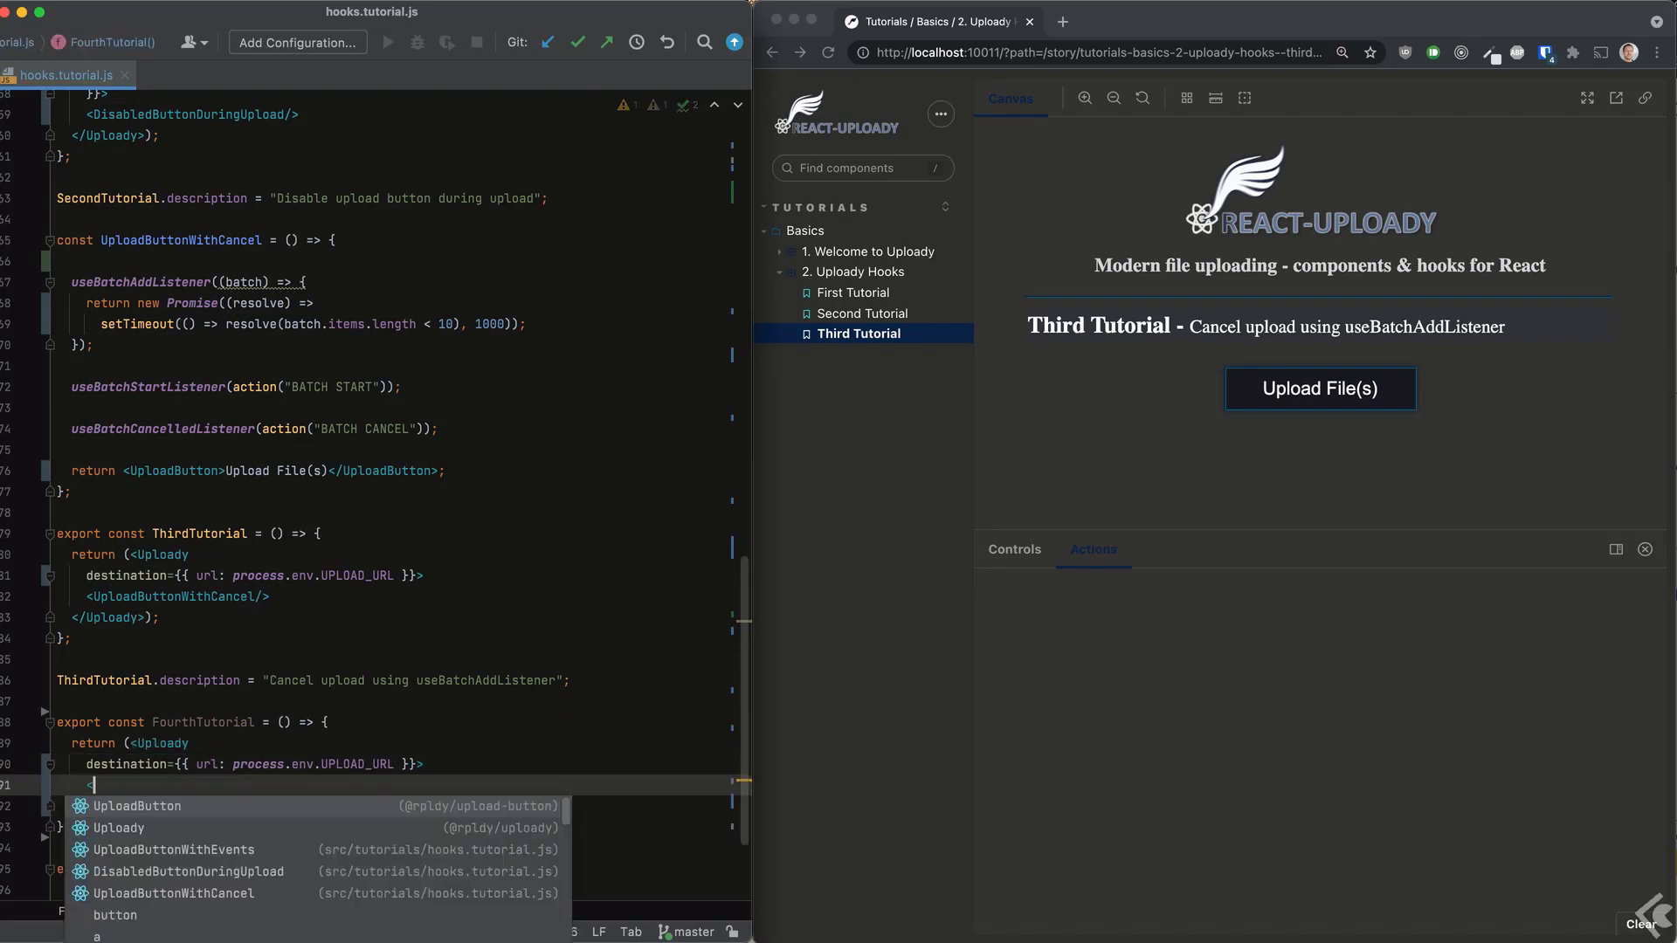
Start the CustomUploadWithContext component and import useUploady at the top of the file.
type("CustomUplo")
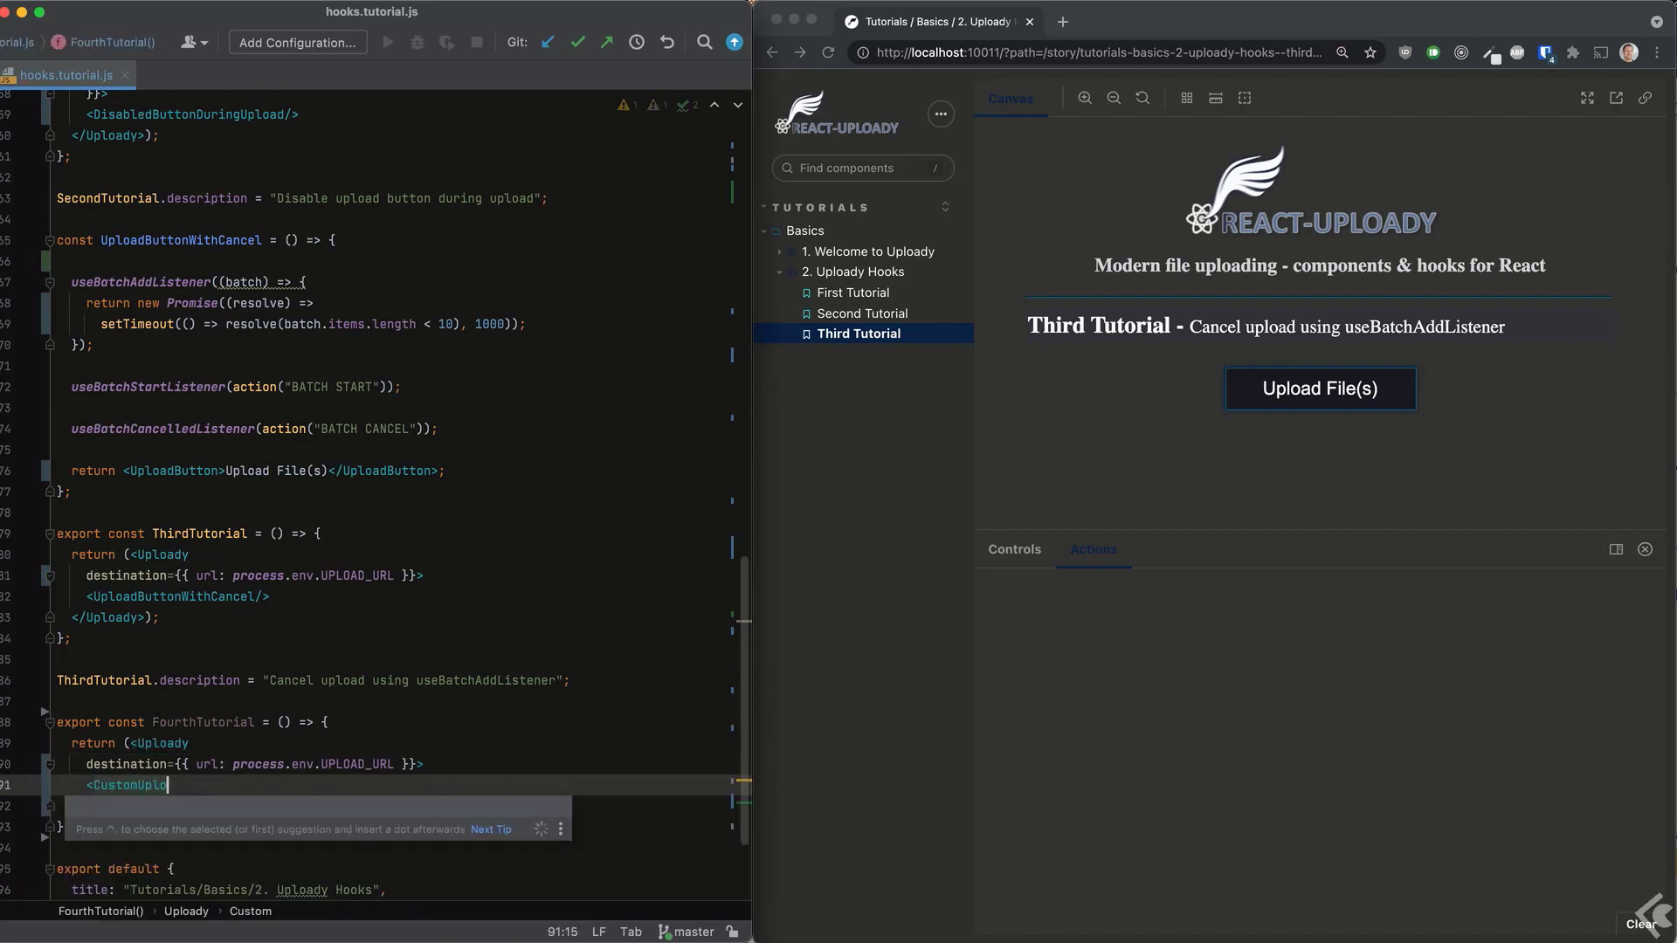
type("adWithContext />")
type("const CustomUploadWithContext = ()")
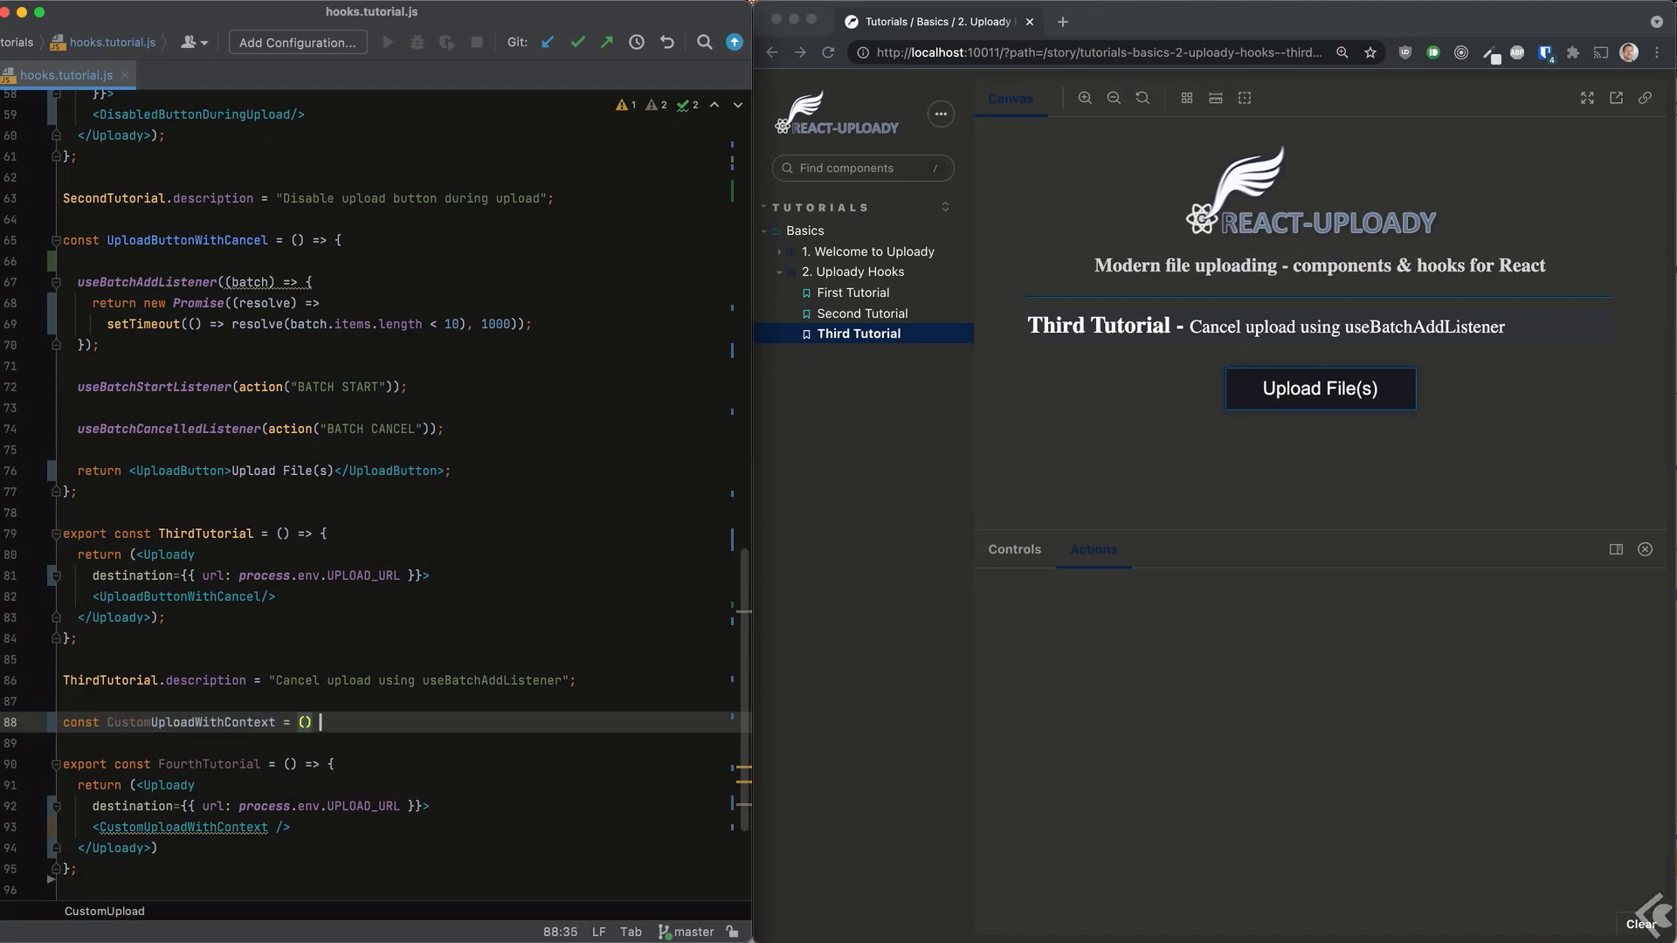
scroll("up", 3)
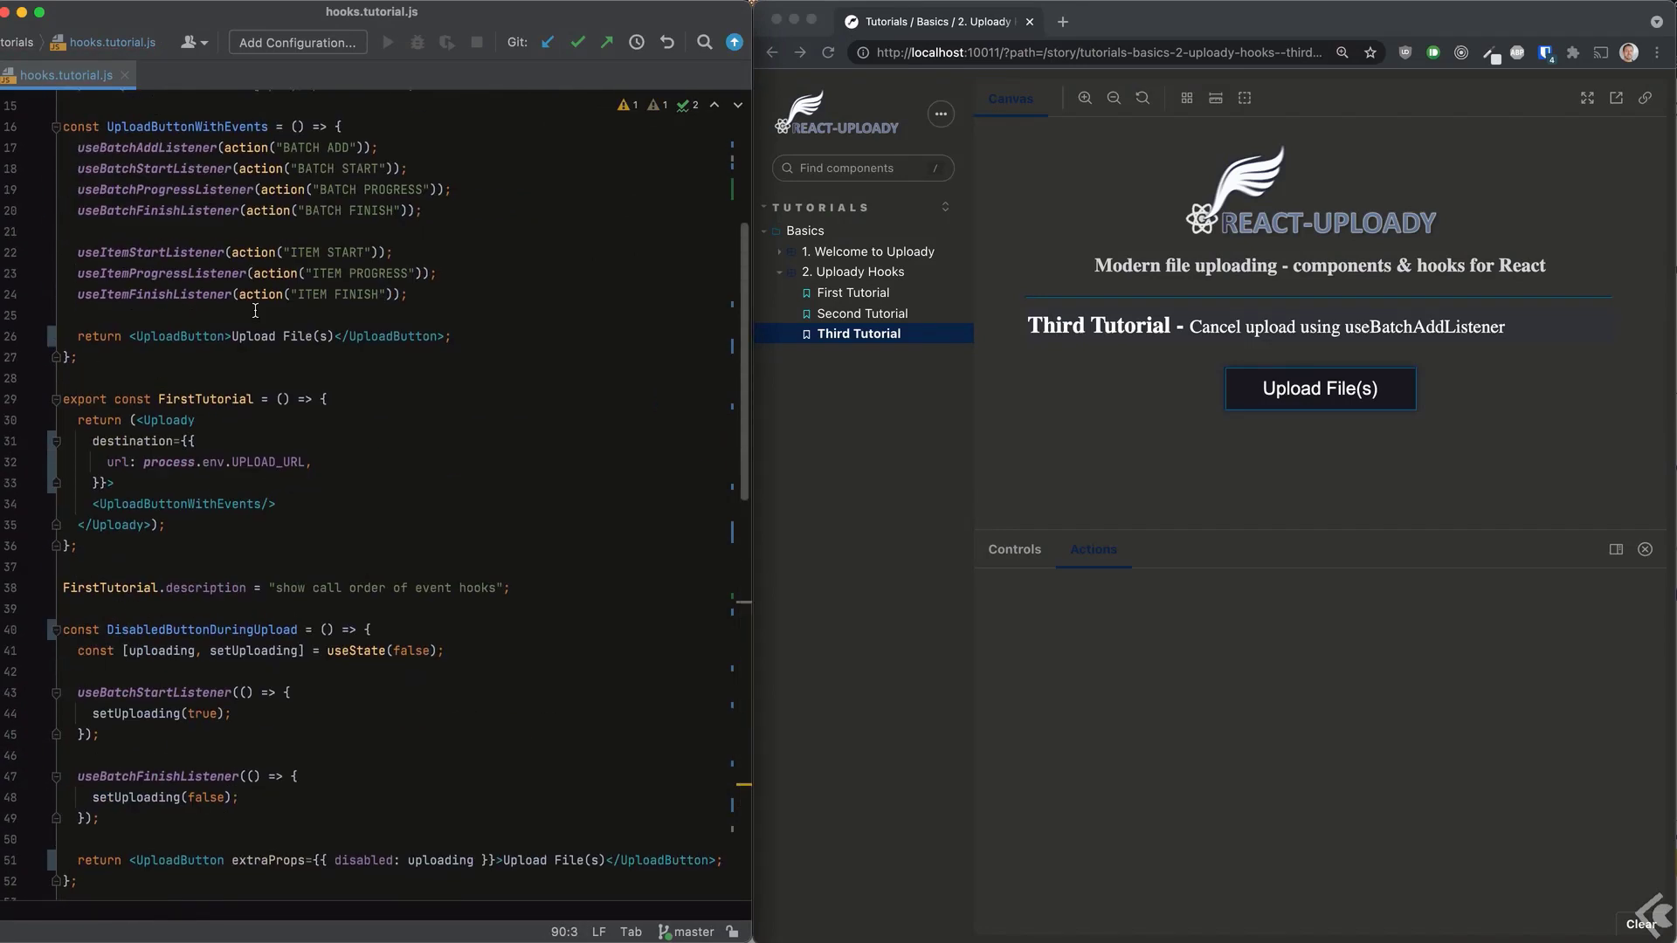
type("useUploady,")
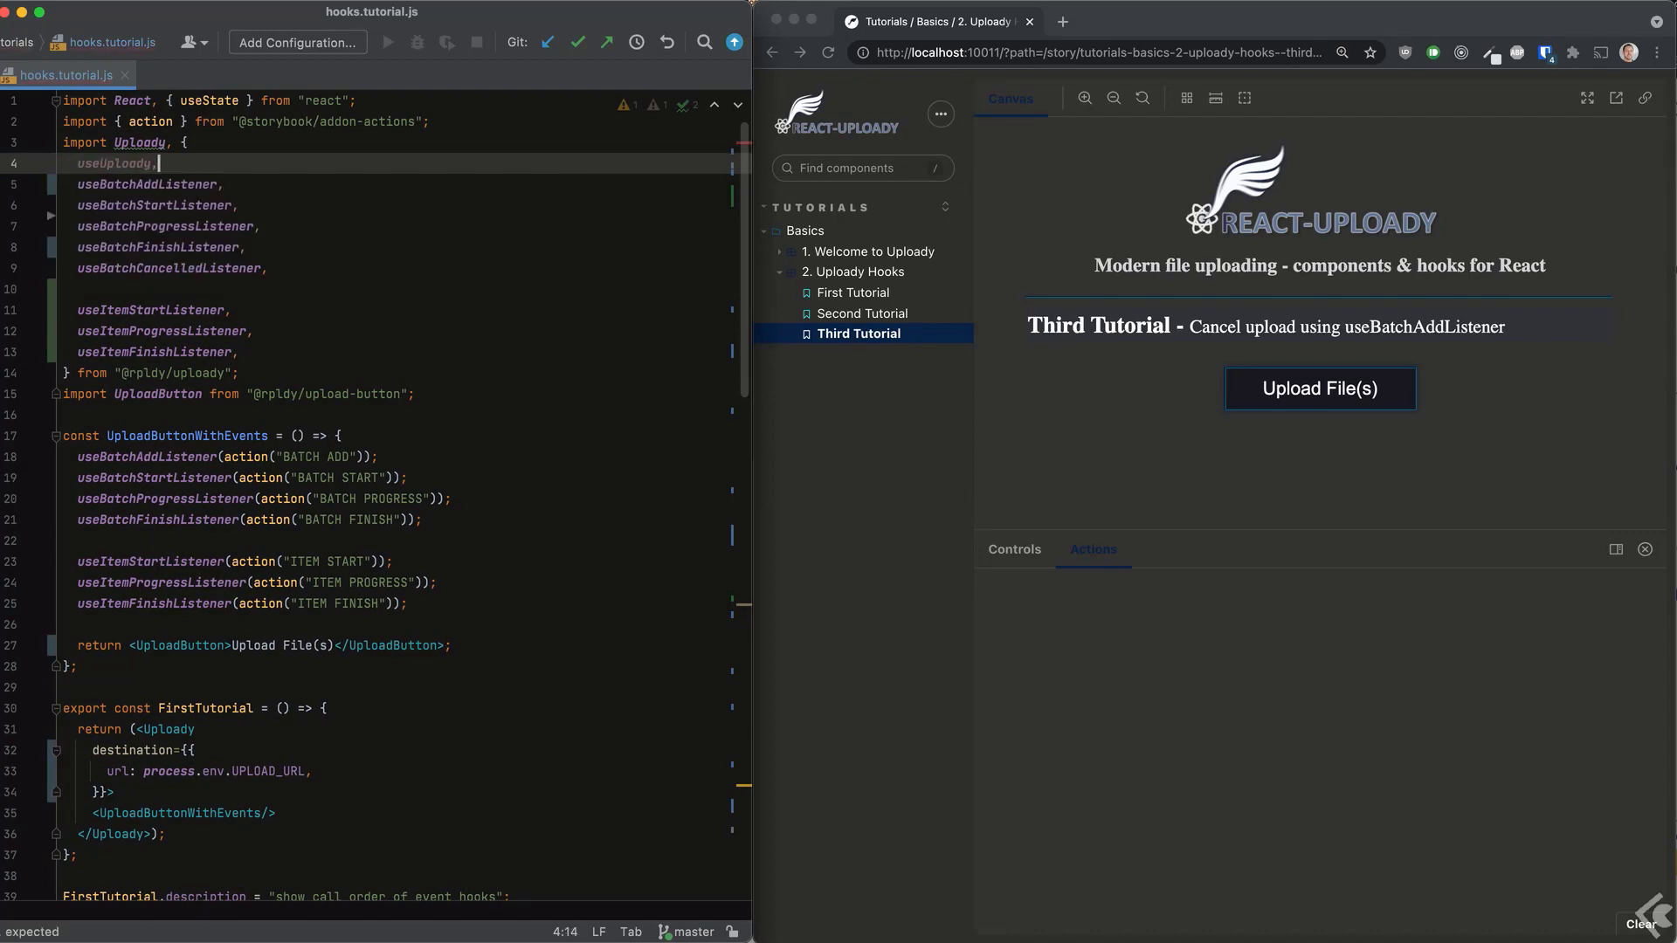
scroll("down", 3)
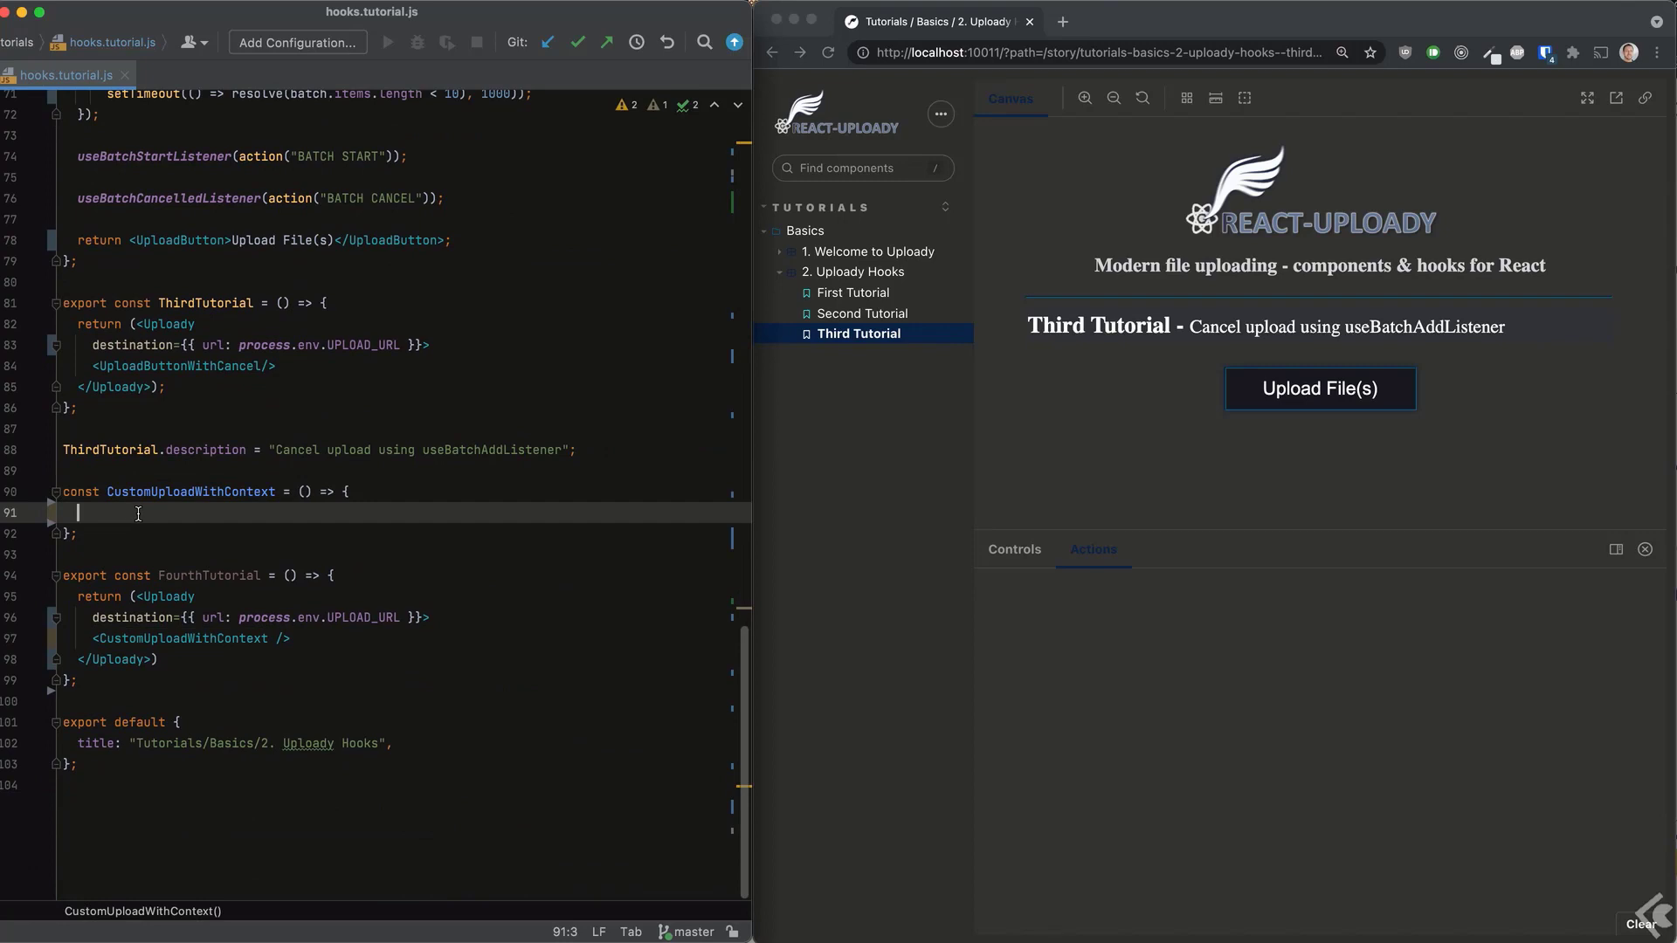
Inside CustomUploadWithContext, get uploady from useUploady and return a custom button.
type("const uploady")
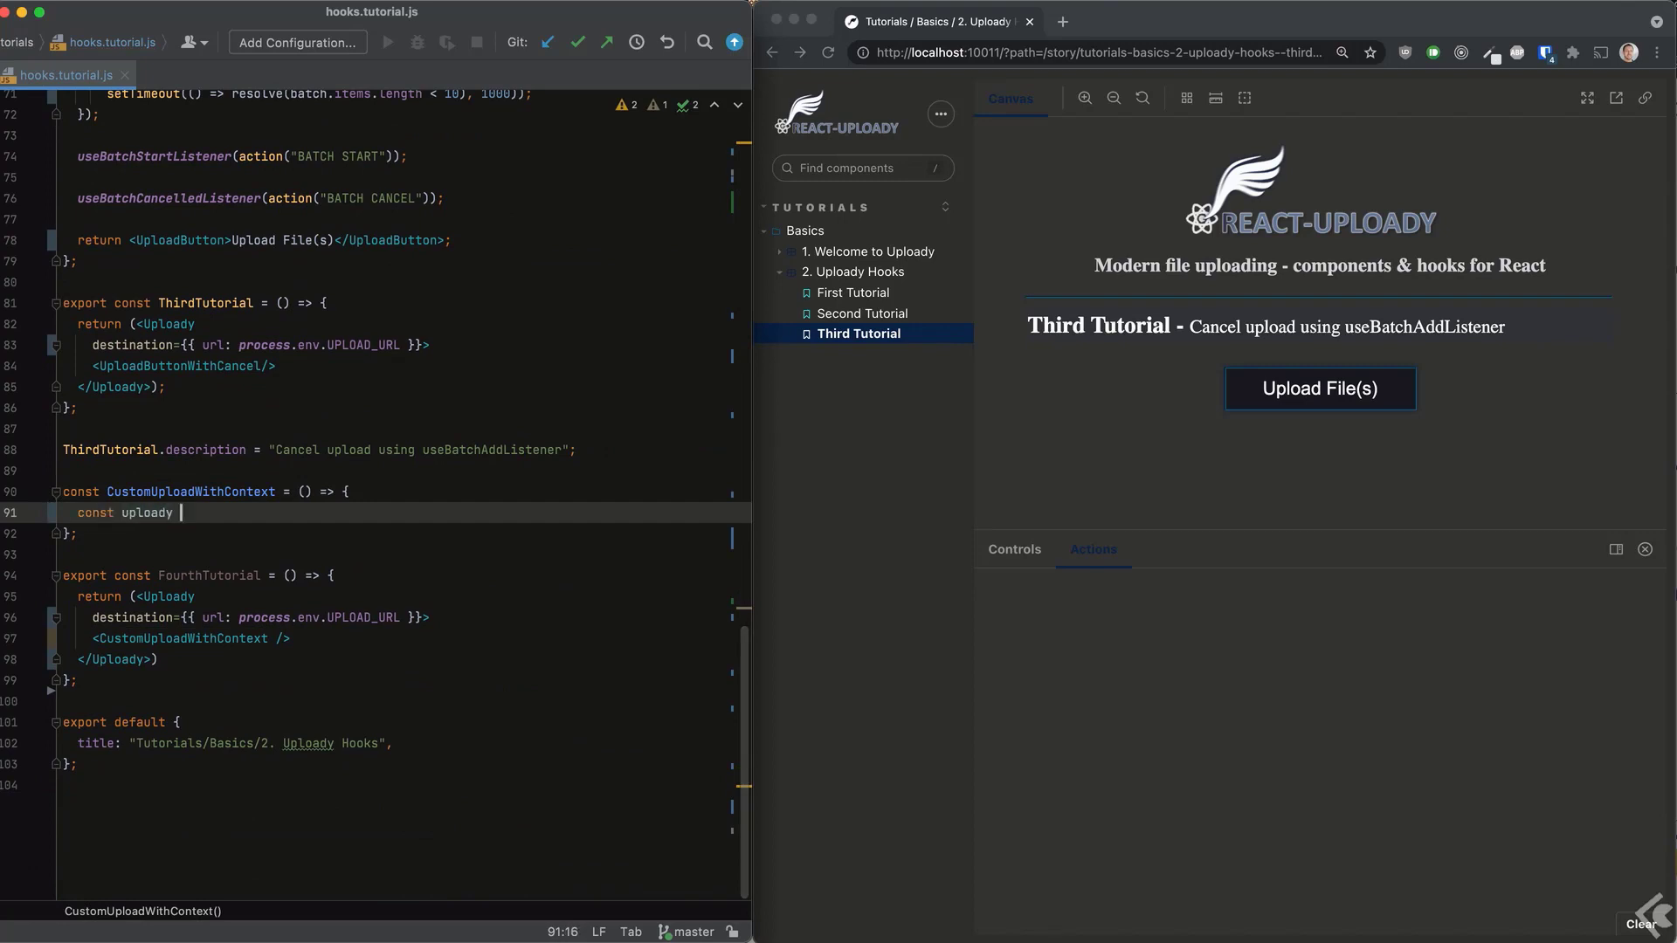
type("= useUplo")
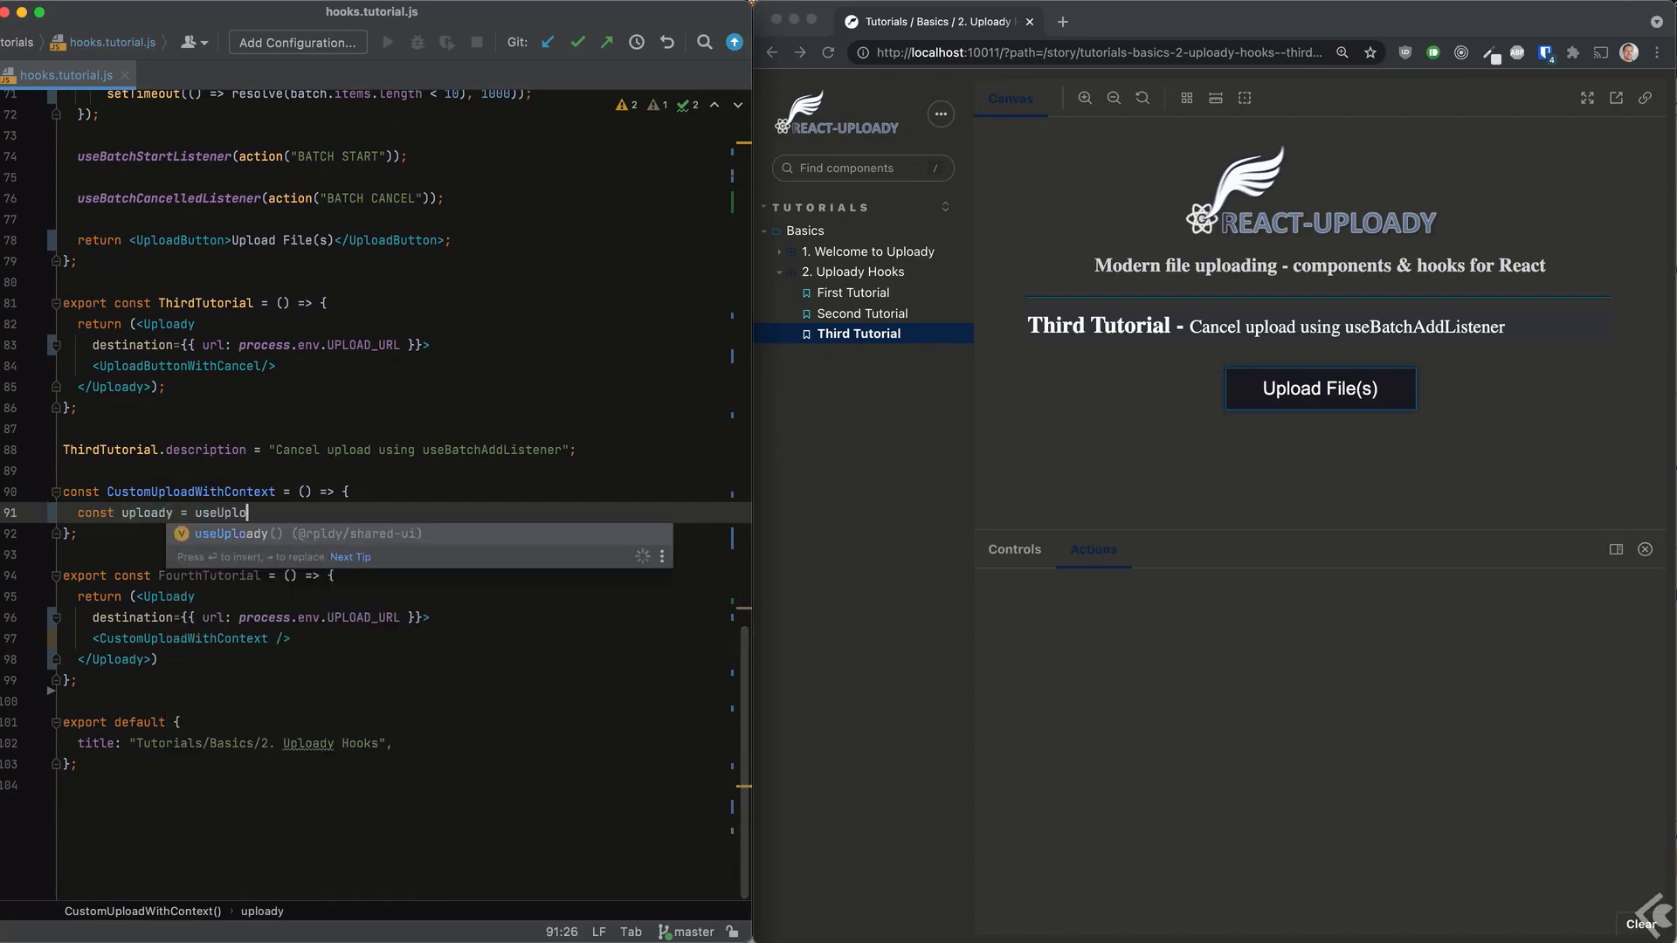
key("Enter")
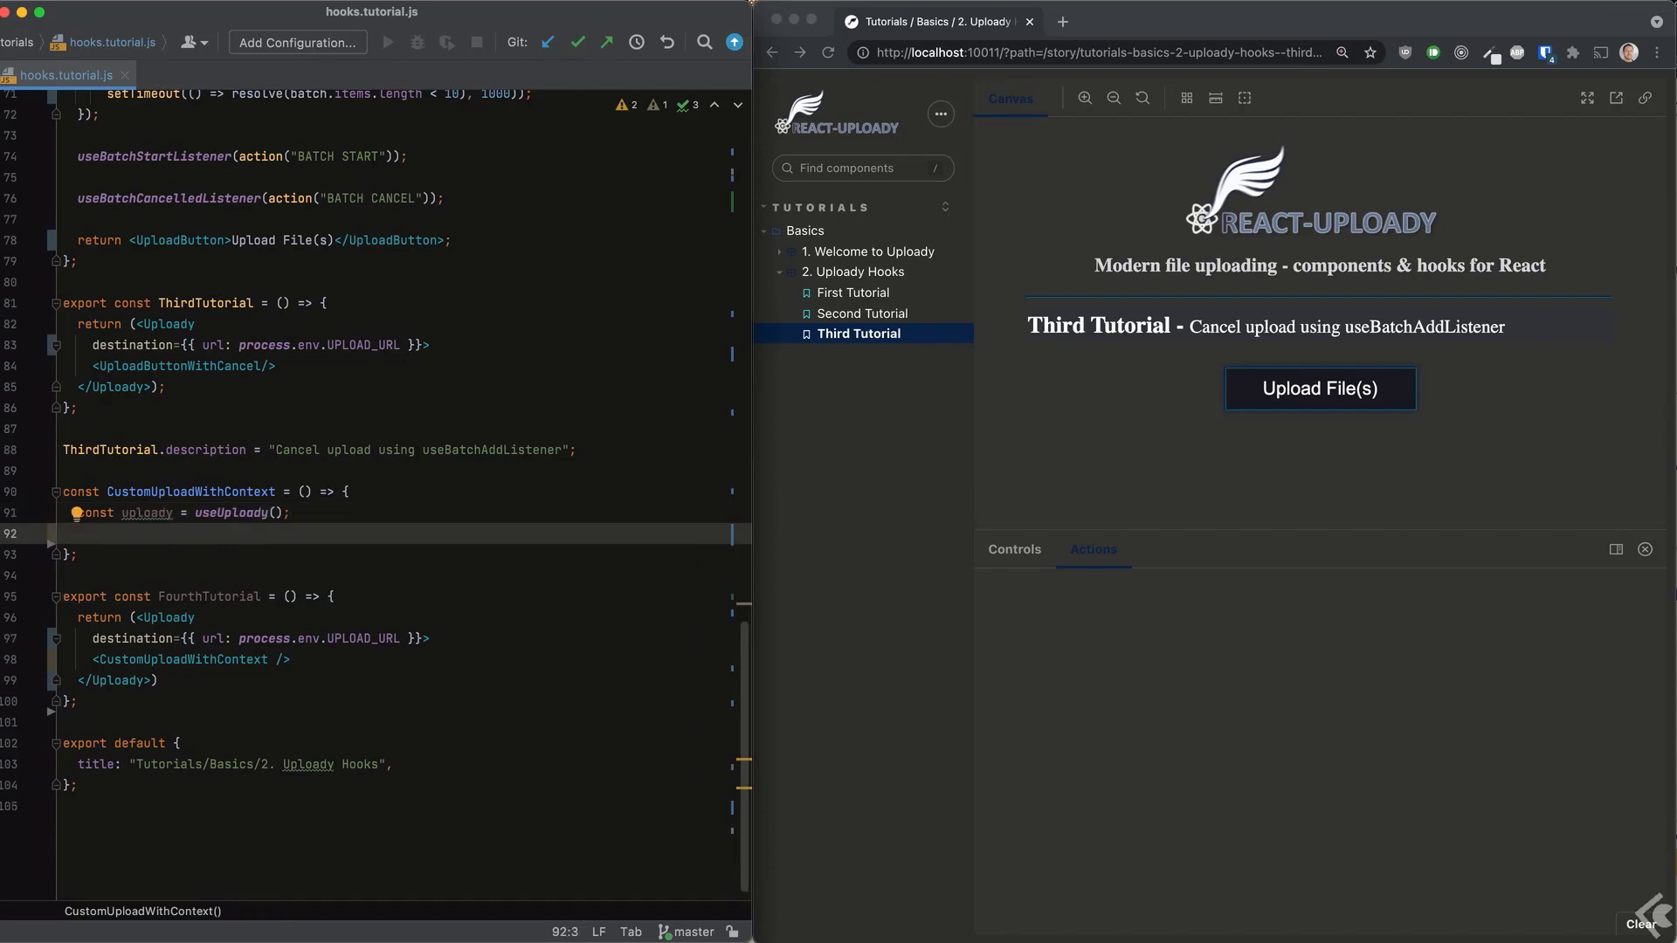
type("return <button")
type("const onClick = () => {")
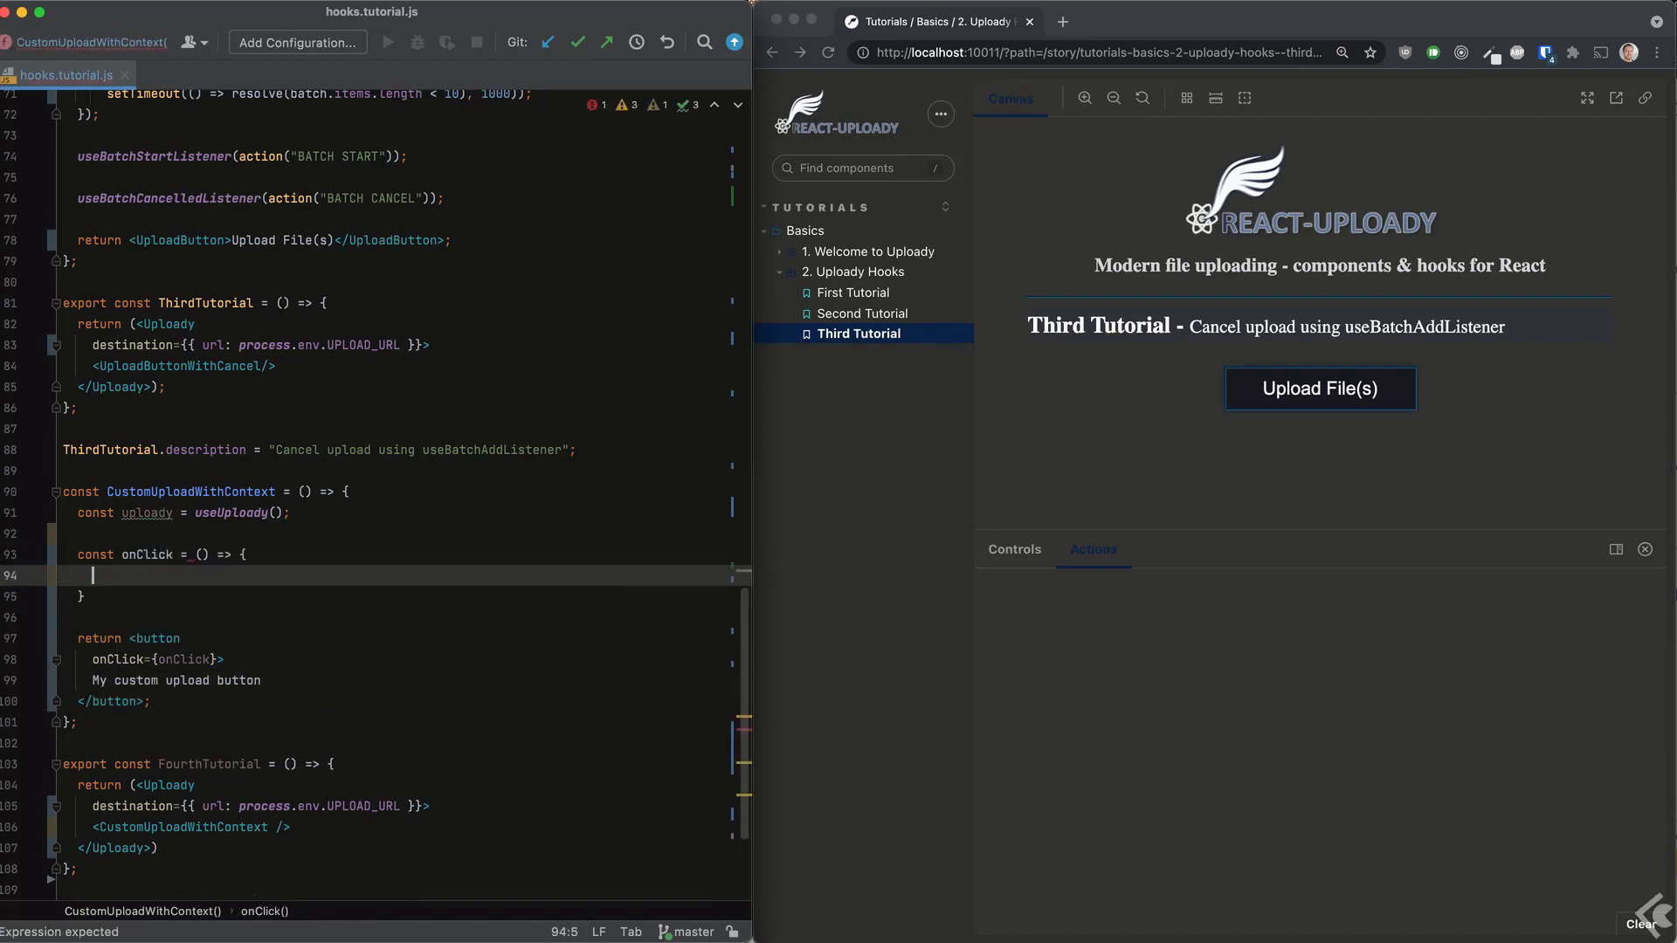
Make the button's onClick call uploady.showFileUpload with params foo: "bar".
type("uploady.")
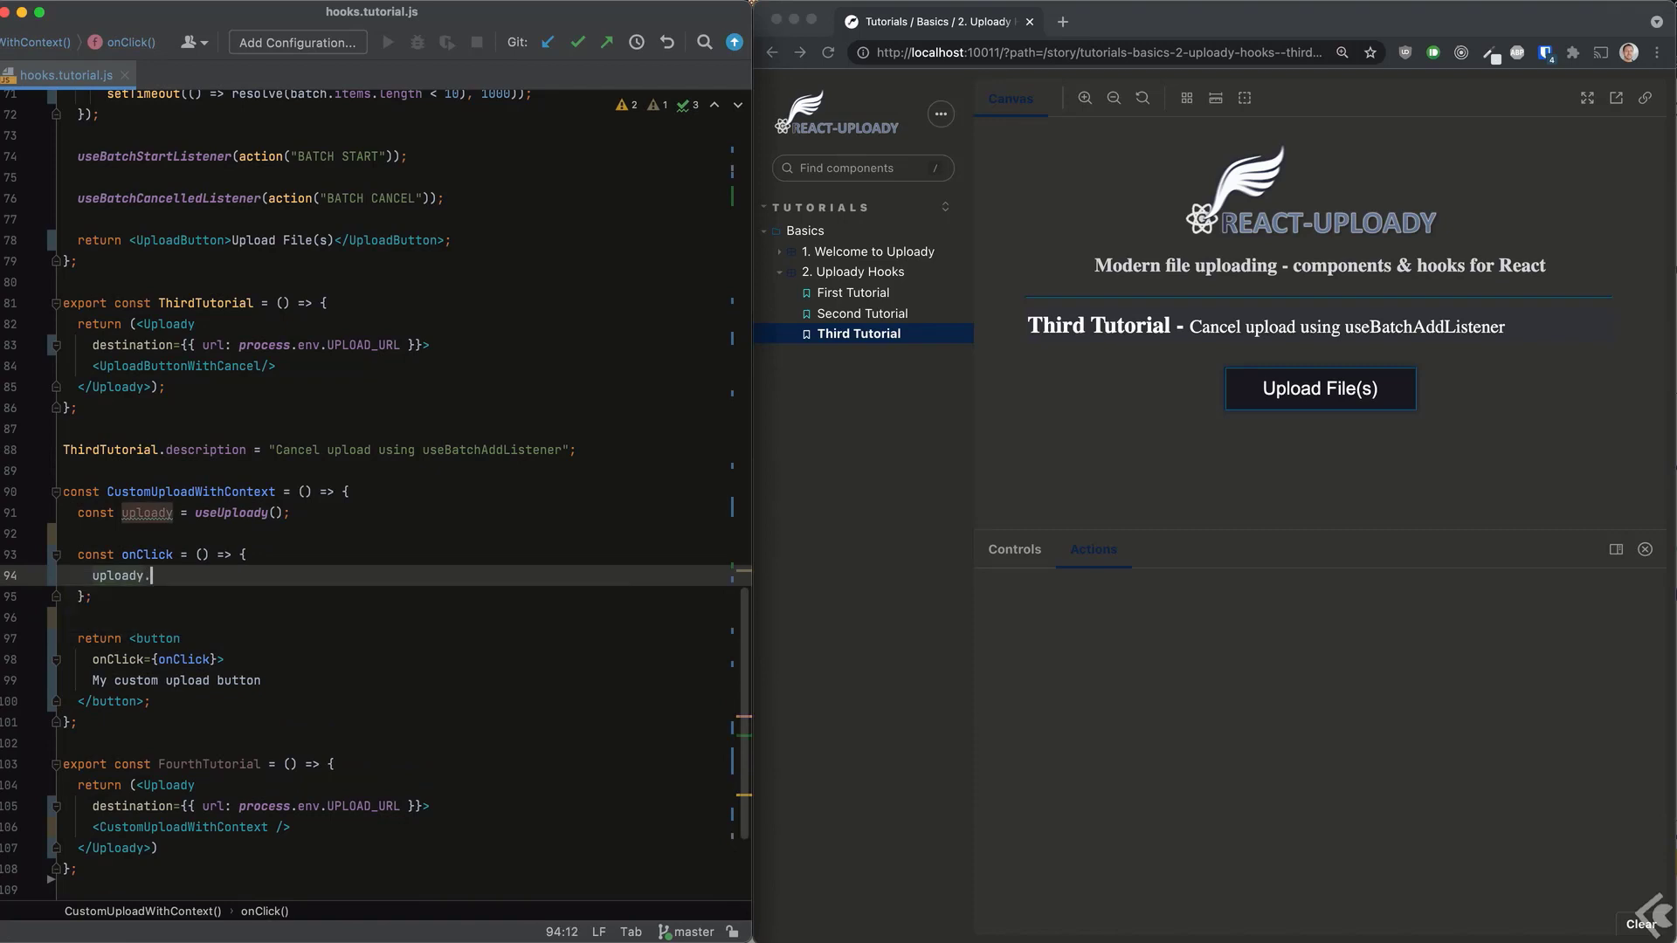
type("showFileUpload")
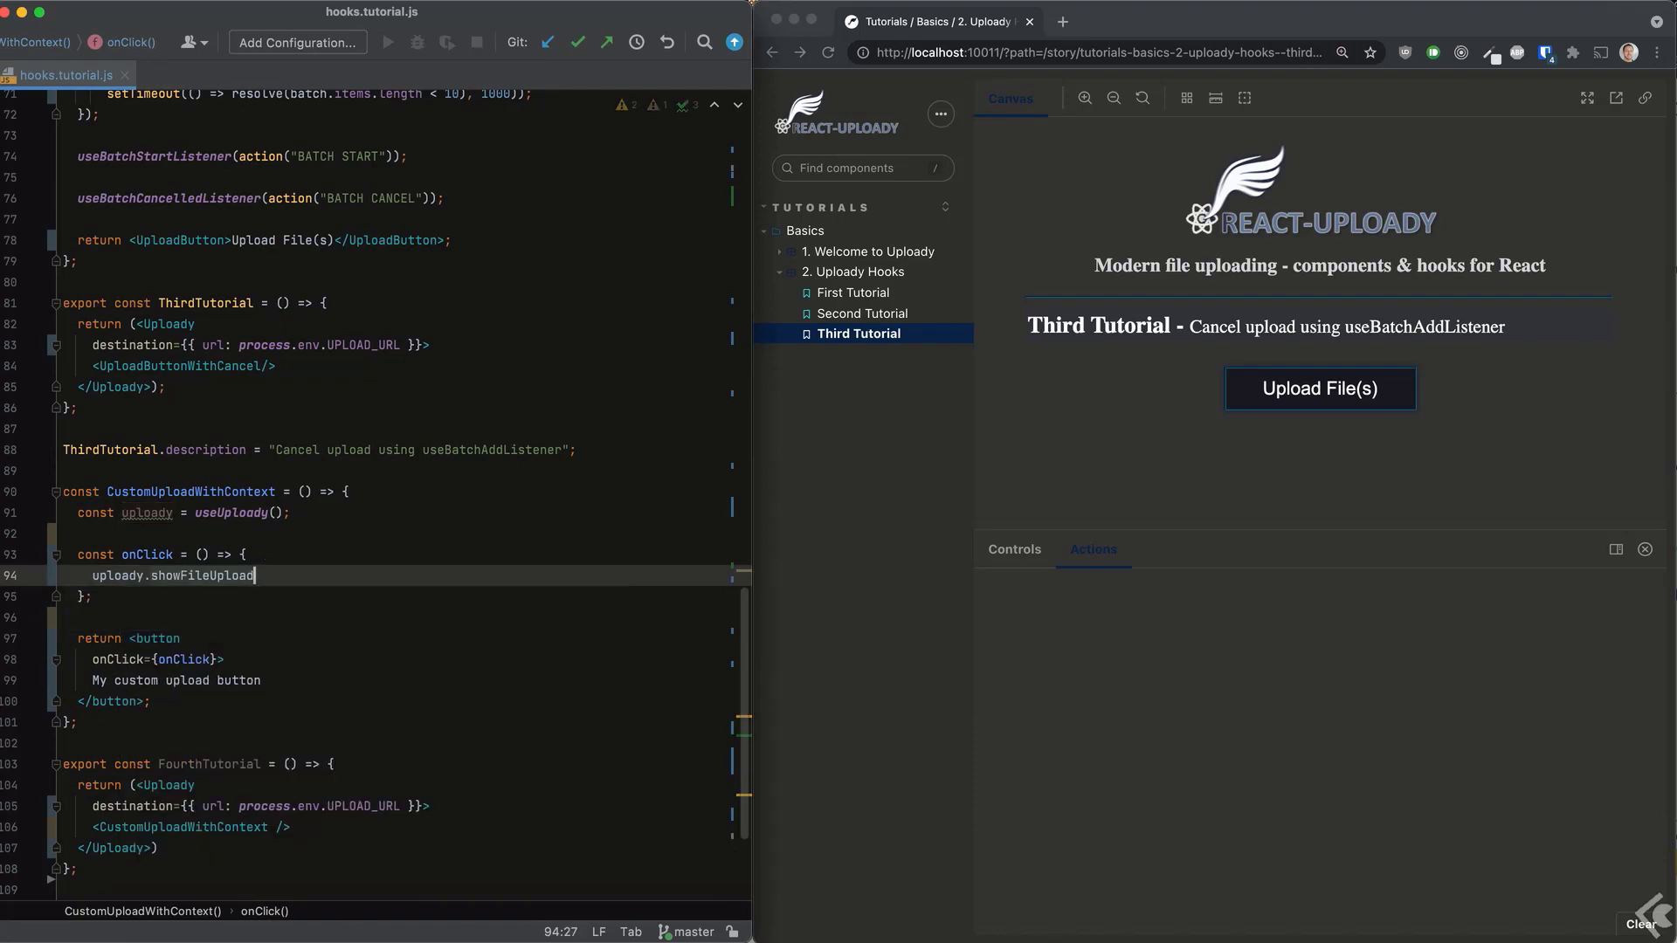
type("({")
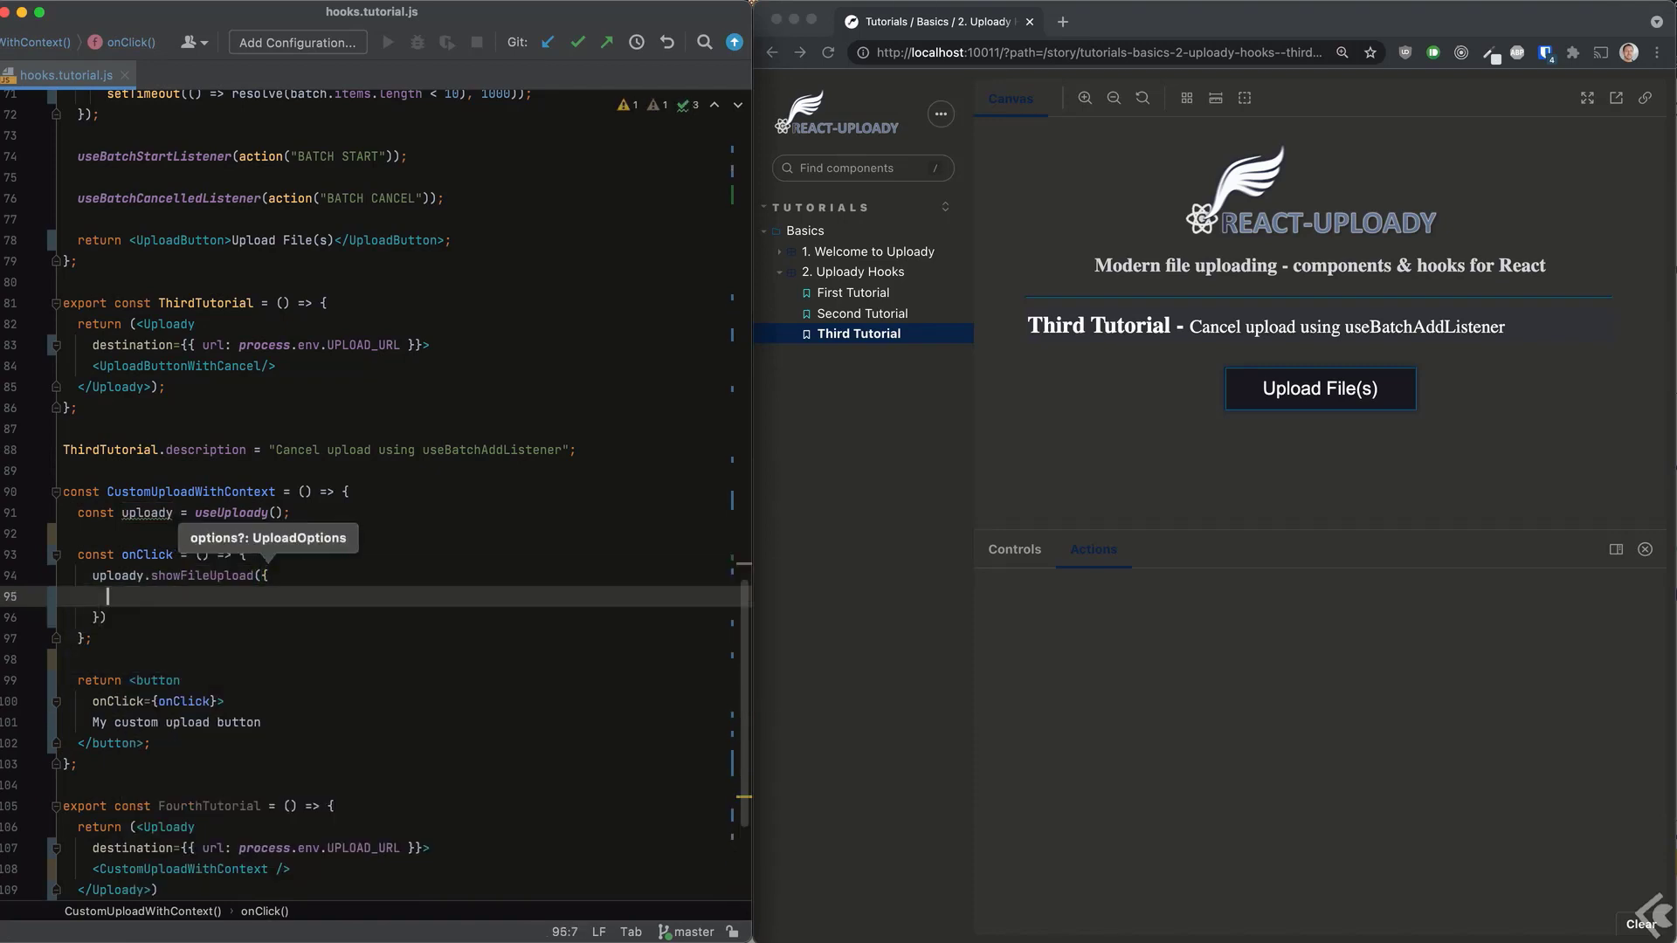
type("params: {")
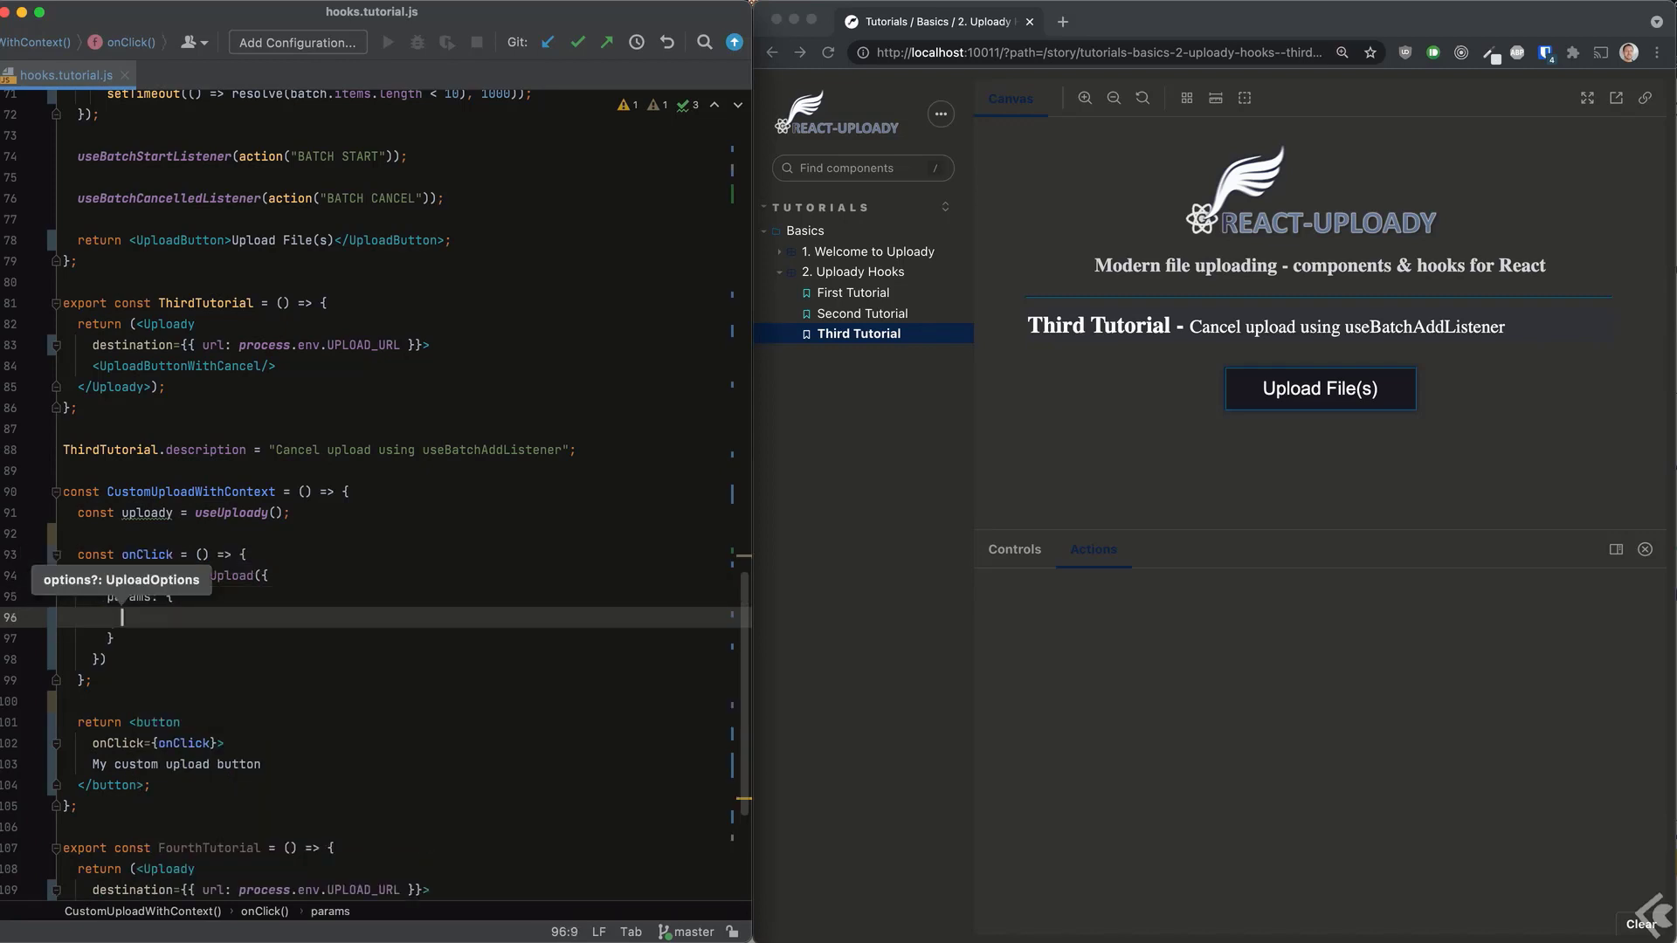
type("foo: \"bar\"")
type("FourthTutorial.description = \"Custom upload button using Uploady")
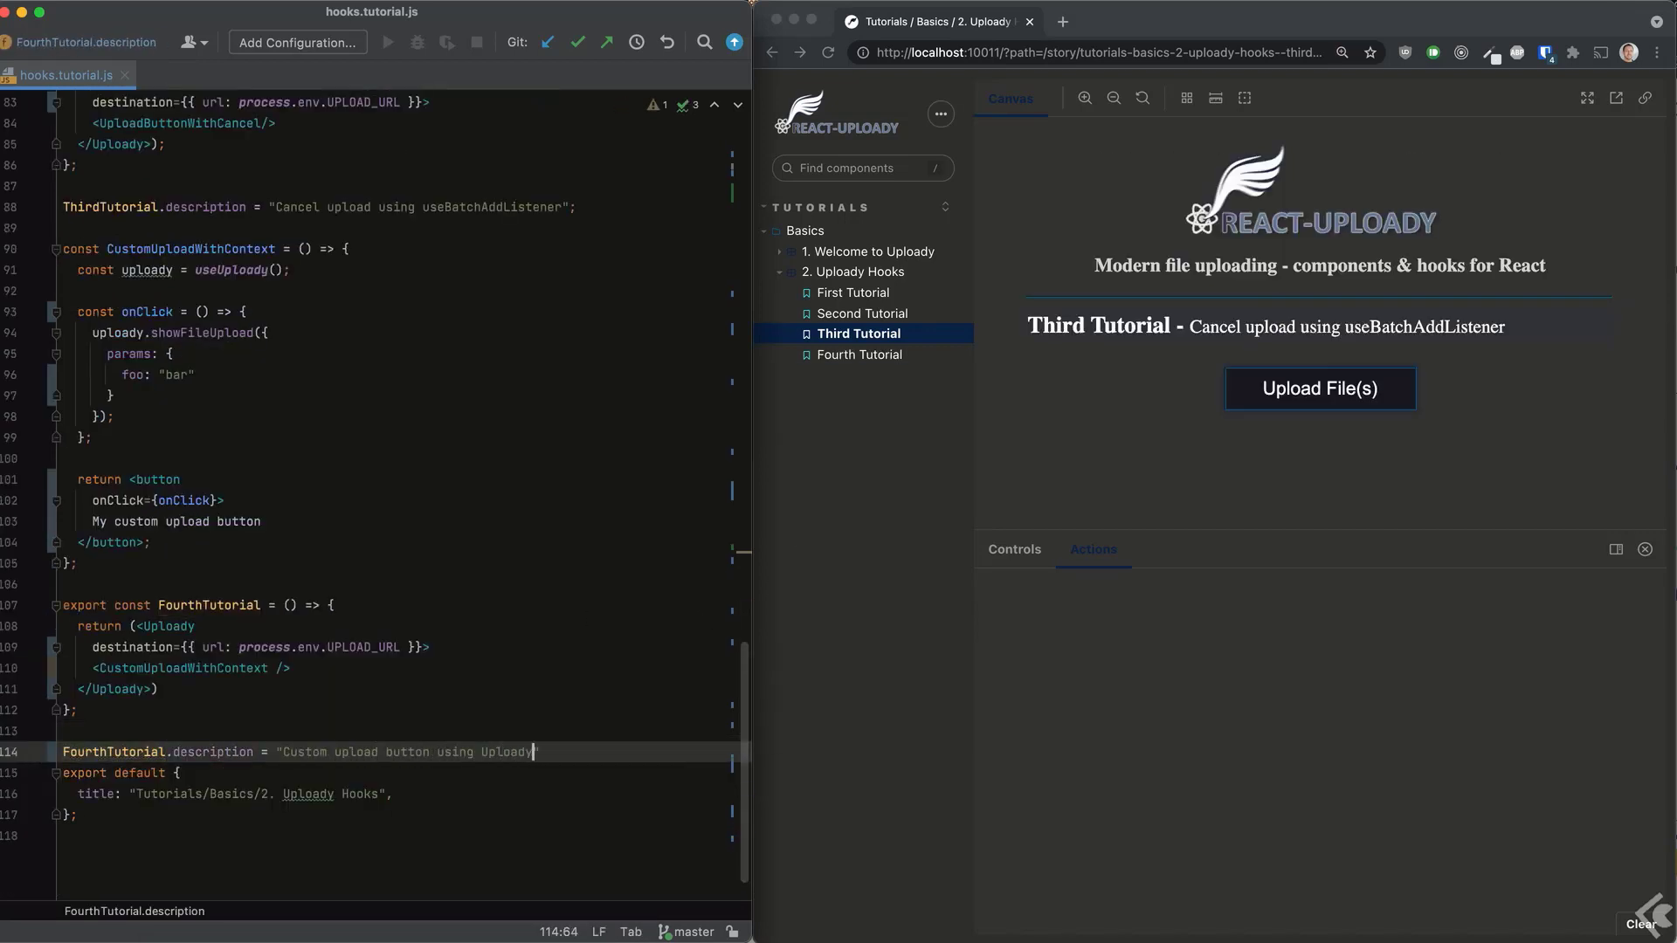
left_click(859, 355)
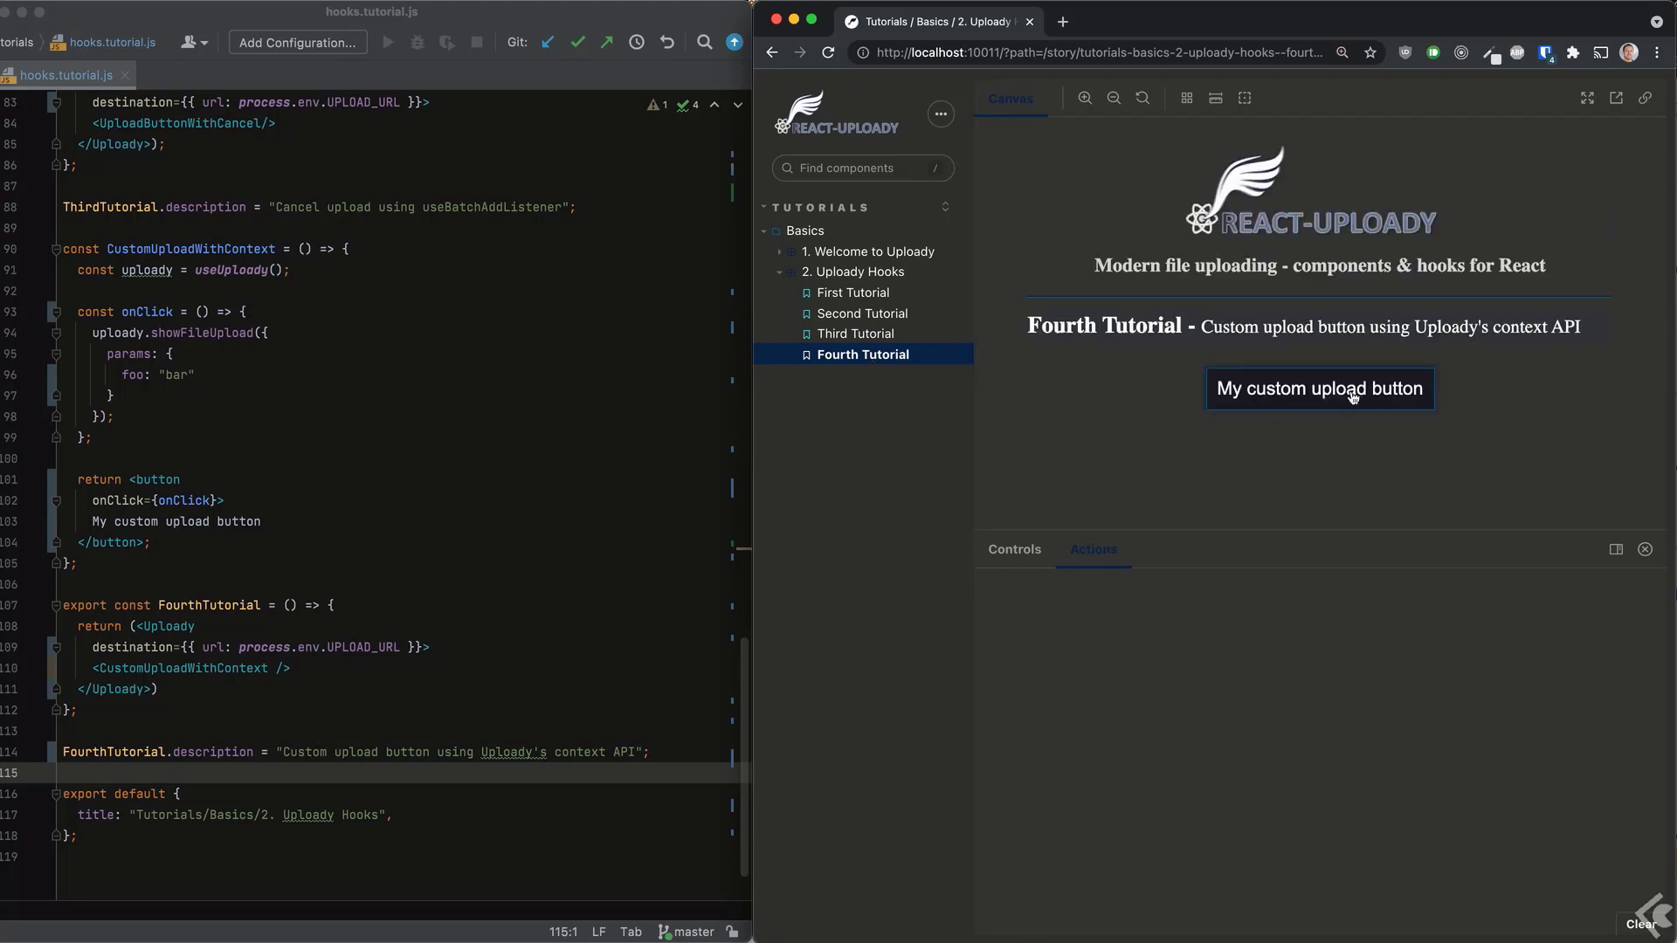
mouse_move(1308, 360)
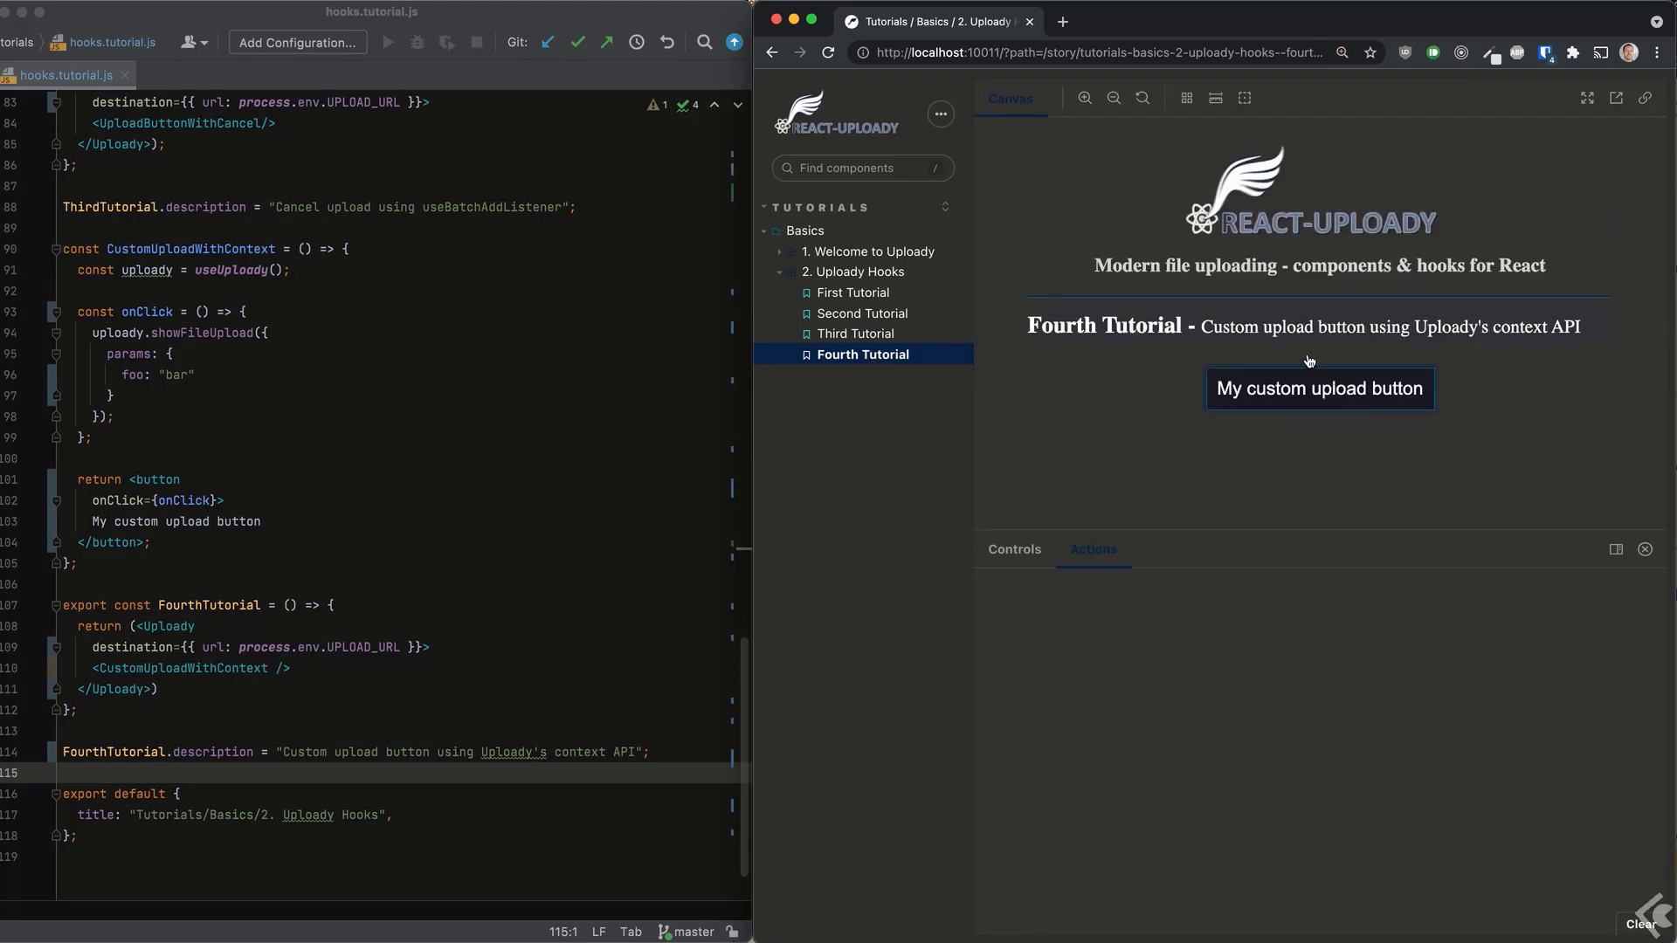
Open the file picker from My custom upload button in the Fourth Tutorial story.
left_click(1319, 388)
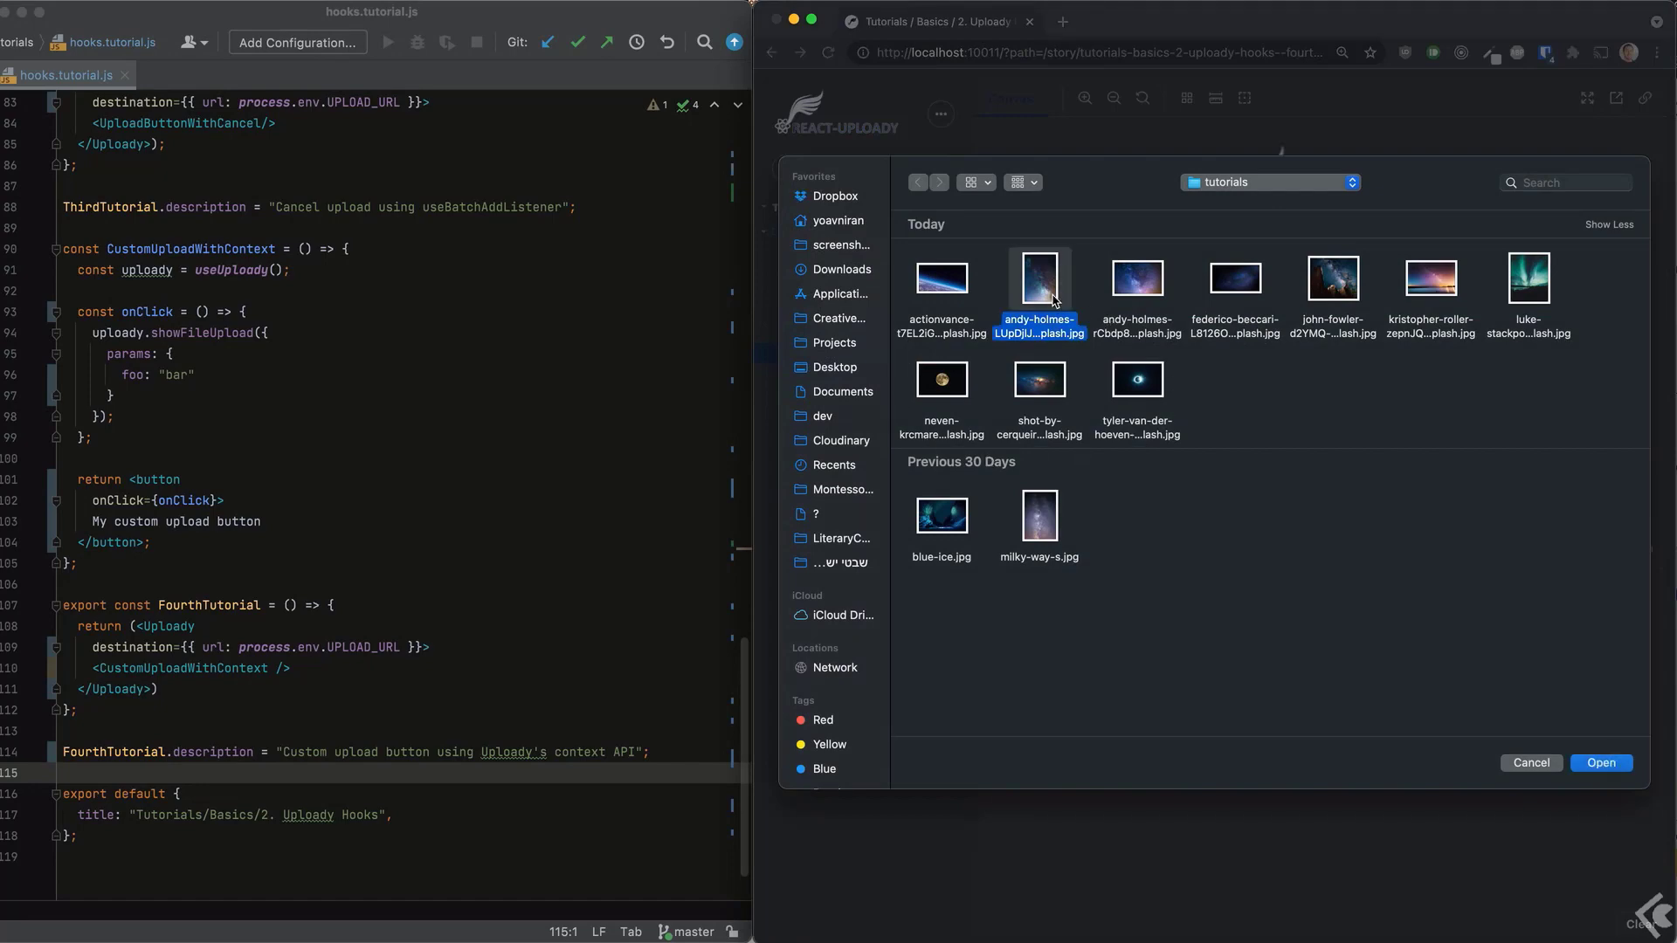